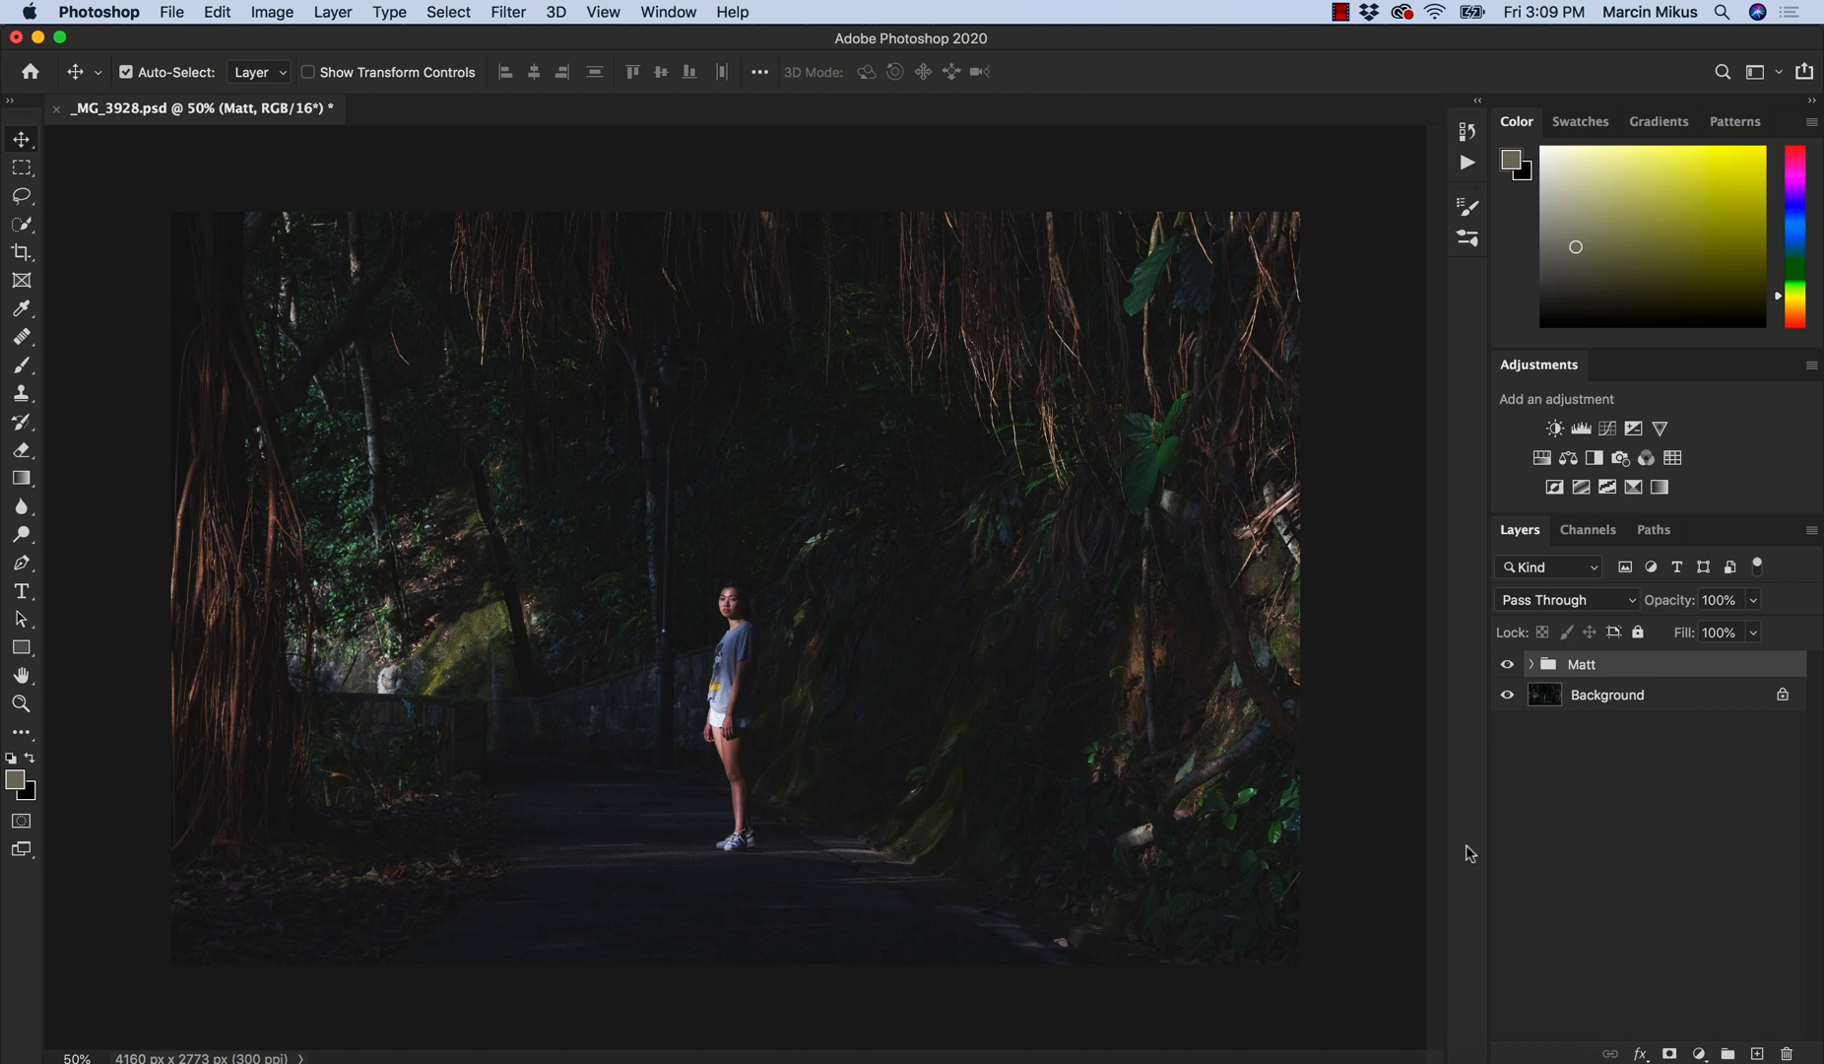
pyautogui.moveTo(1481, 665)
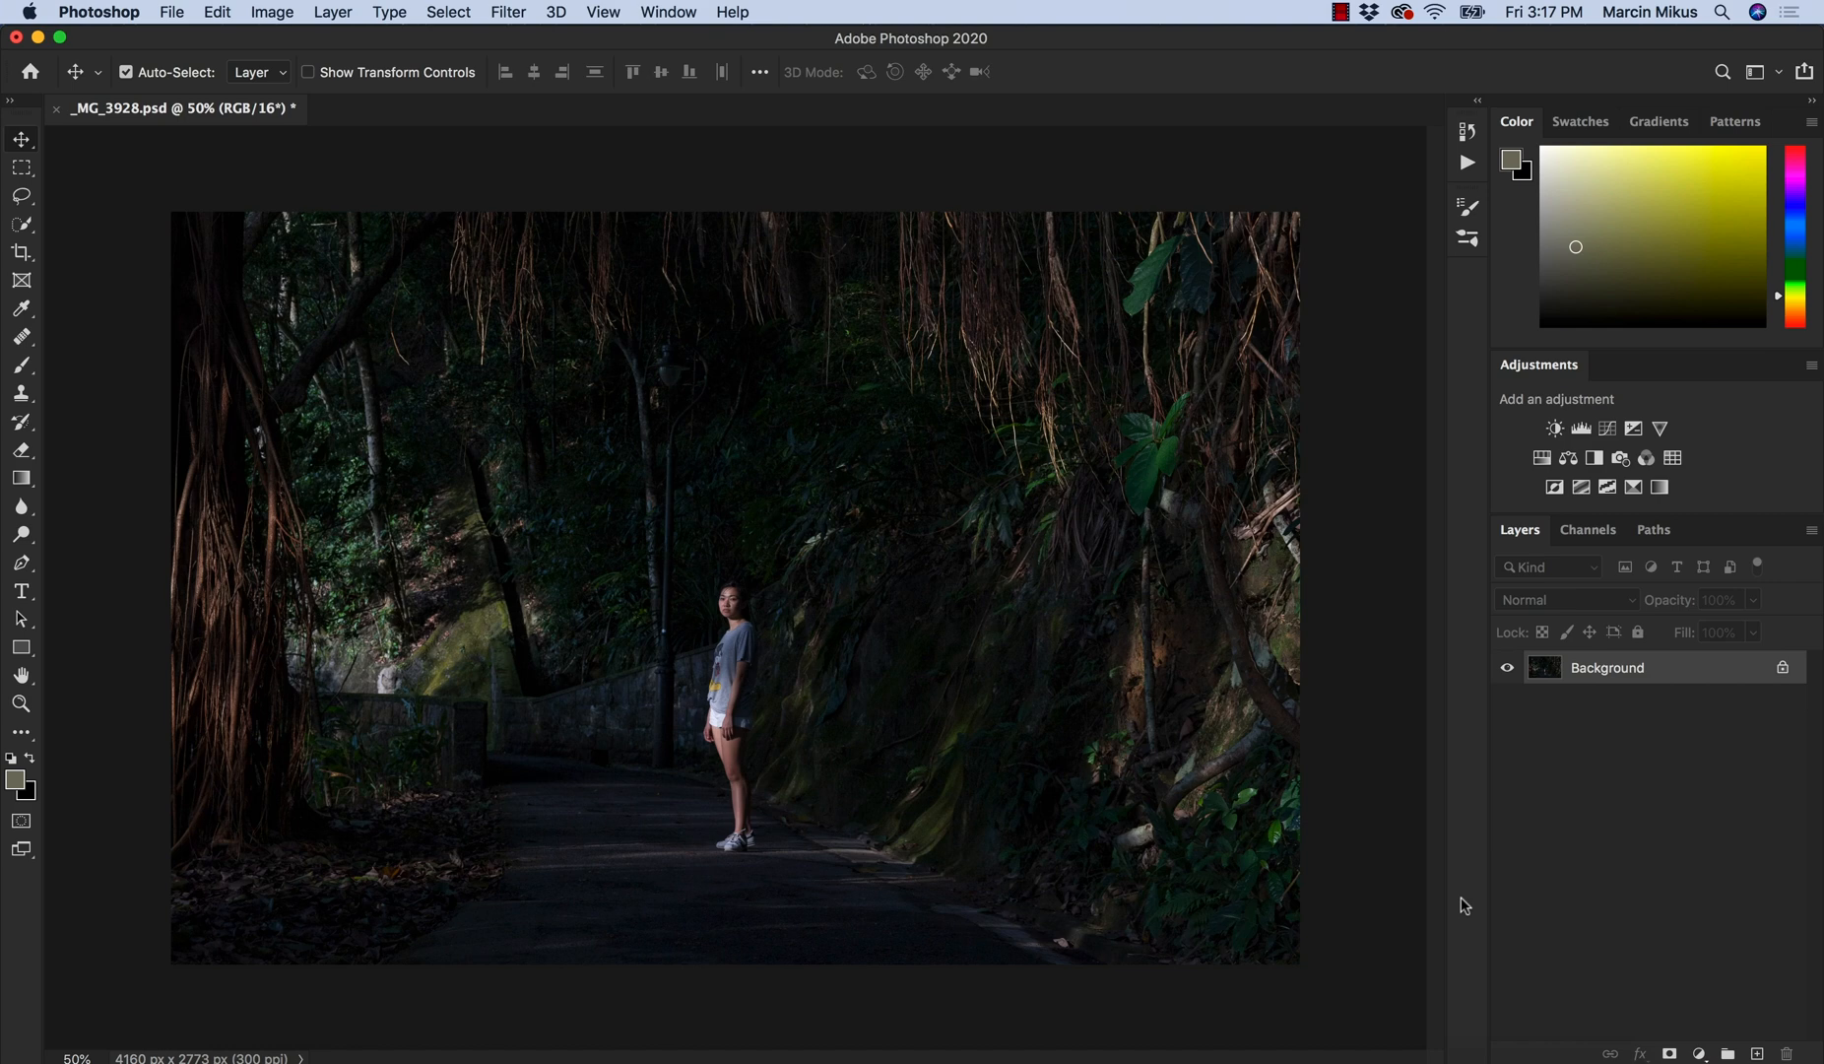
pyautogui.moveTo(1689, 1008)
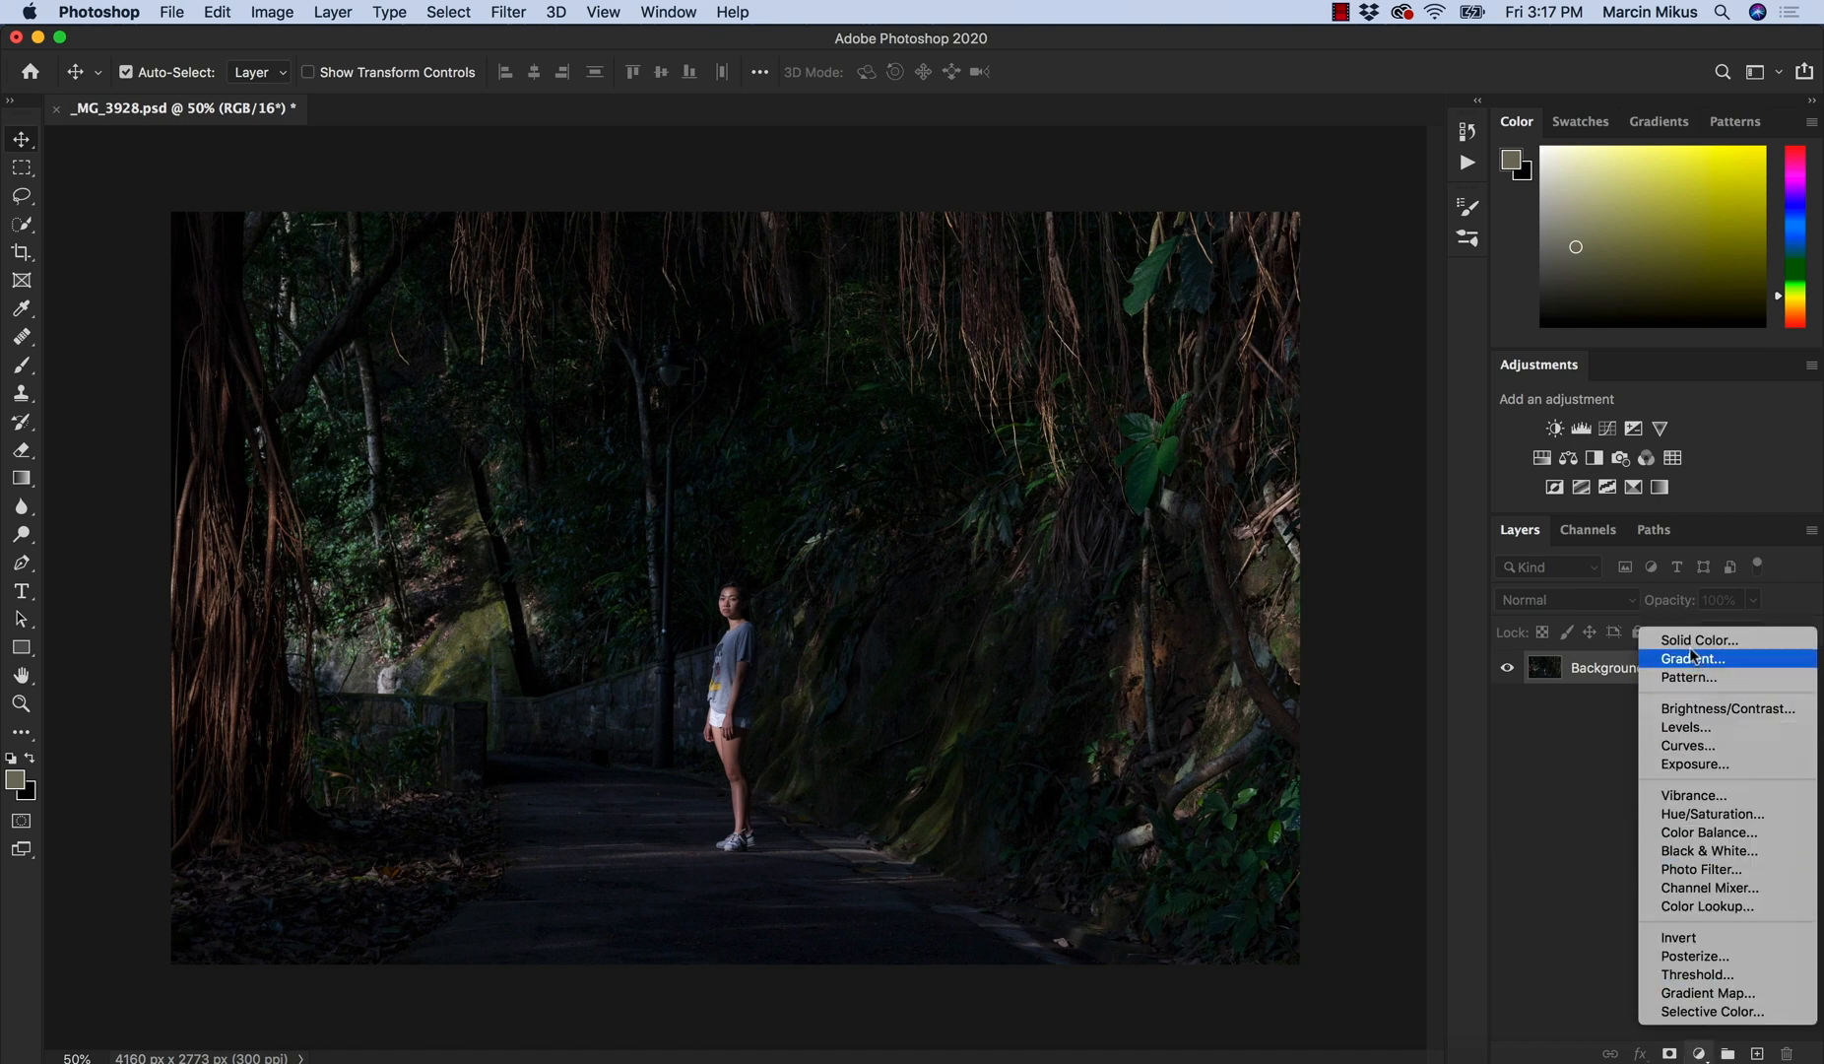
# Add a Solid Color fill layer set to 50% brightness grey (#808080).
pyautogui.click(1697, 638)
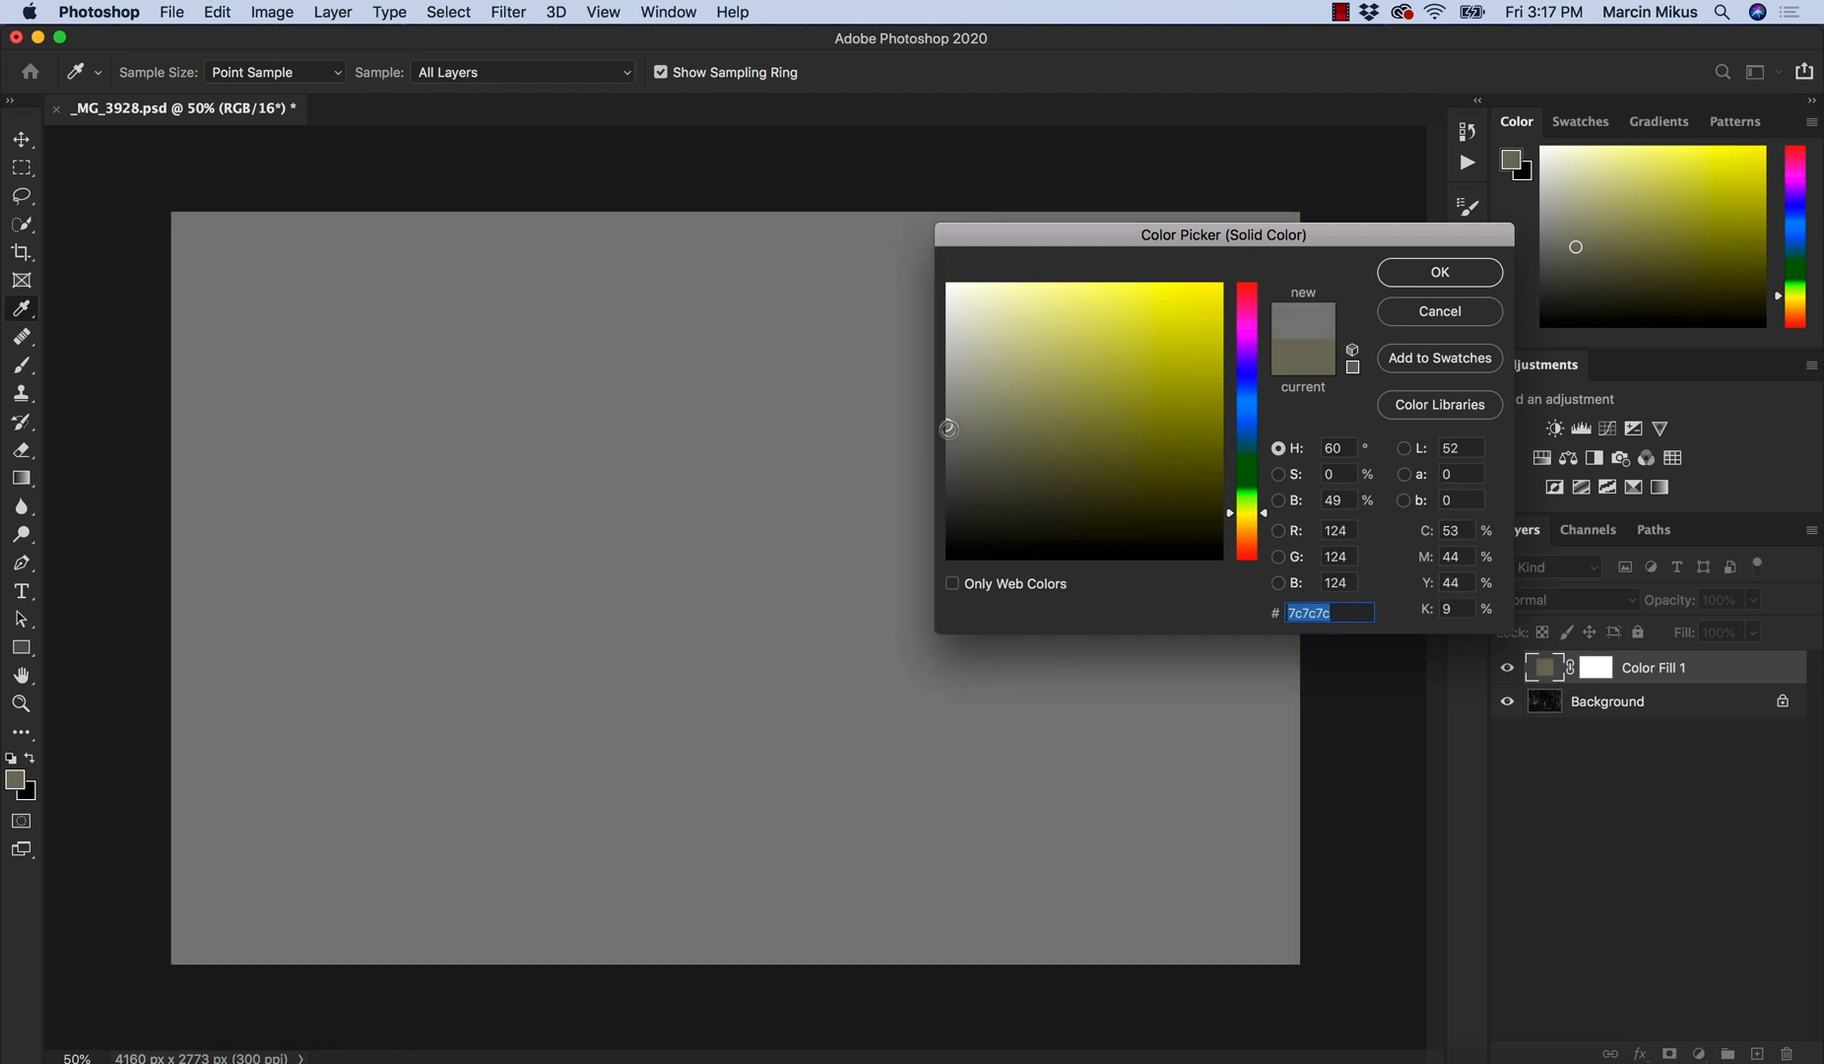
pyautogui.click(1336, 501)
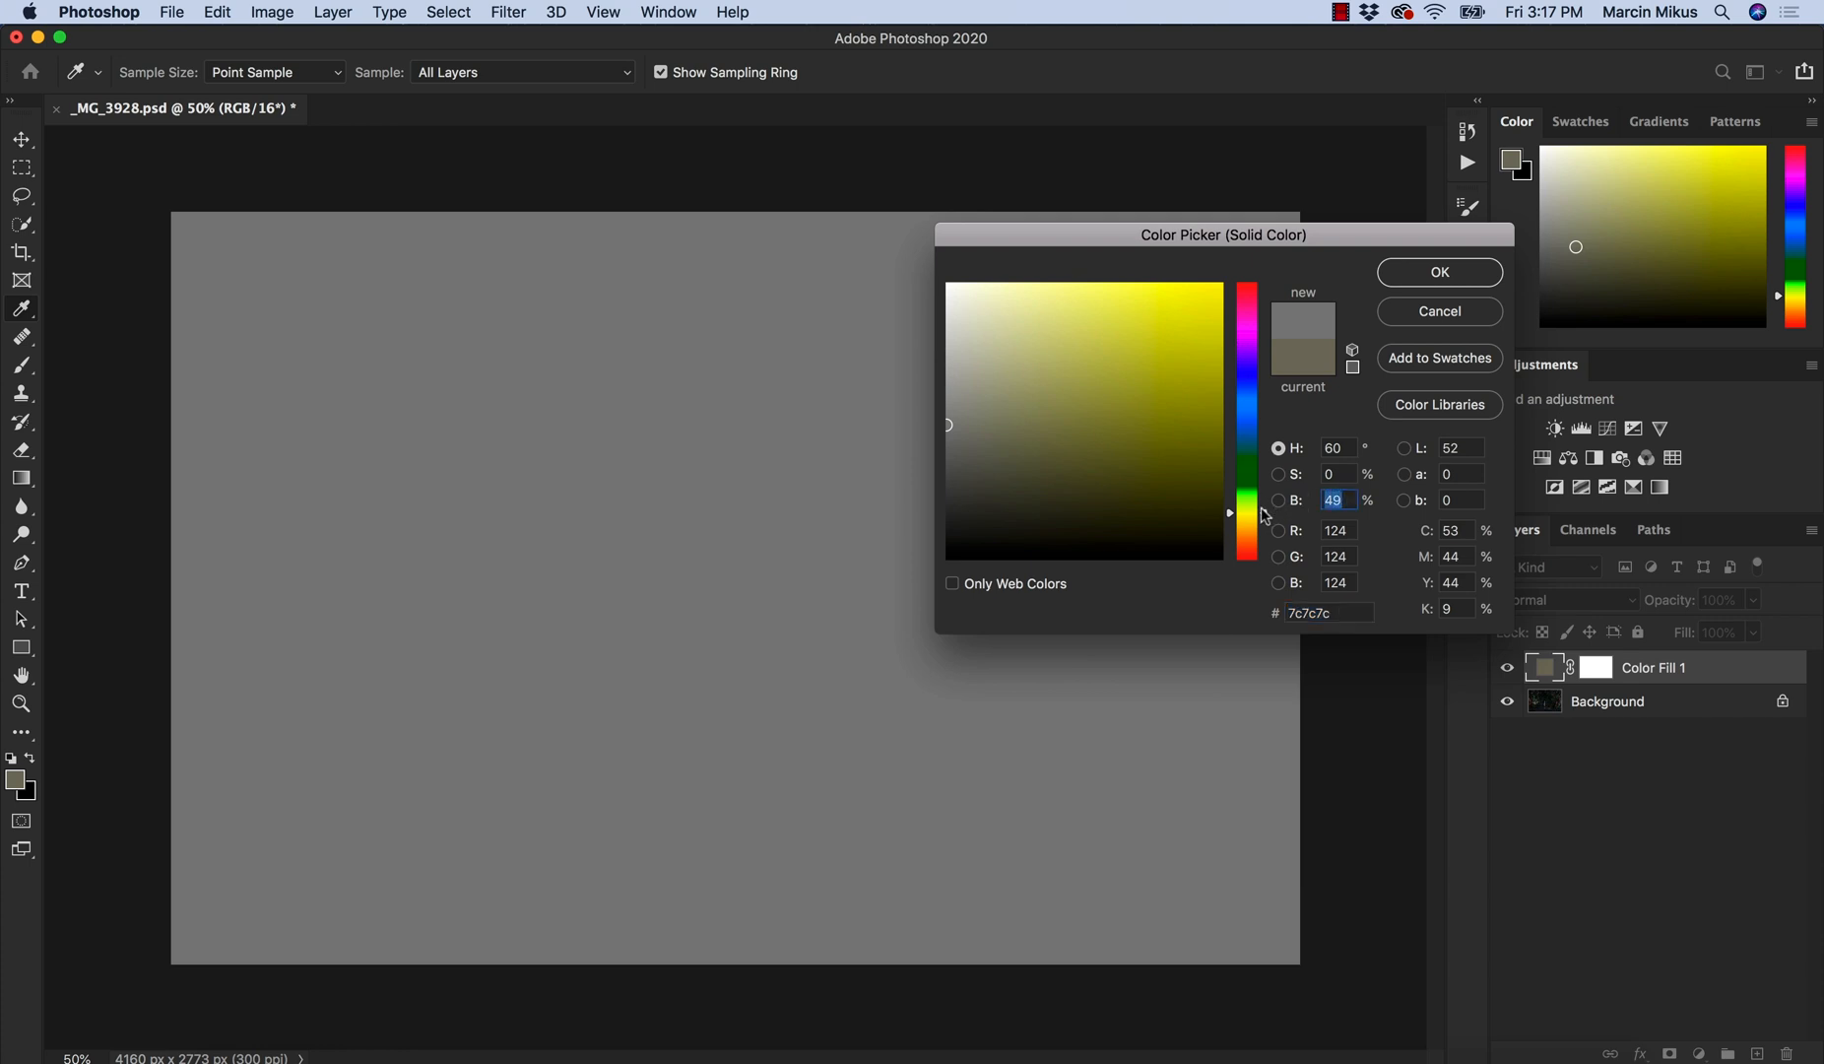
pyautogui.click(1083, 437)
pyautogui.write('50')
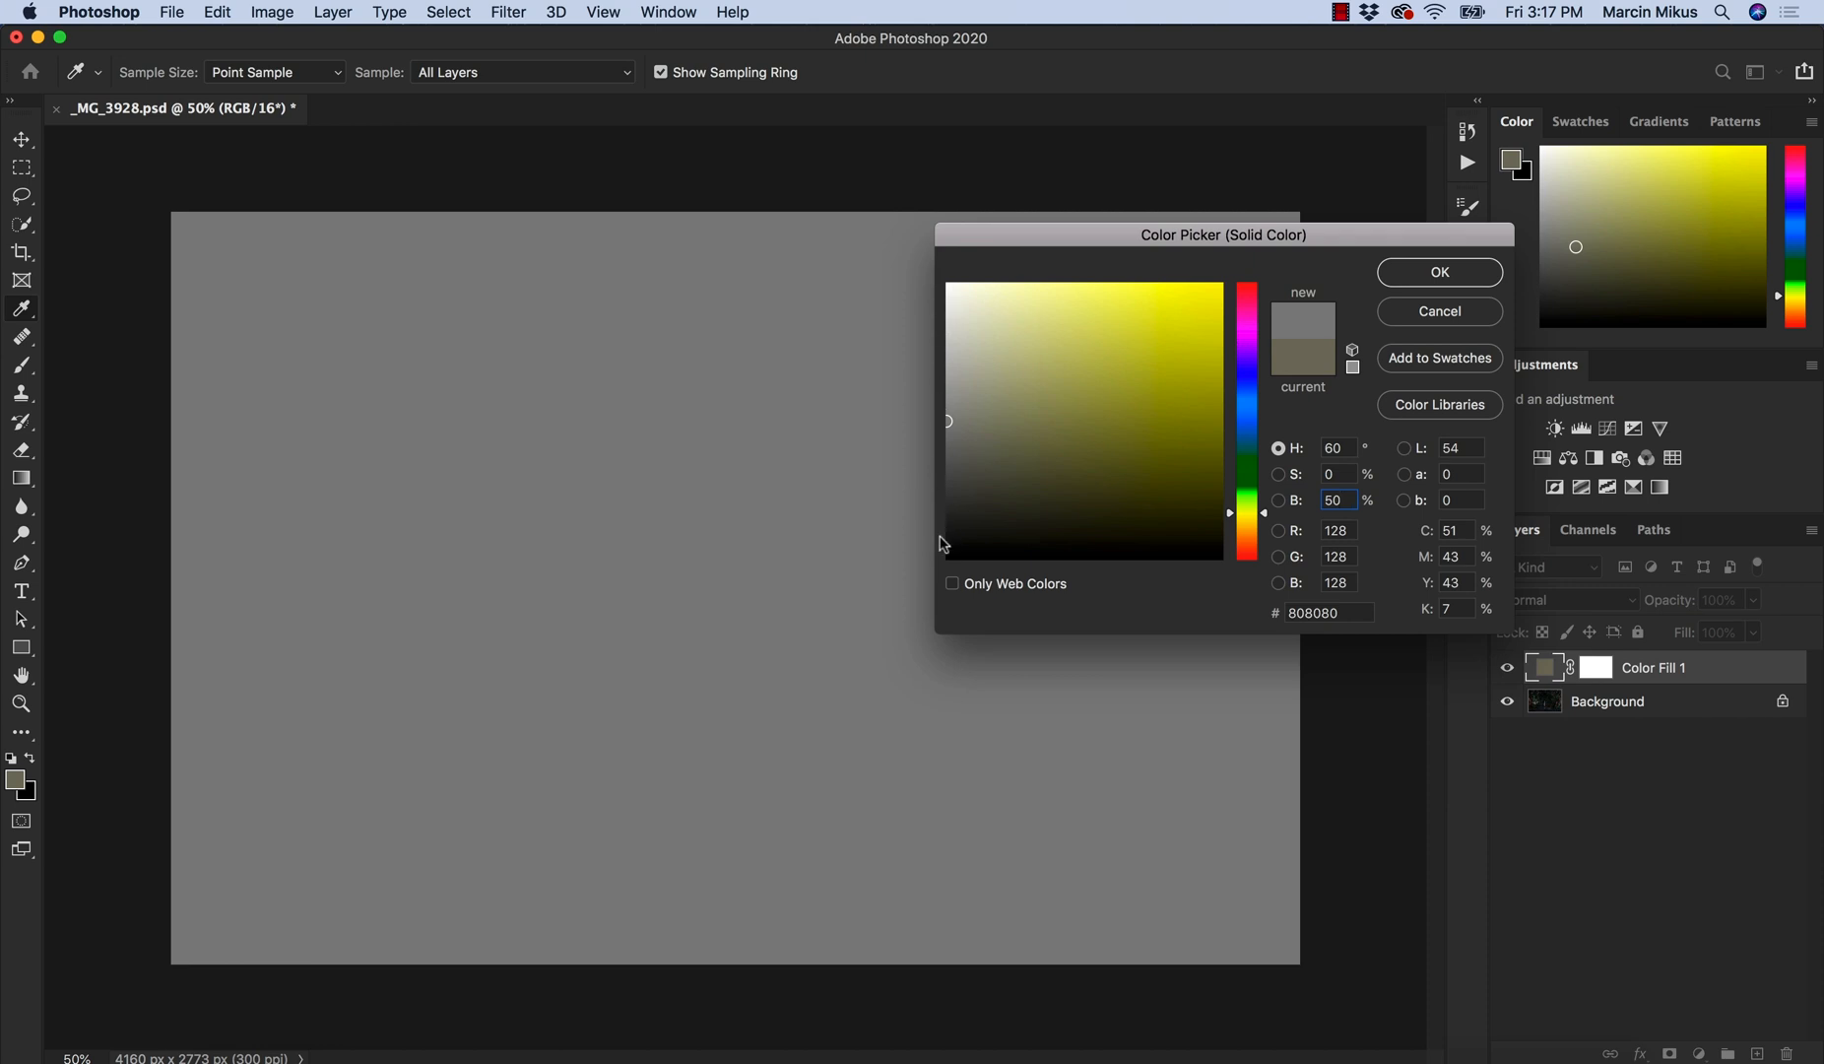
pyautogui.click(1440, 271)
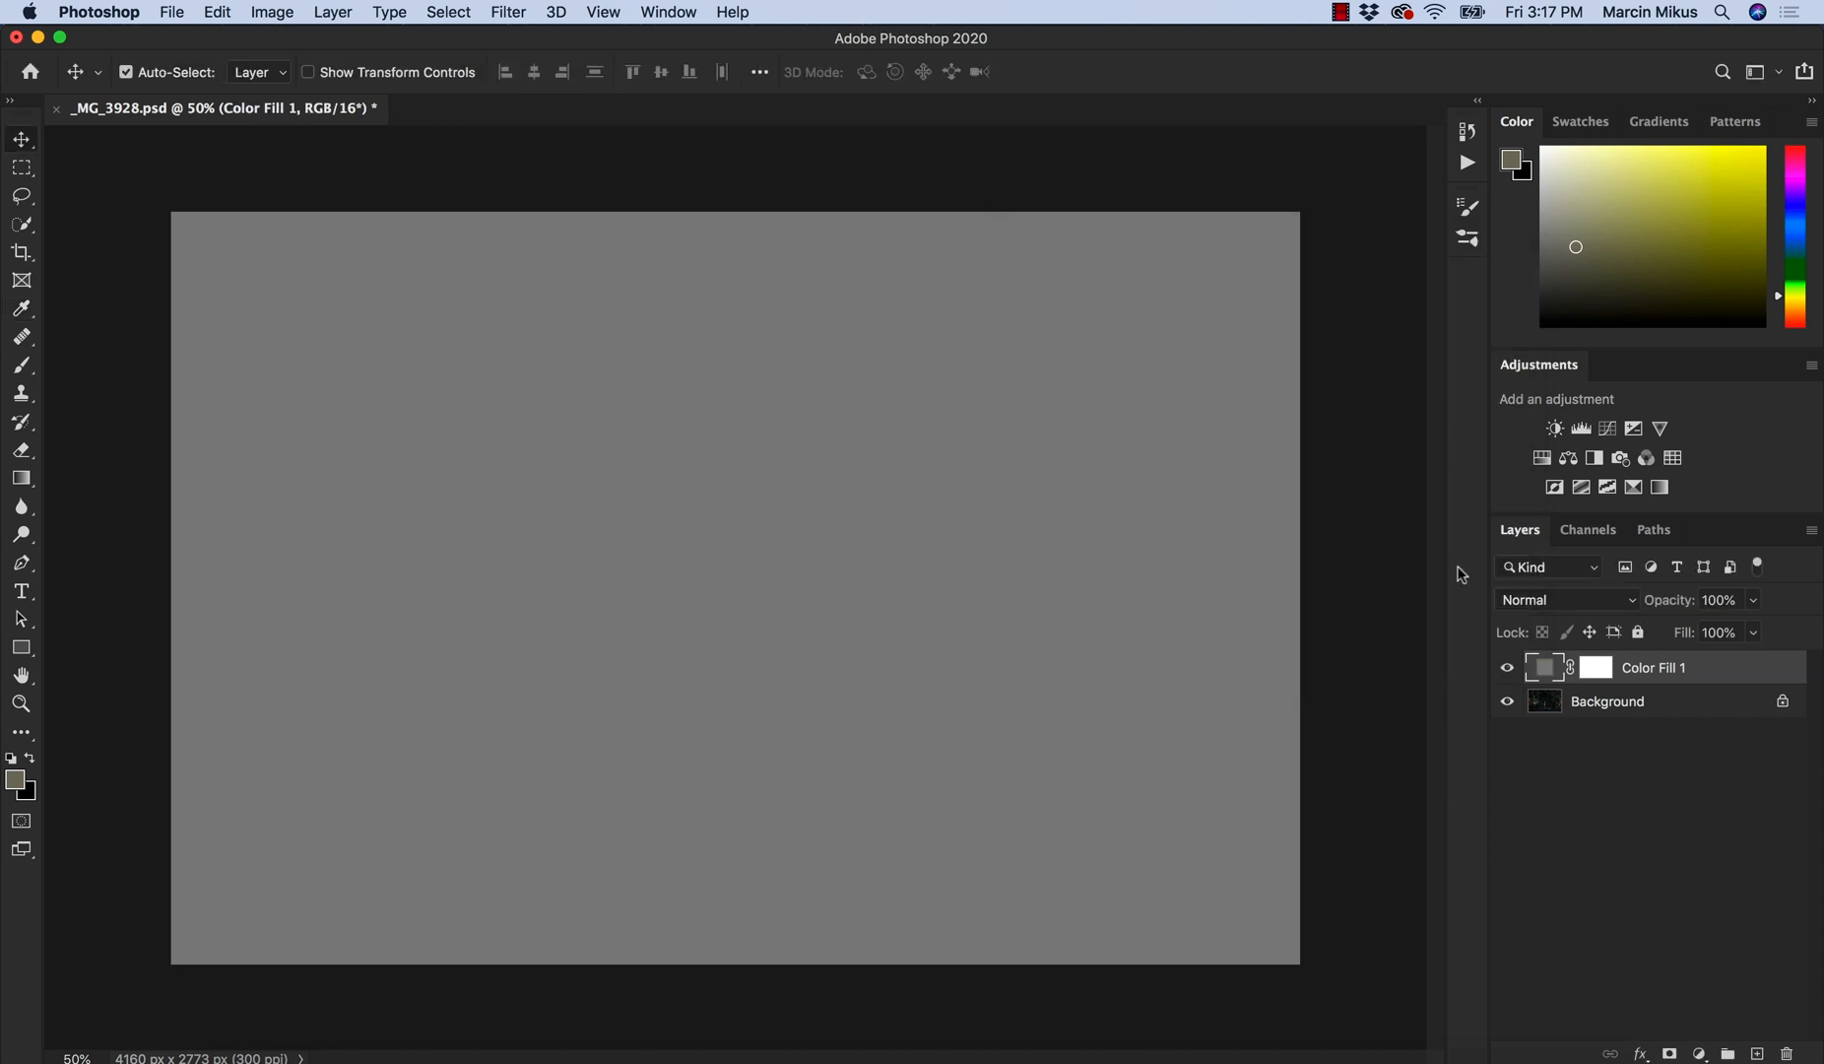
# Set the Color Fill 1 layer's blend mode to Luminosity.
pyautogui.click(1564, 598)
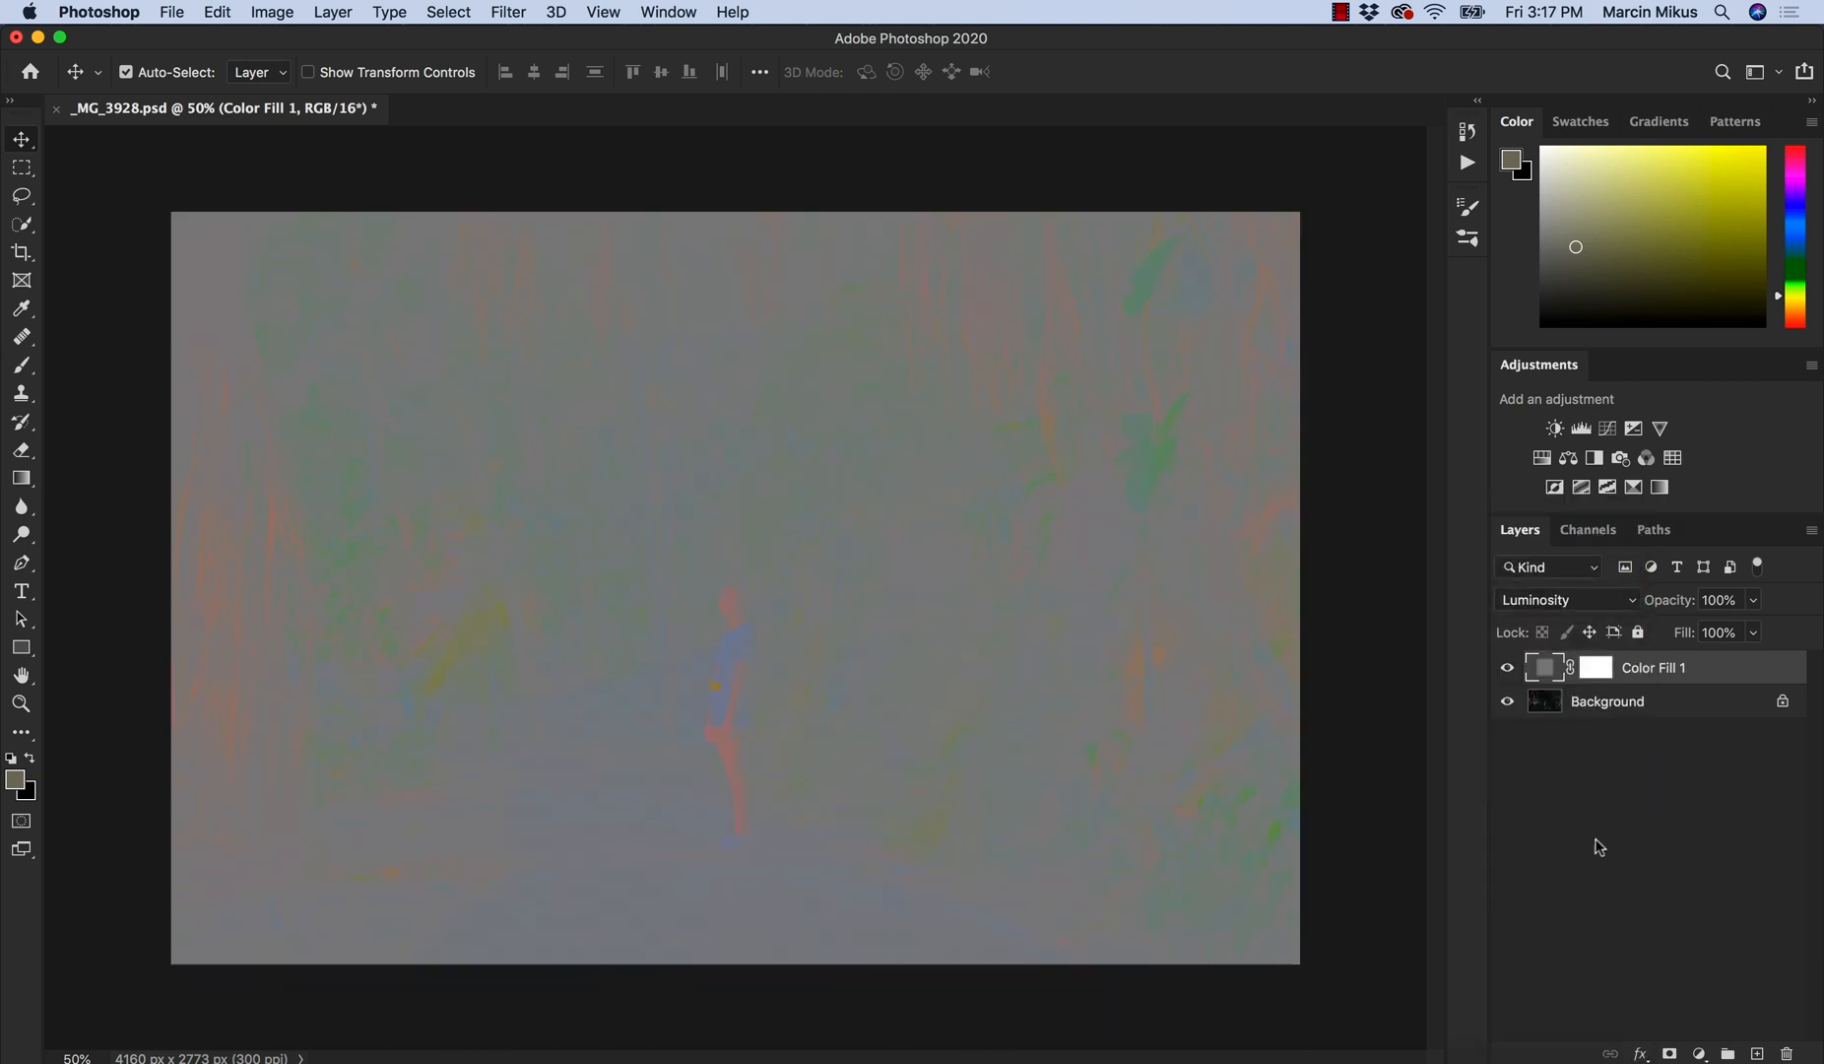
pyautogui.moveTo(1570, 837)
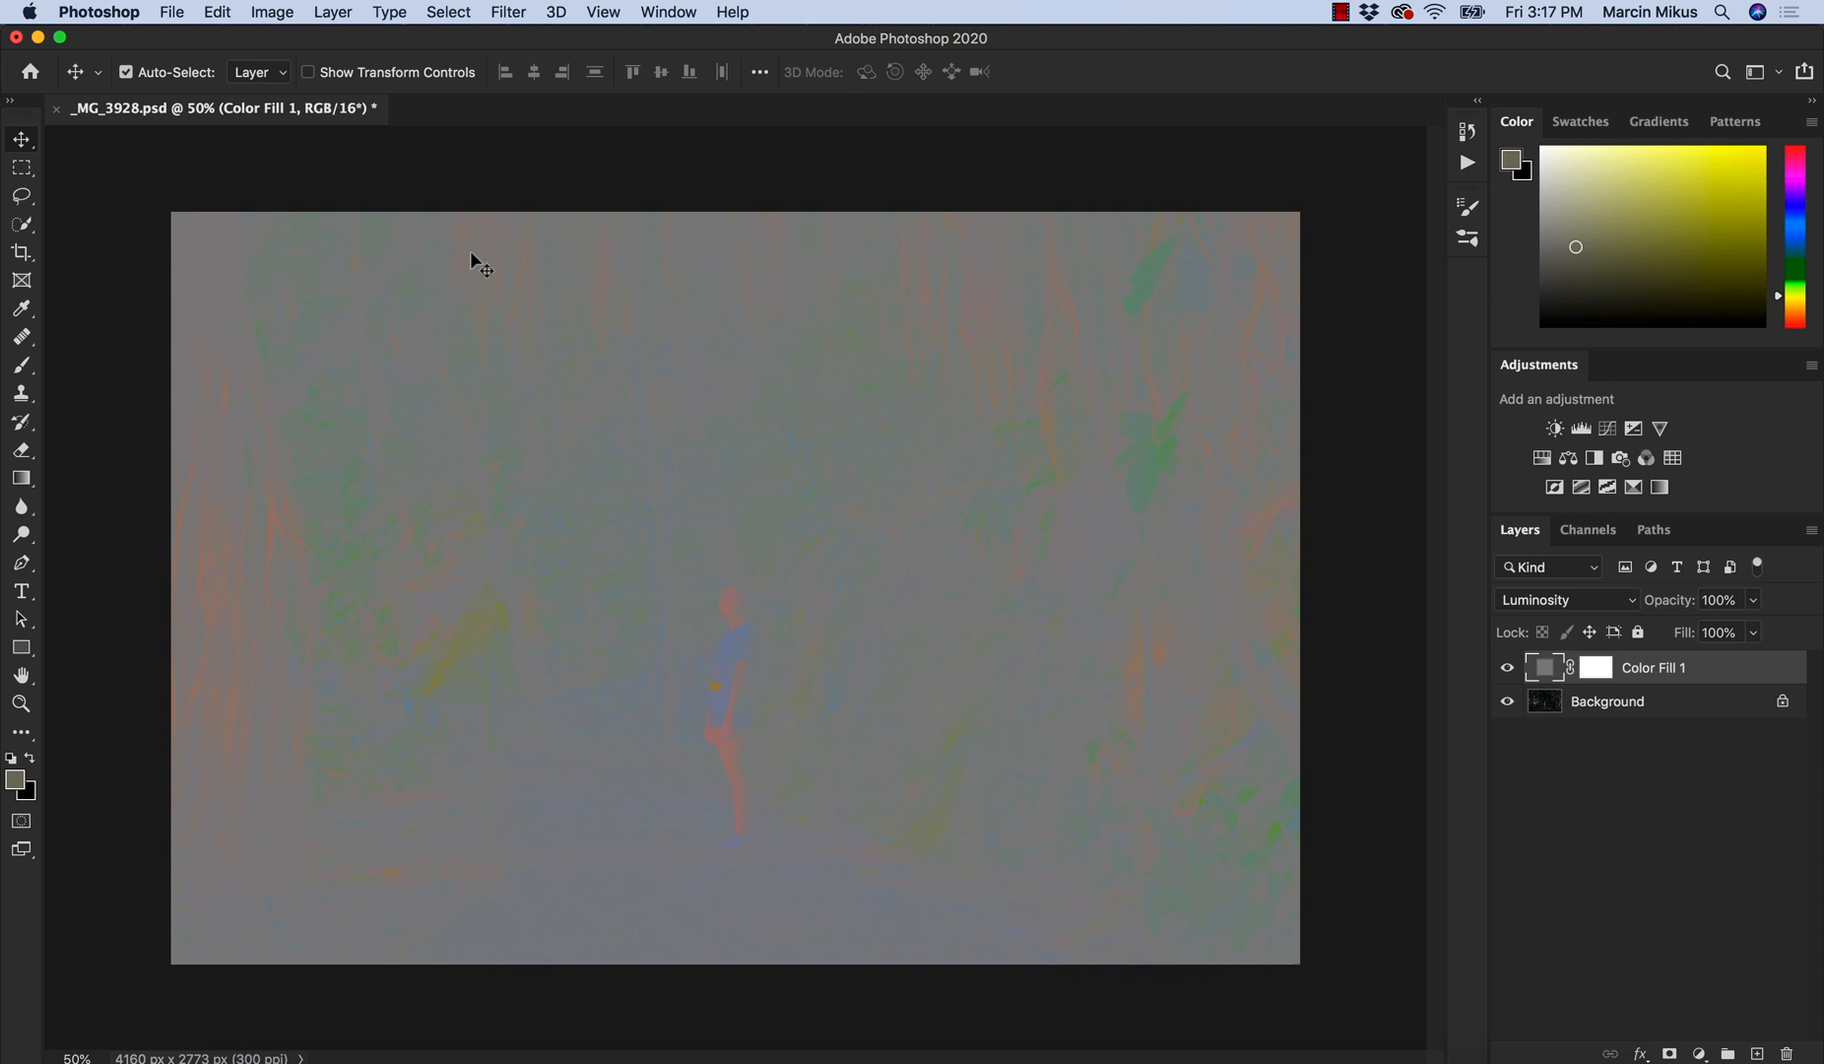
pyautogui.moveTo(1166, 622)
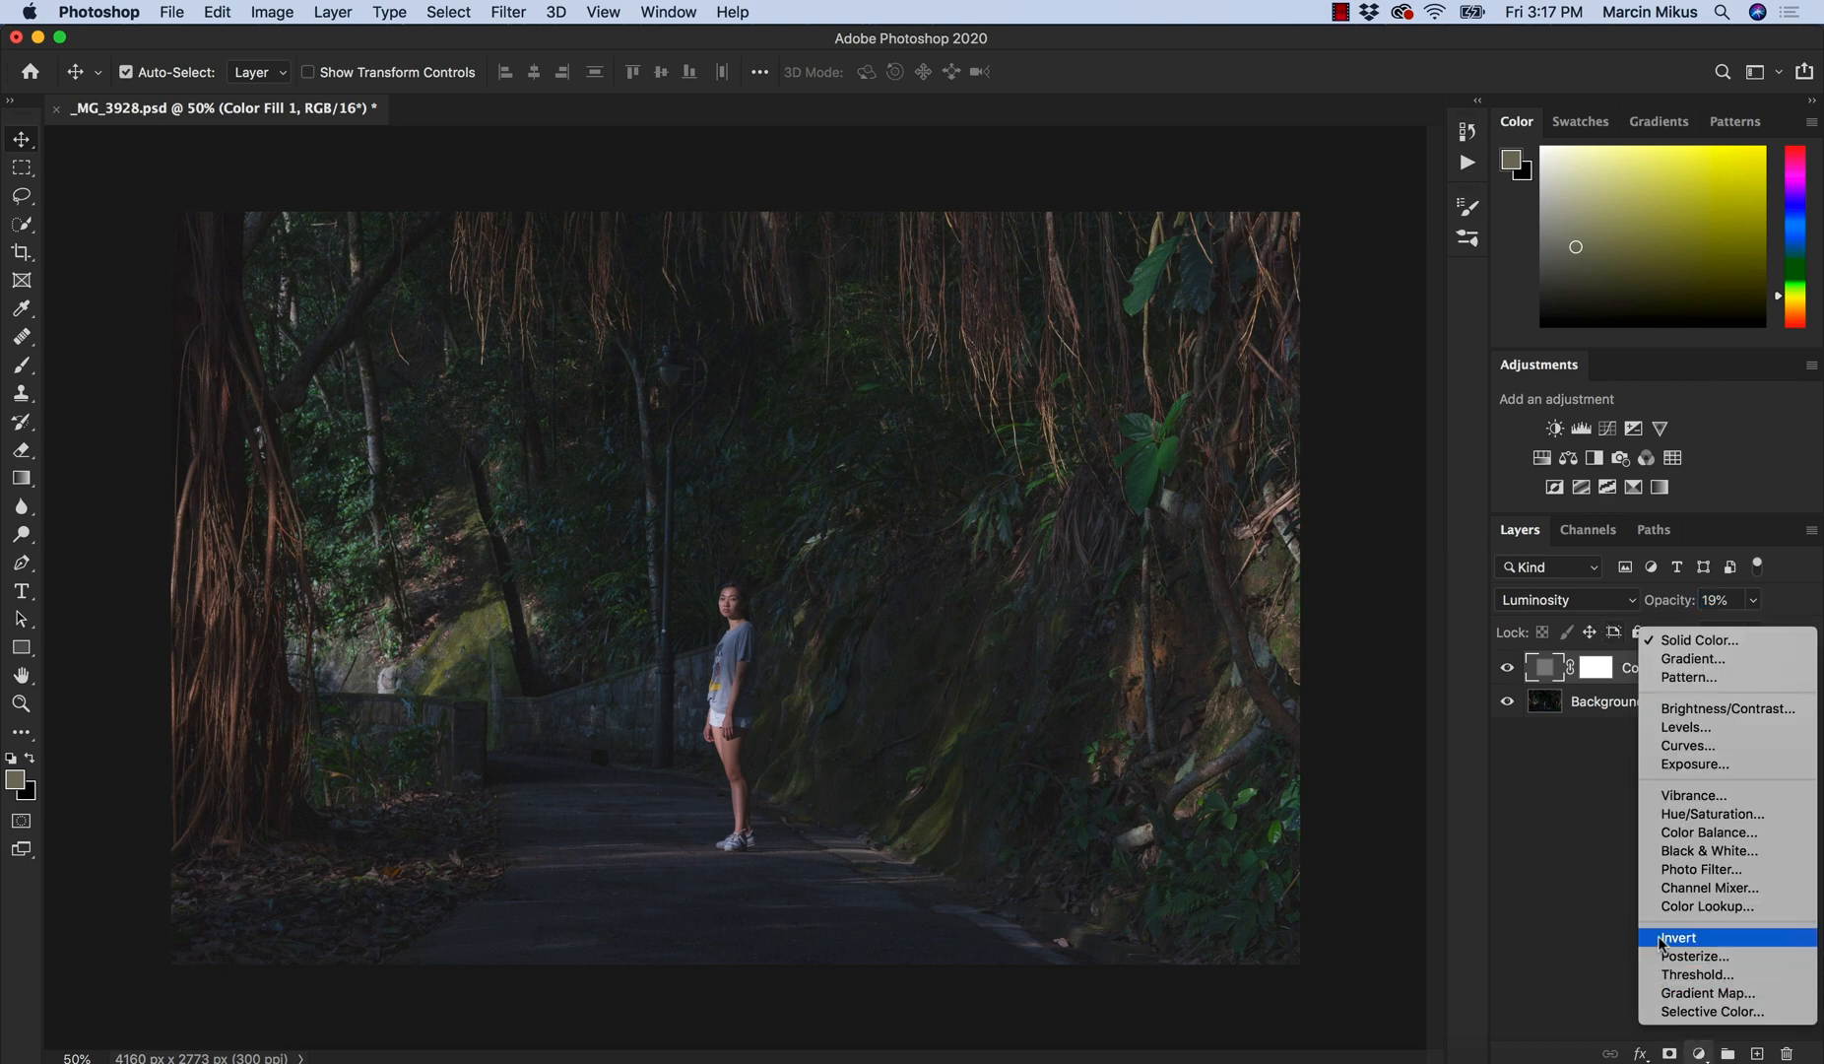
pyautogui.moveTo(1690, 843)
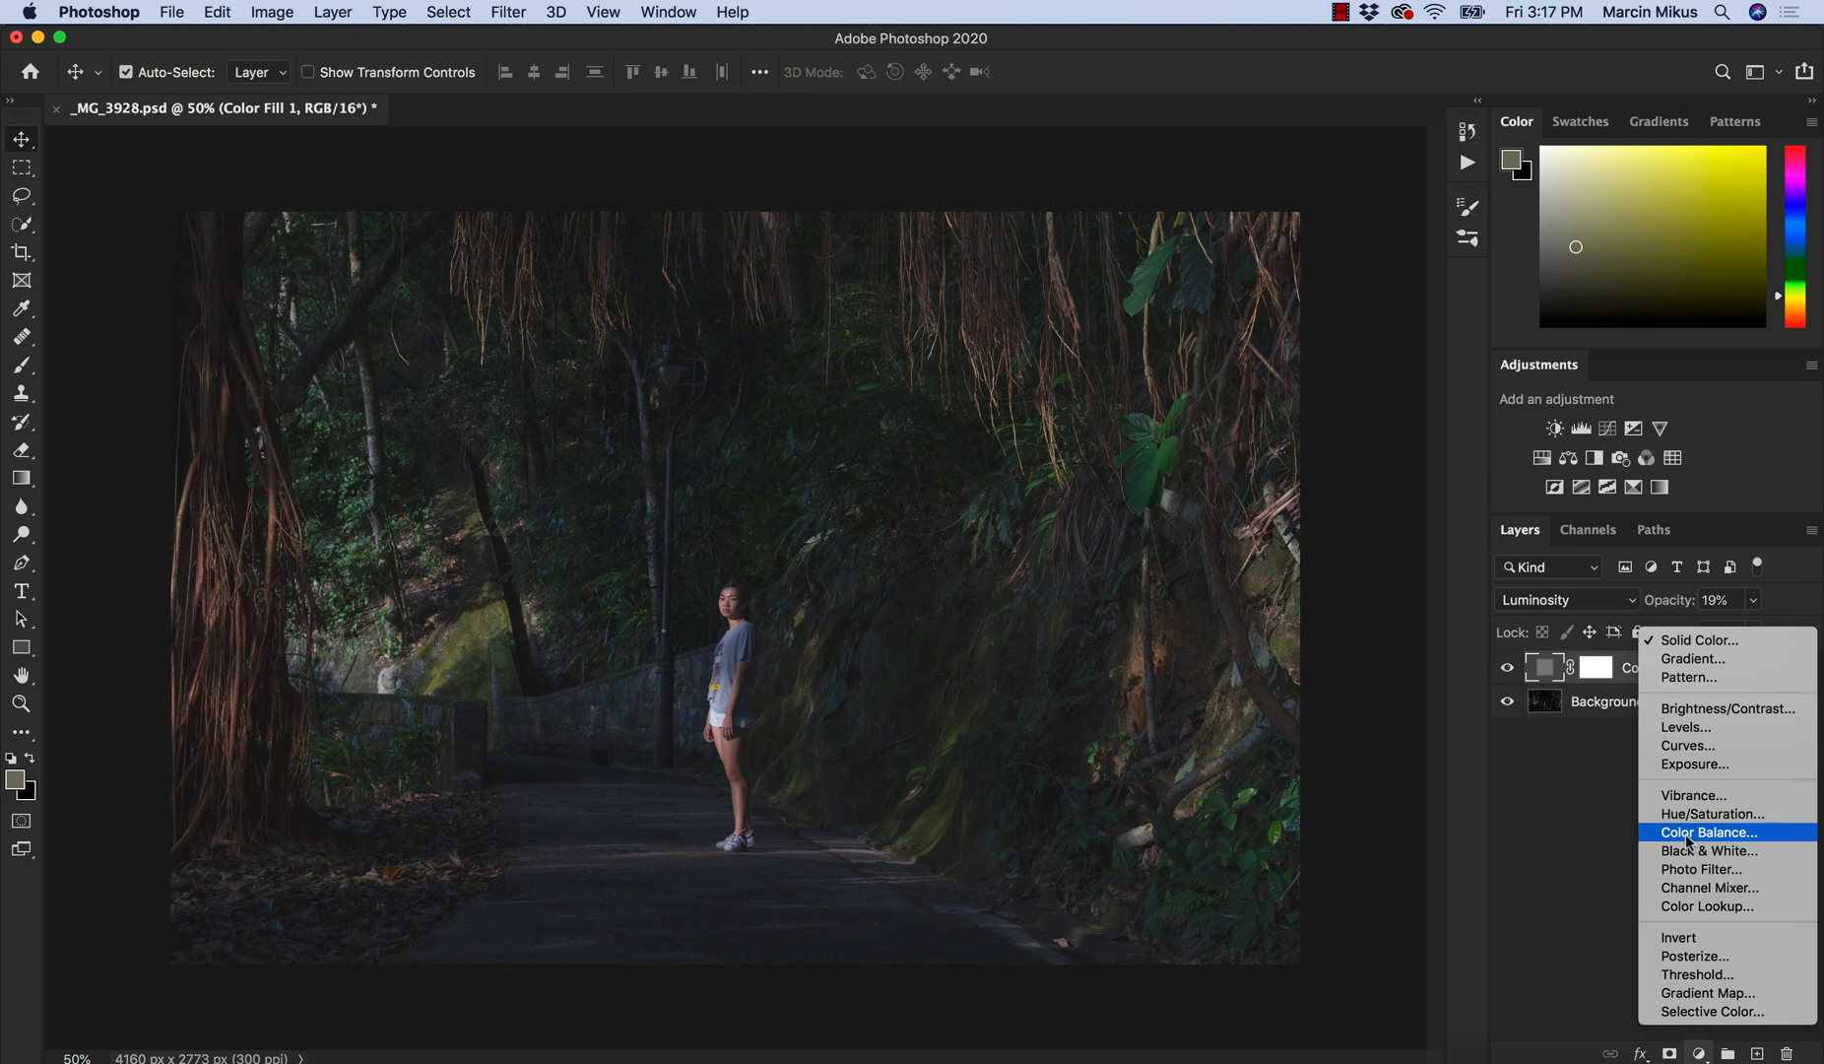
pyautogui.moveTo(1686, 835)
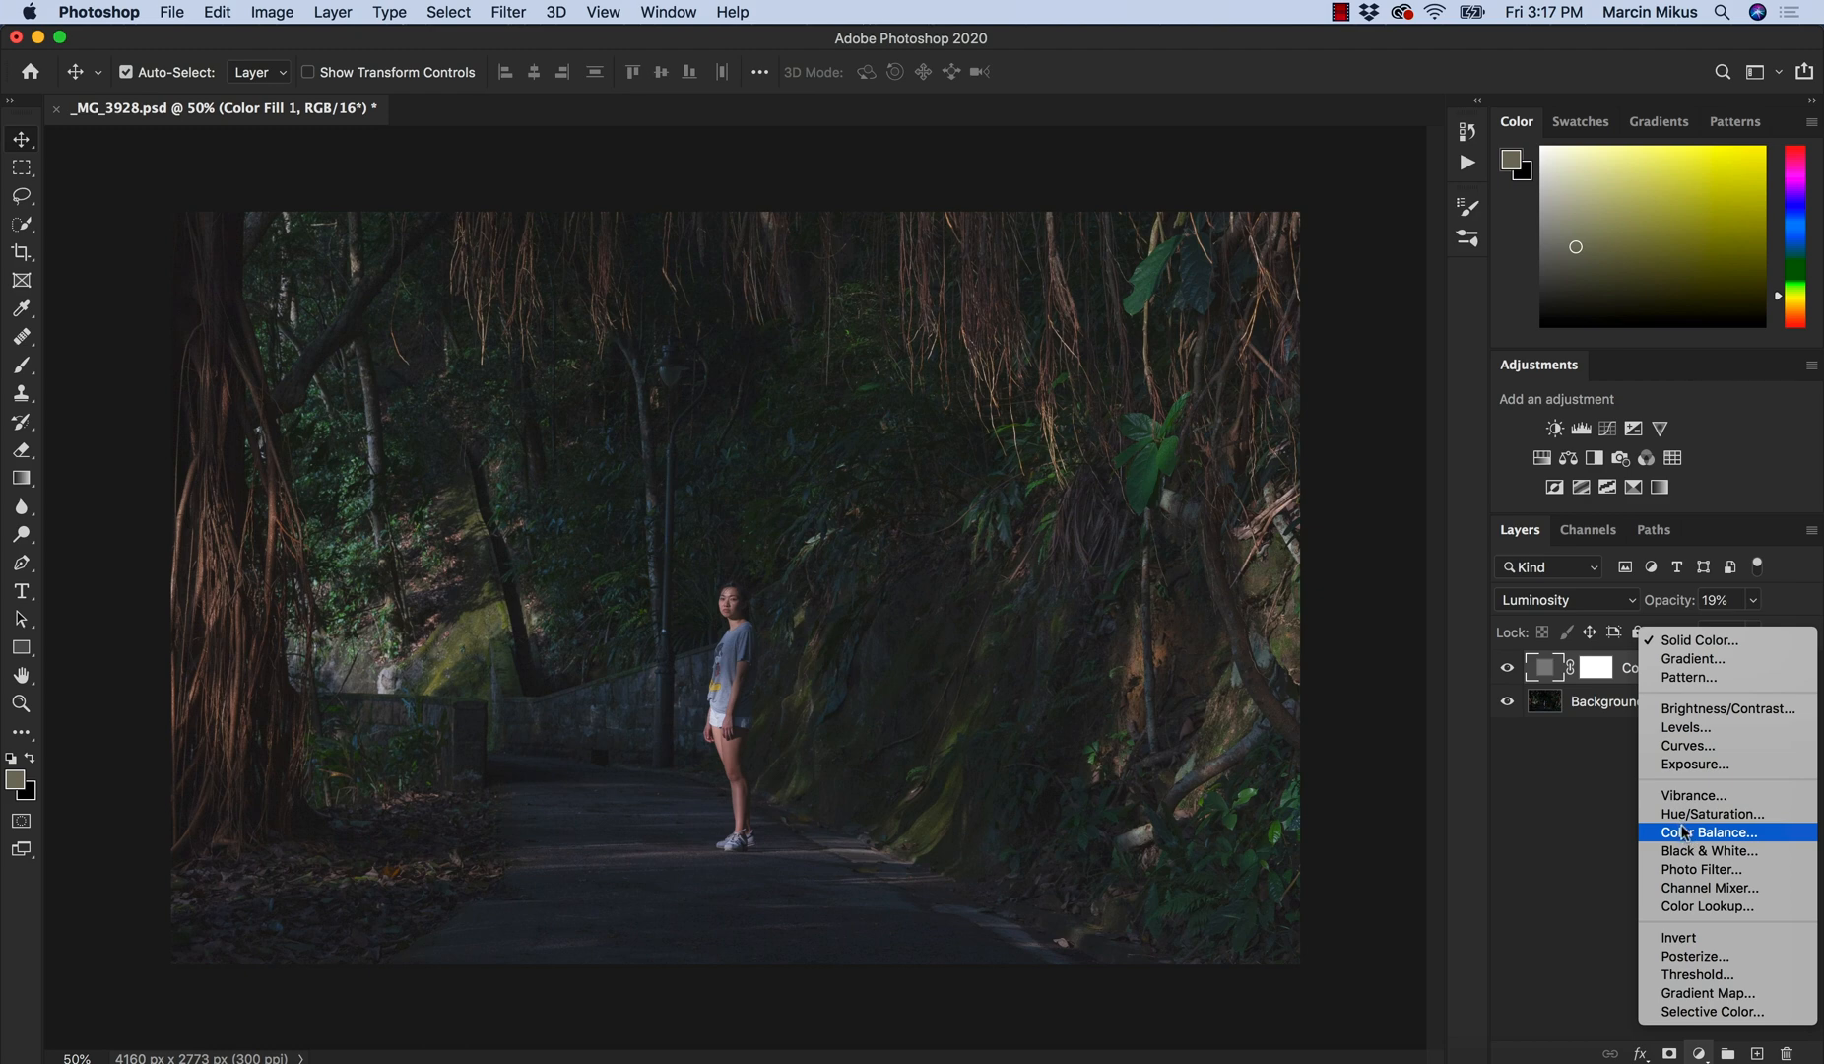
# Add a Brightness/Contrast adjustment at contrast 38, then hide its visibility.
pyautogui.click(1725, 709)
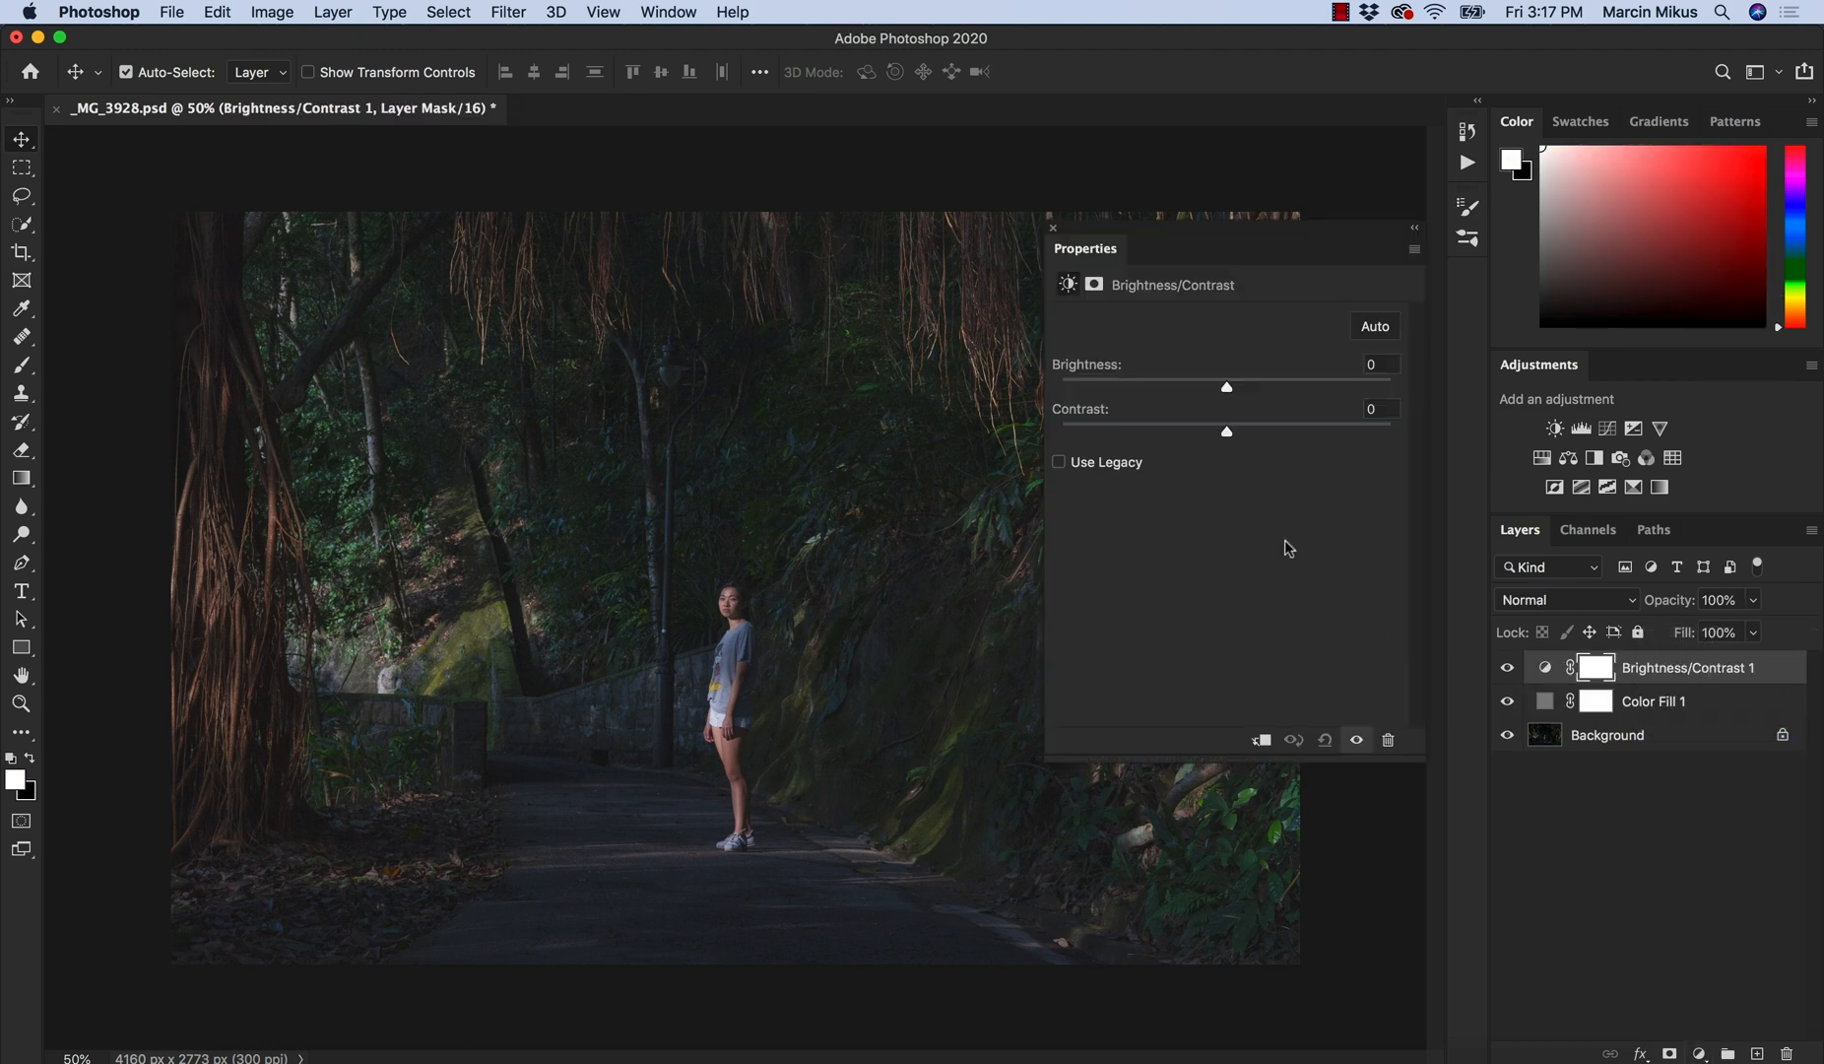
pyautogui.moveTo(1225, 431); pyautogui.dragTo(1288, 431)
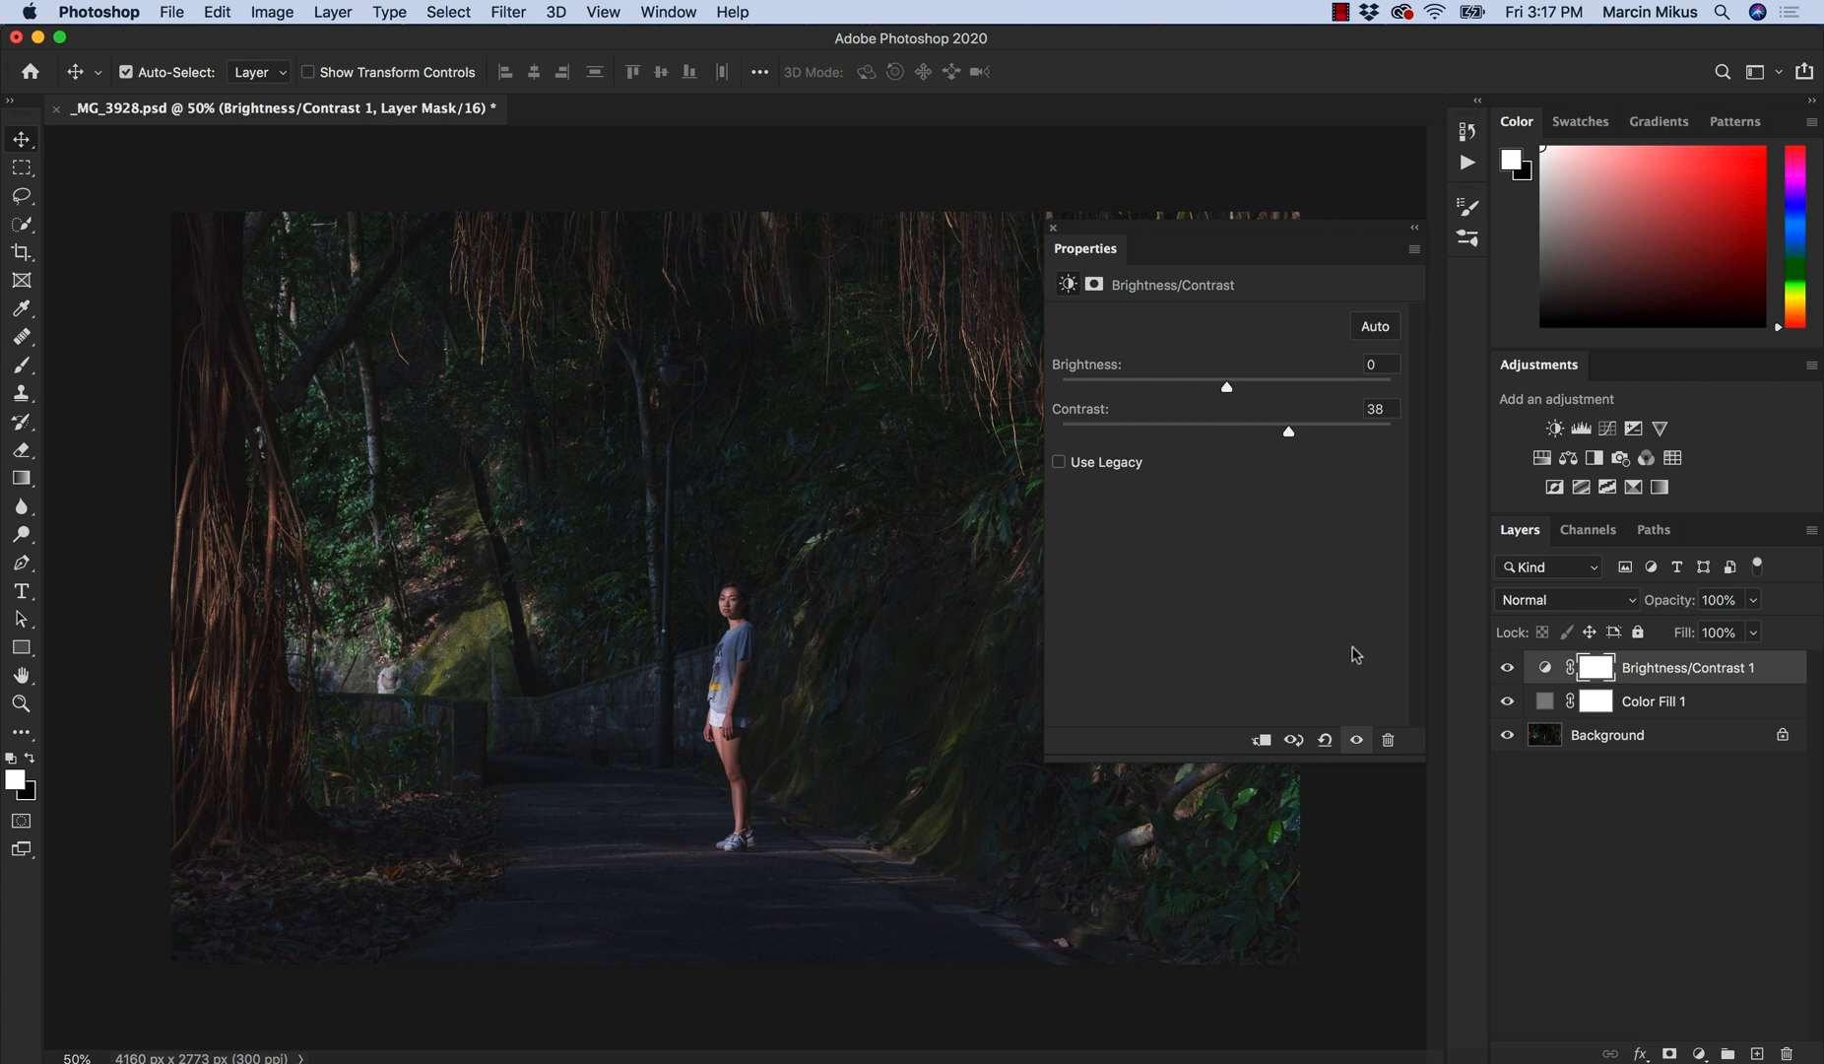
pyautogui.moveTo(1359, 646)
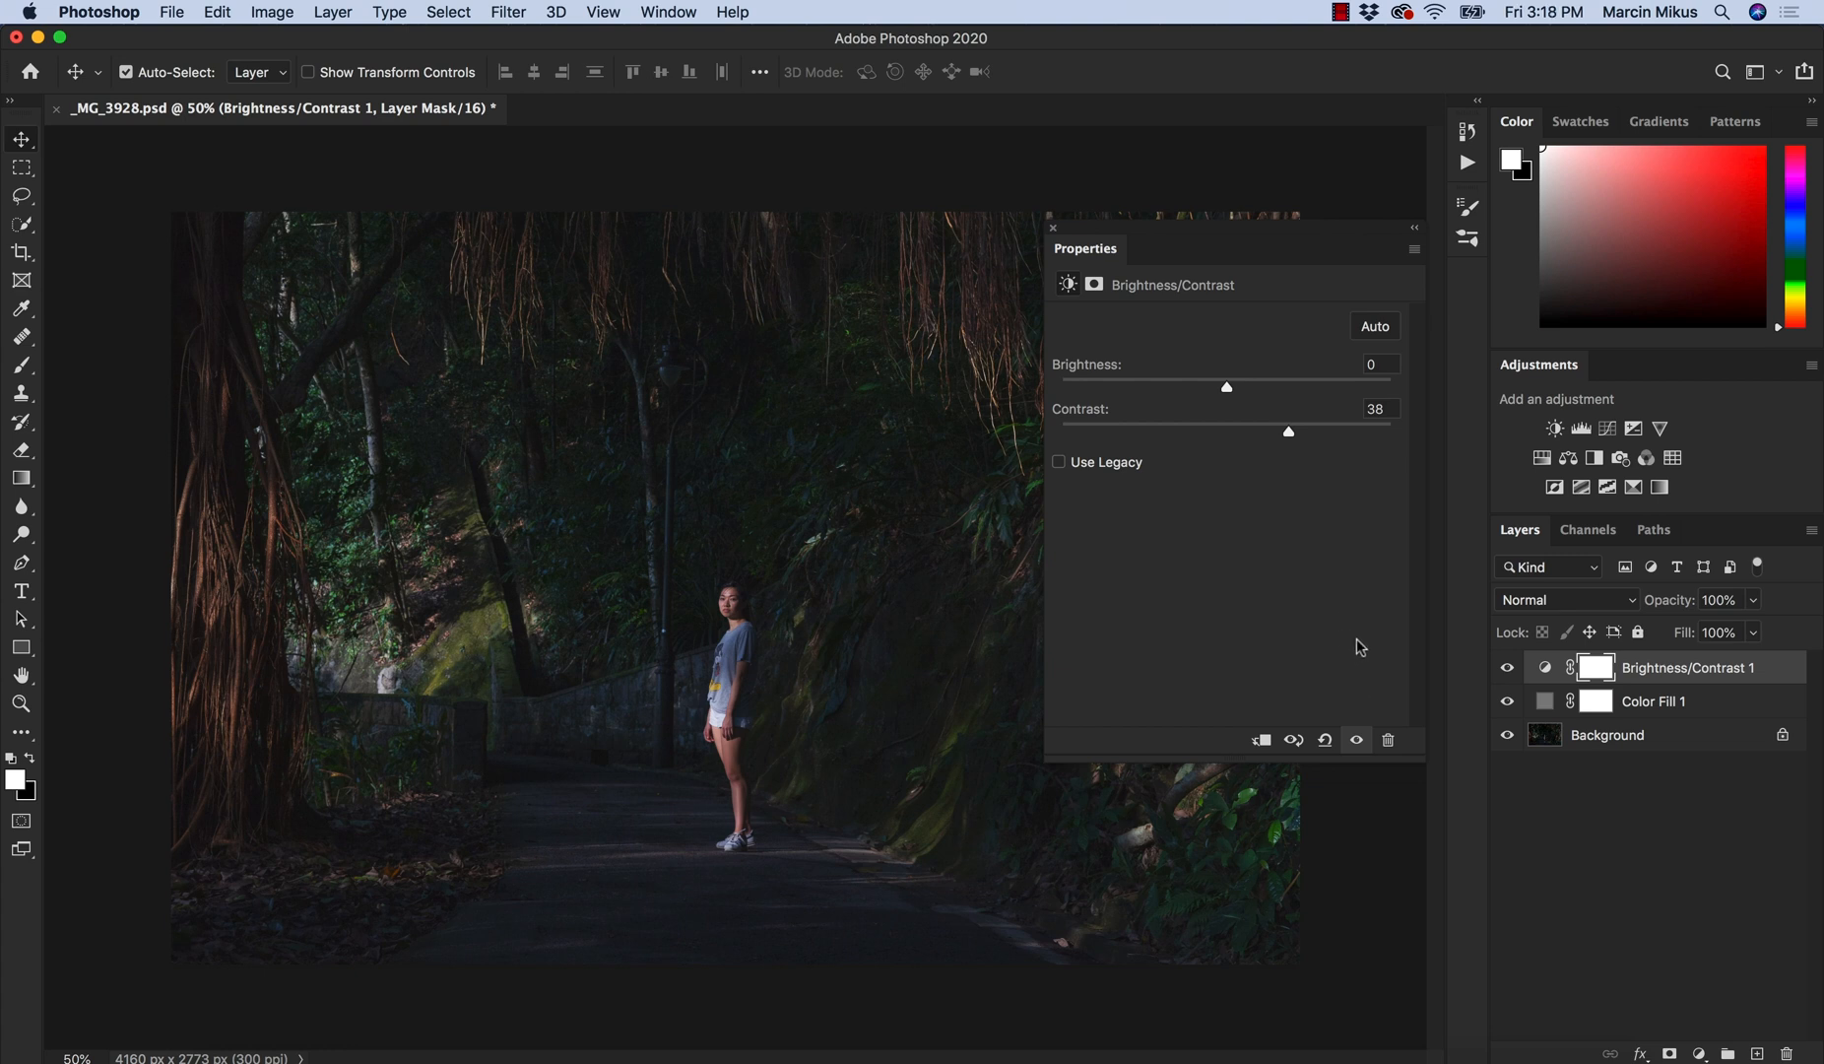
pyautogui.moveTo(1390, 646)
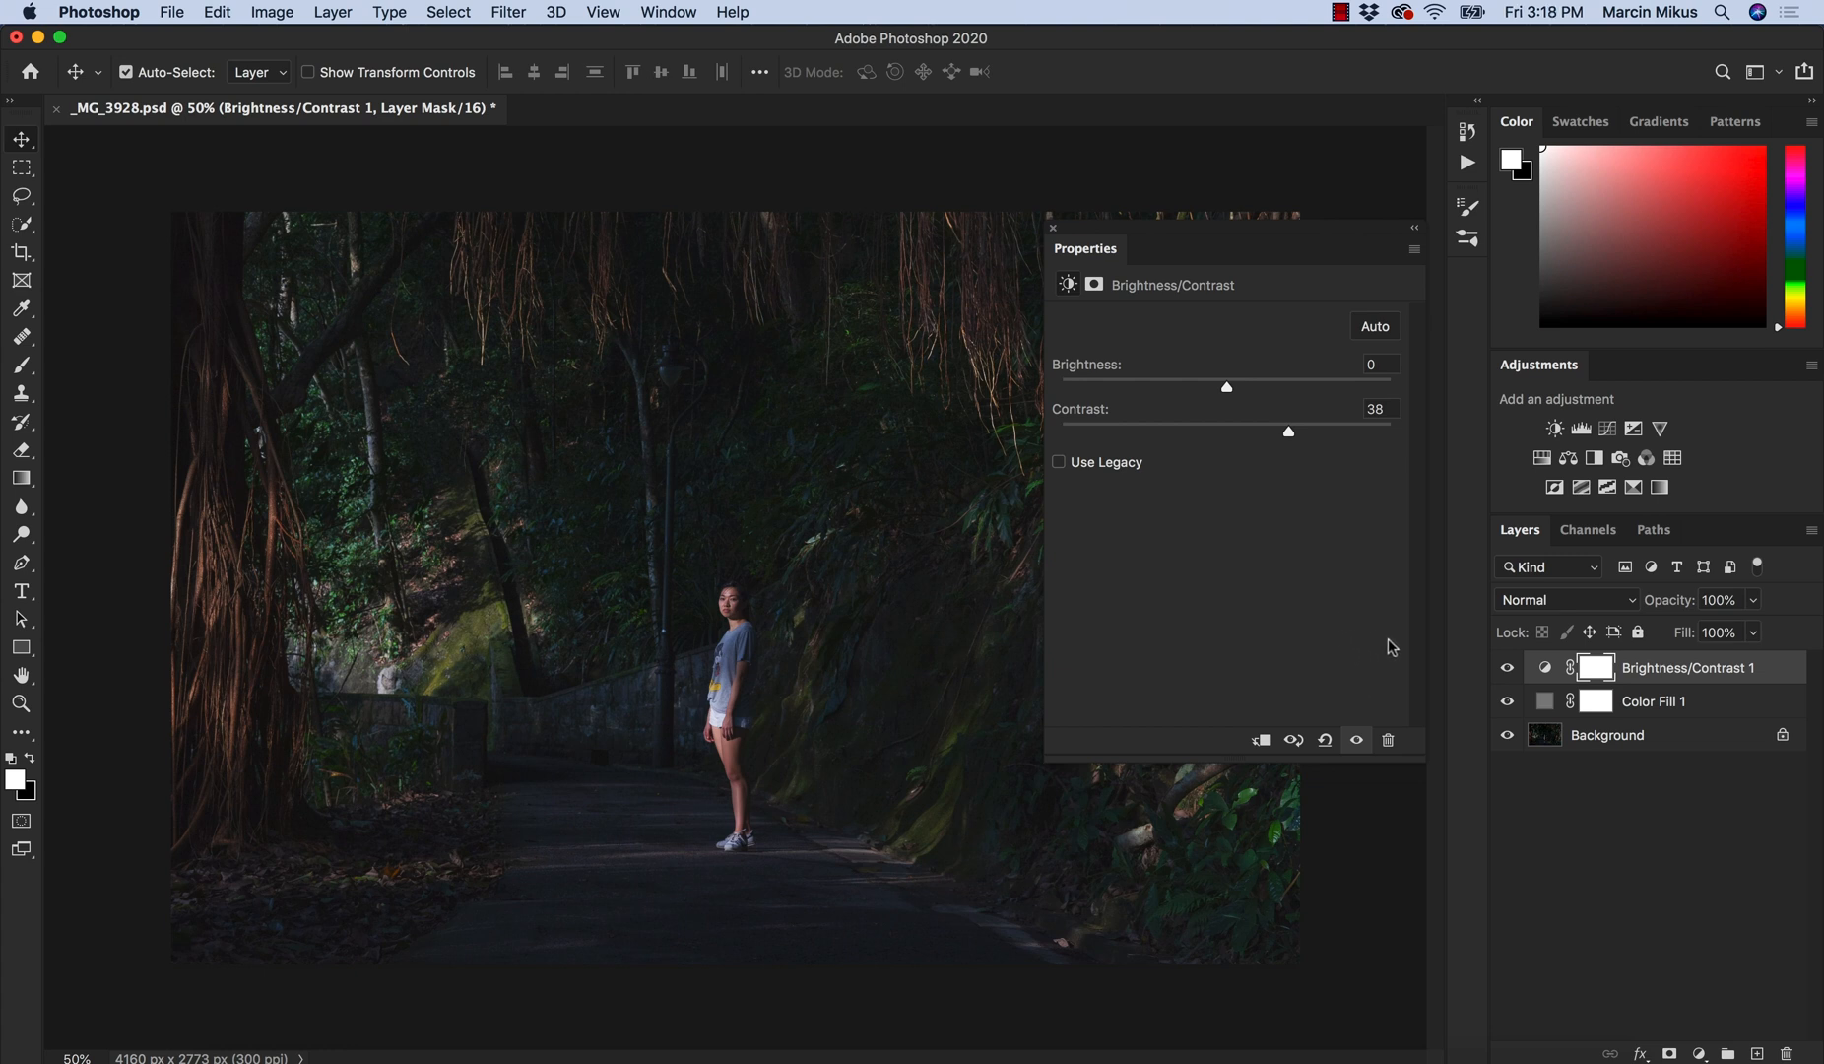
pyautogui.click(1545, 702)
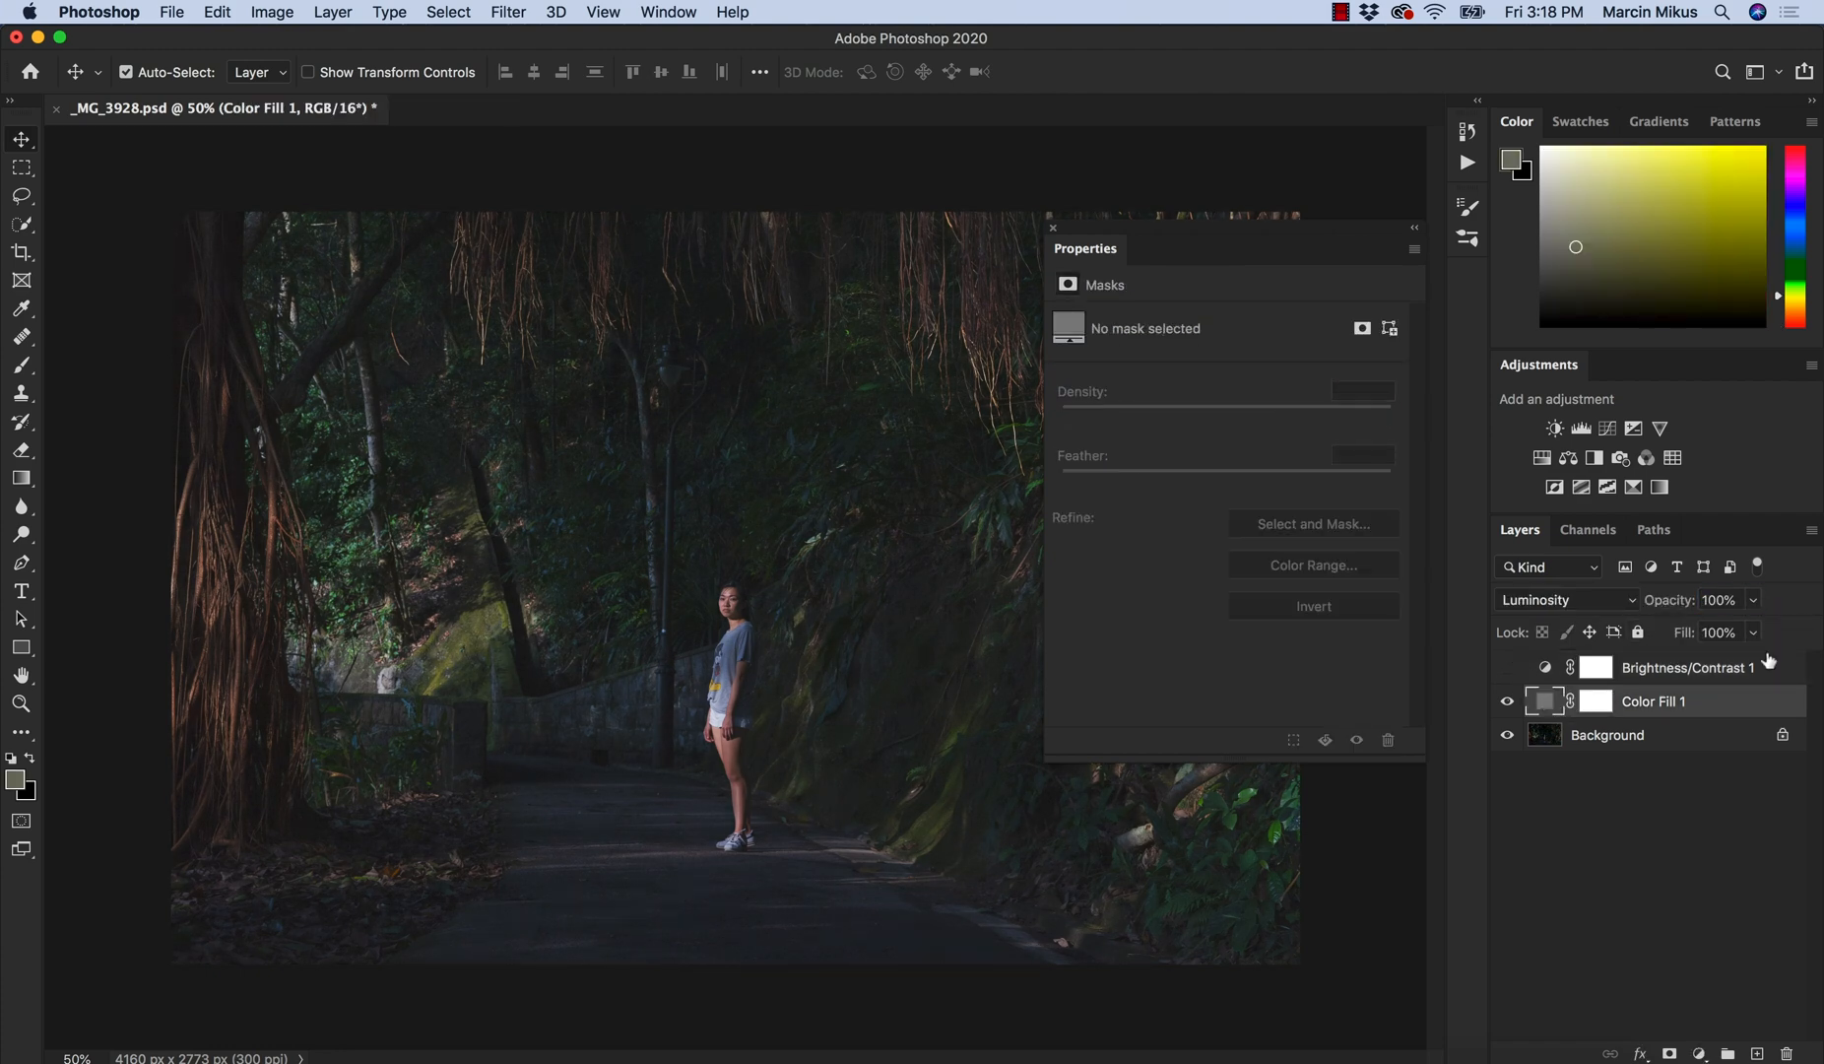
# Change the grey fill colour to #434343, then select the Brightness/Contrast 1 layer.
pyautogui.doubleClick(1544, 701)
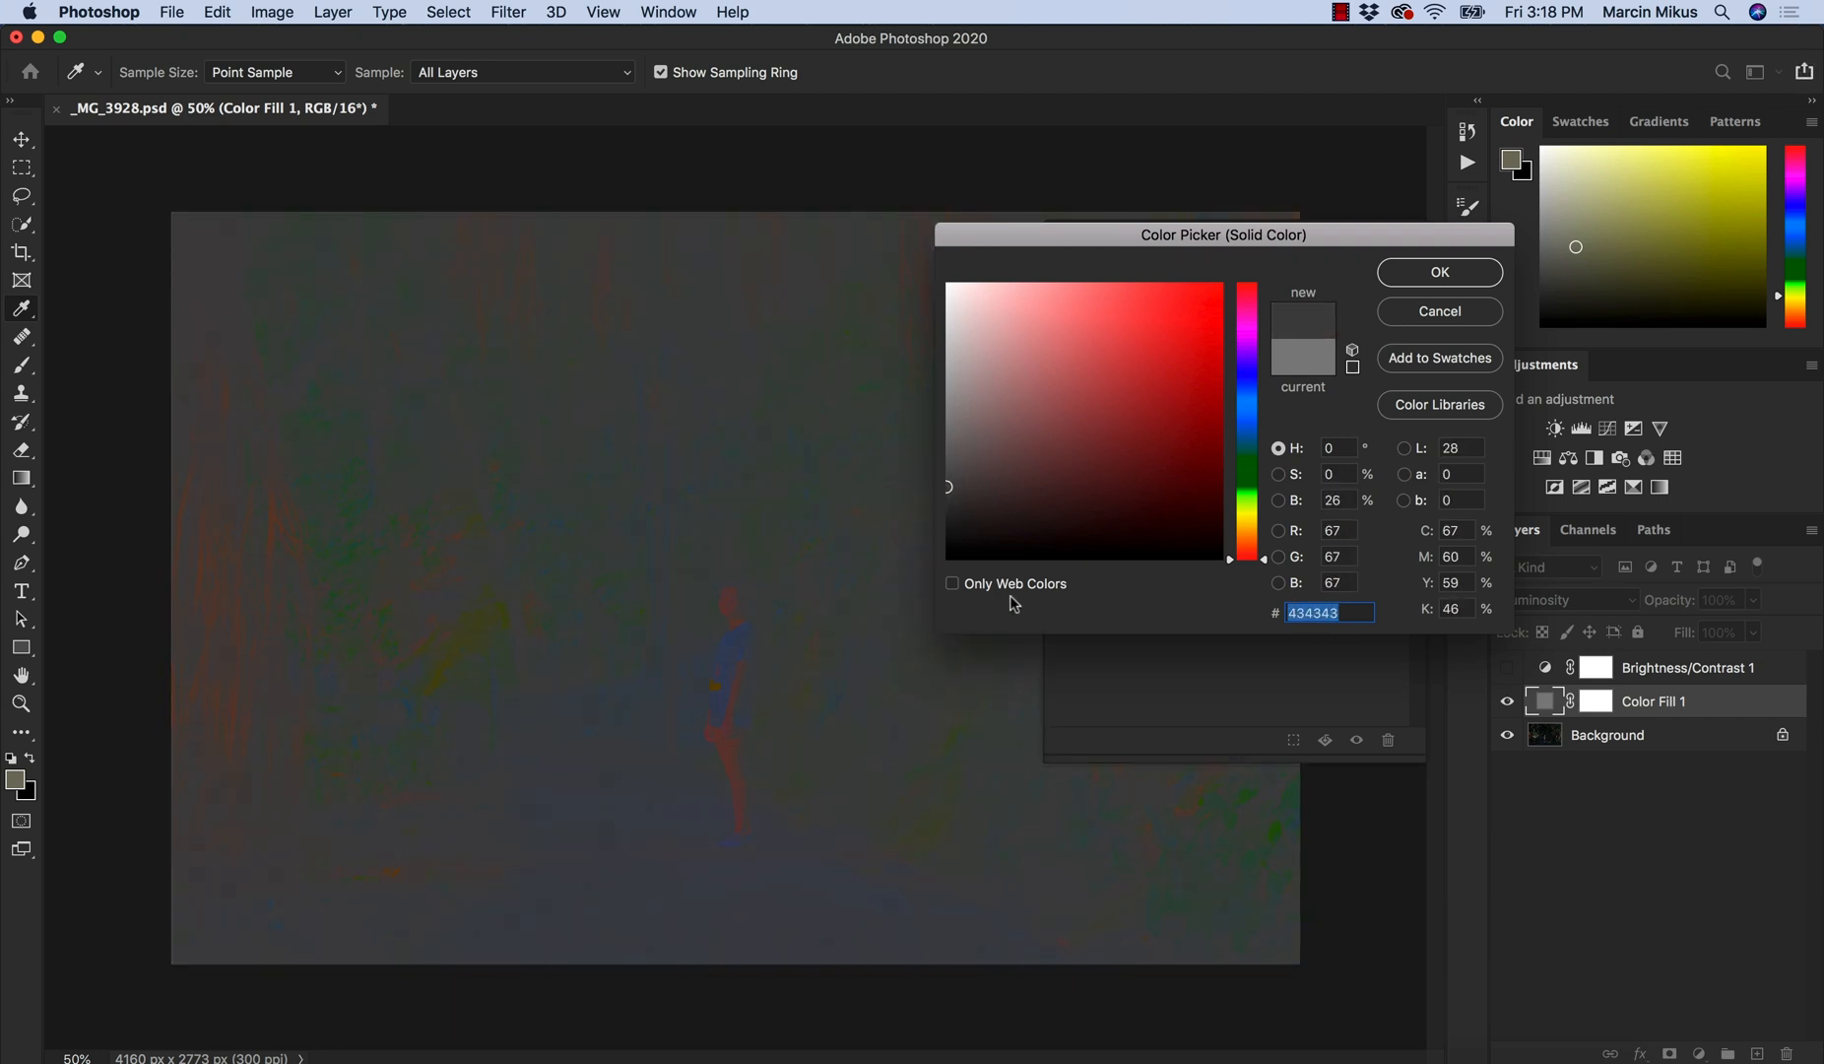
pyautogui.click(957, 392)
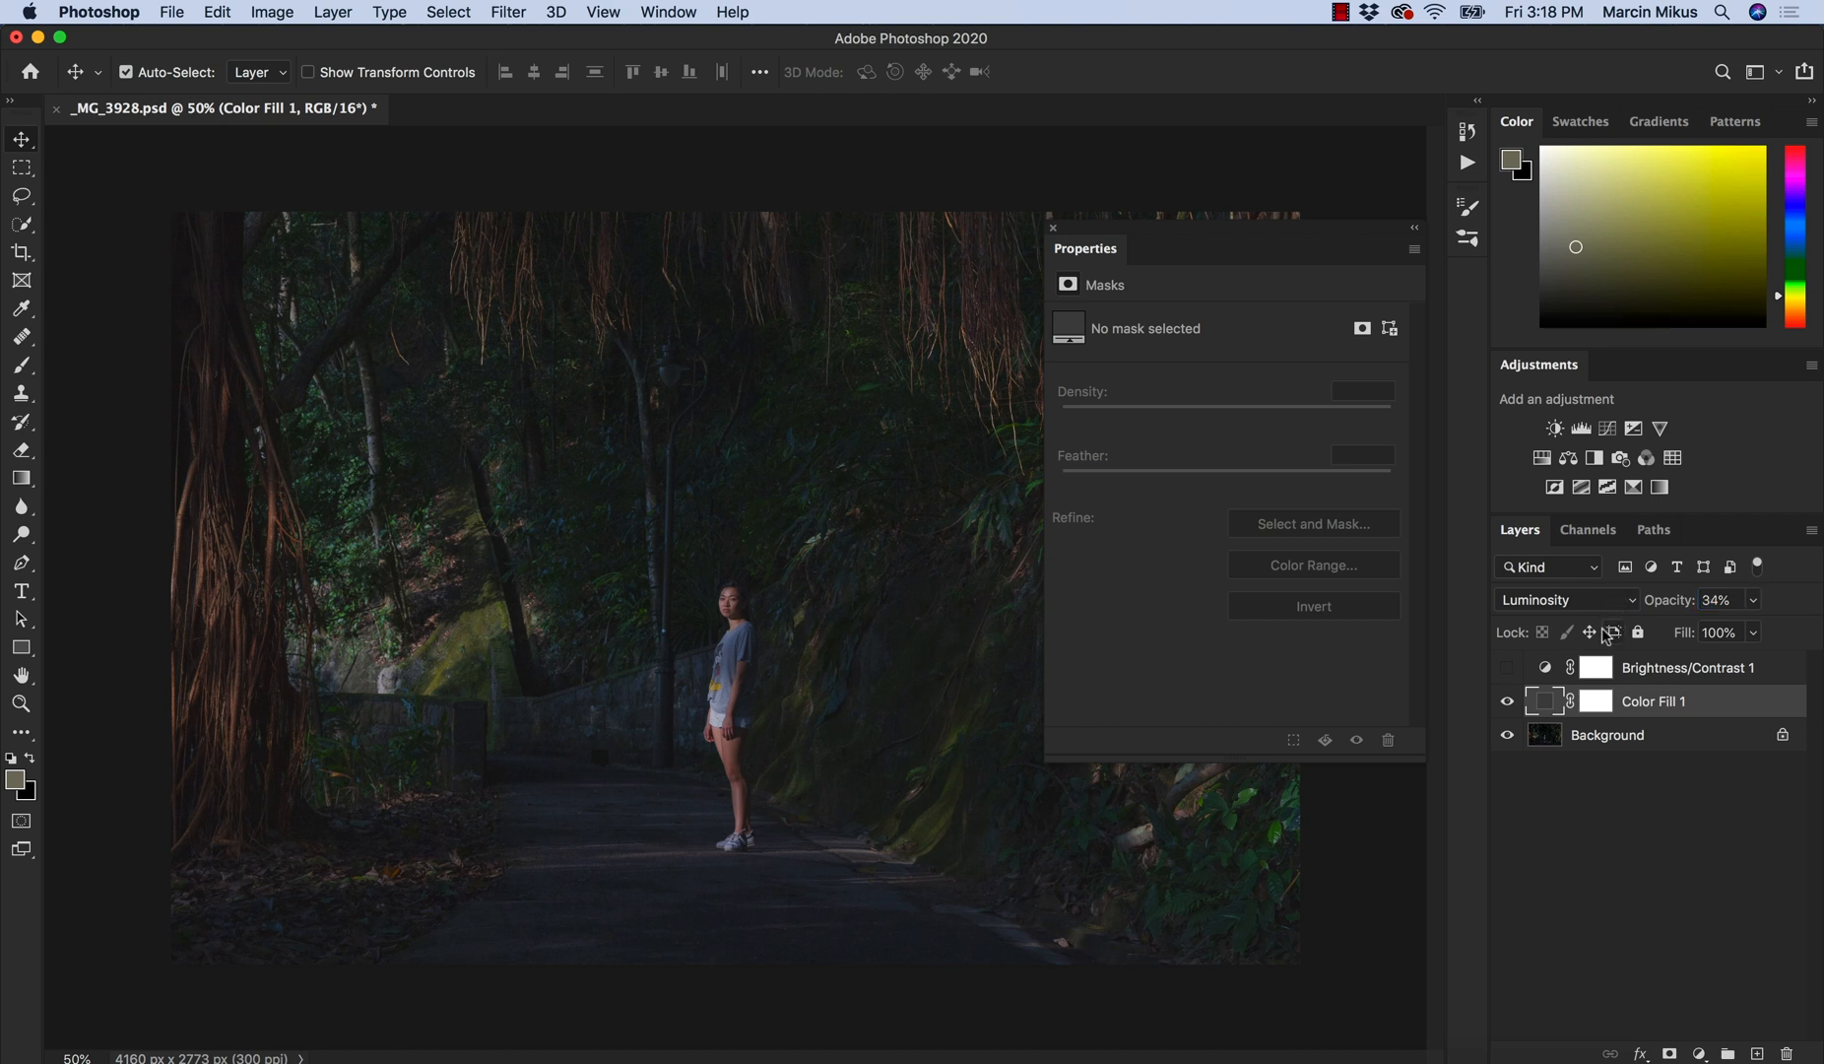
pyautogui.moveTo(1603, 644)
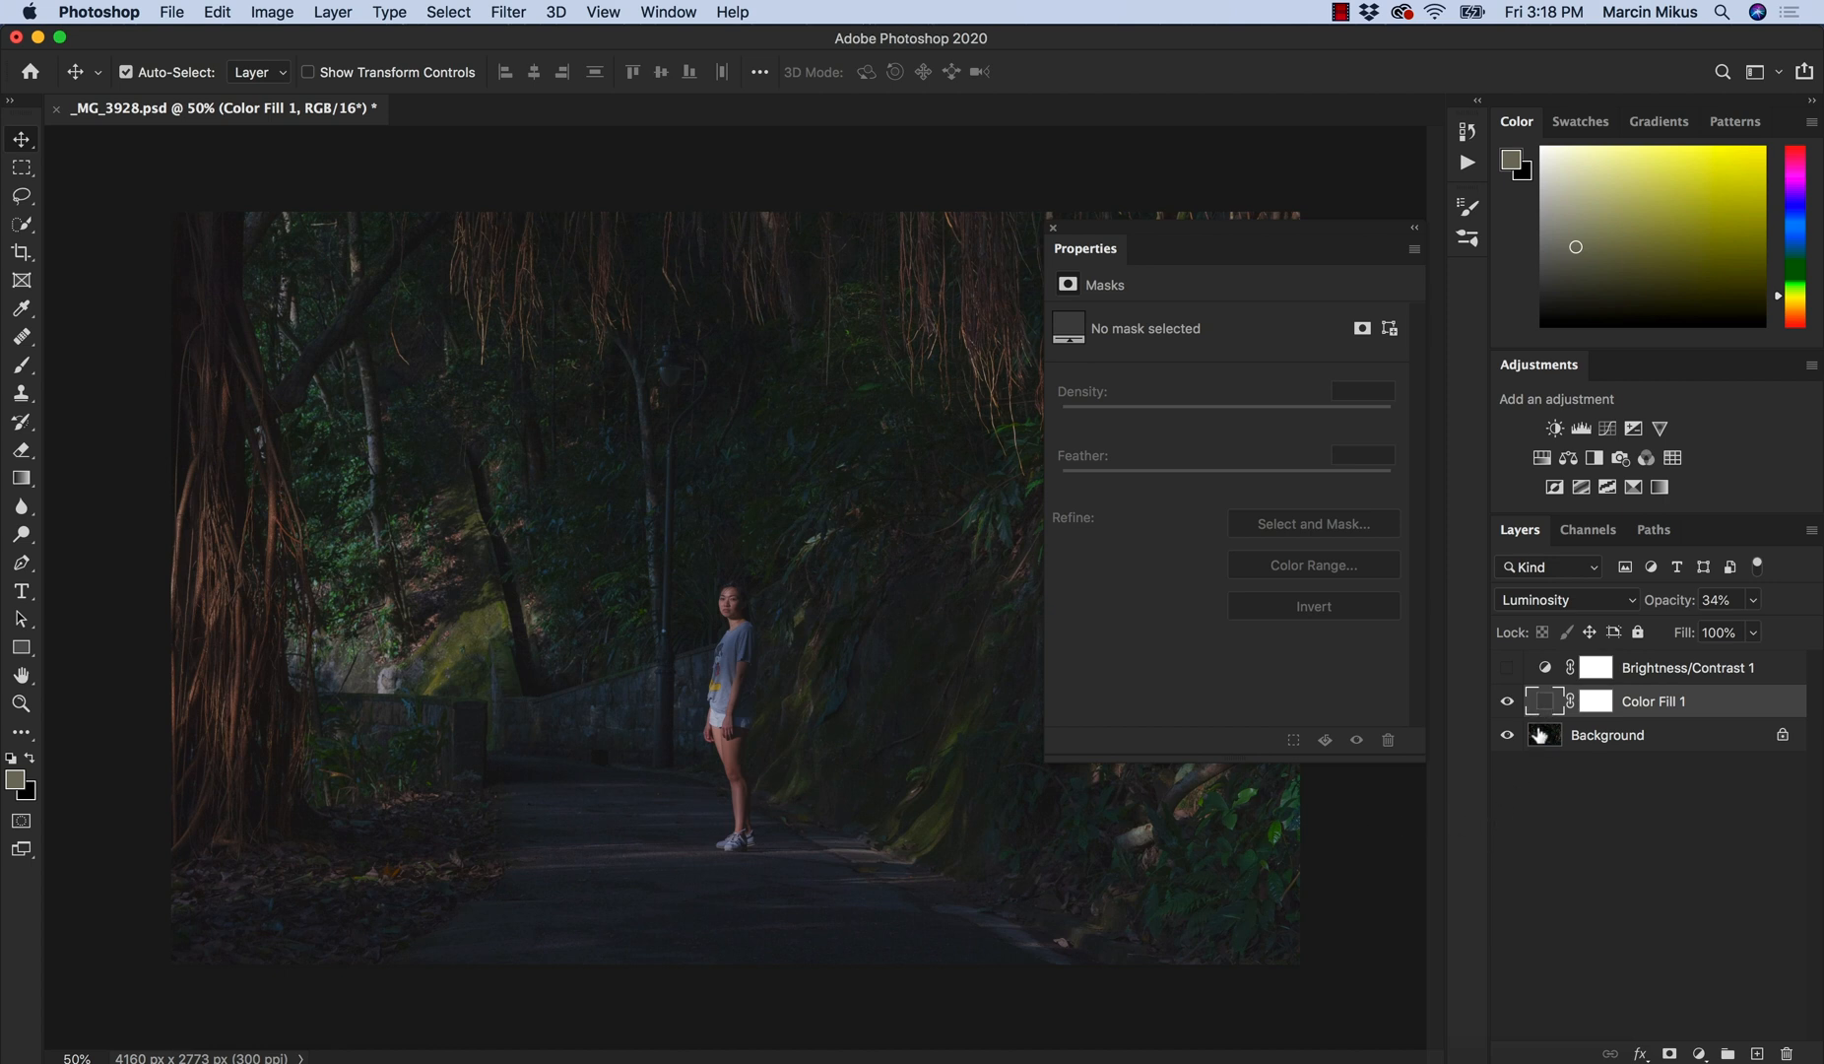
pyautogui.moveTo(1532, 789)
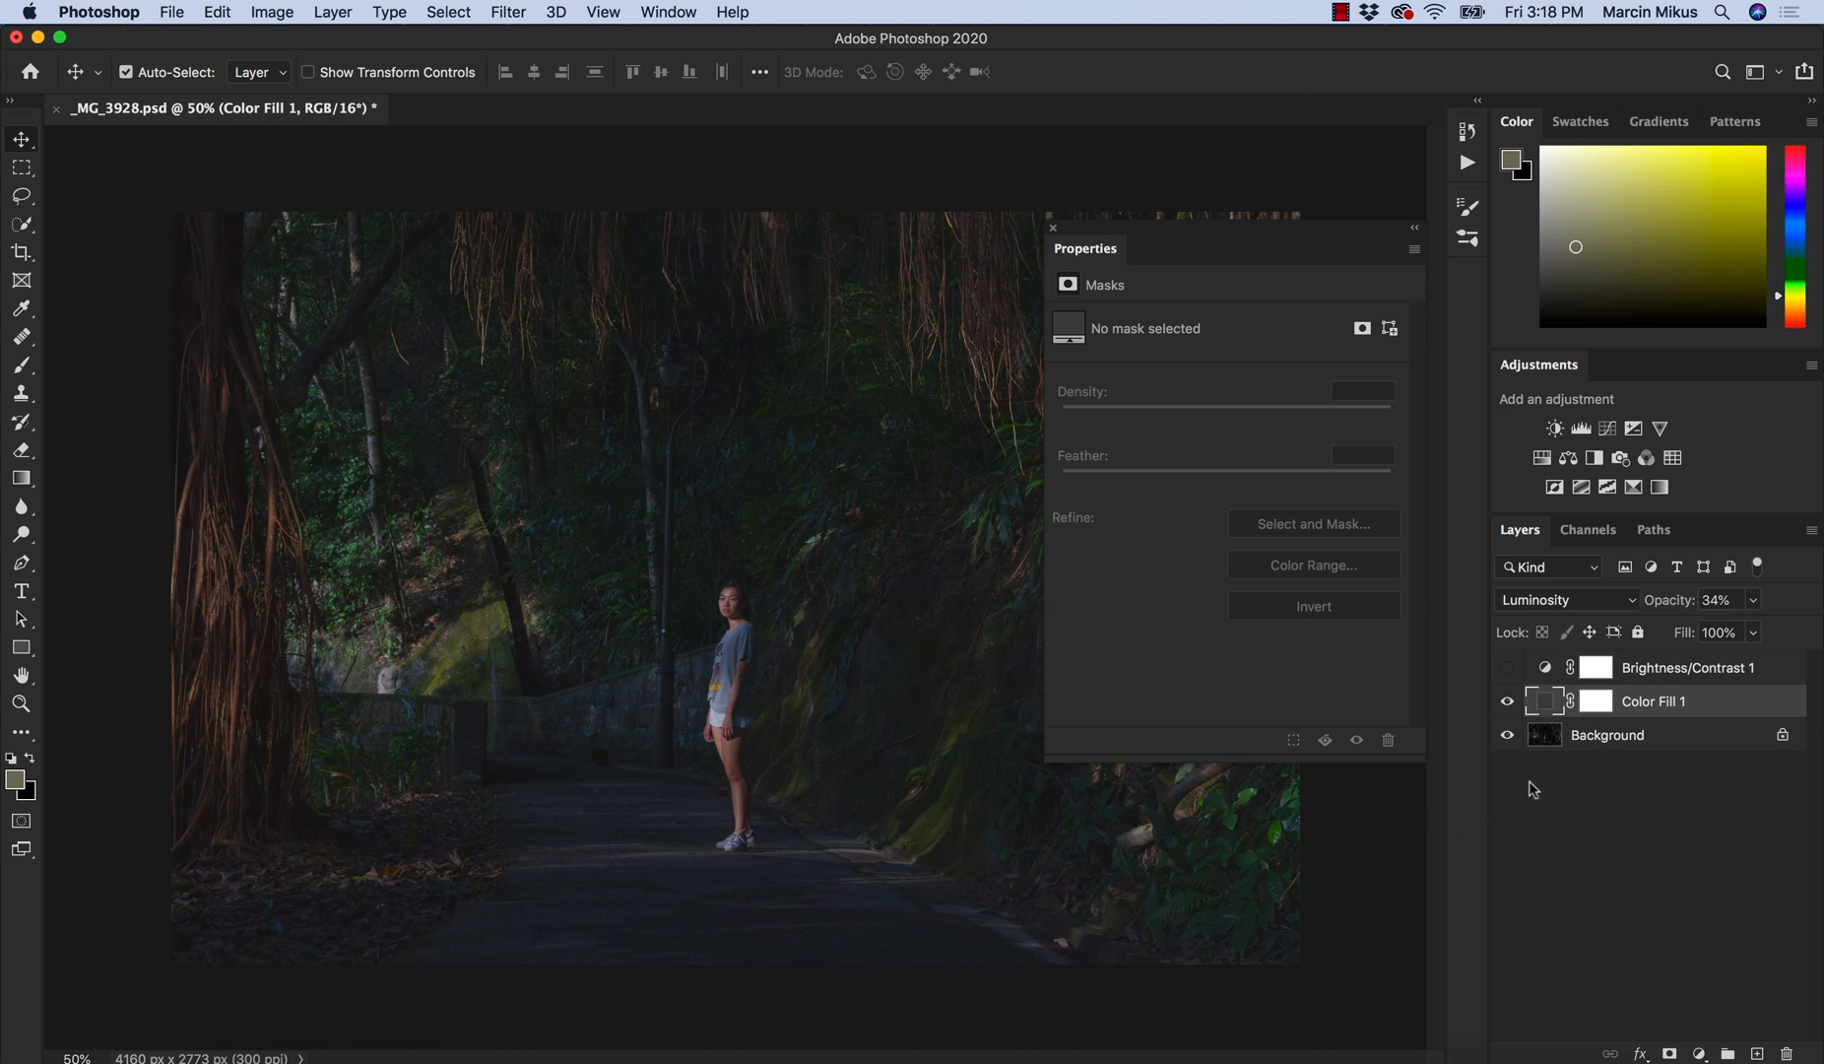
pyautogui.click(1688, 668)
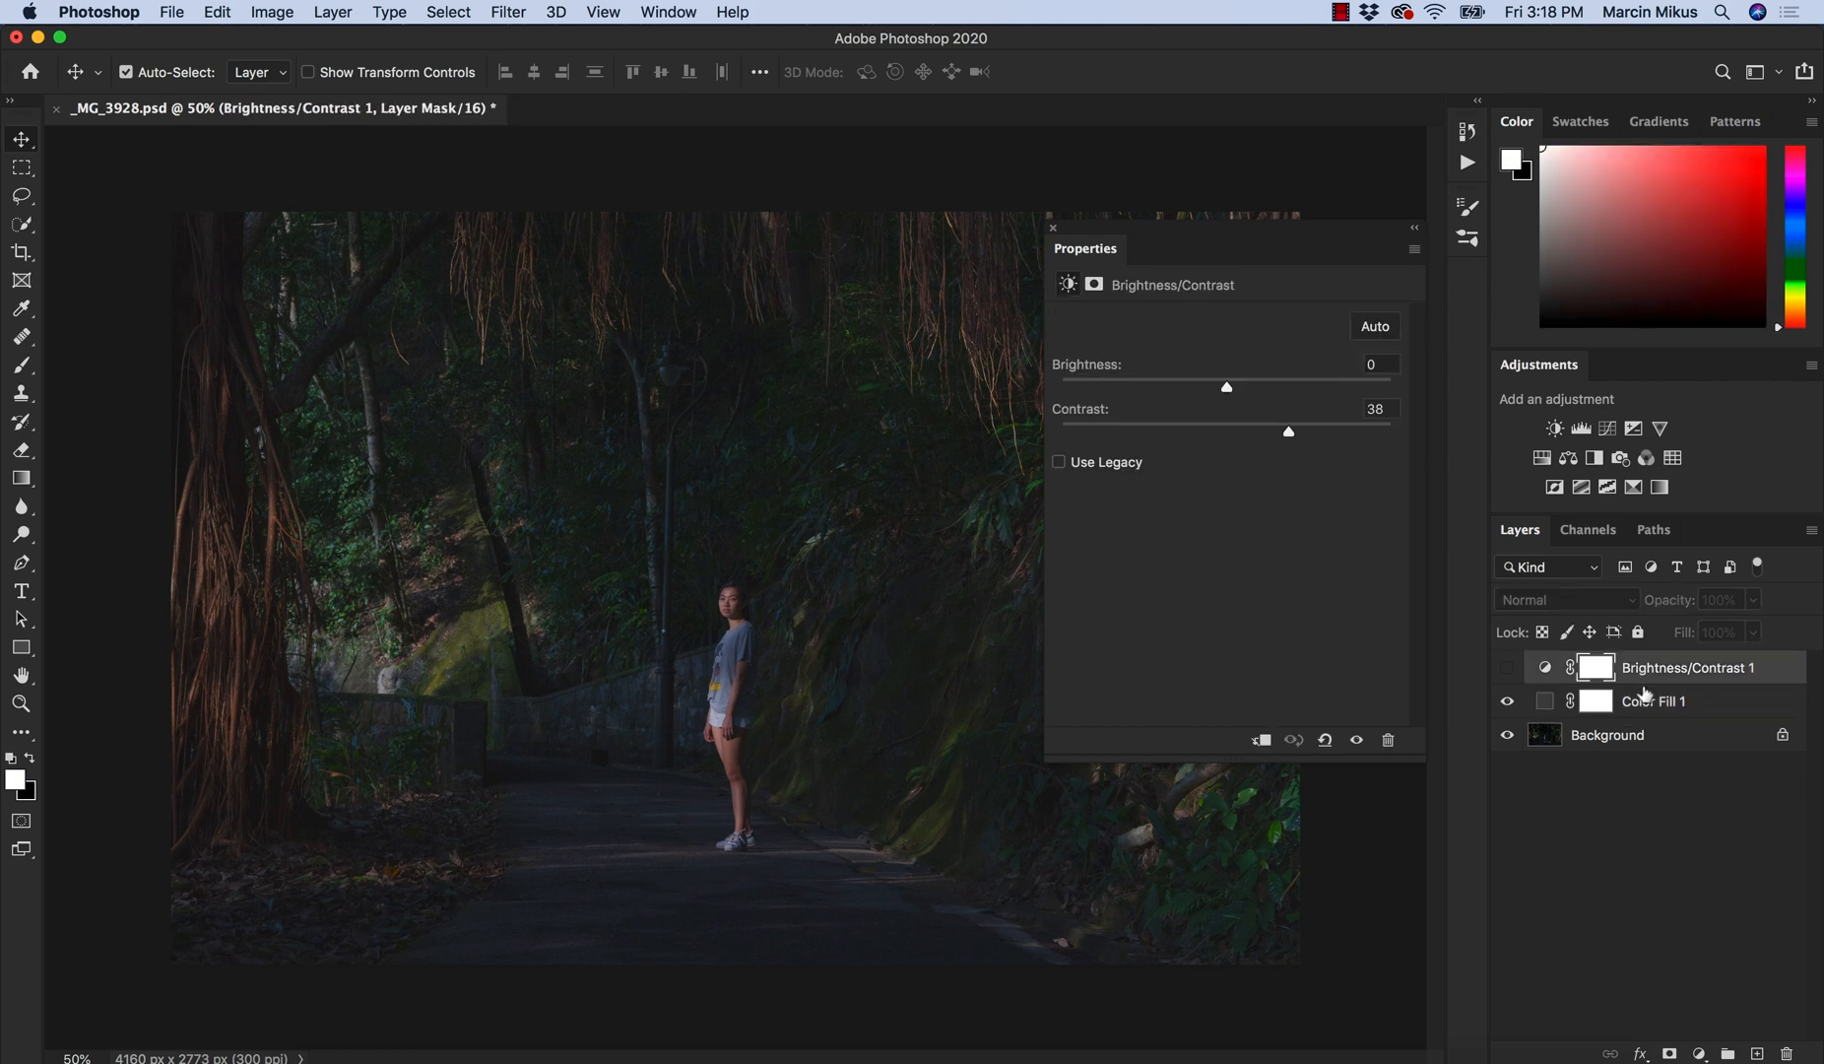
# Add a Gradient Map adjustment layer with its dark stop set to grey #424242.
pyautogui.click(1700, 1053)
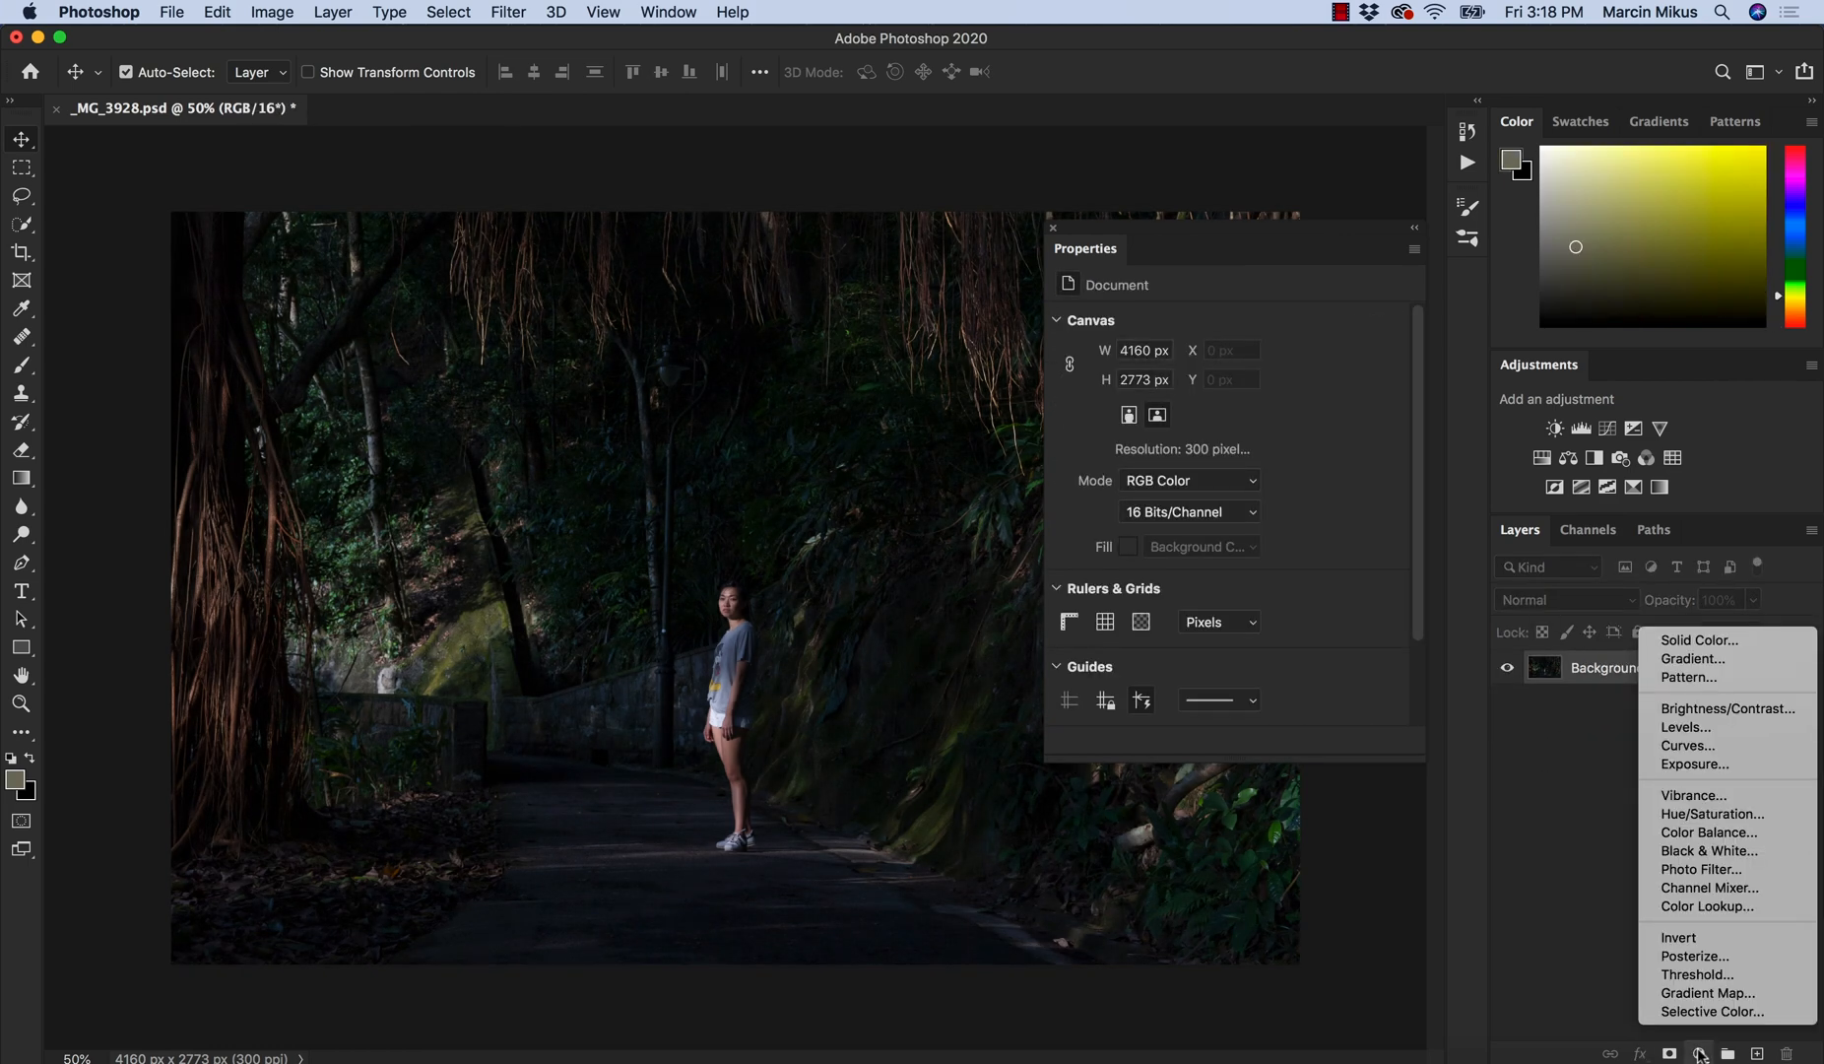
pyautogui.moveTo(1706, 993)
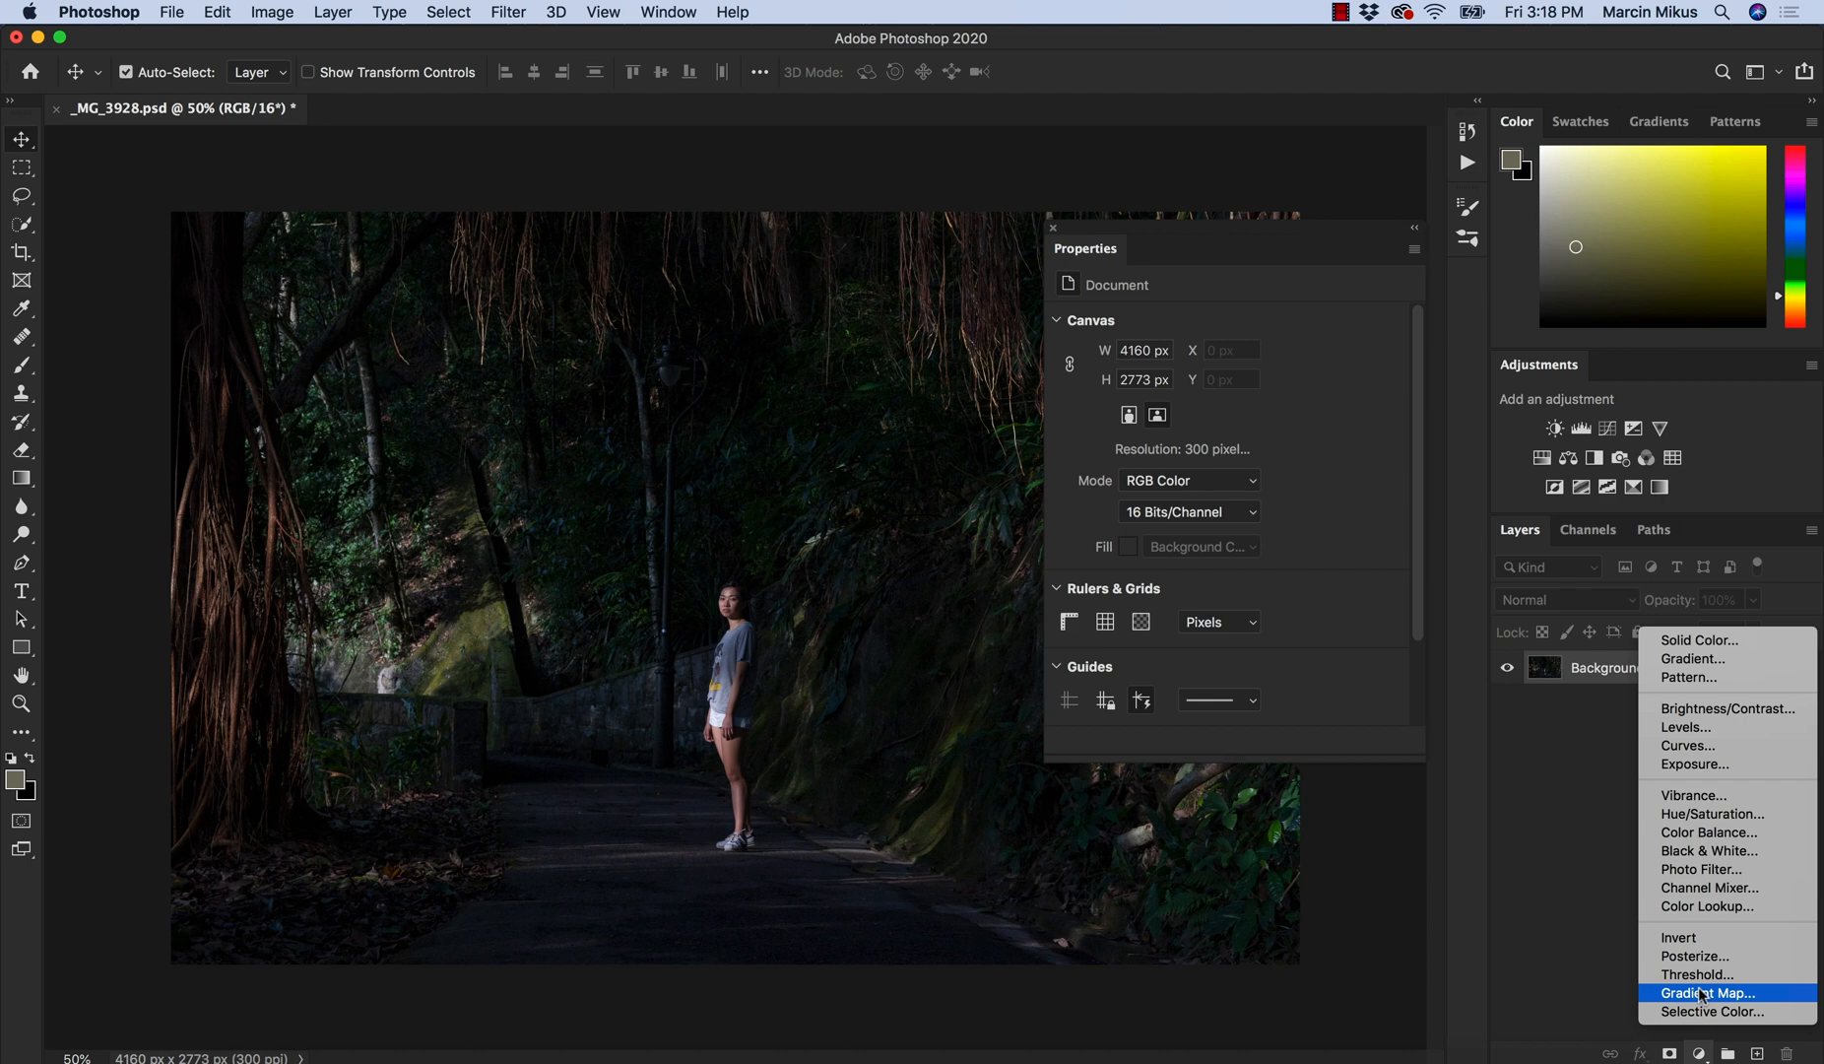
pyautogui.click(1705, 992)
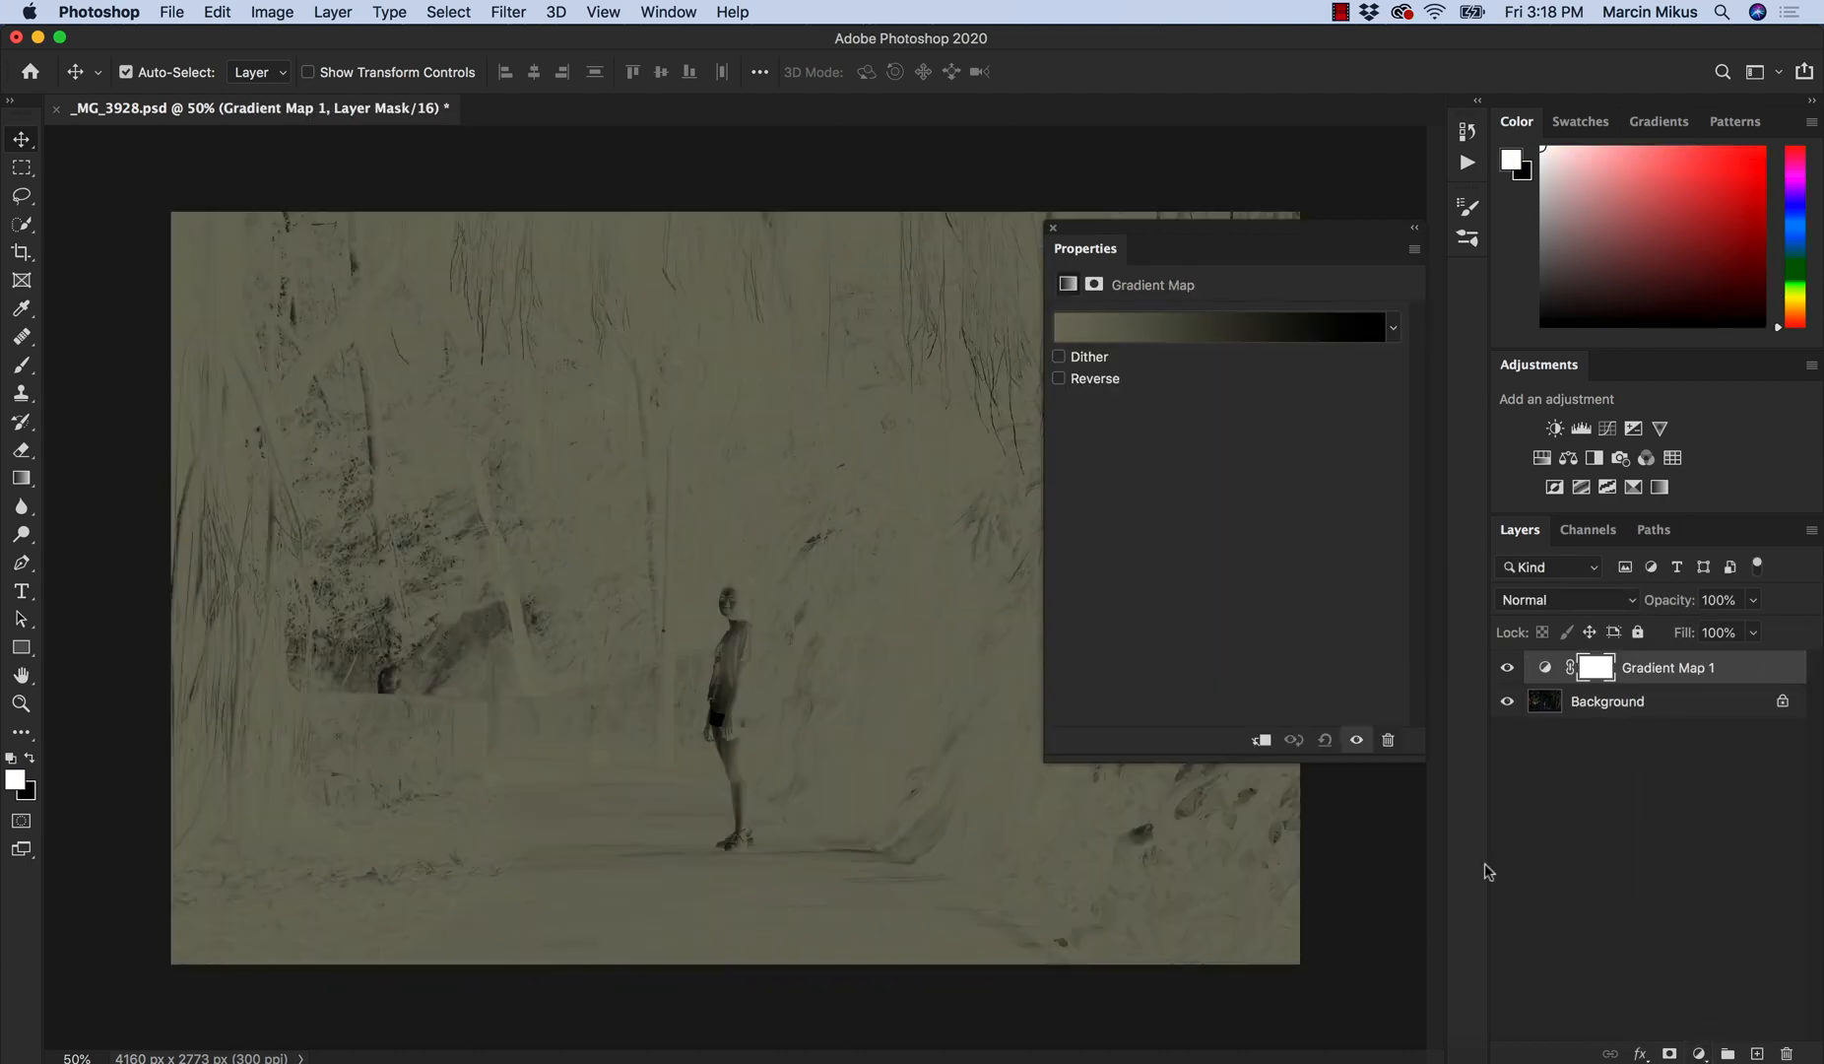
pyautogui.moveTo(1473, 871)
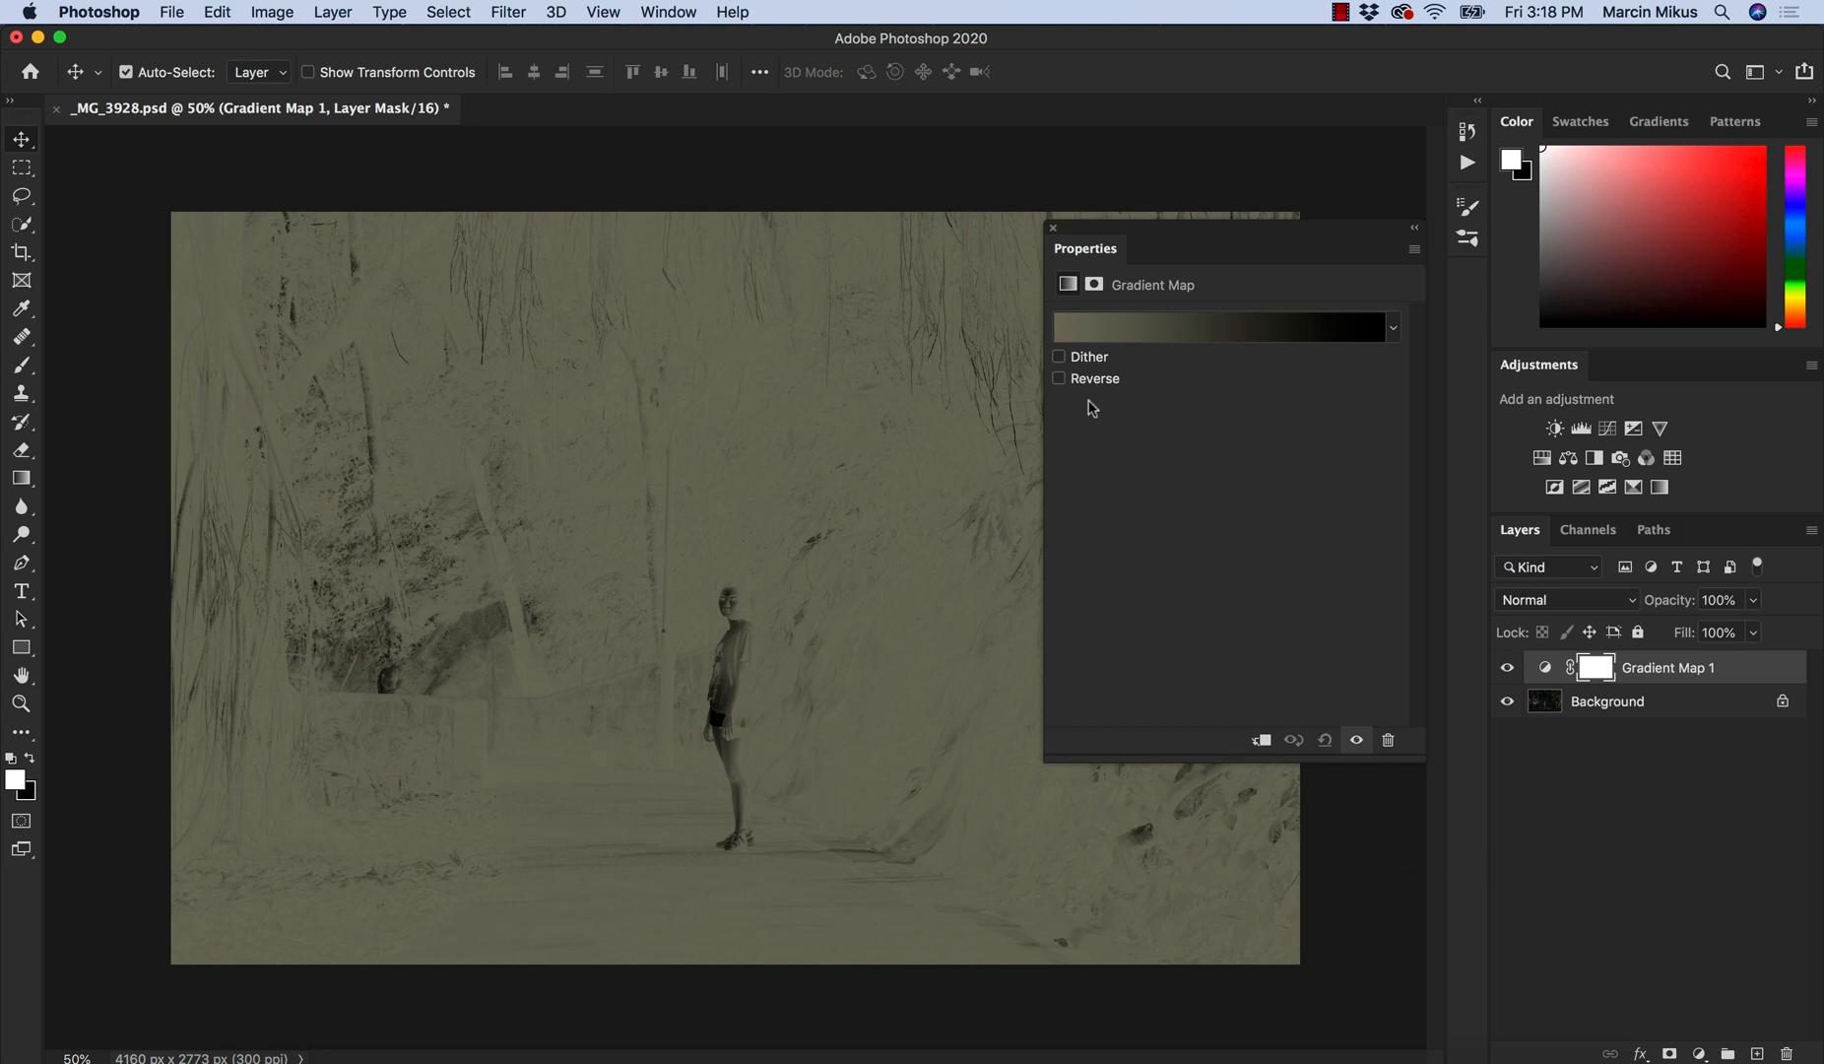
pyautogui.click(1221, 327)
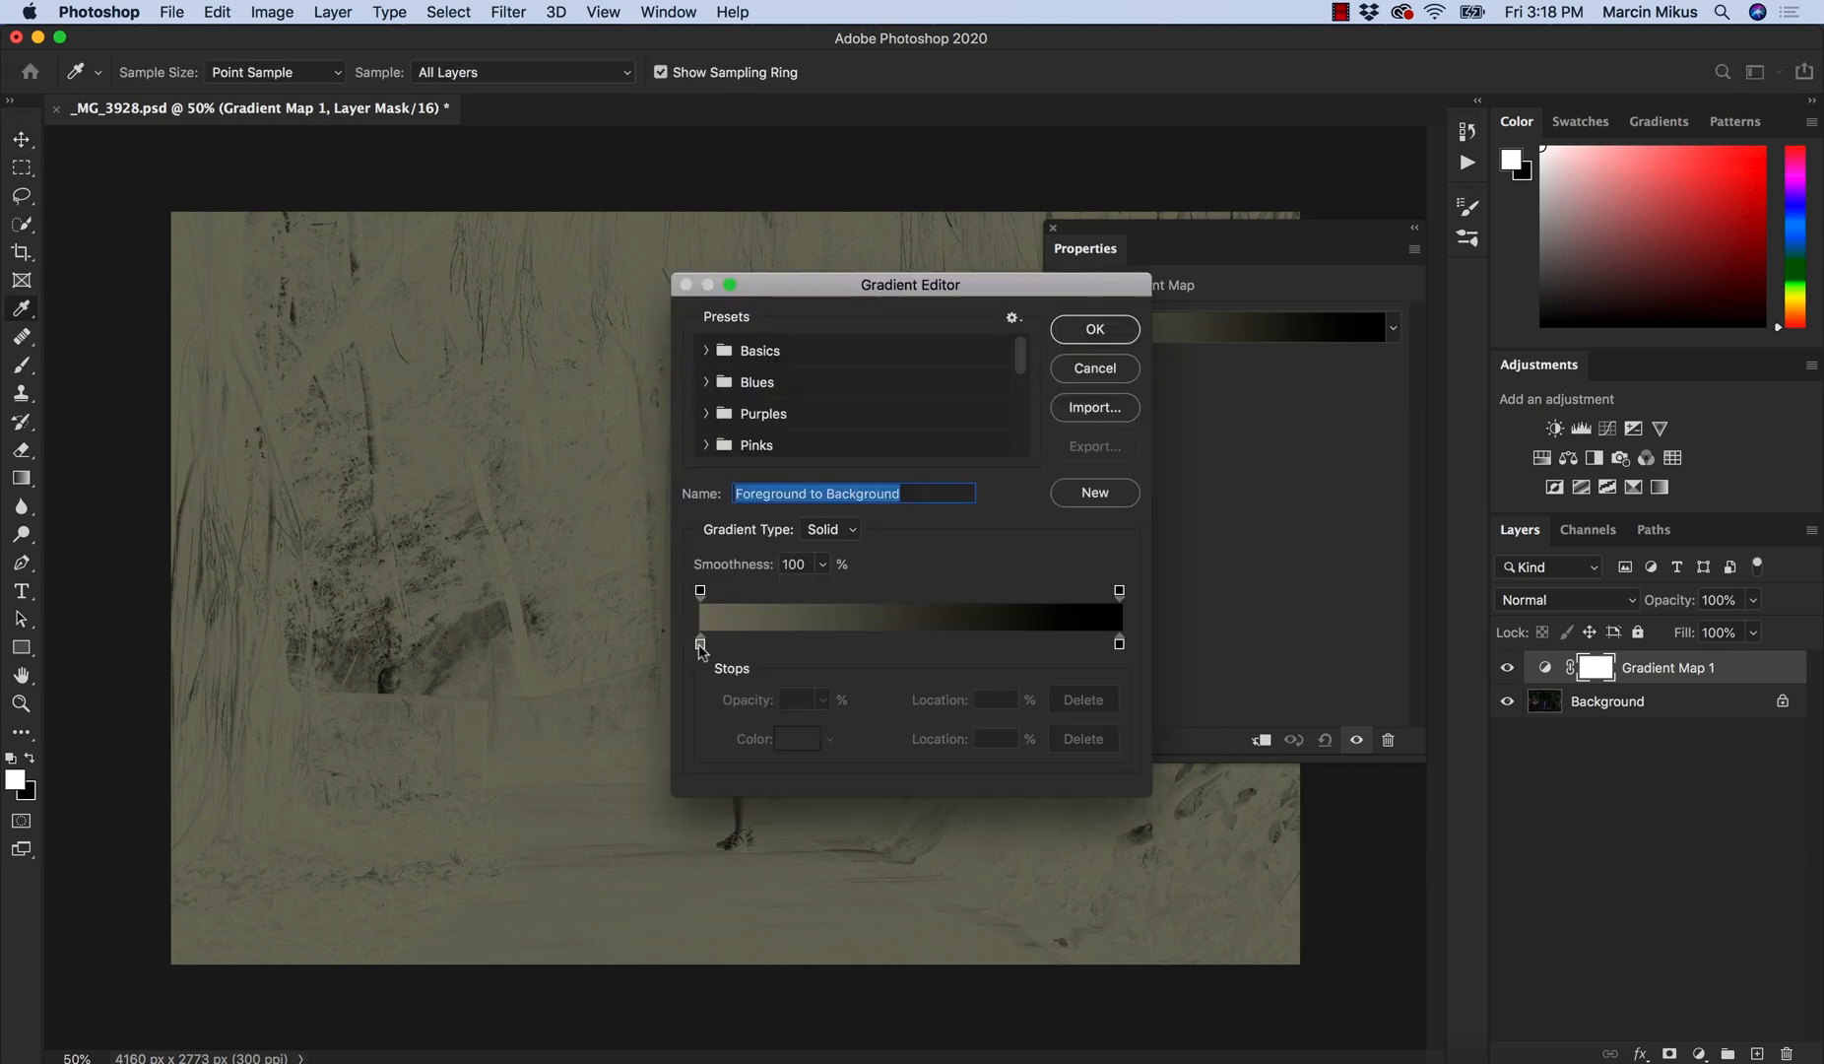
pyautogui.doubleClick(701, 642)
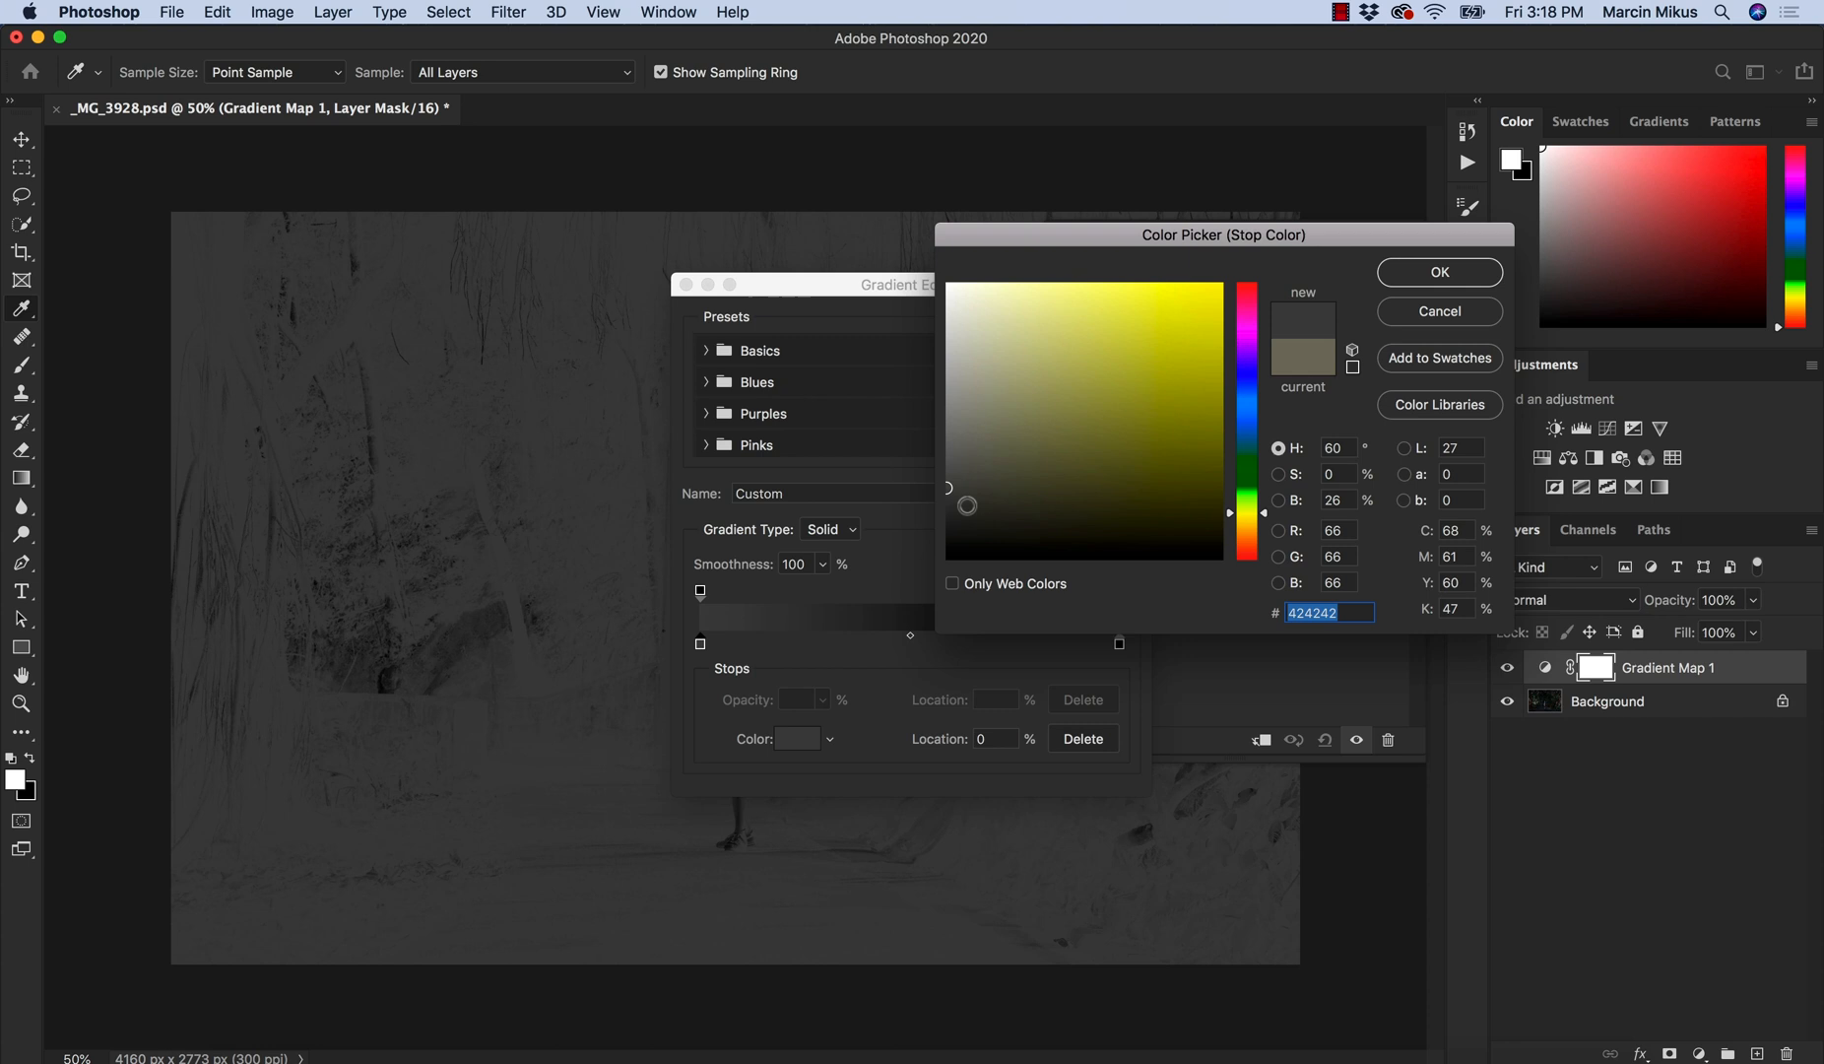
pyautogui.click(948, 498)
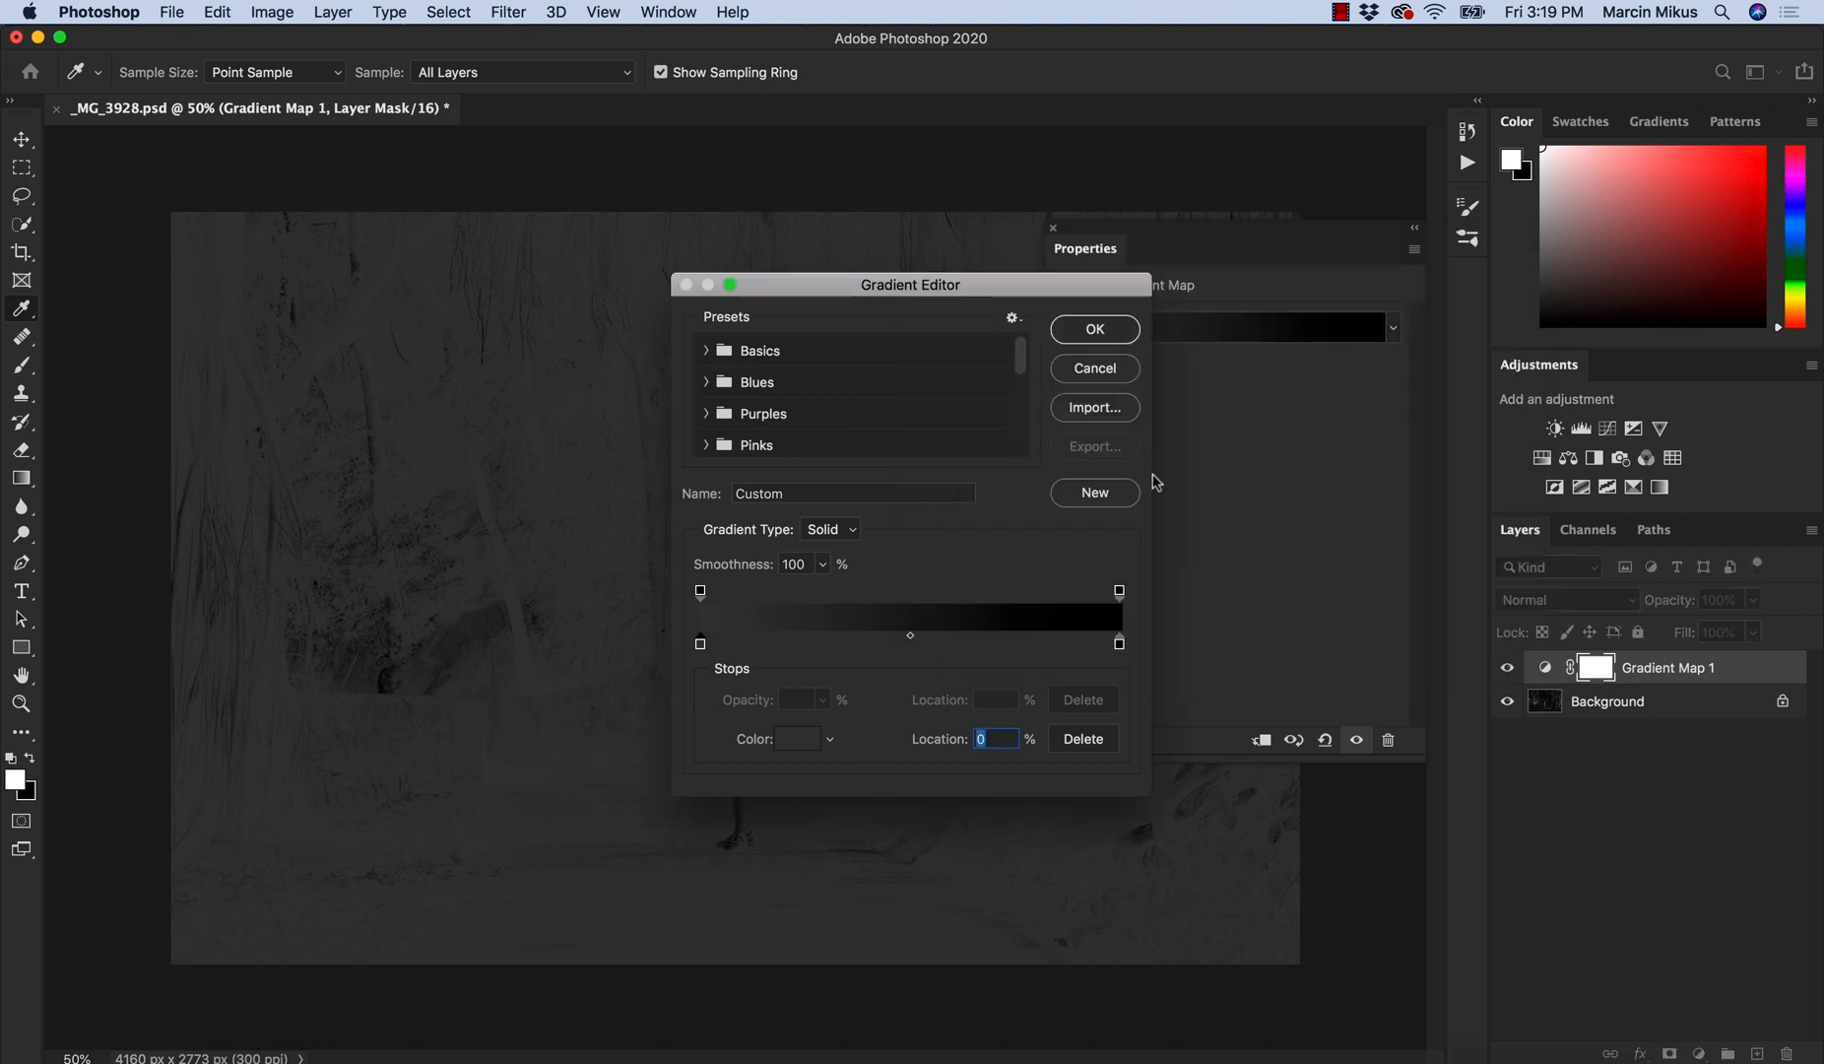
# Set the gradient's light stop to soft grey #c4c4c4 and confirm.
pyautogui.moveTo(910, 284); pyautogui.dragTo(1079, 316)
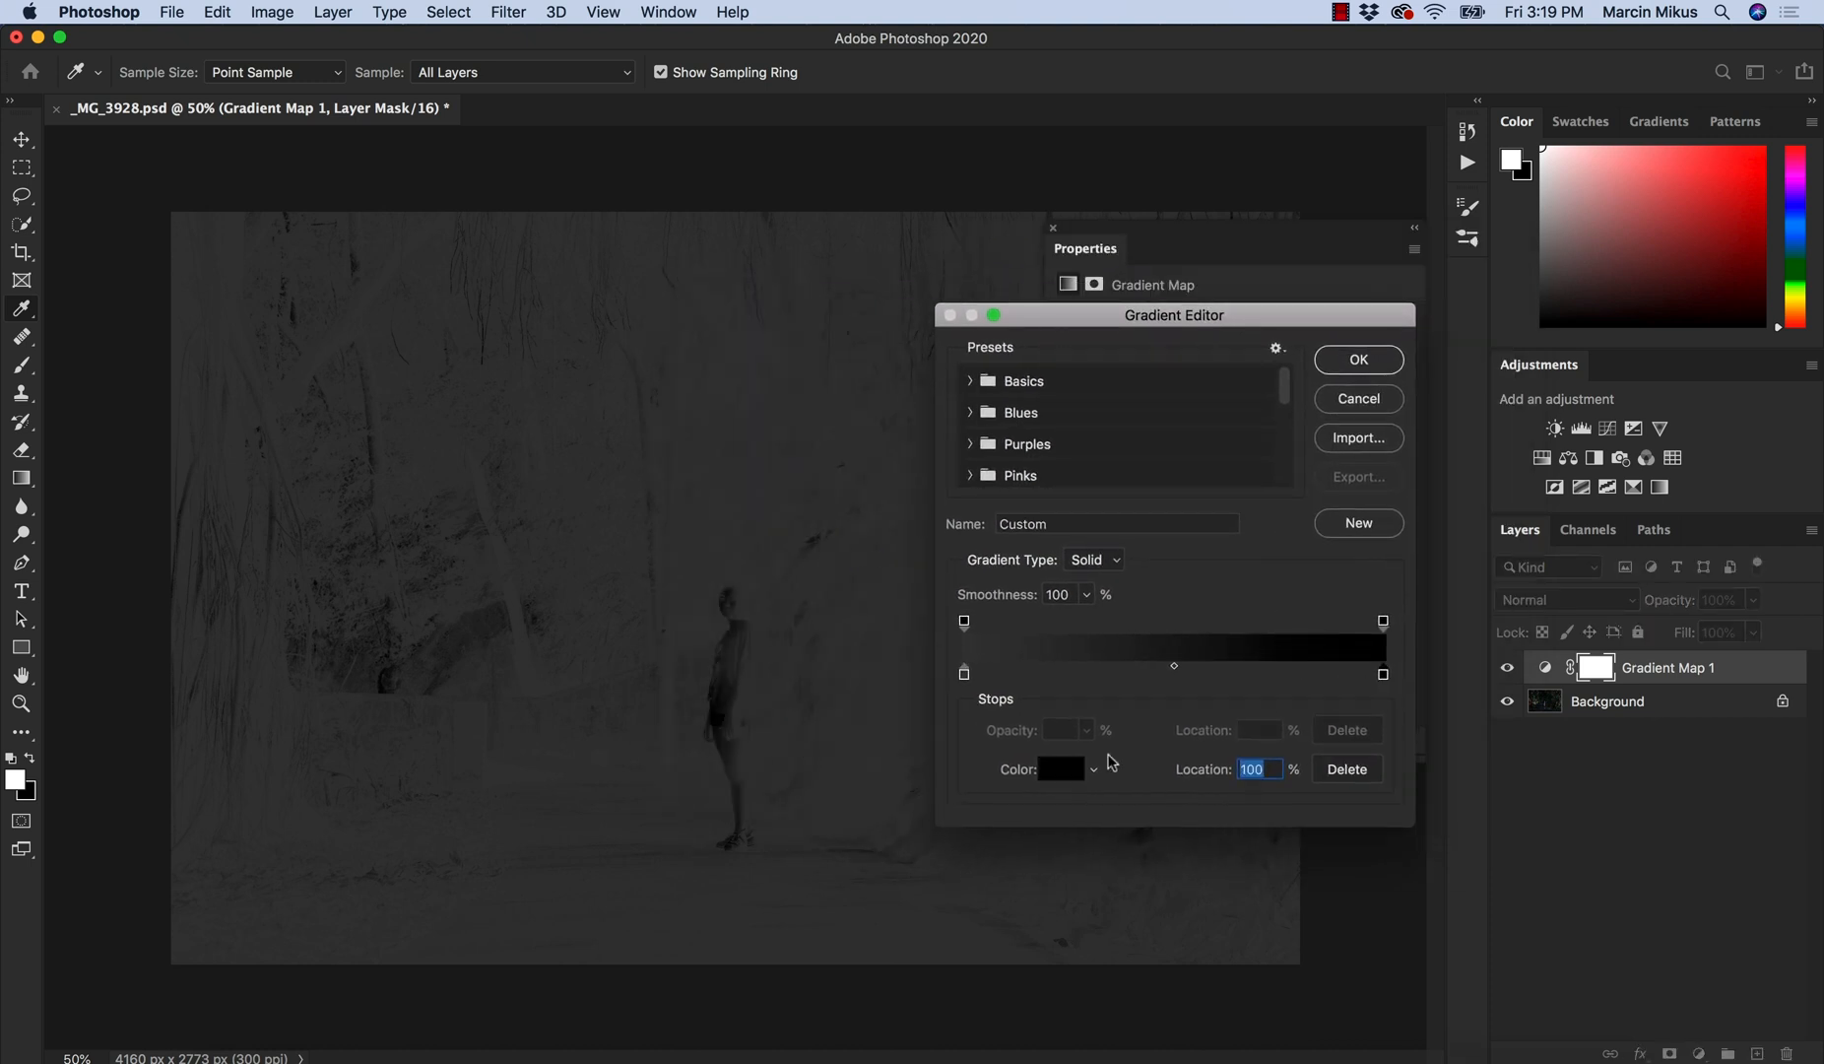
pyautogui.click(1058, 768)
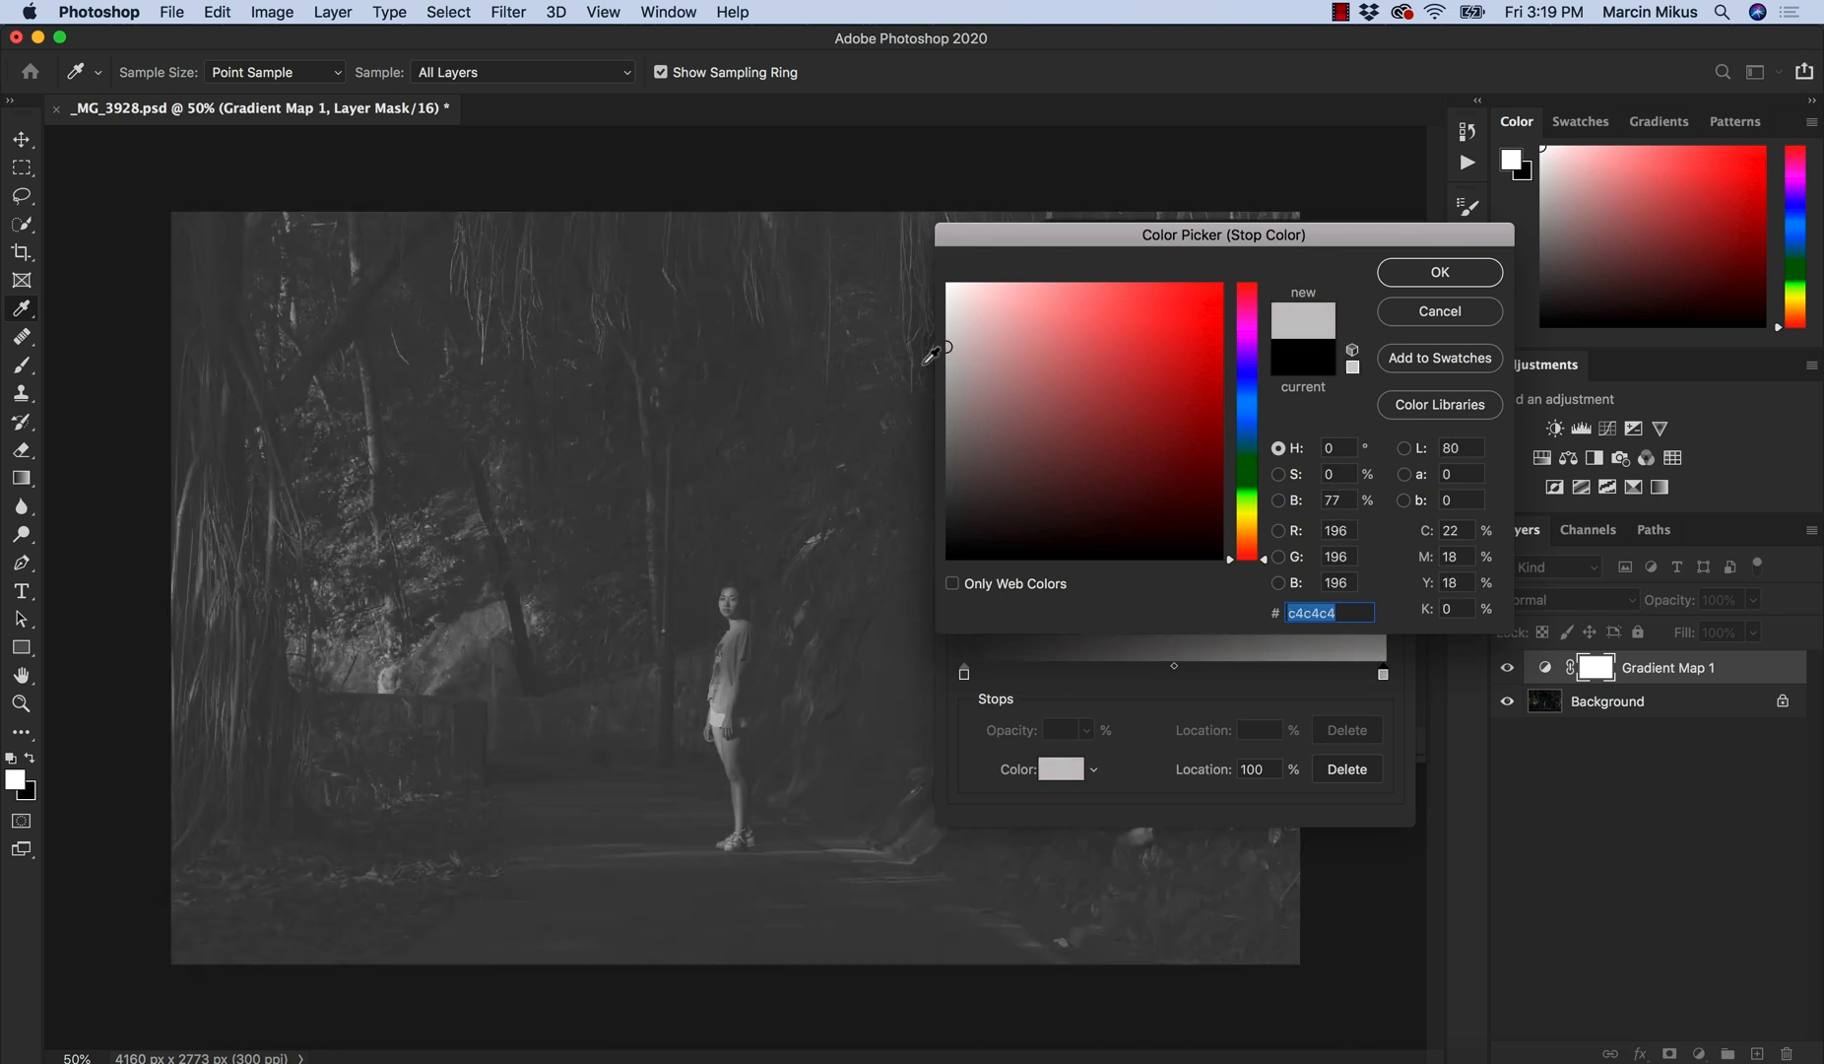
pyautogui.moveTo(1396, 291)
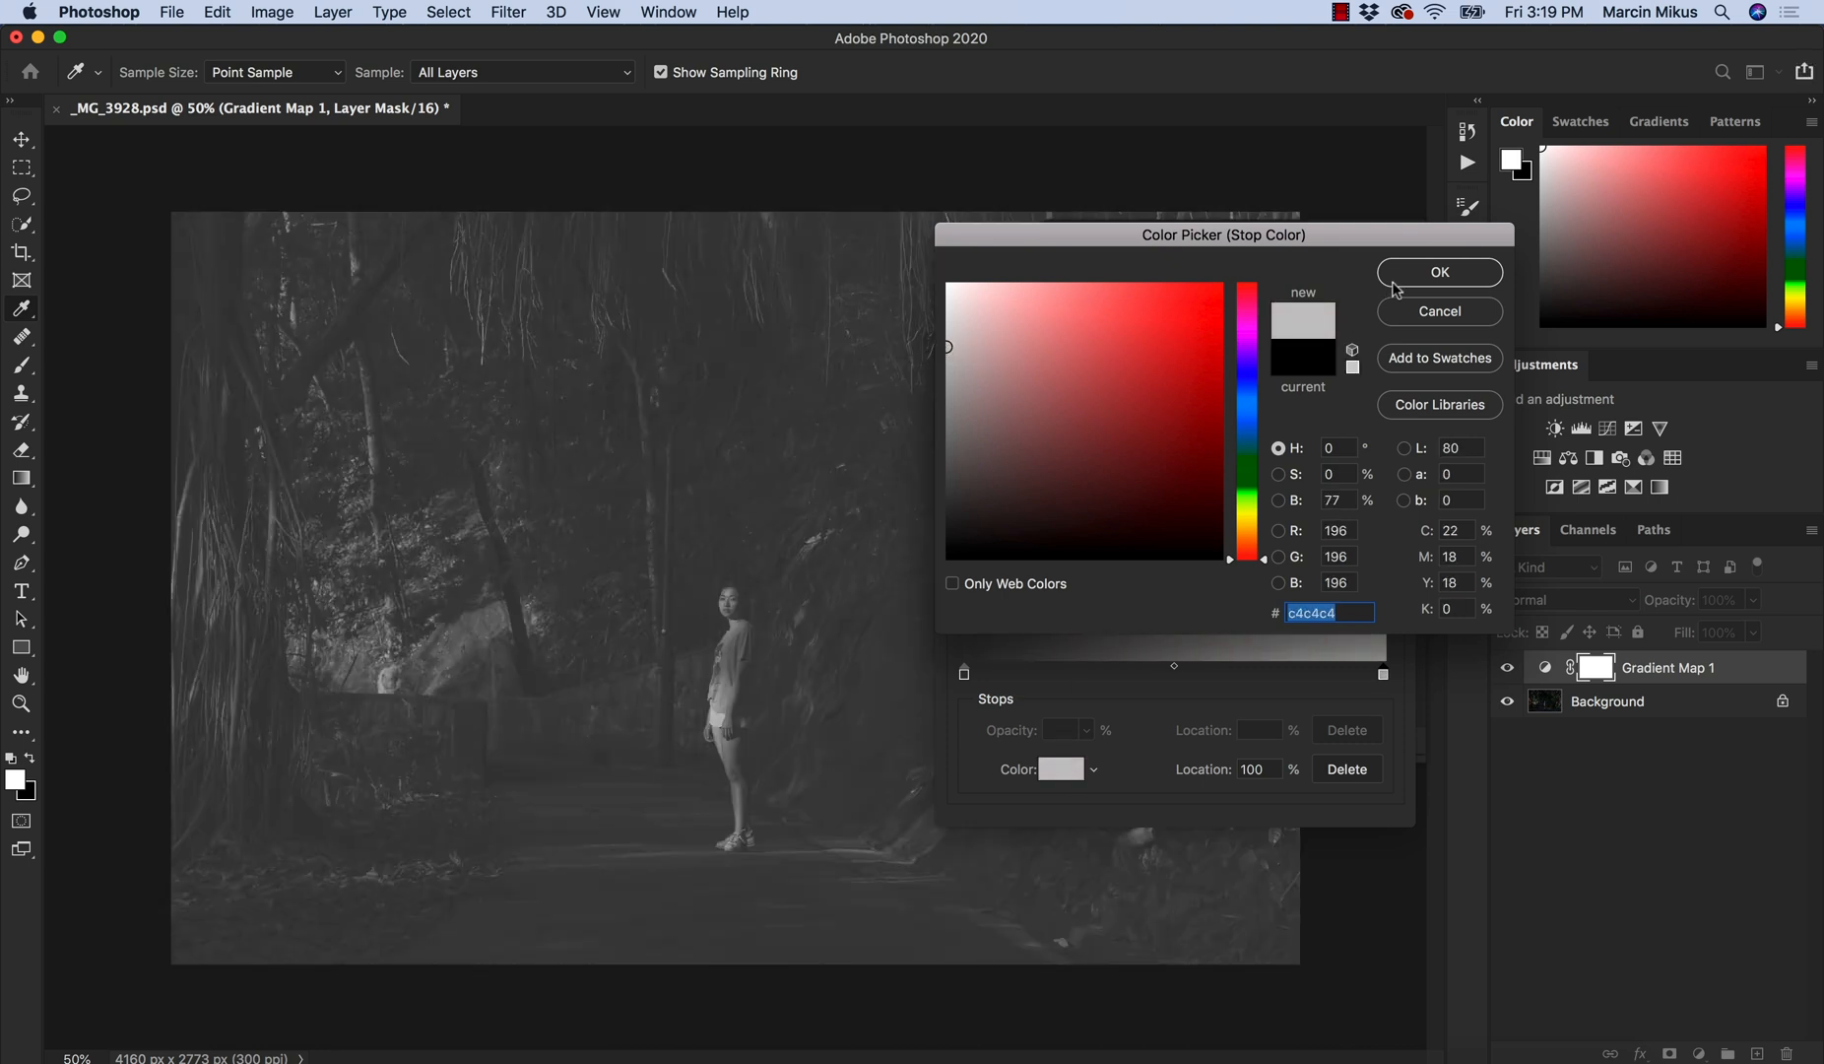
pyautogui.click(1439, 271)
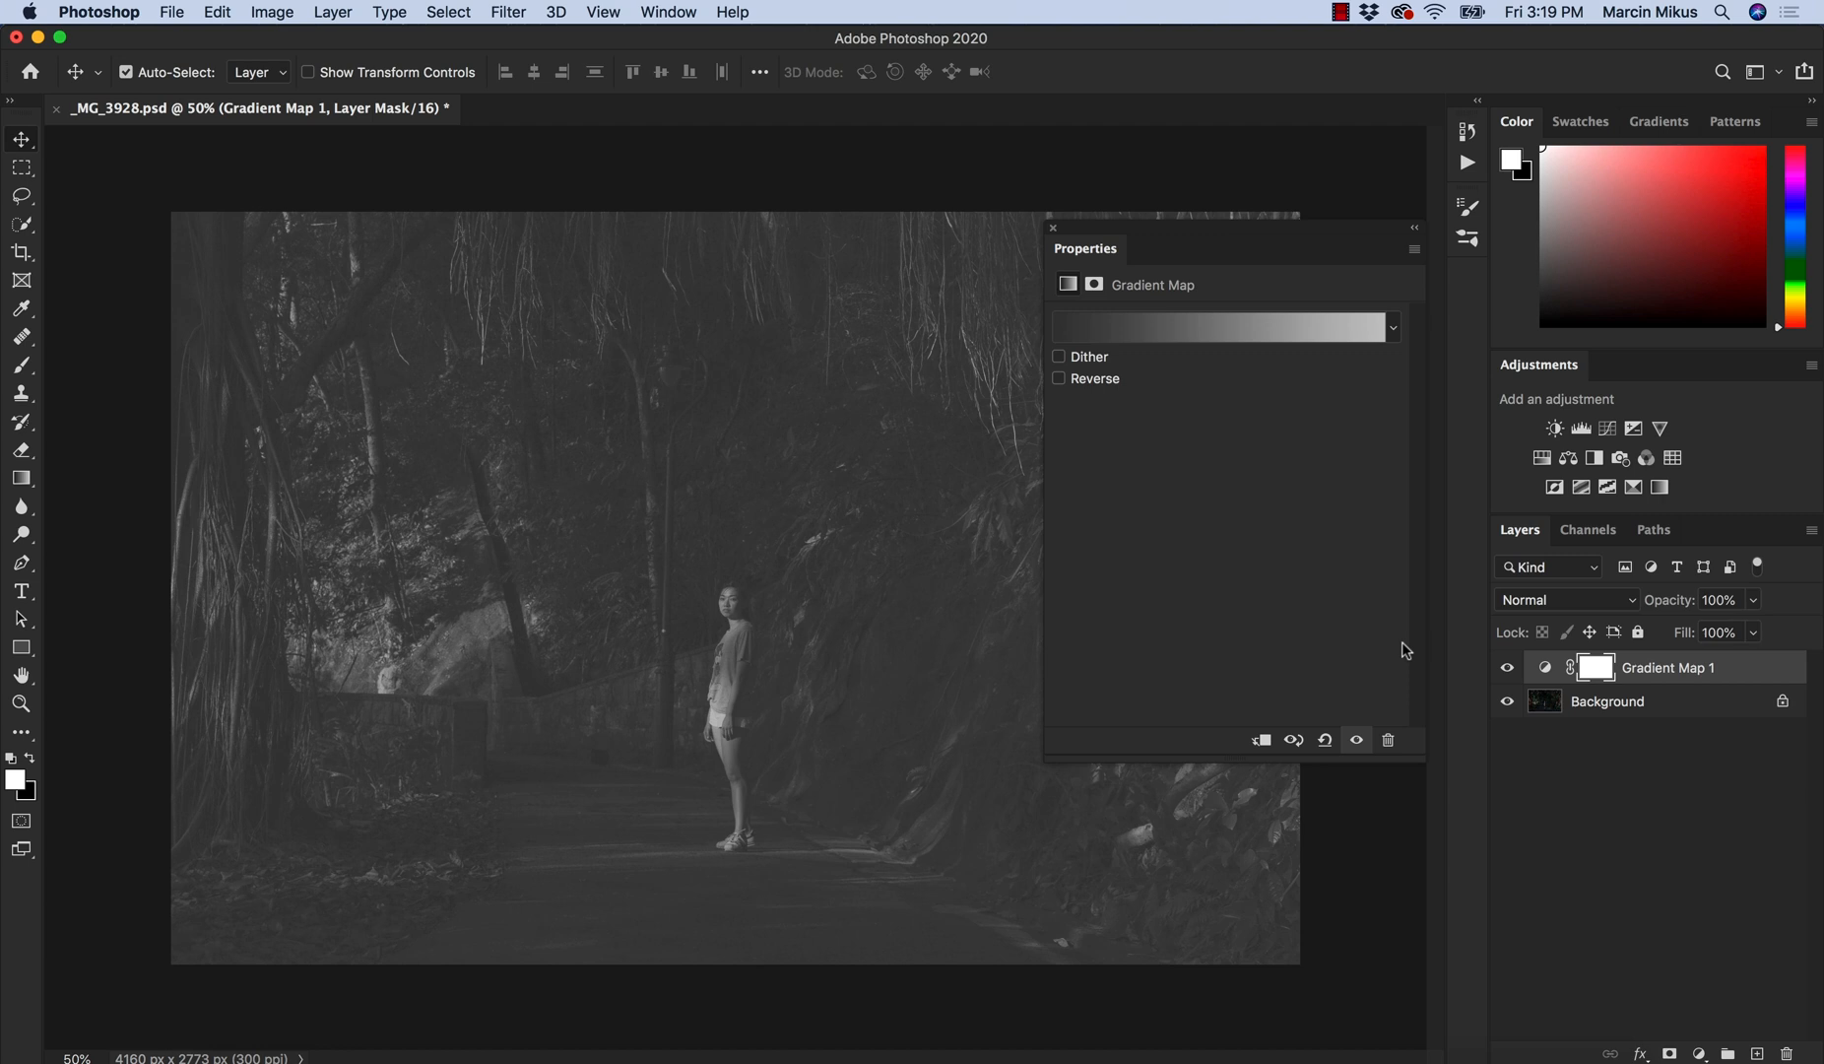
# Set the Gradient Map 1 layer's blend mode to Luminosity.
pyautogui.click(1564, 599)
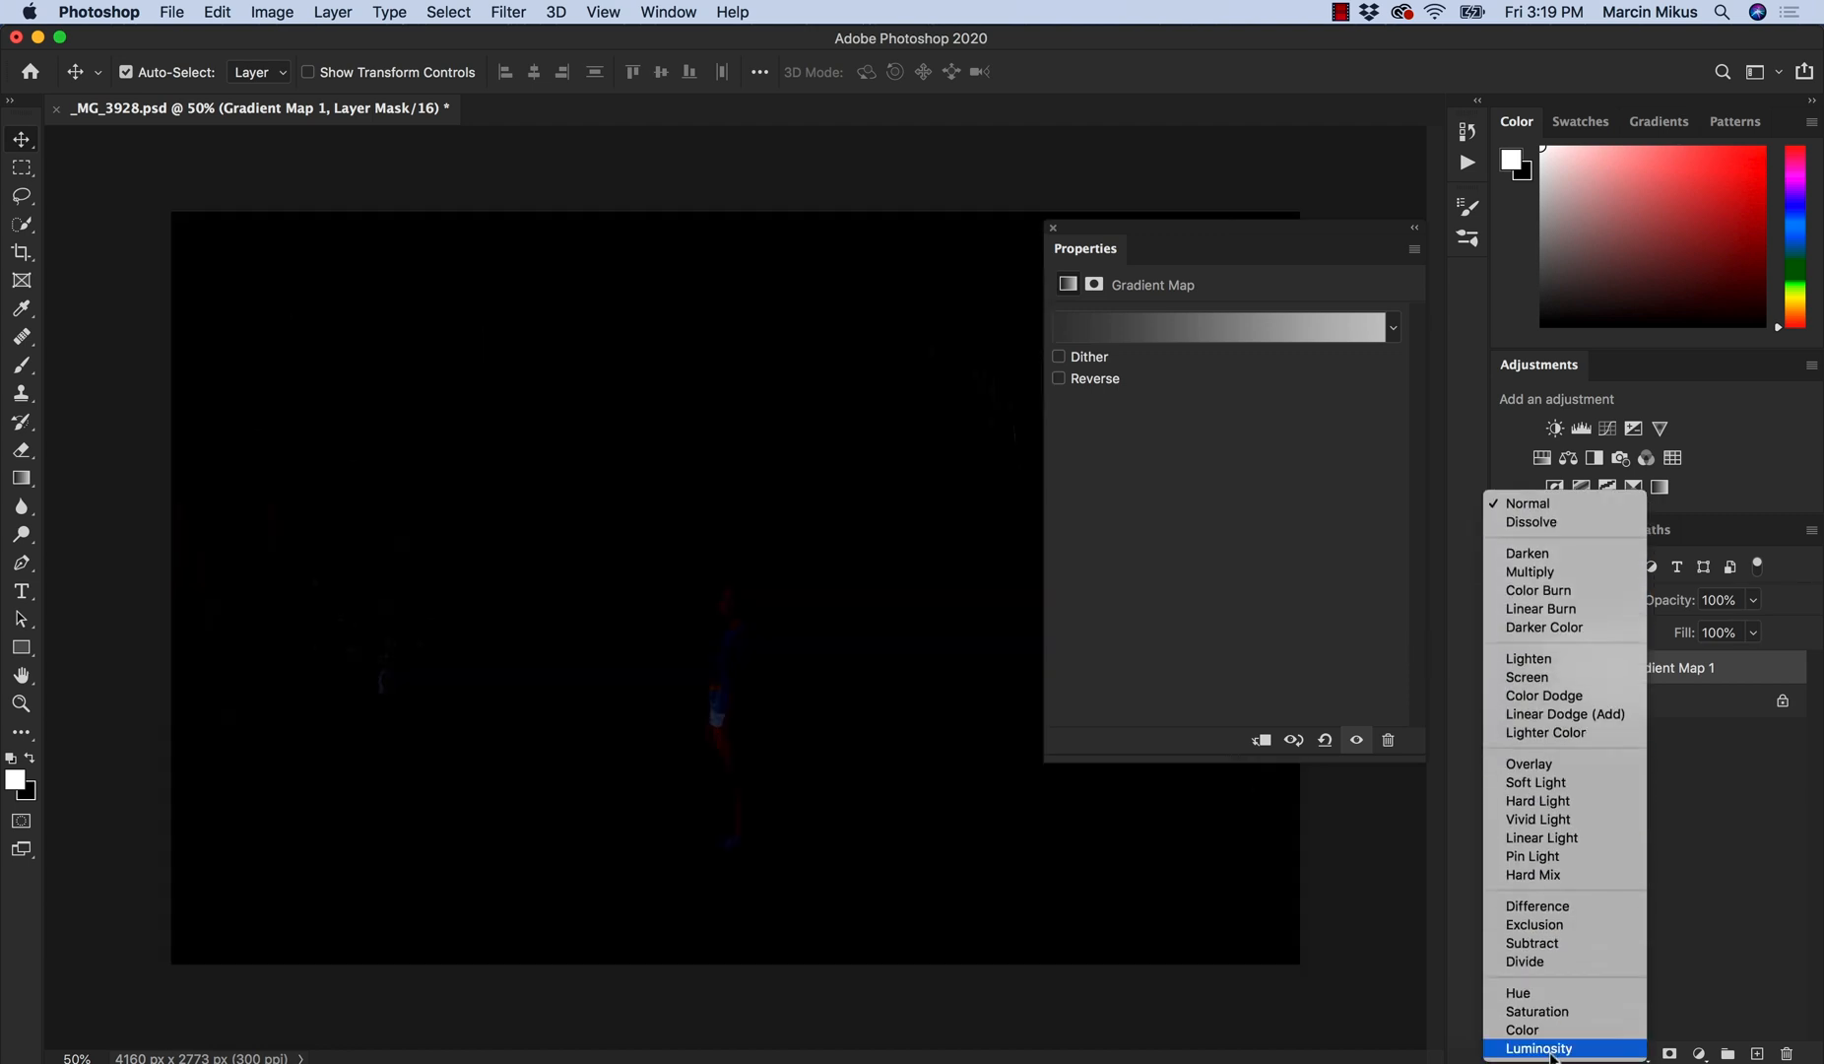
pyautogui.click(1538, 1048)
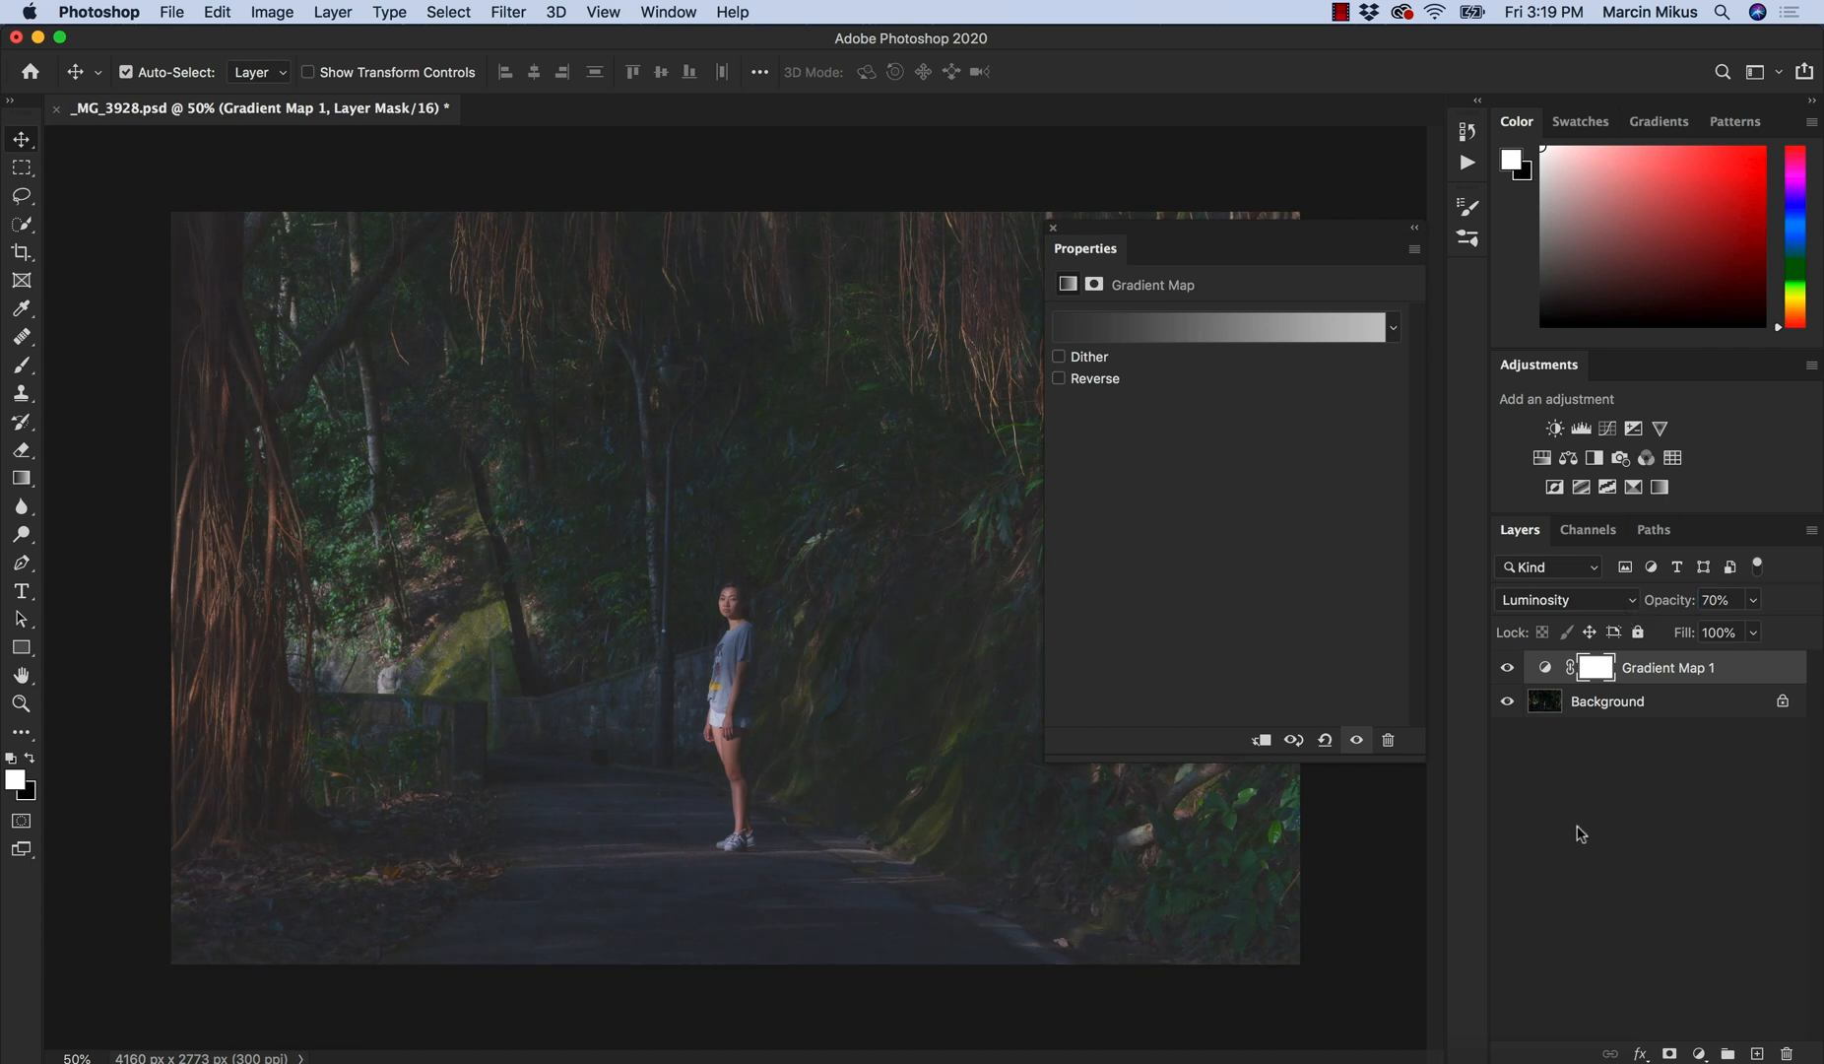
pyautogui.moveTo(1562, 847)
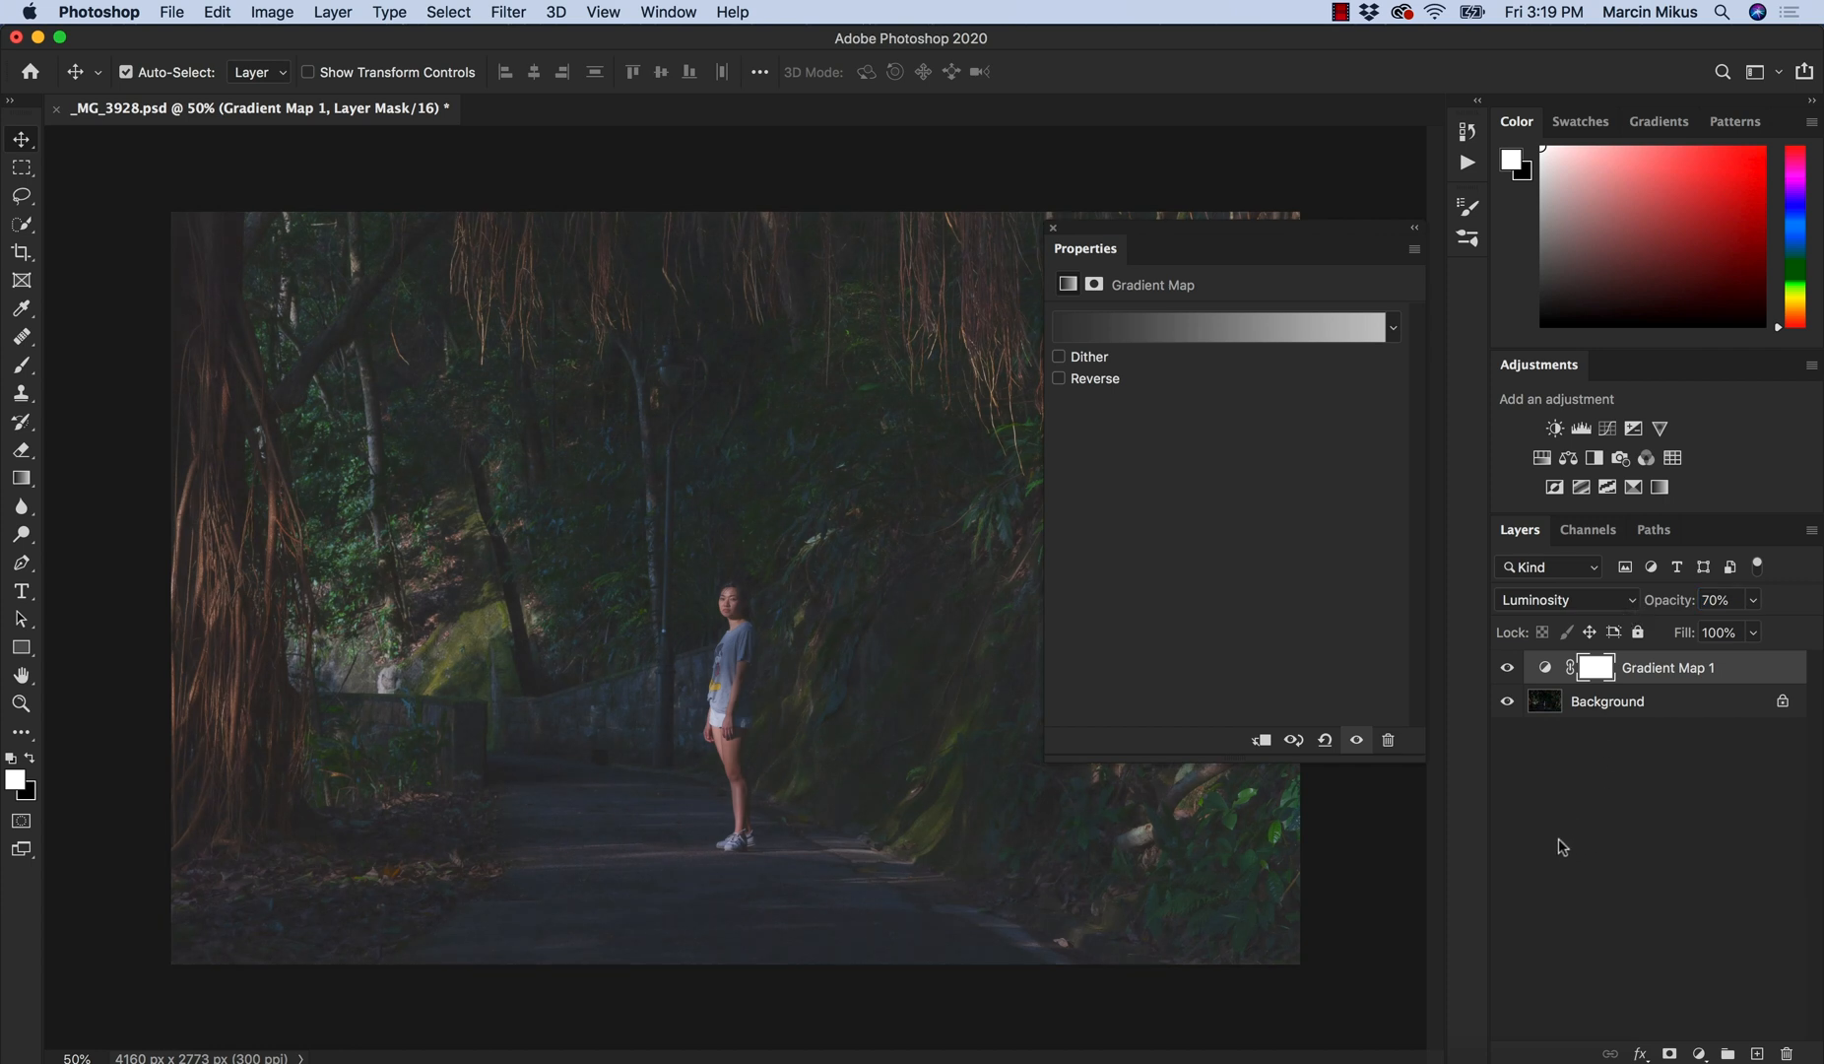
pyautogui.moveTo(1564, 857)
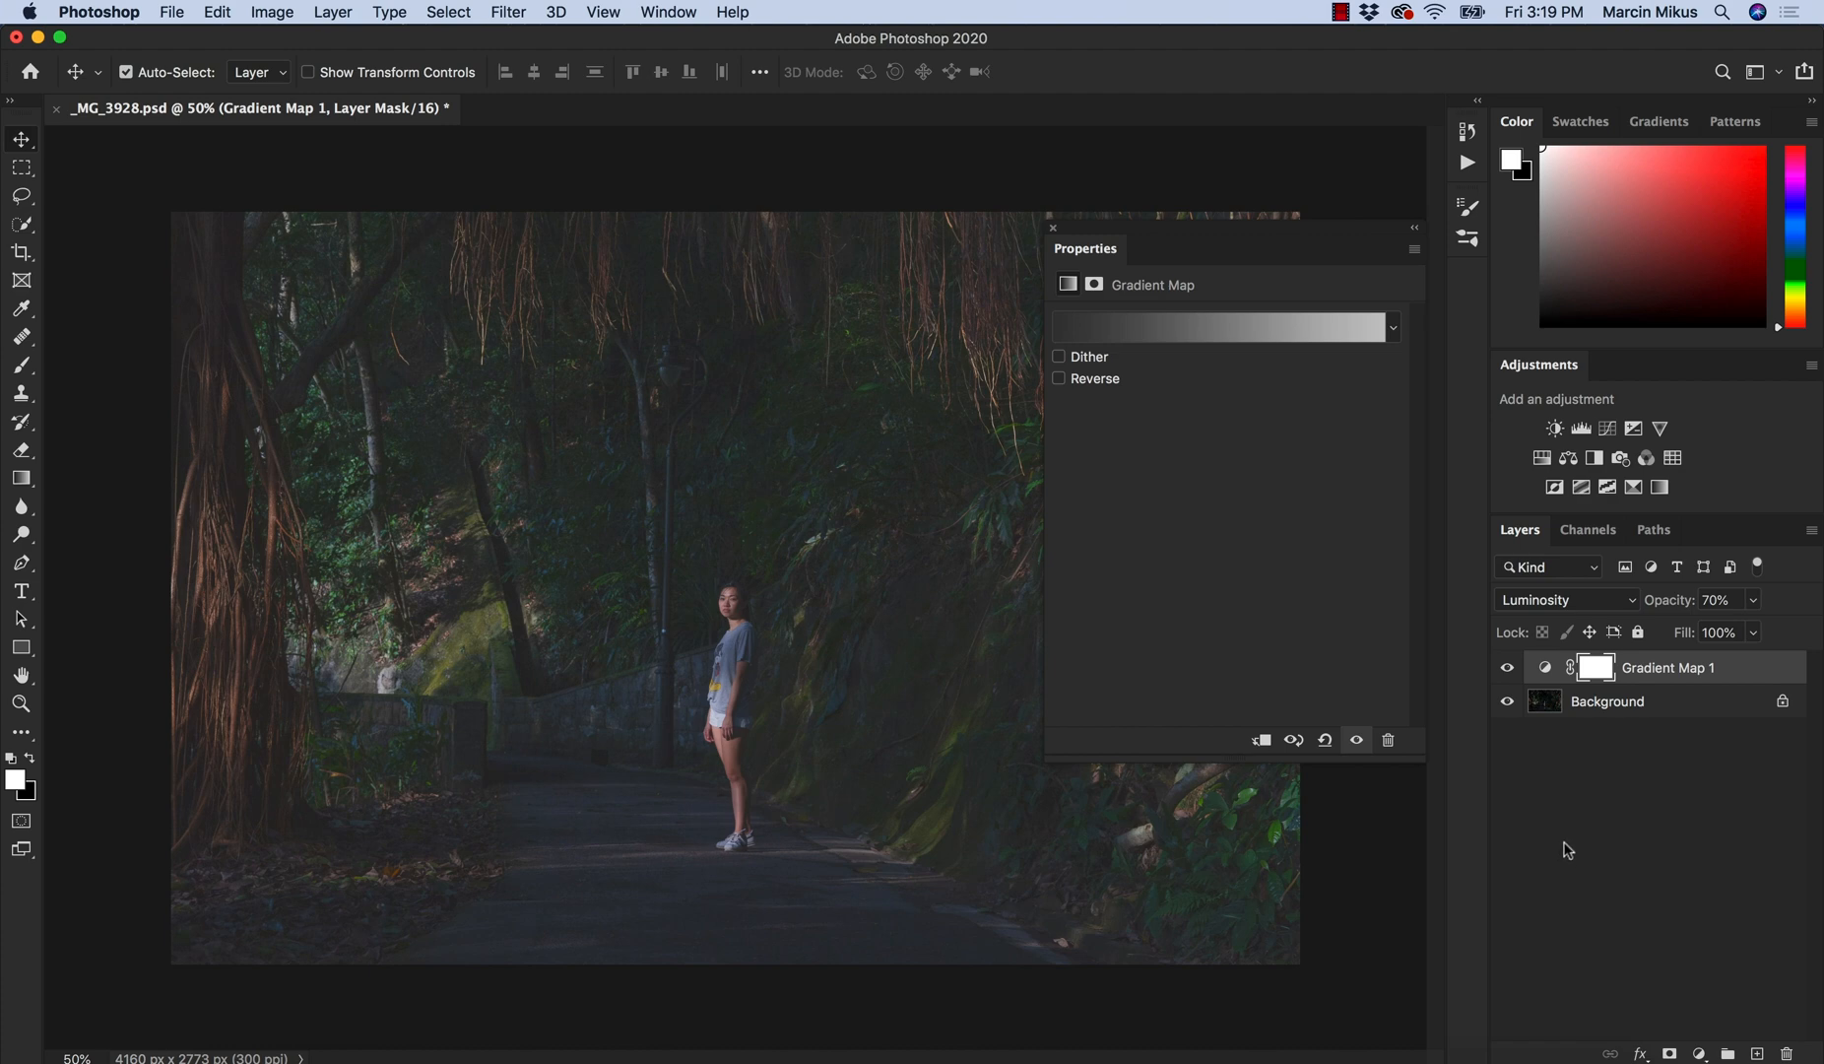
pyautogui.moveTo(1570, 845)
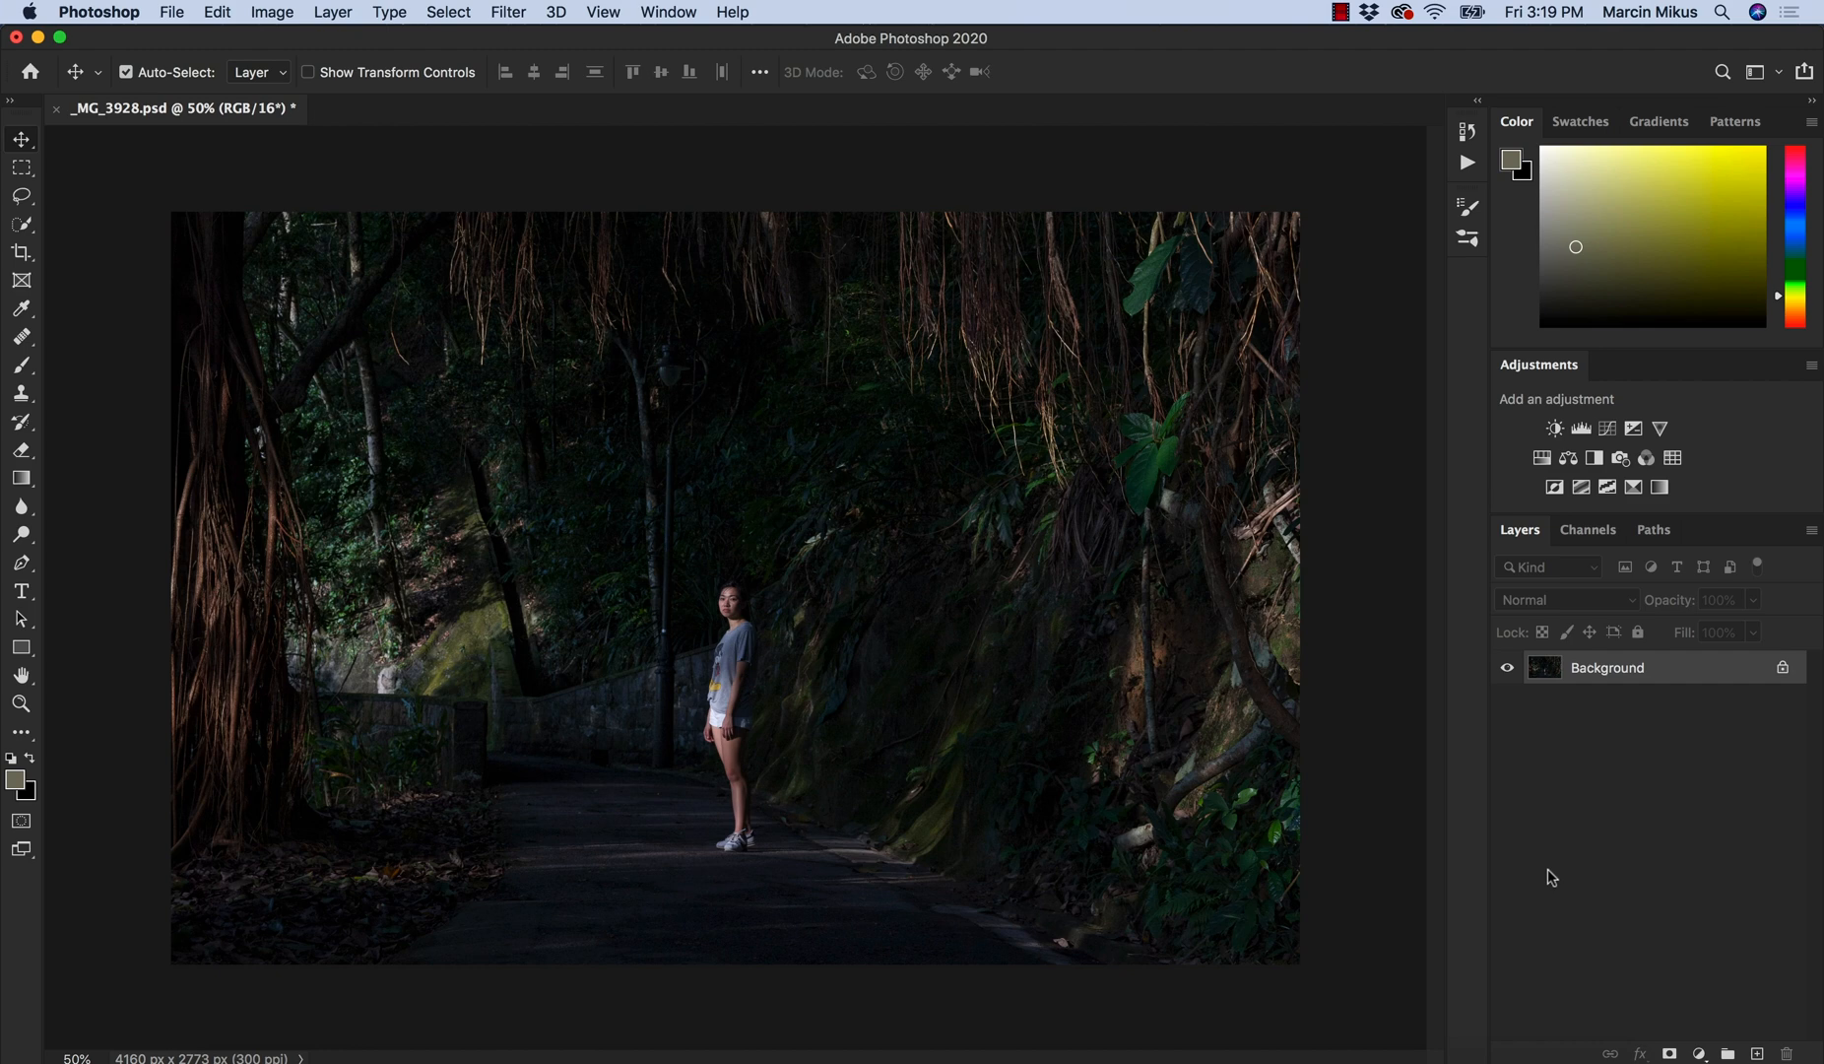
pyautogui.moveTo(1619, 902)
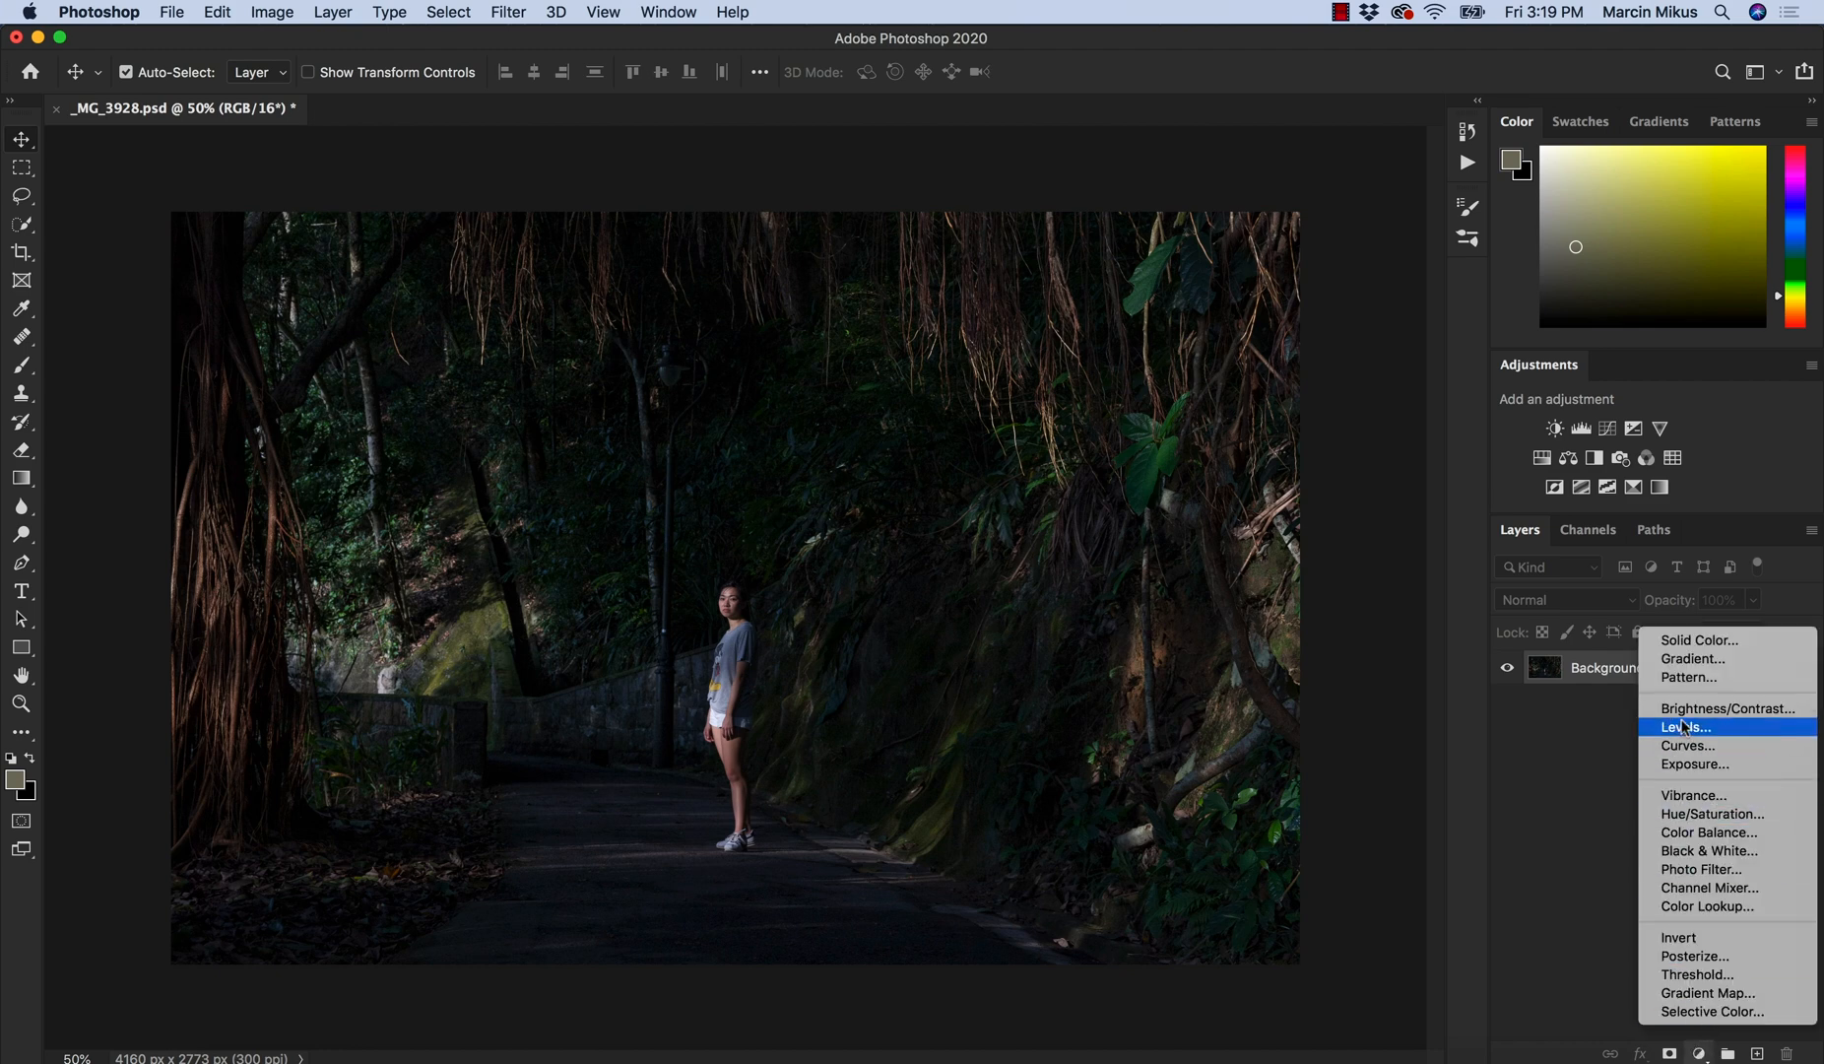
pyautogui.moveTo(1684, 747)
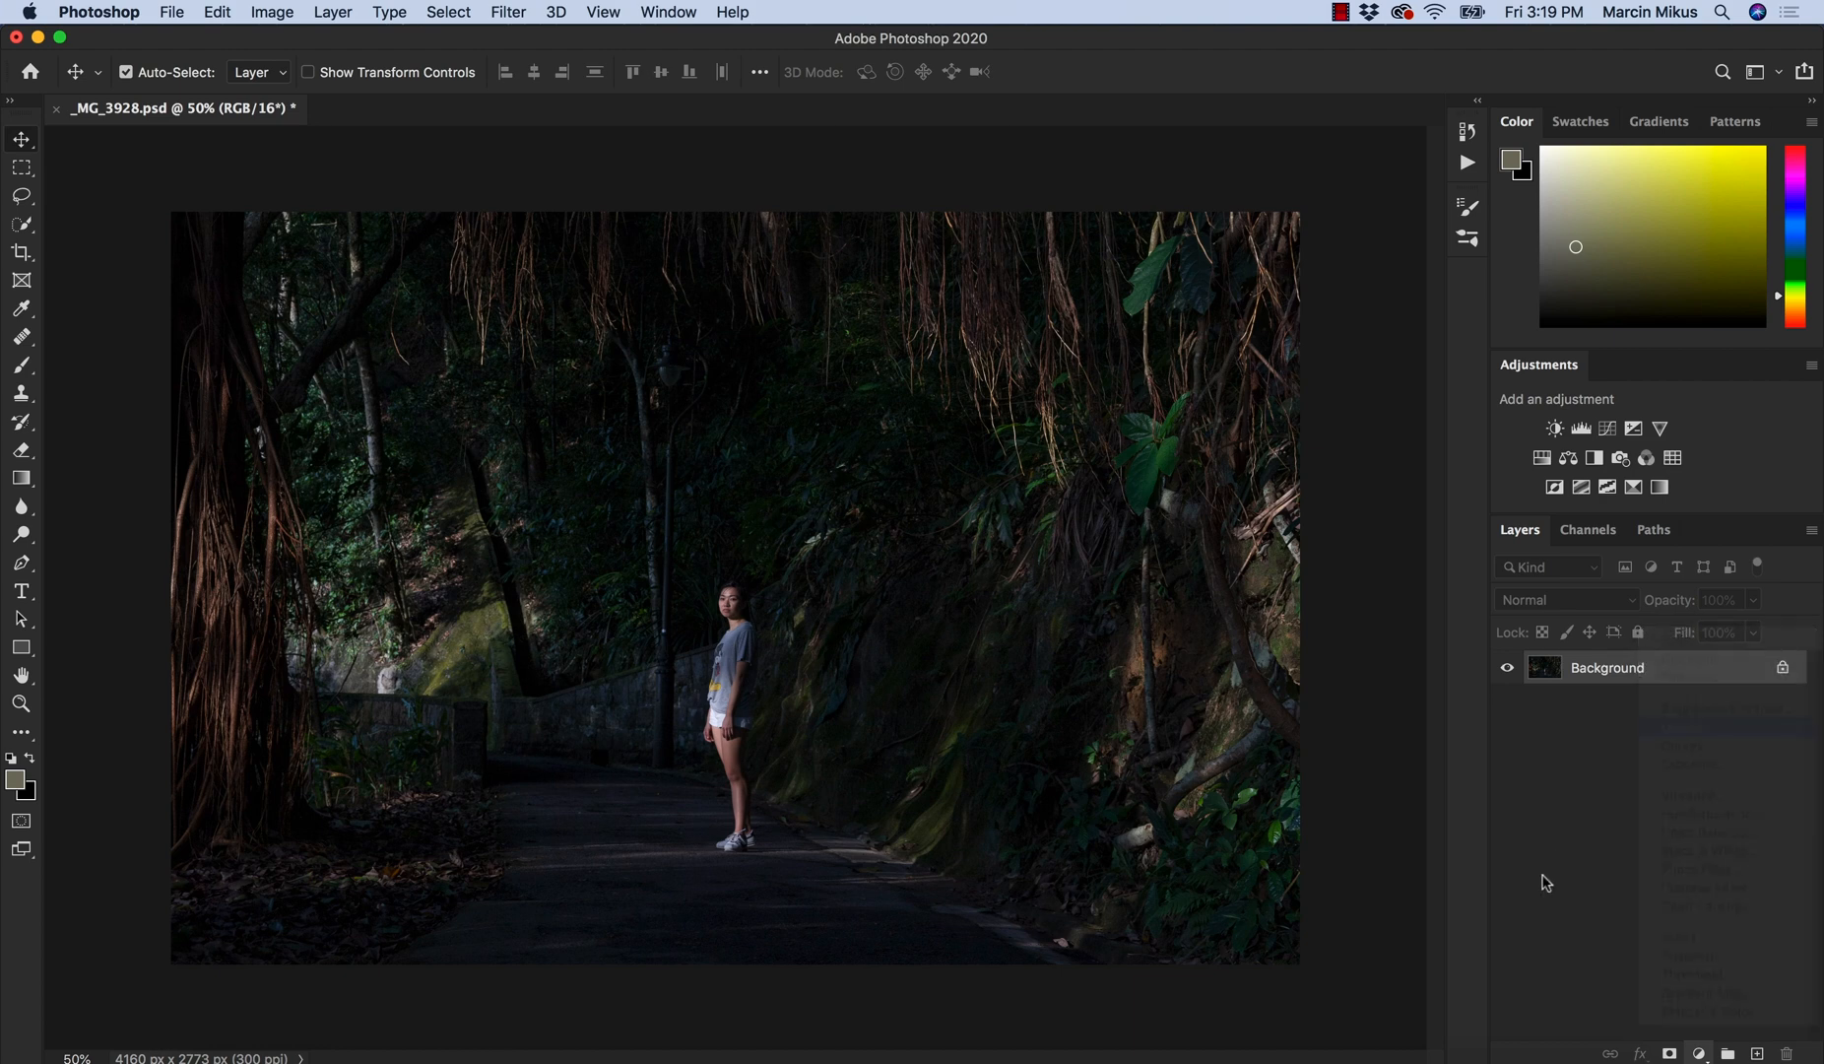
# Add a Levels adjustment layer and lift the output black point to 28.
pyautogui.click(1582, 427)
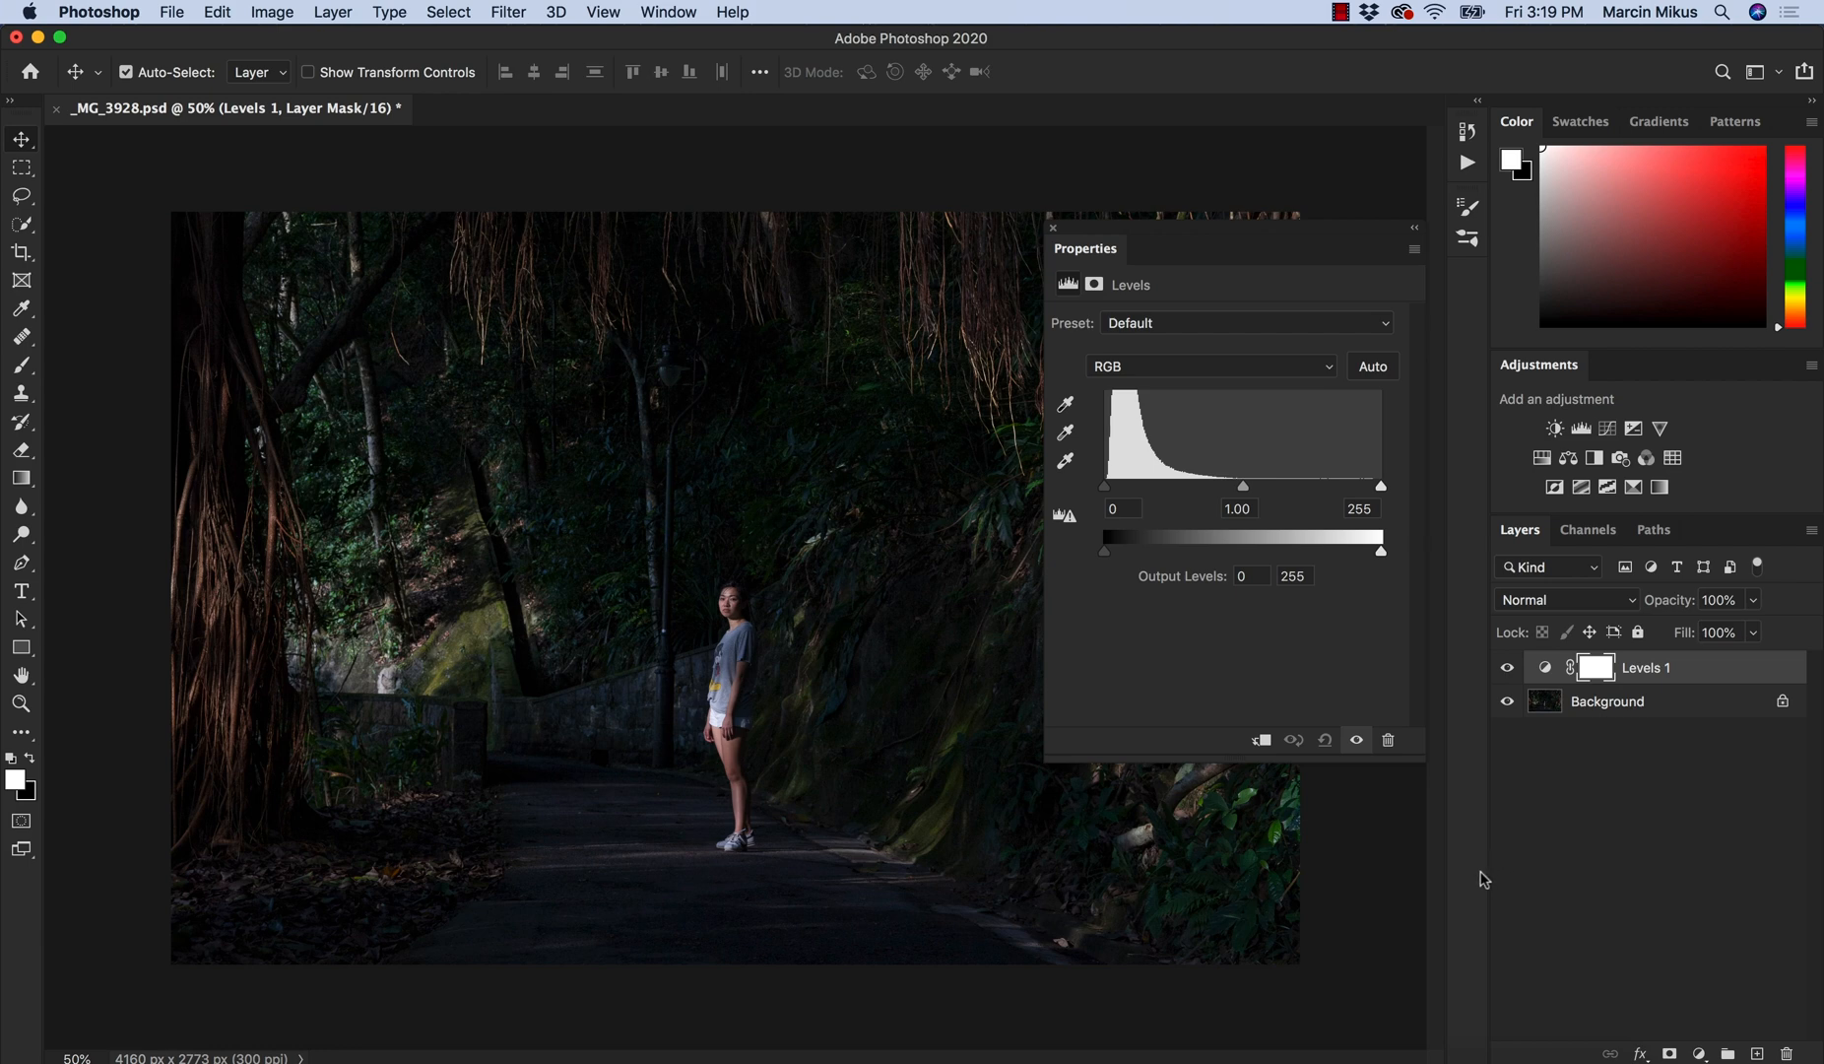
pyautogui.moveTo(1482, 886)
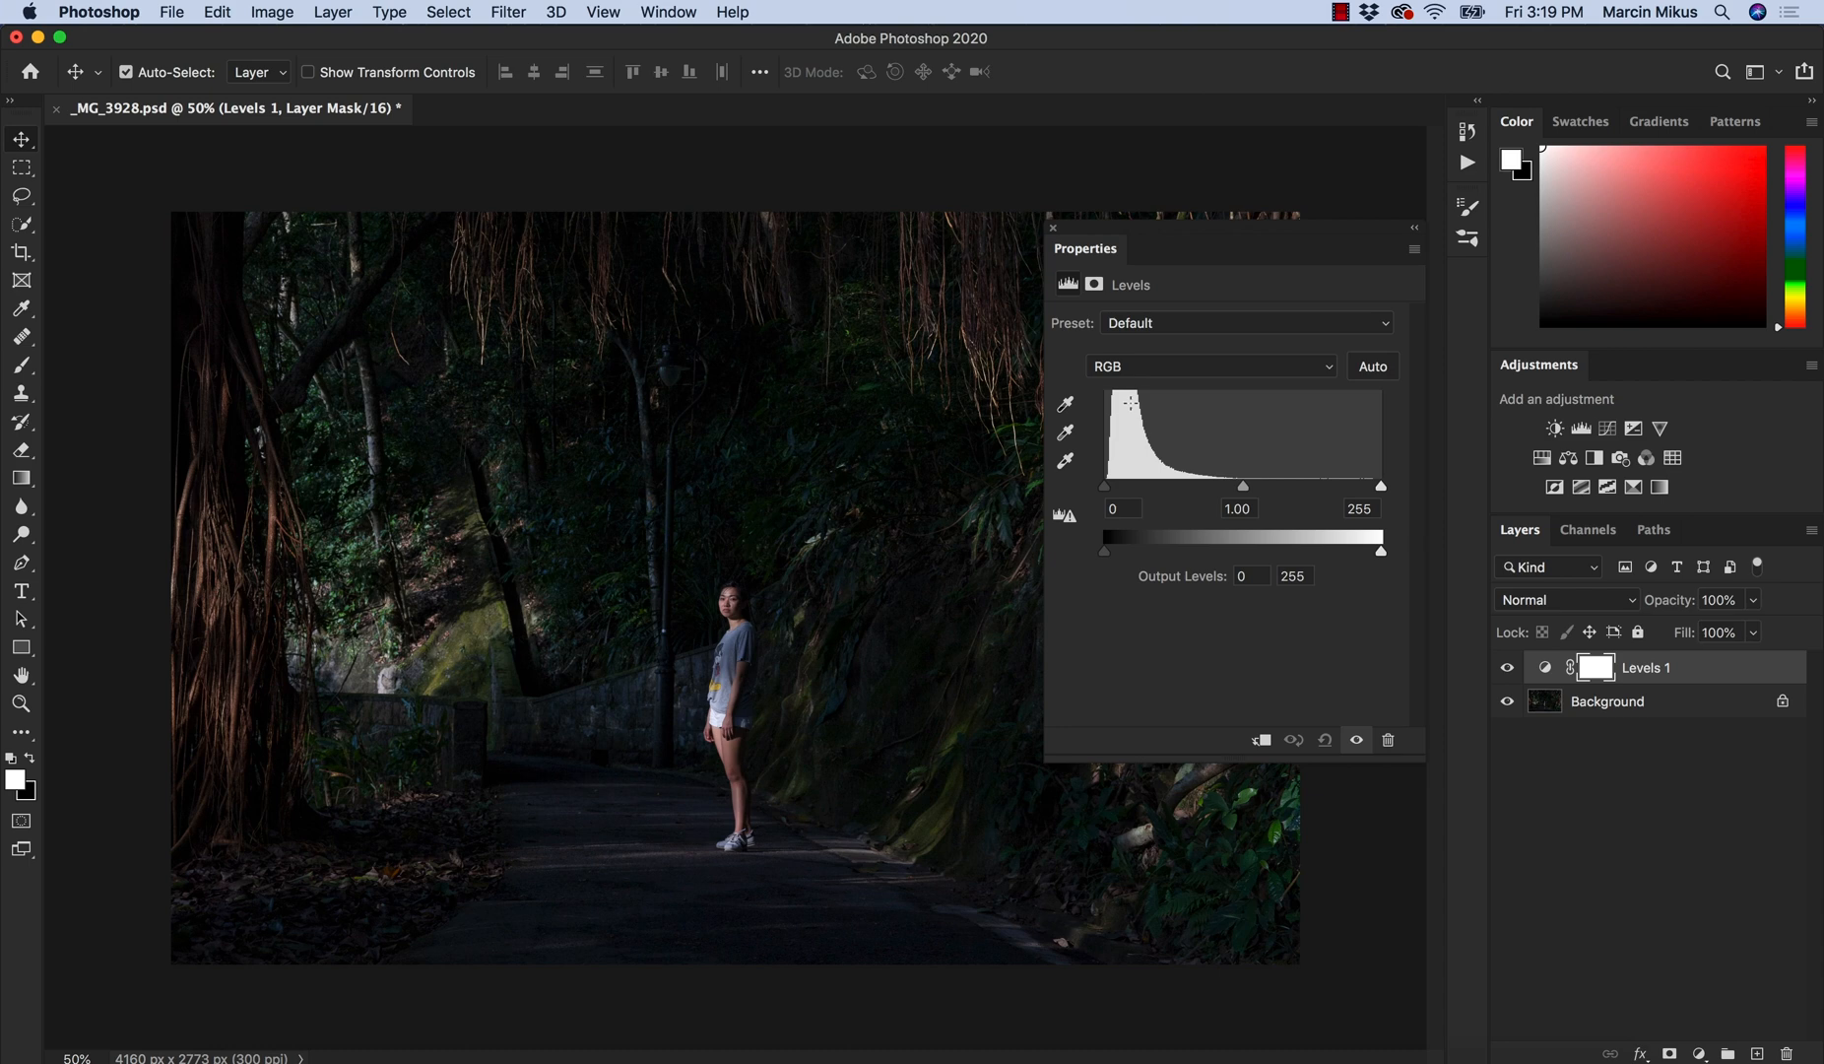
pyautogui.moveTo(1107, 566)
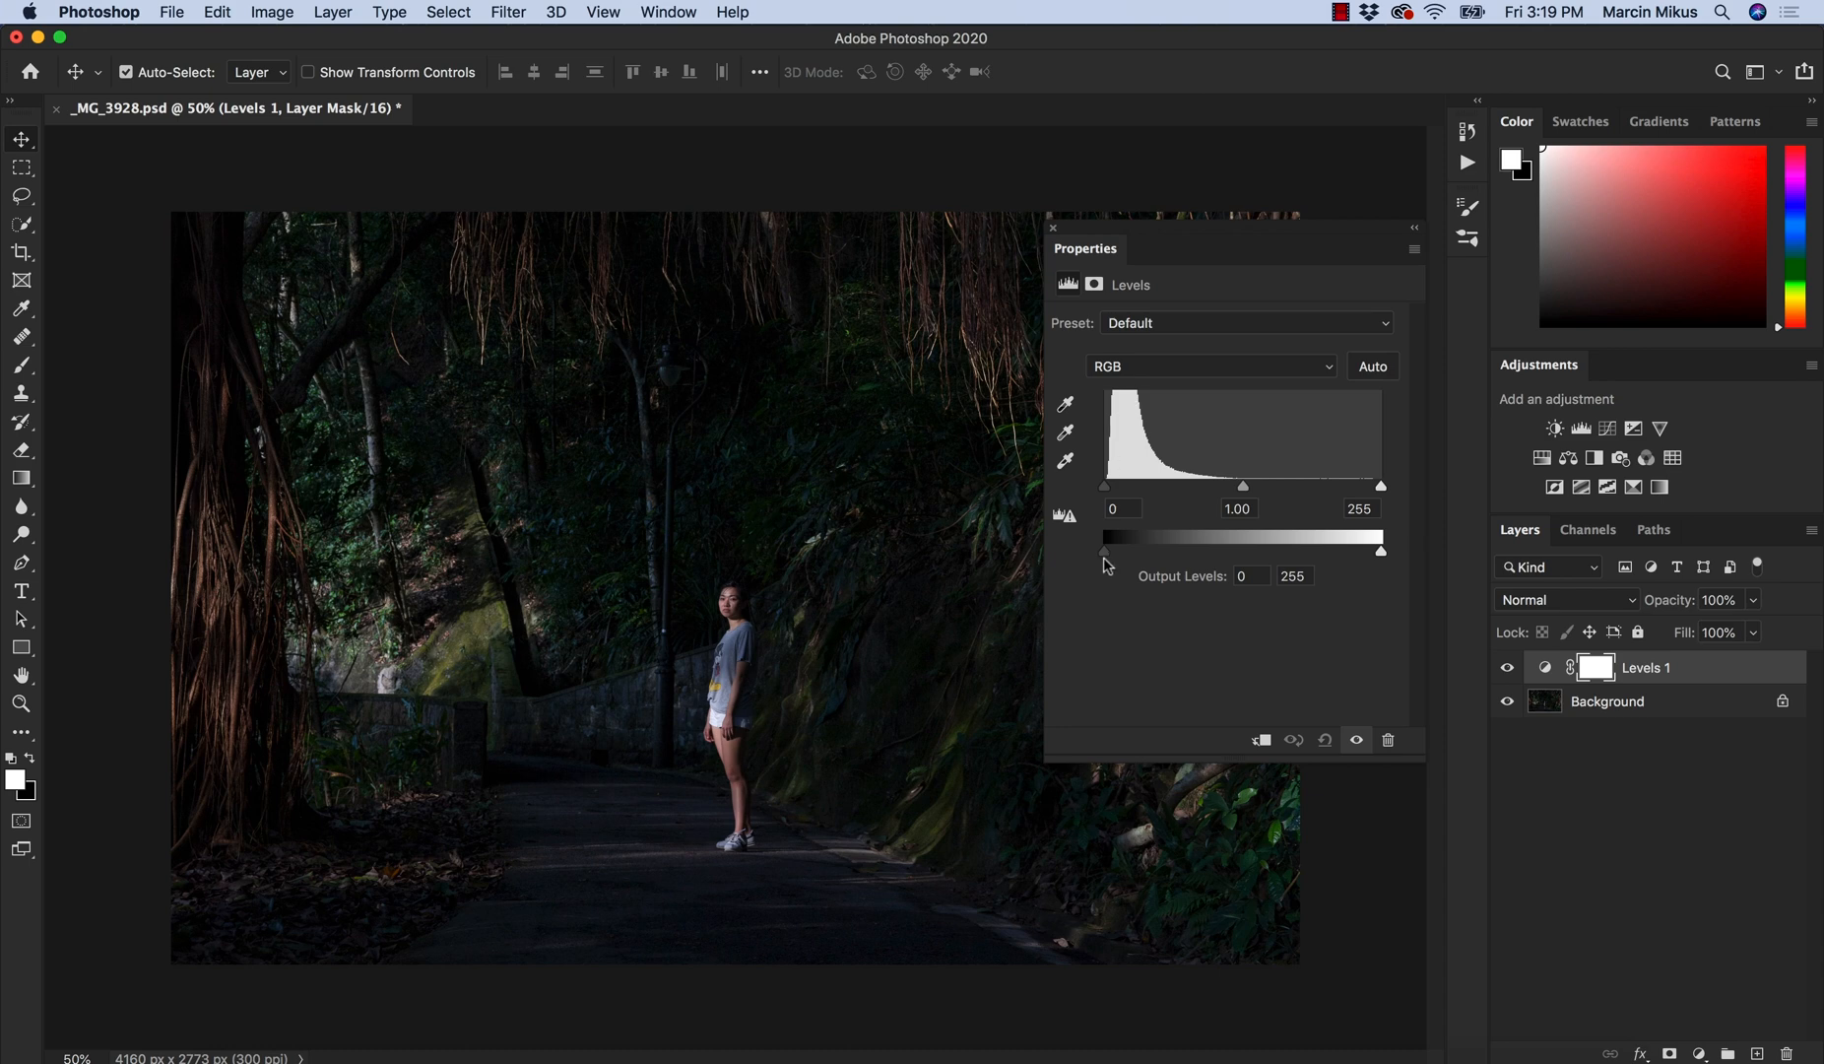
pyautogui.moveTo(1103, 562)
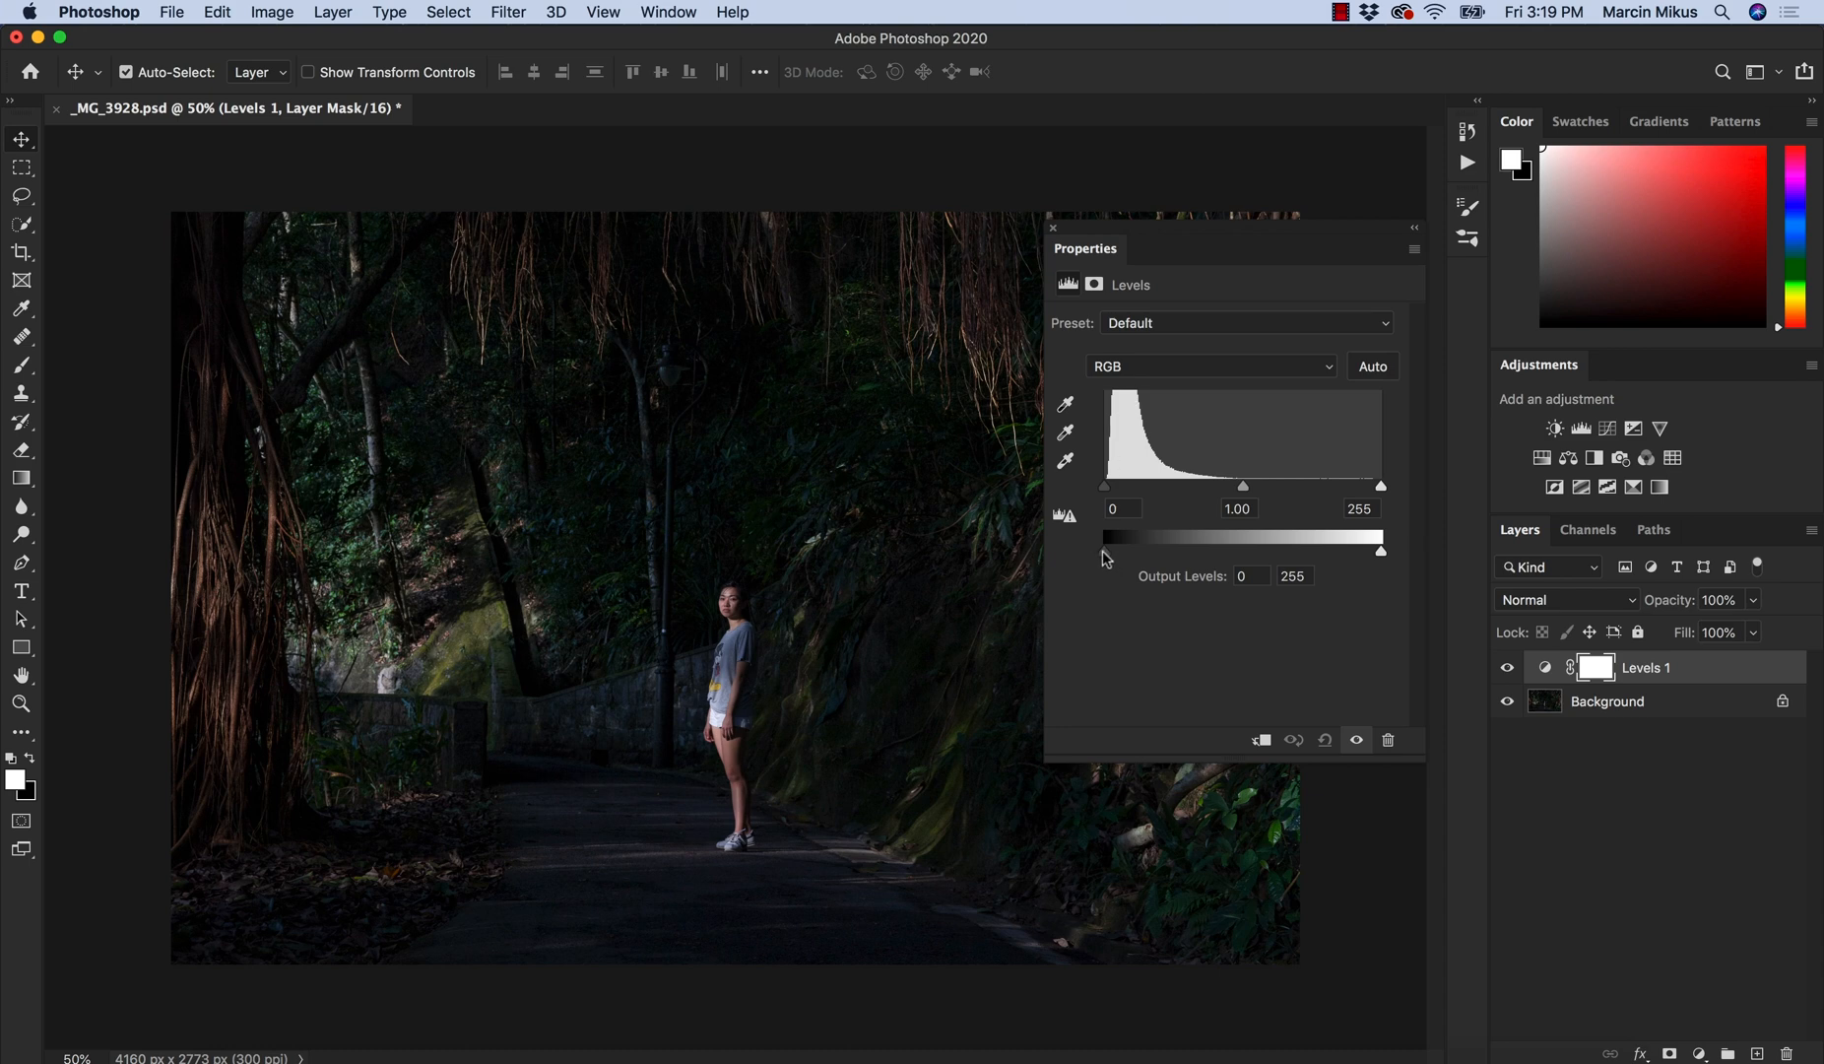
pyautogui.moveTo(1097, 549); pyautogui.dragTo(1109, 550)
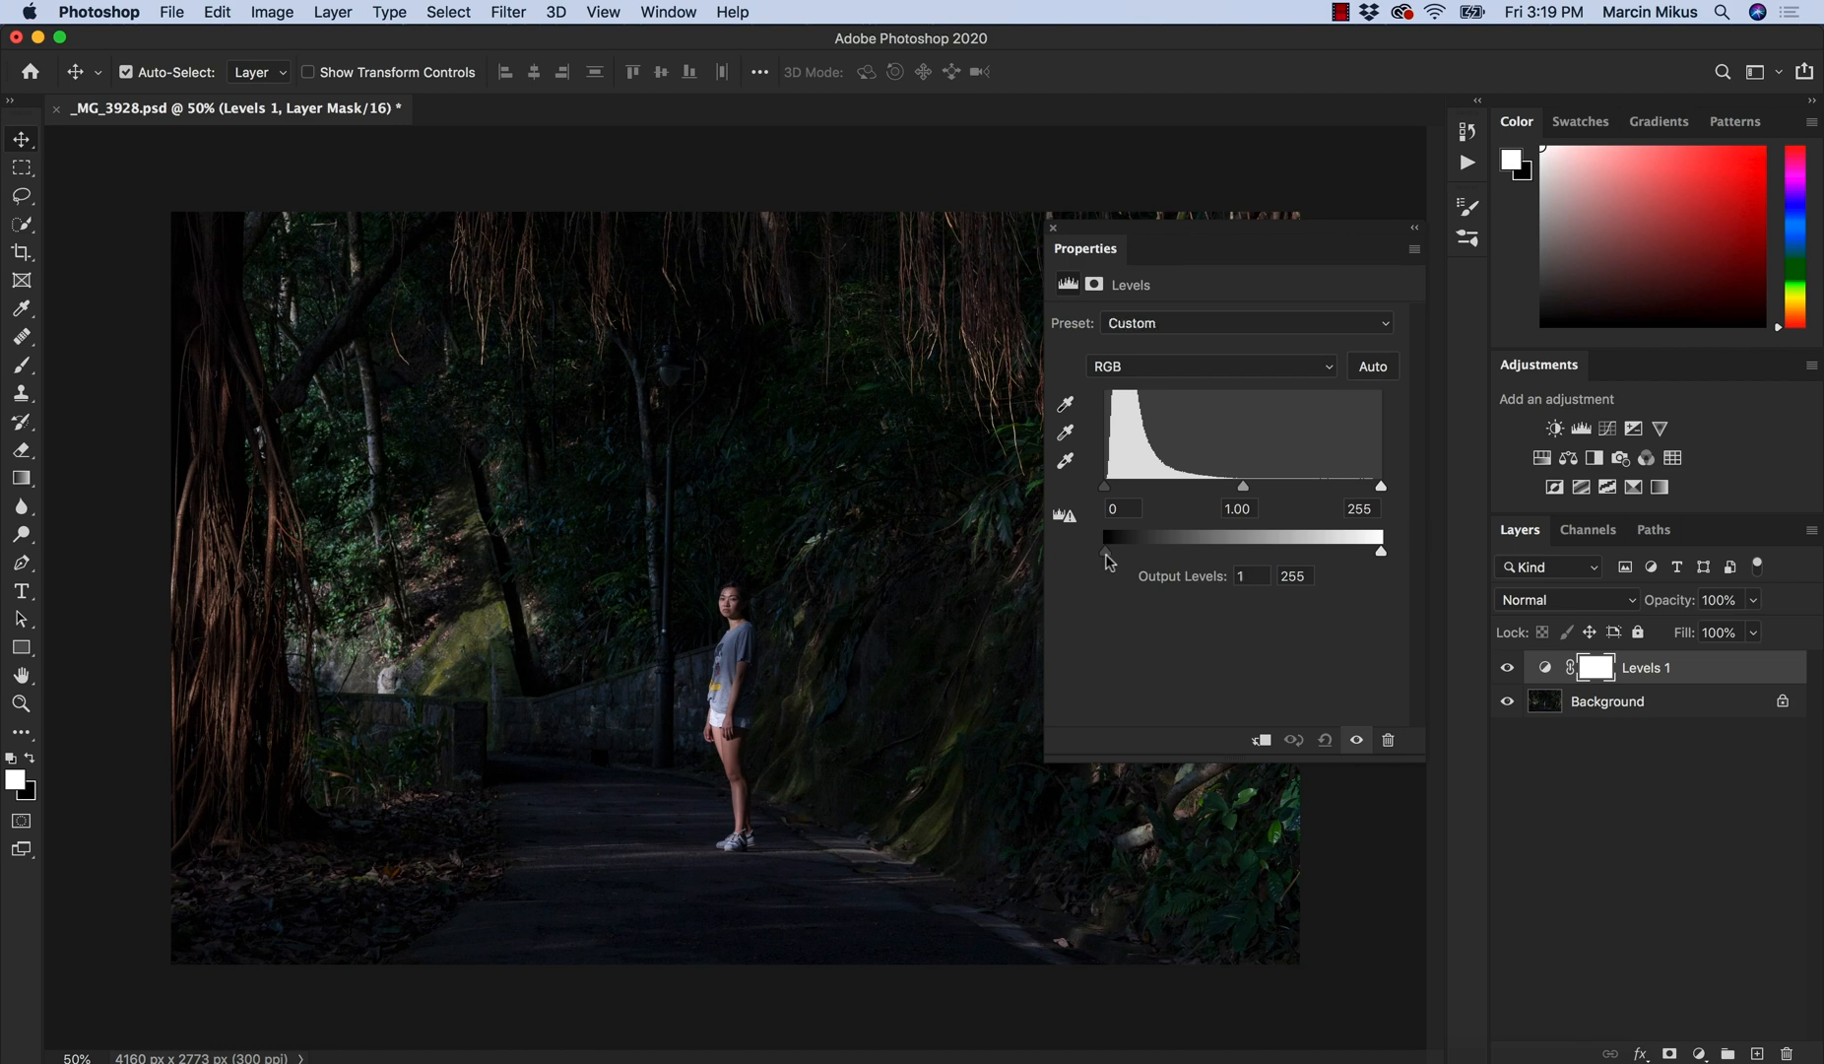
pyautogui.moveTo(1107, 549); pyautogui.dragTo(1138, 549)
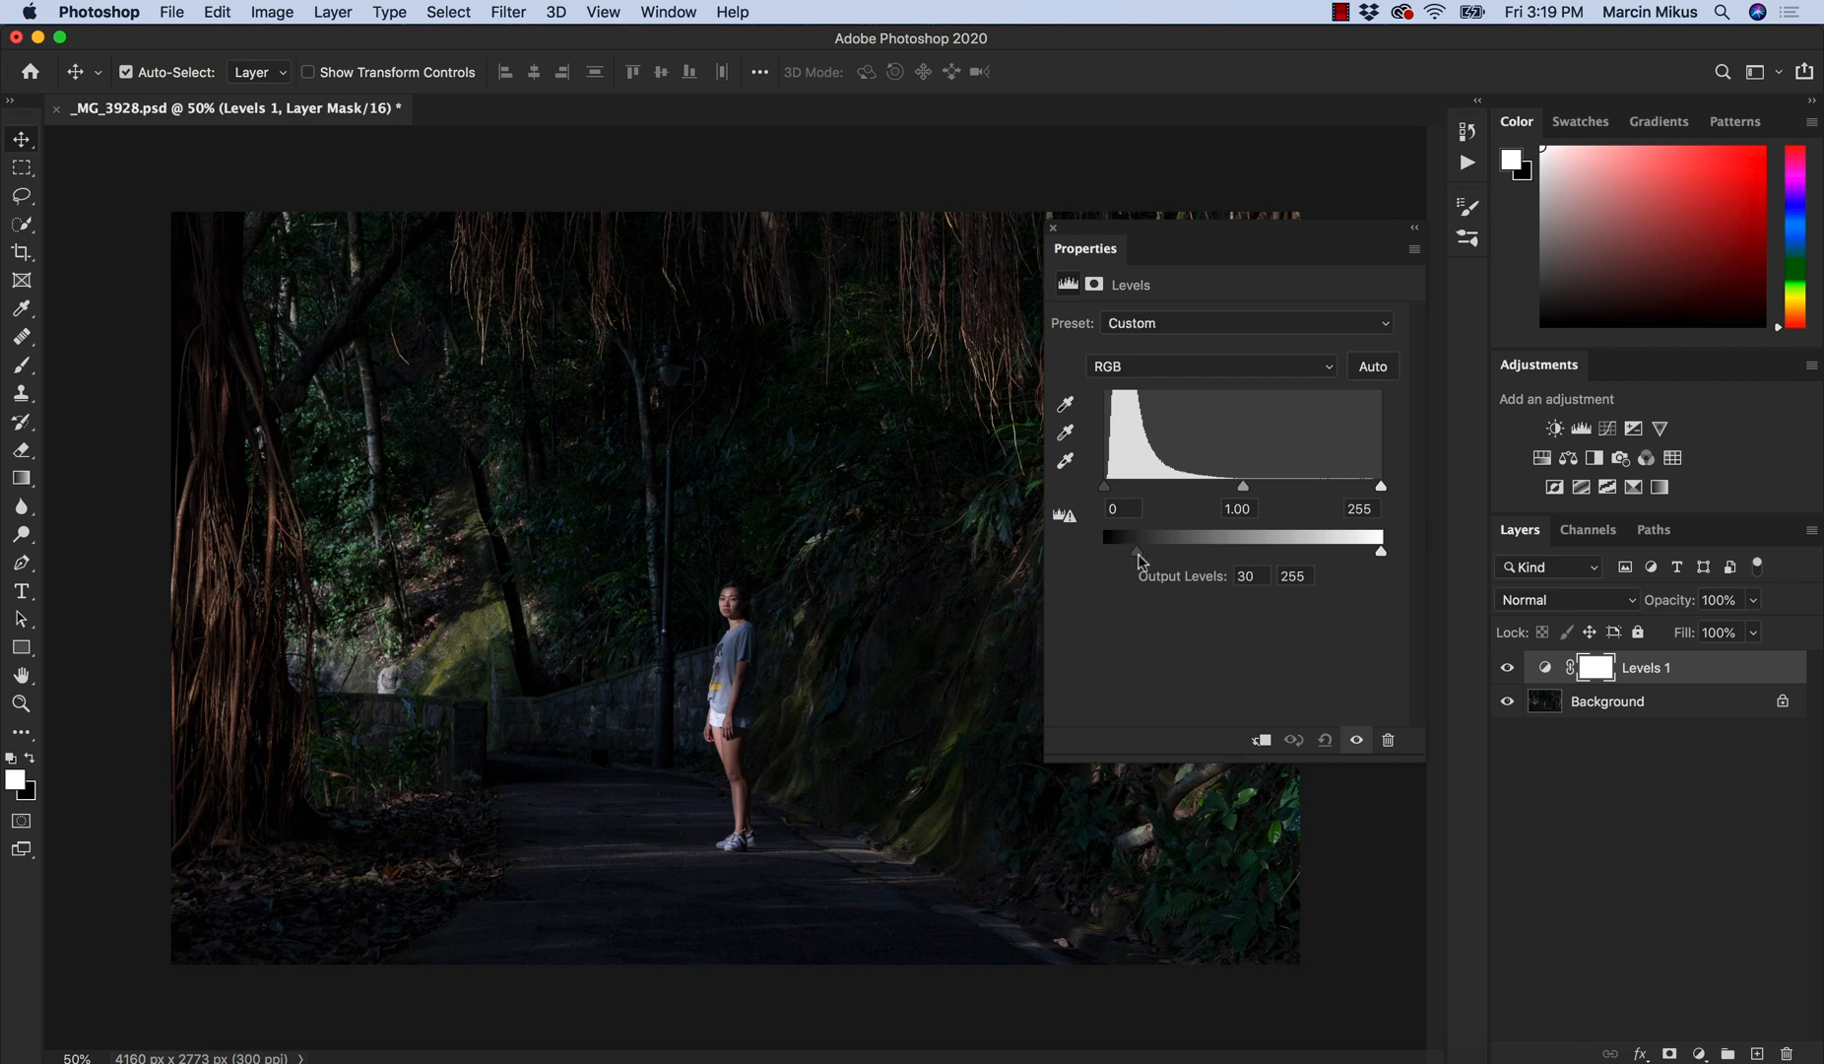
pyautogui.moveTo(1105, 552); pyautogui.dragTo(1113, 551)
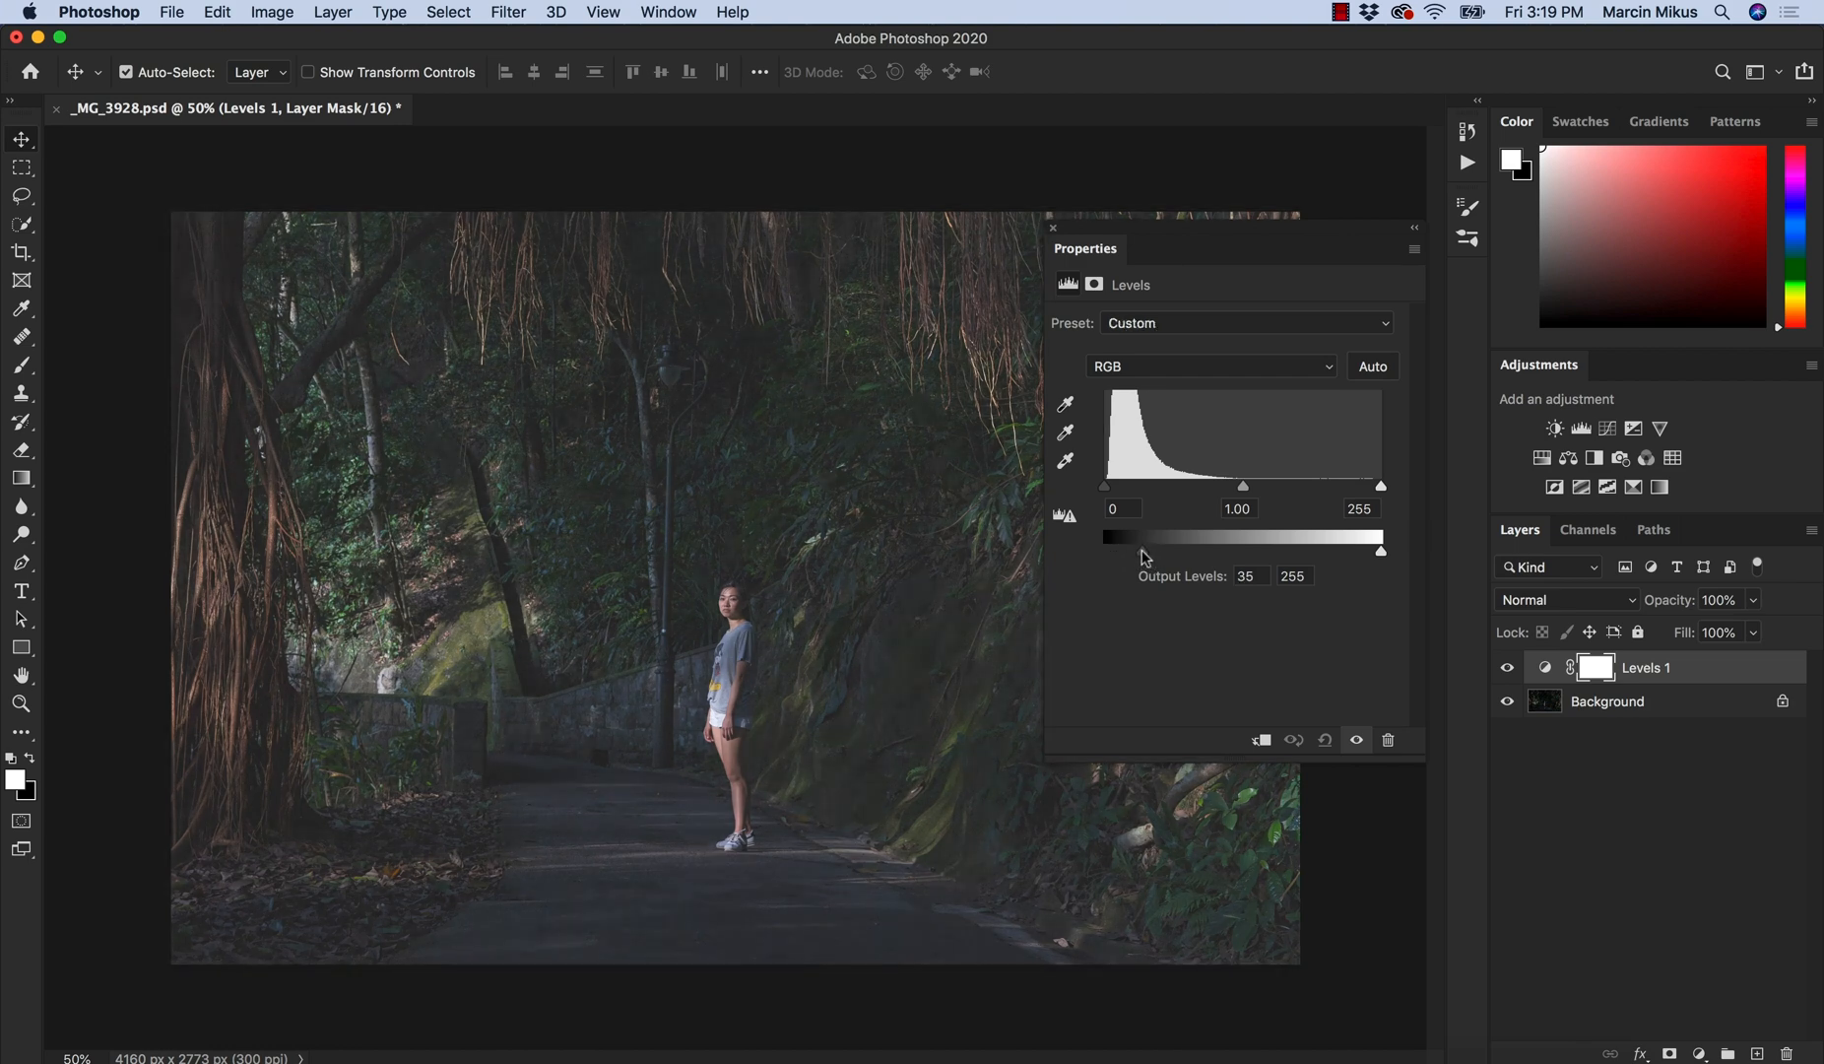
pyautogui.moveTo(1143, 551); pyautogui.dragTo(1118, 551)
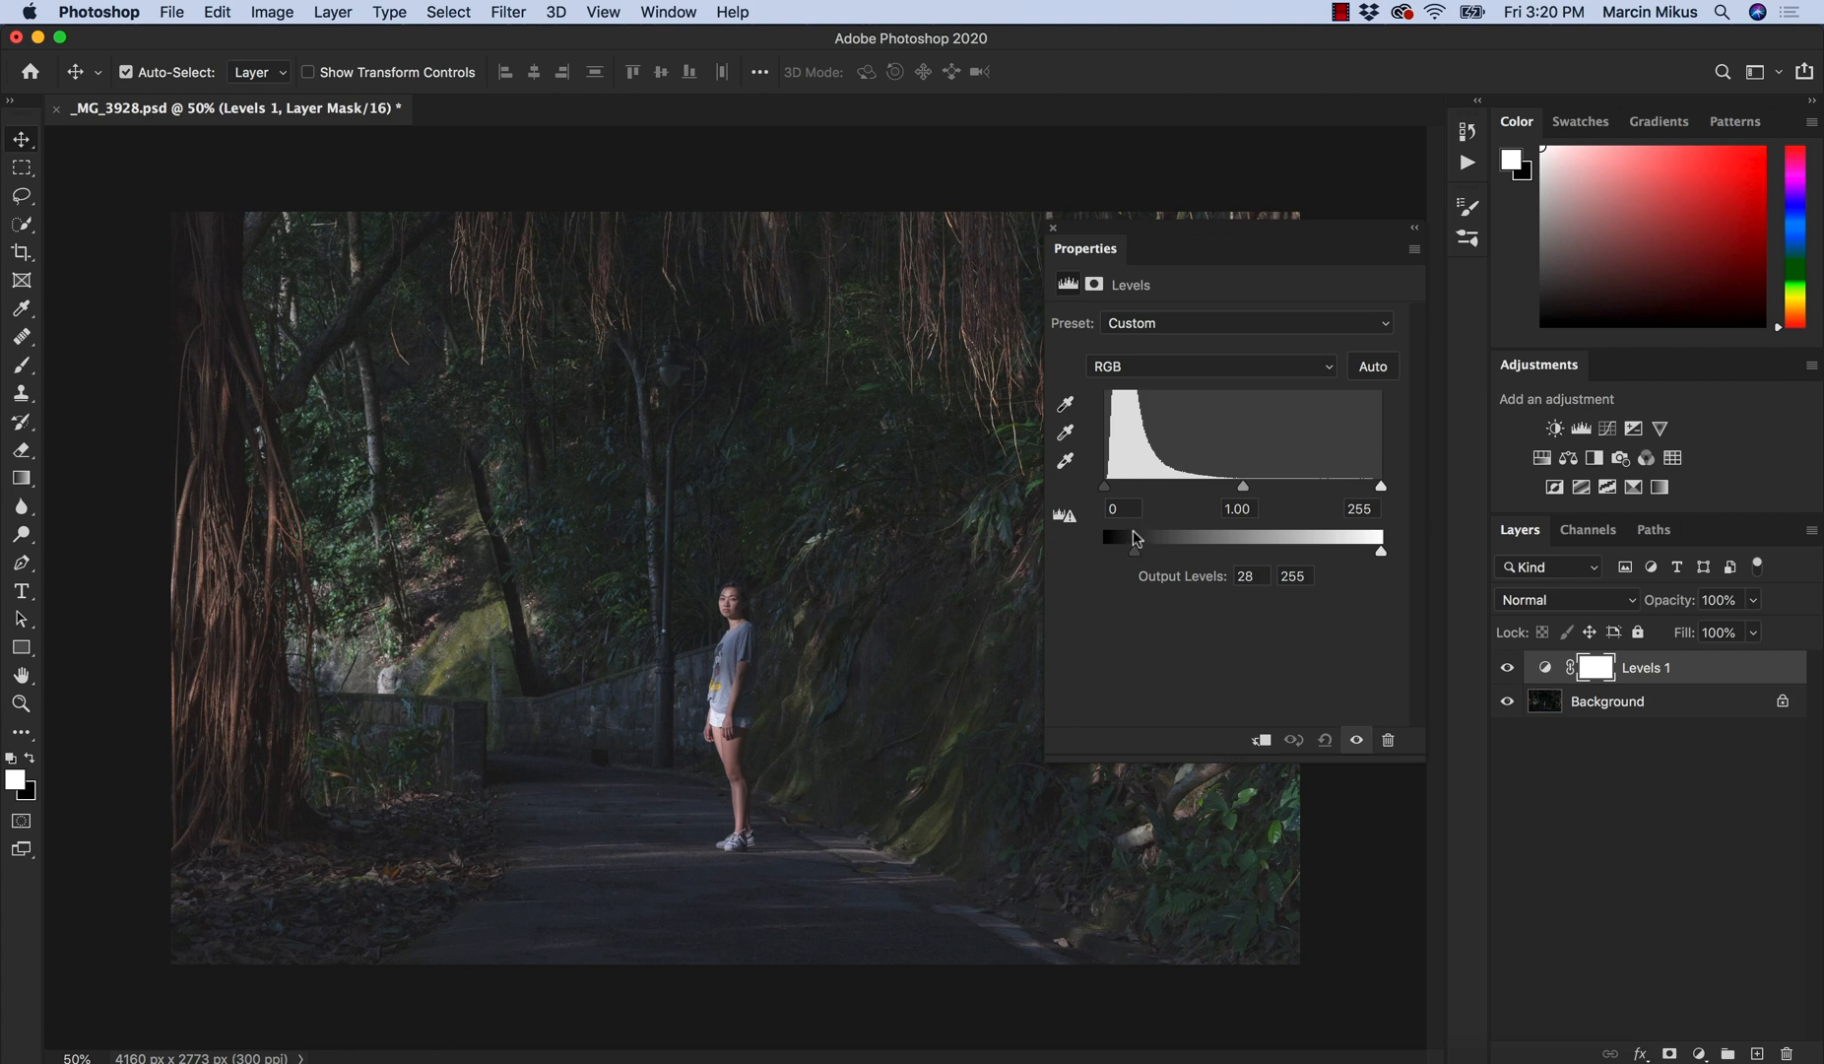
pyautogui.moveTo(1131, 556)
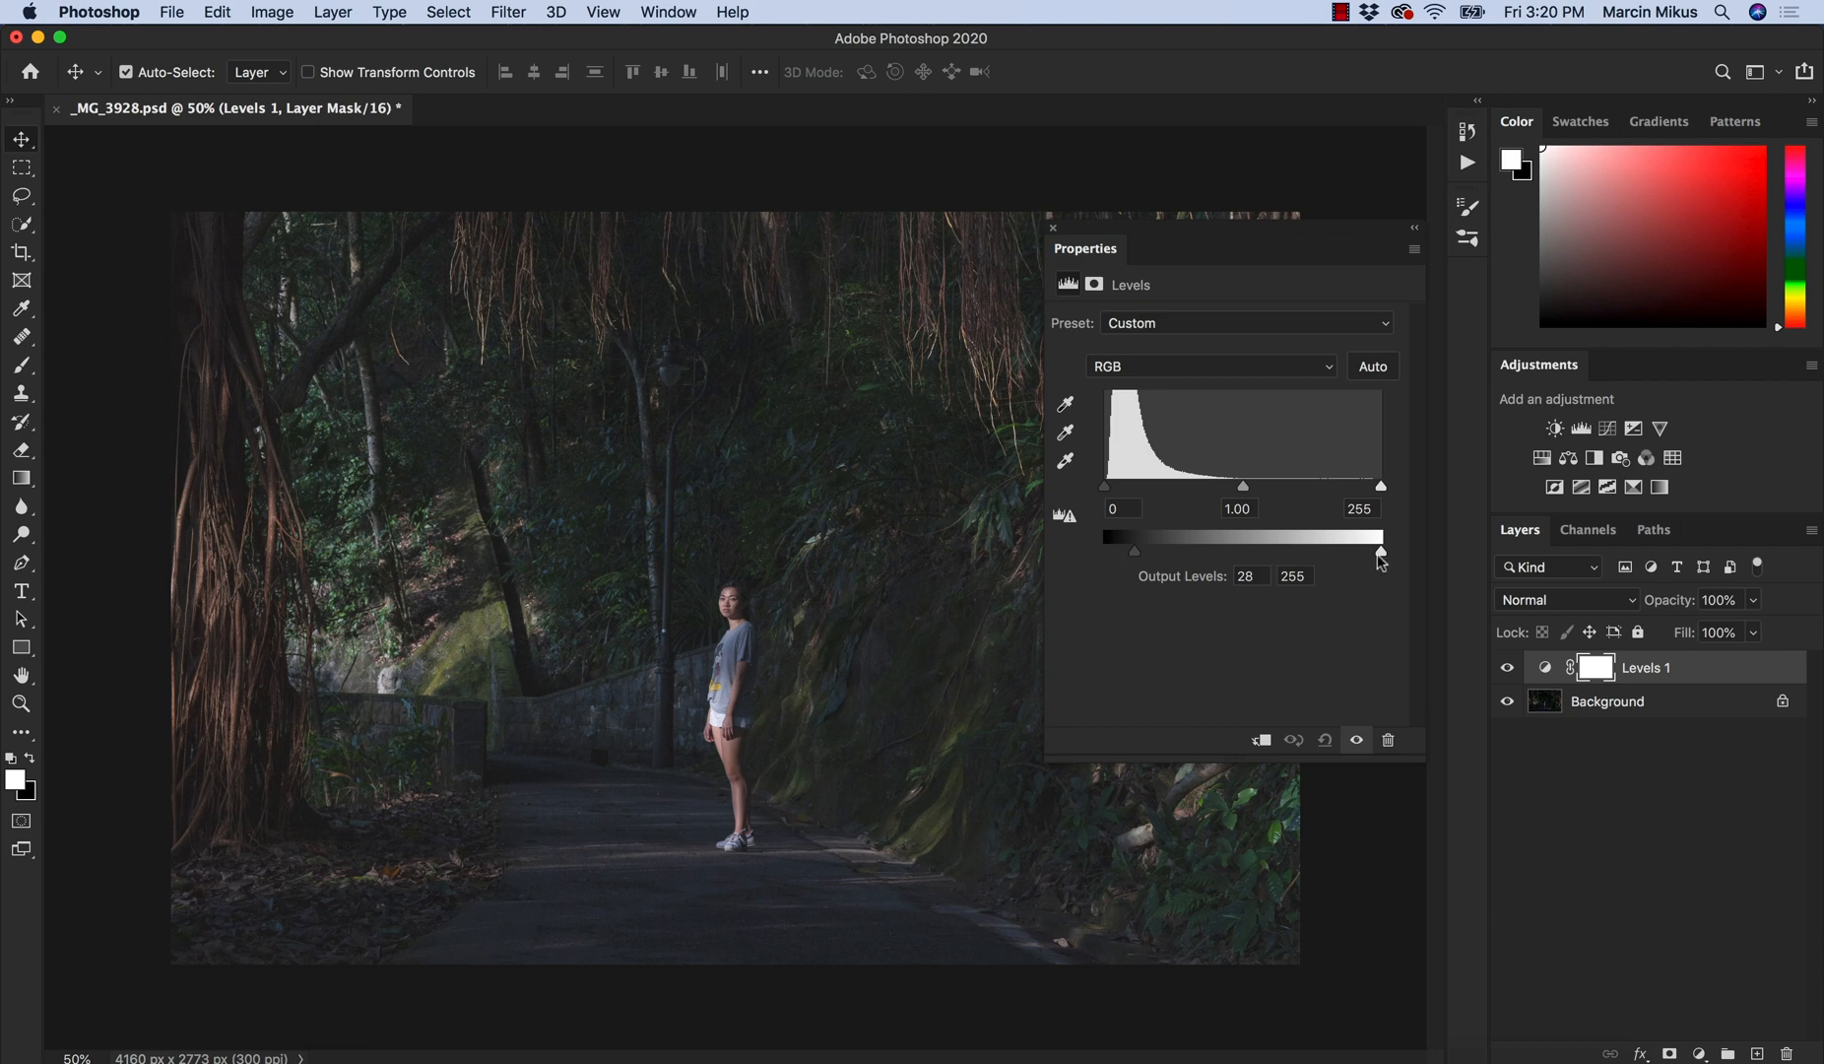
# Set output white to 214 and input levels to 13 and 195 for a matte fade.
pyautogui.moveTo(1381, 552); pyautogui.dragTo(1378, 551)
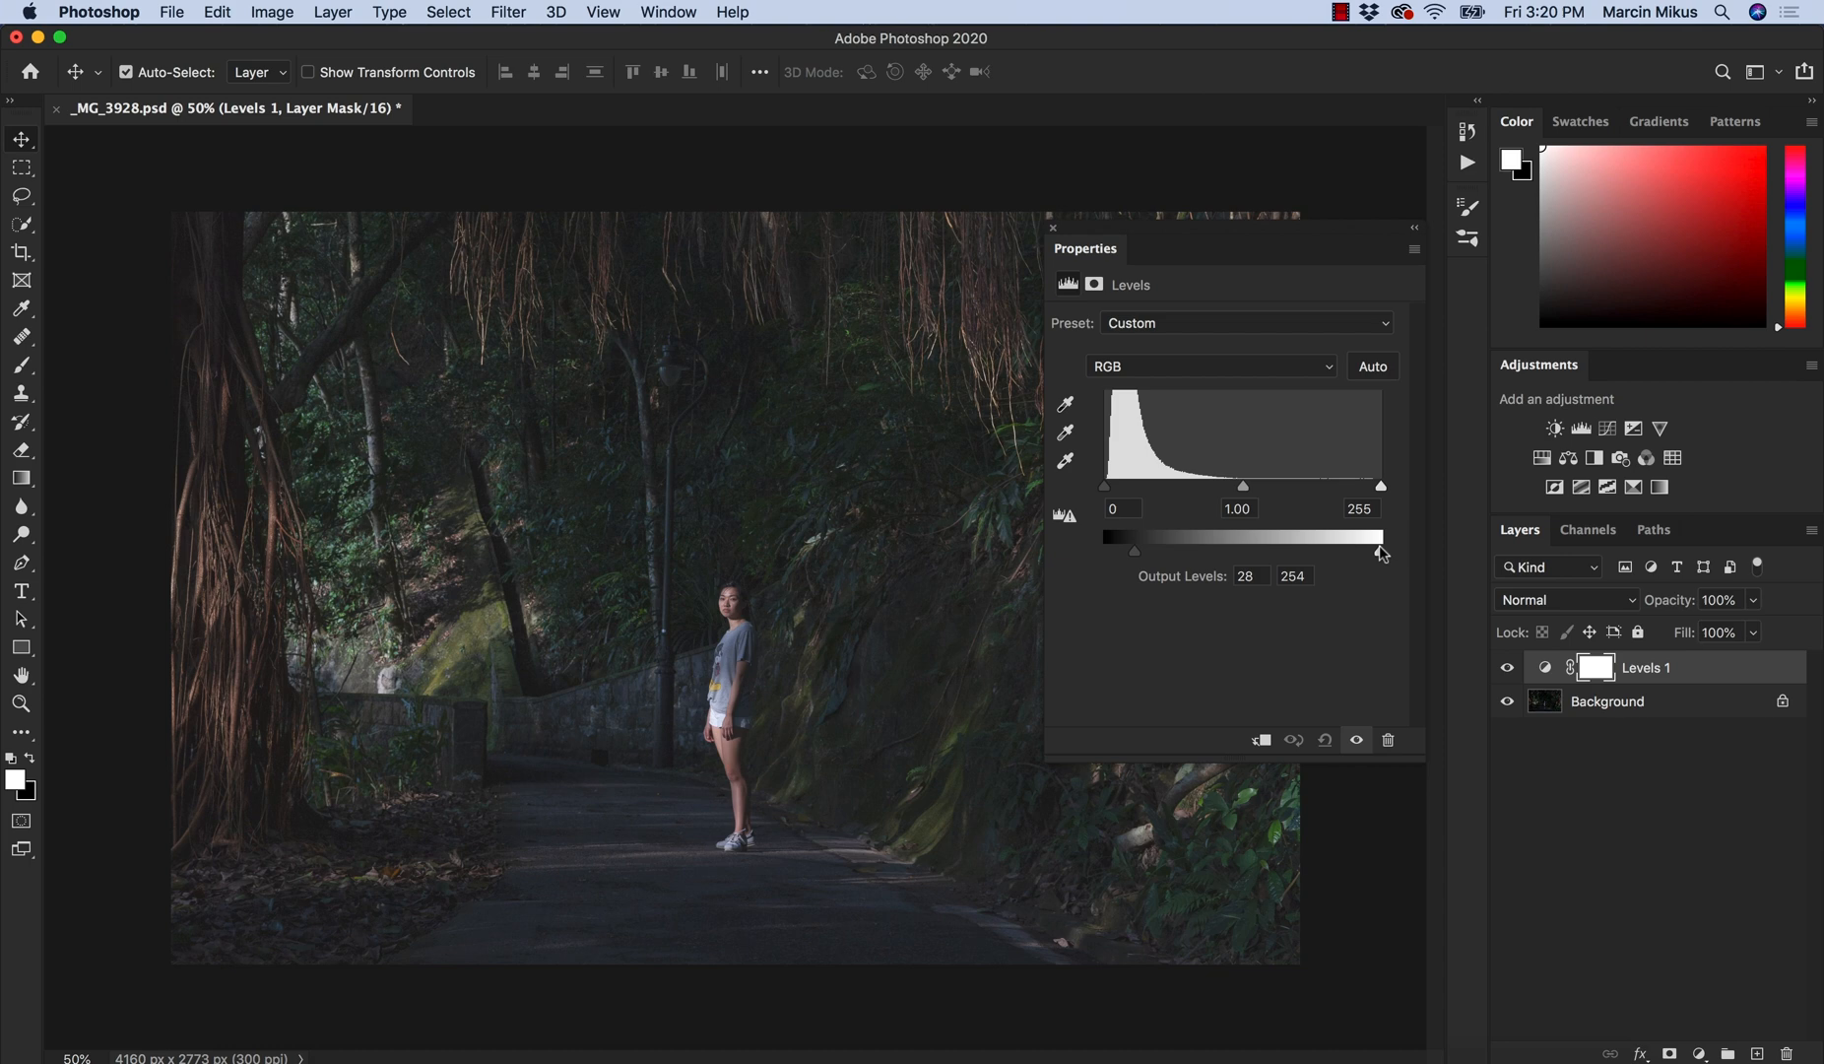
pyautogui.moveTo(1381, 535); pyautogui.dragTo(1320, 536)
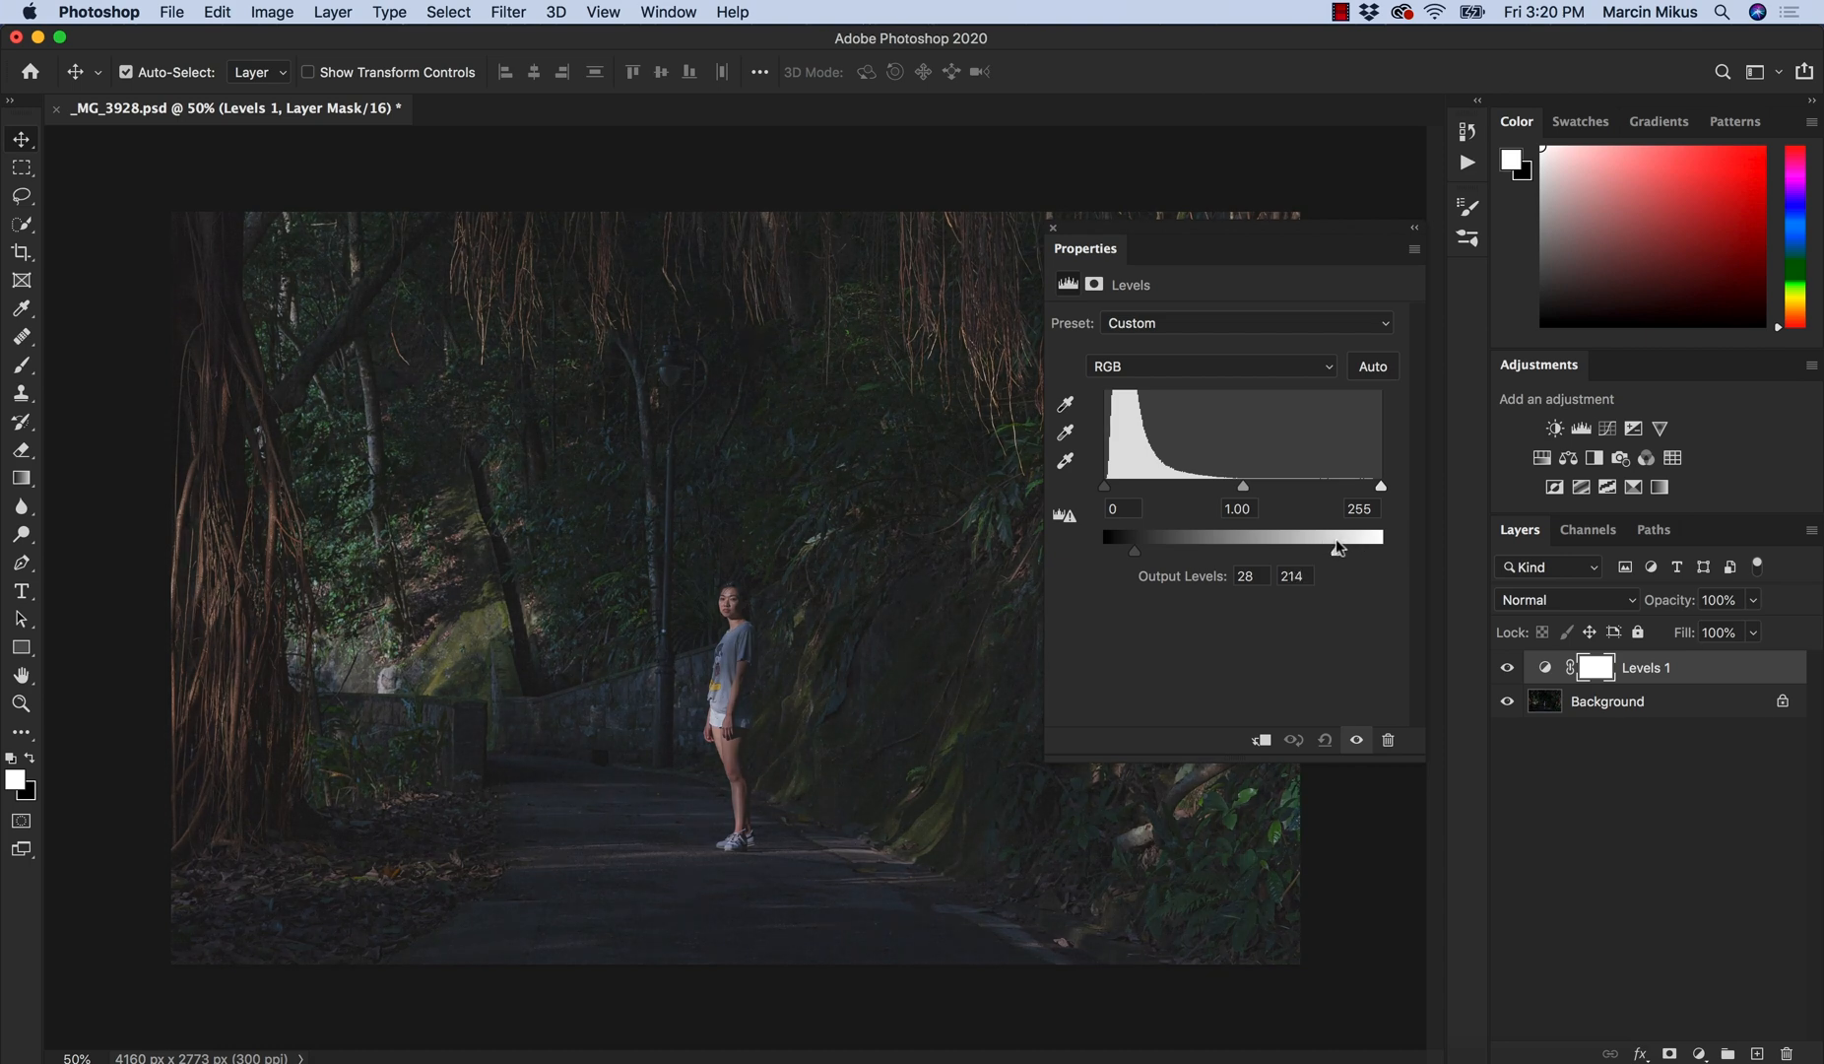
pyautogui.moveTo(1089, 486); pyautogui.dragTo(1115, 486)
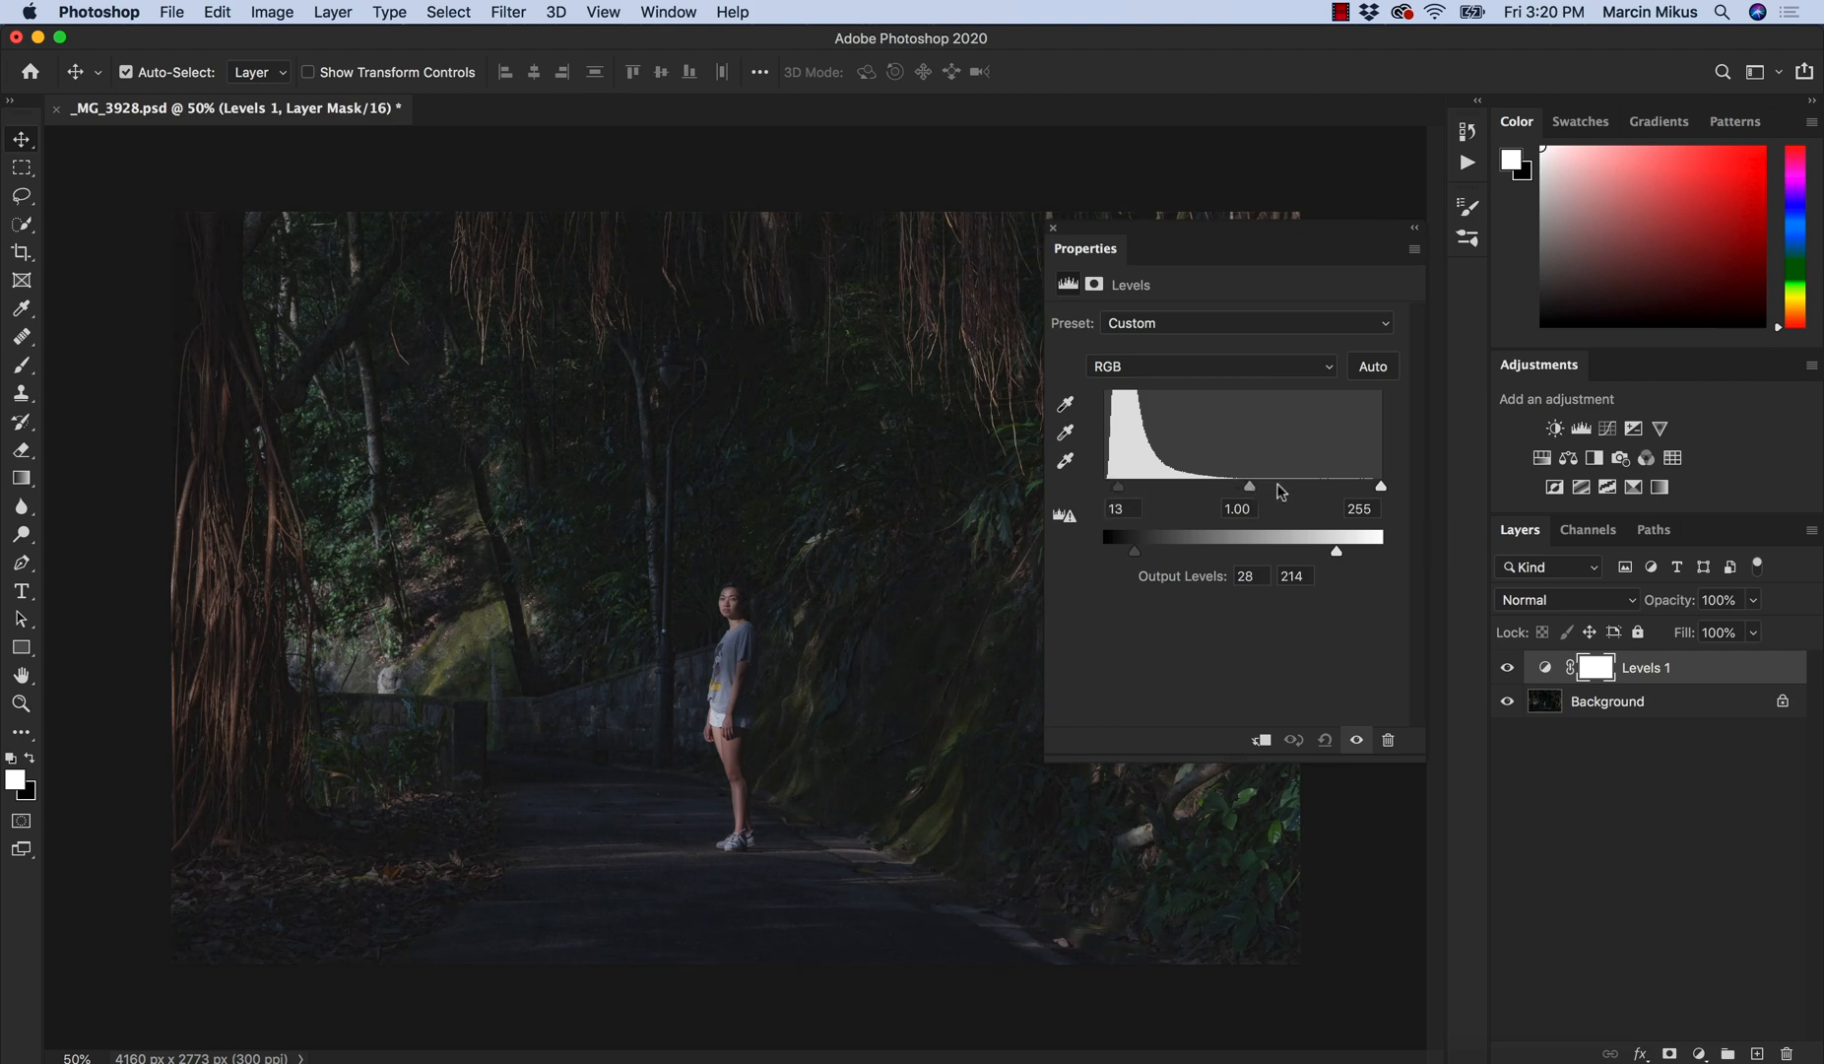
pyautogui.moveTo(1381, 485); pyautogui.dragTo(1334, 484)
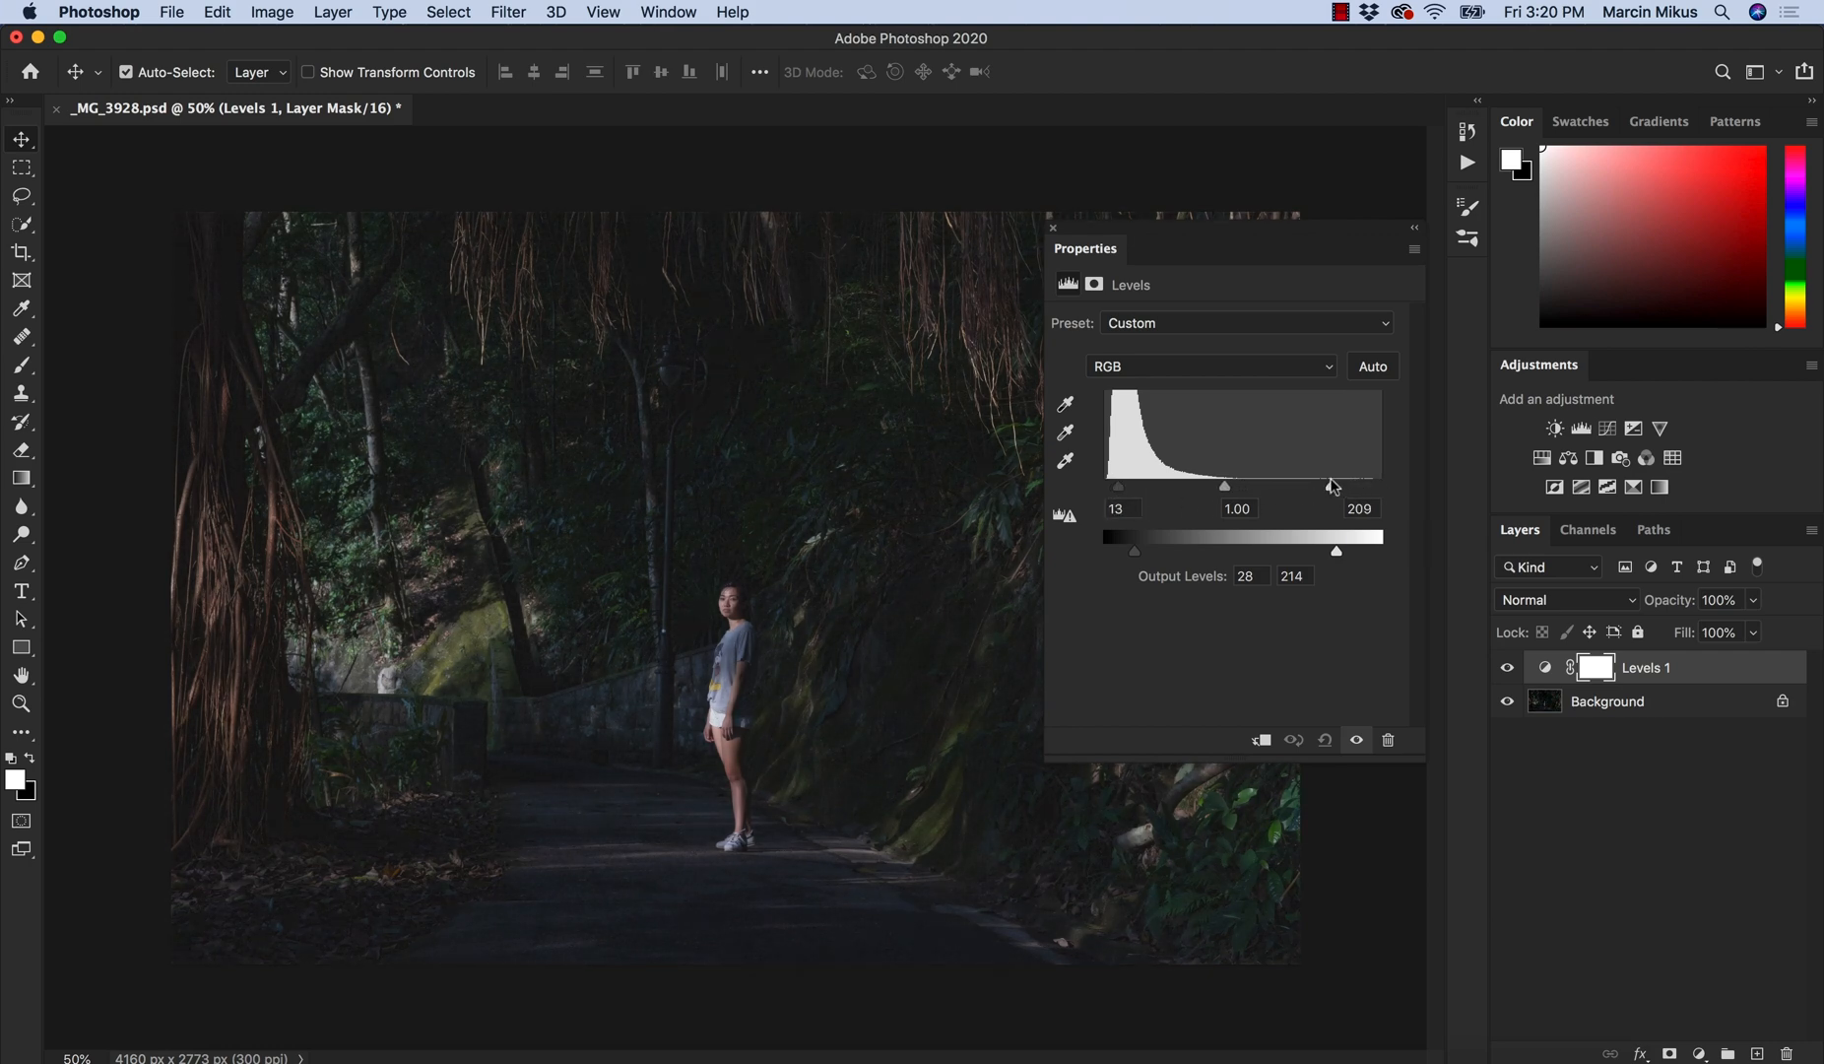
pyautogui.moveTo(1332, 487); pyautogui.dragTo(1316, 486)
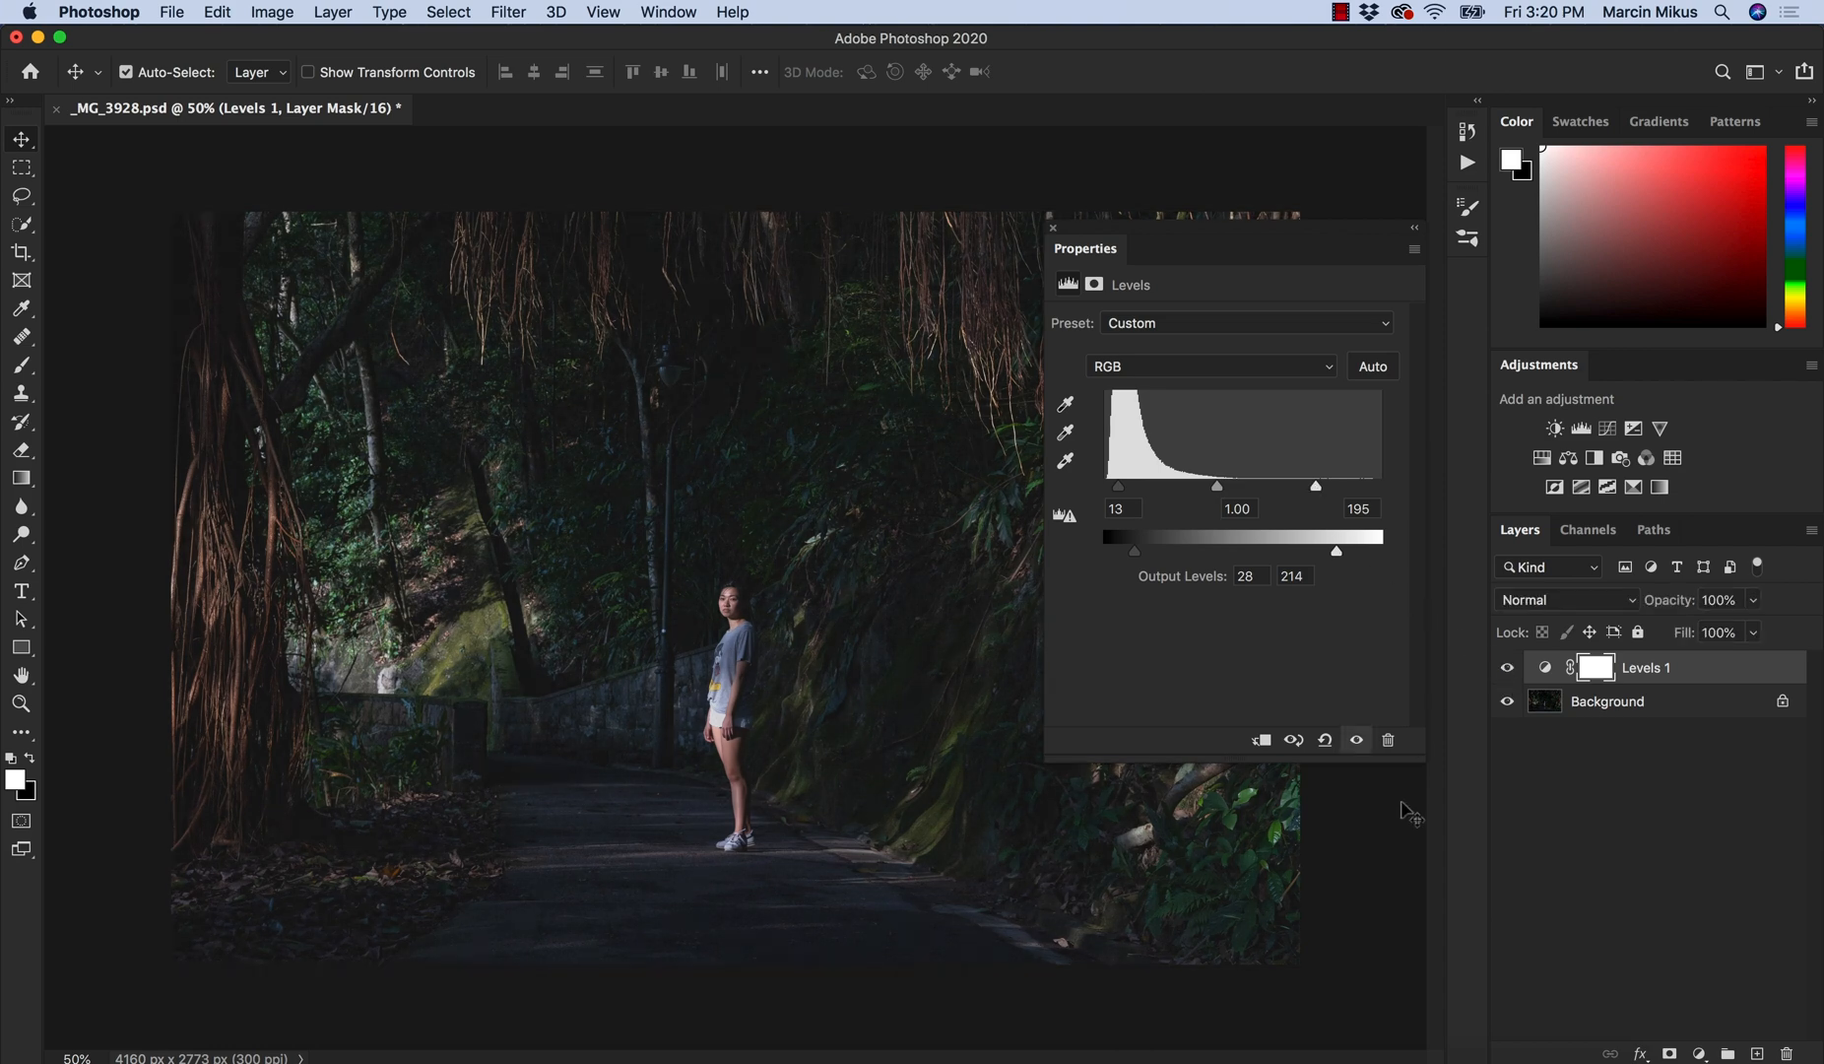
pyautogui.moveTo(1524, 636)
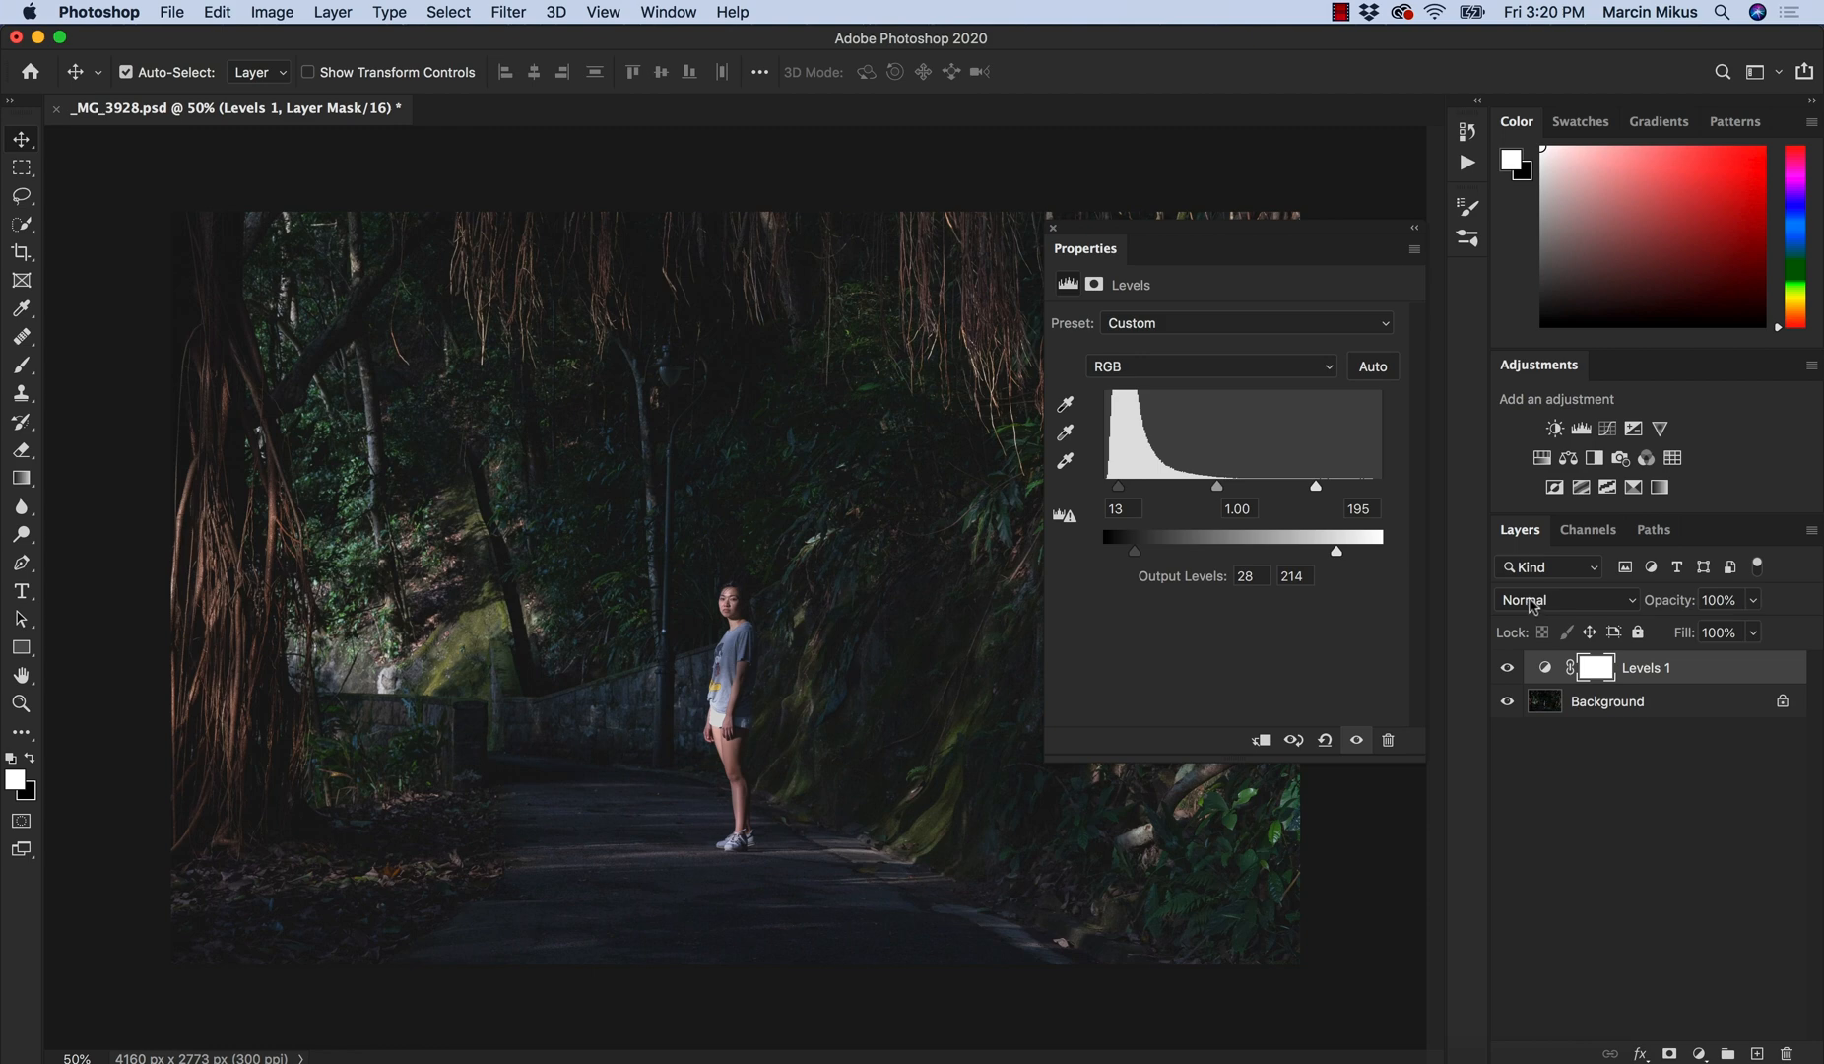
# Change the Levels 1 layer's blend mode from Normal to Luminosity.
pyautogui.click(1564, 598)
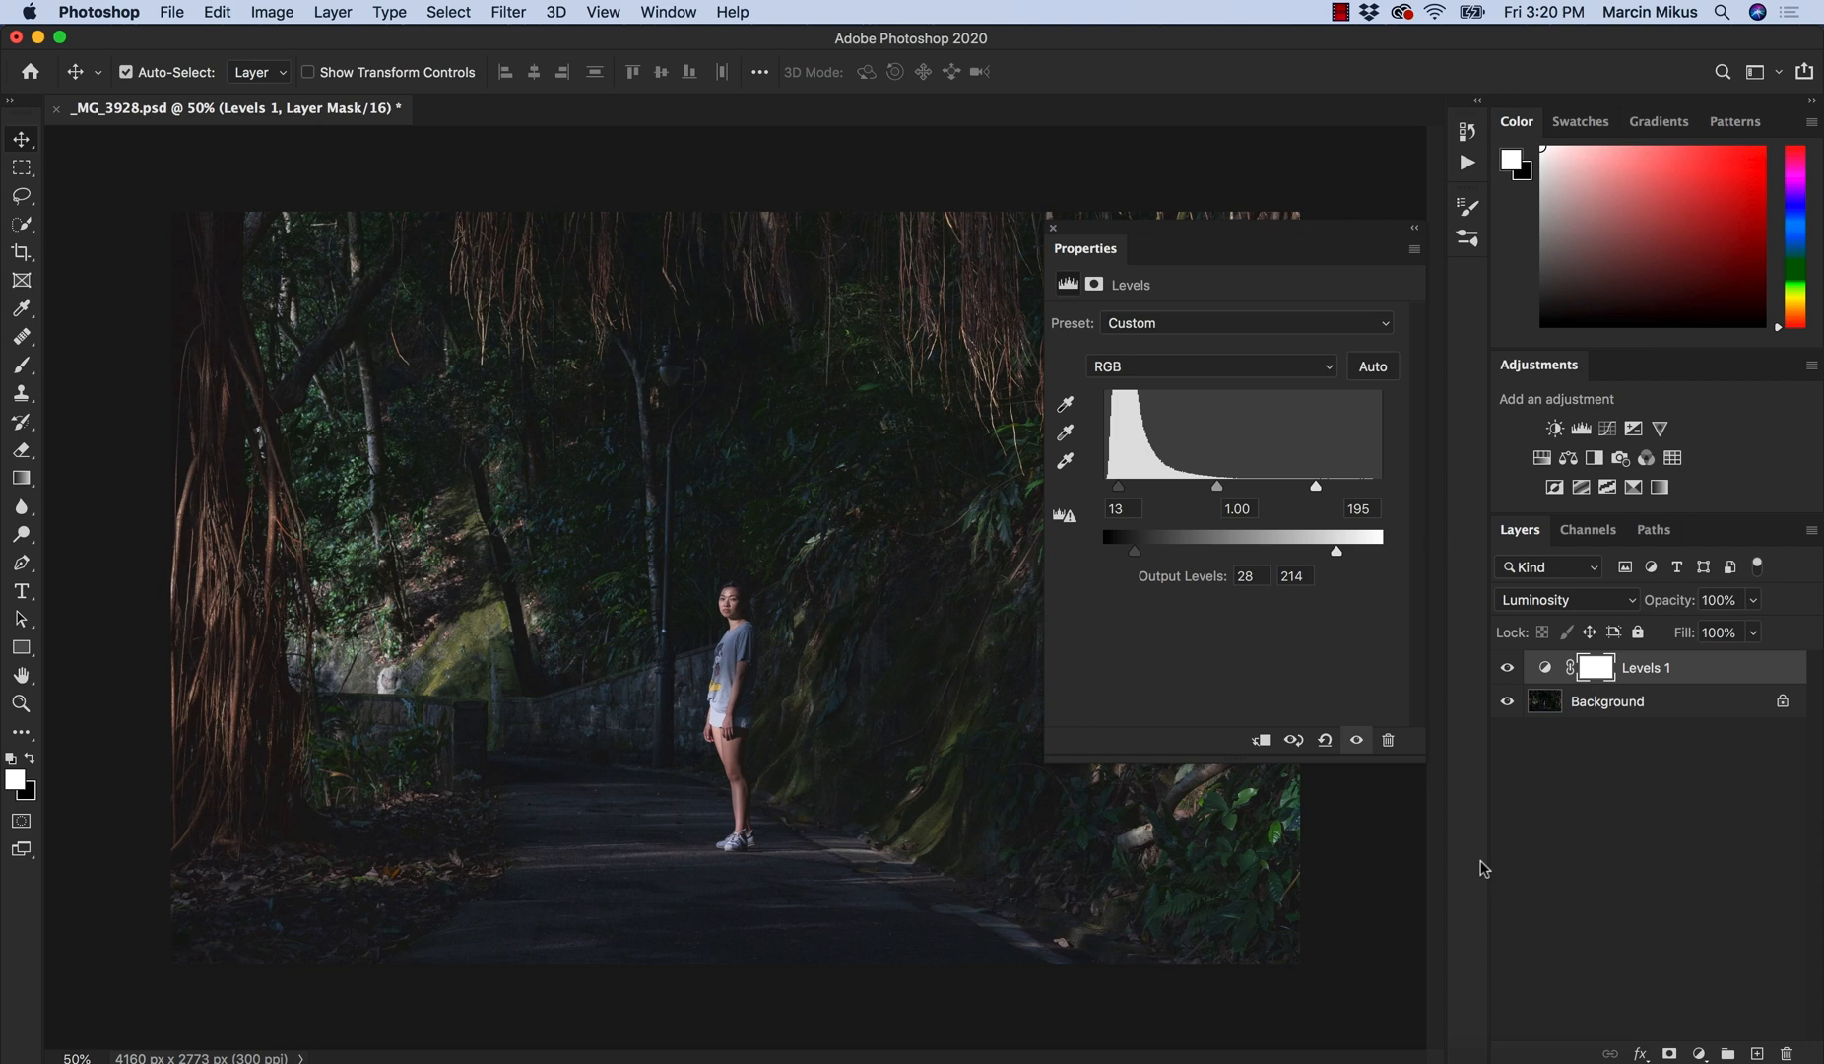
pyautogui.moveTo(1532, 825)
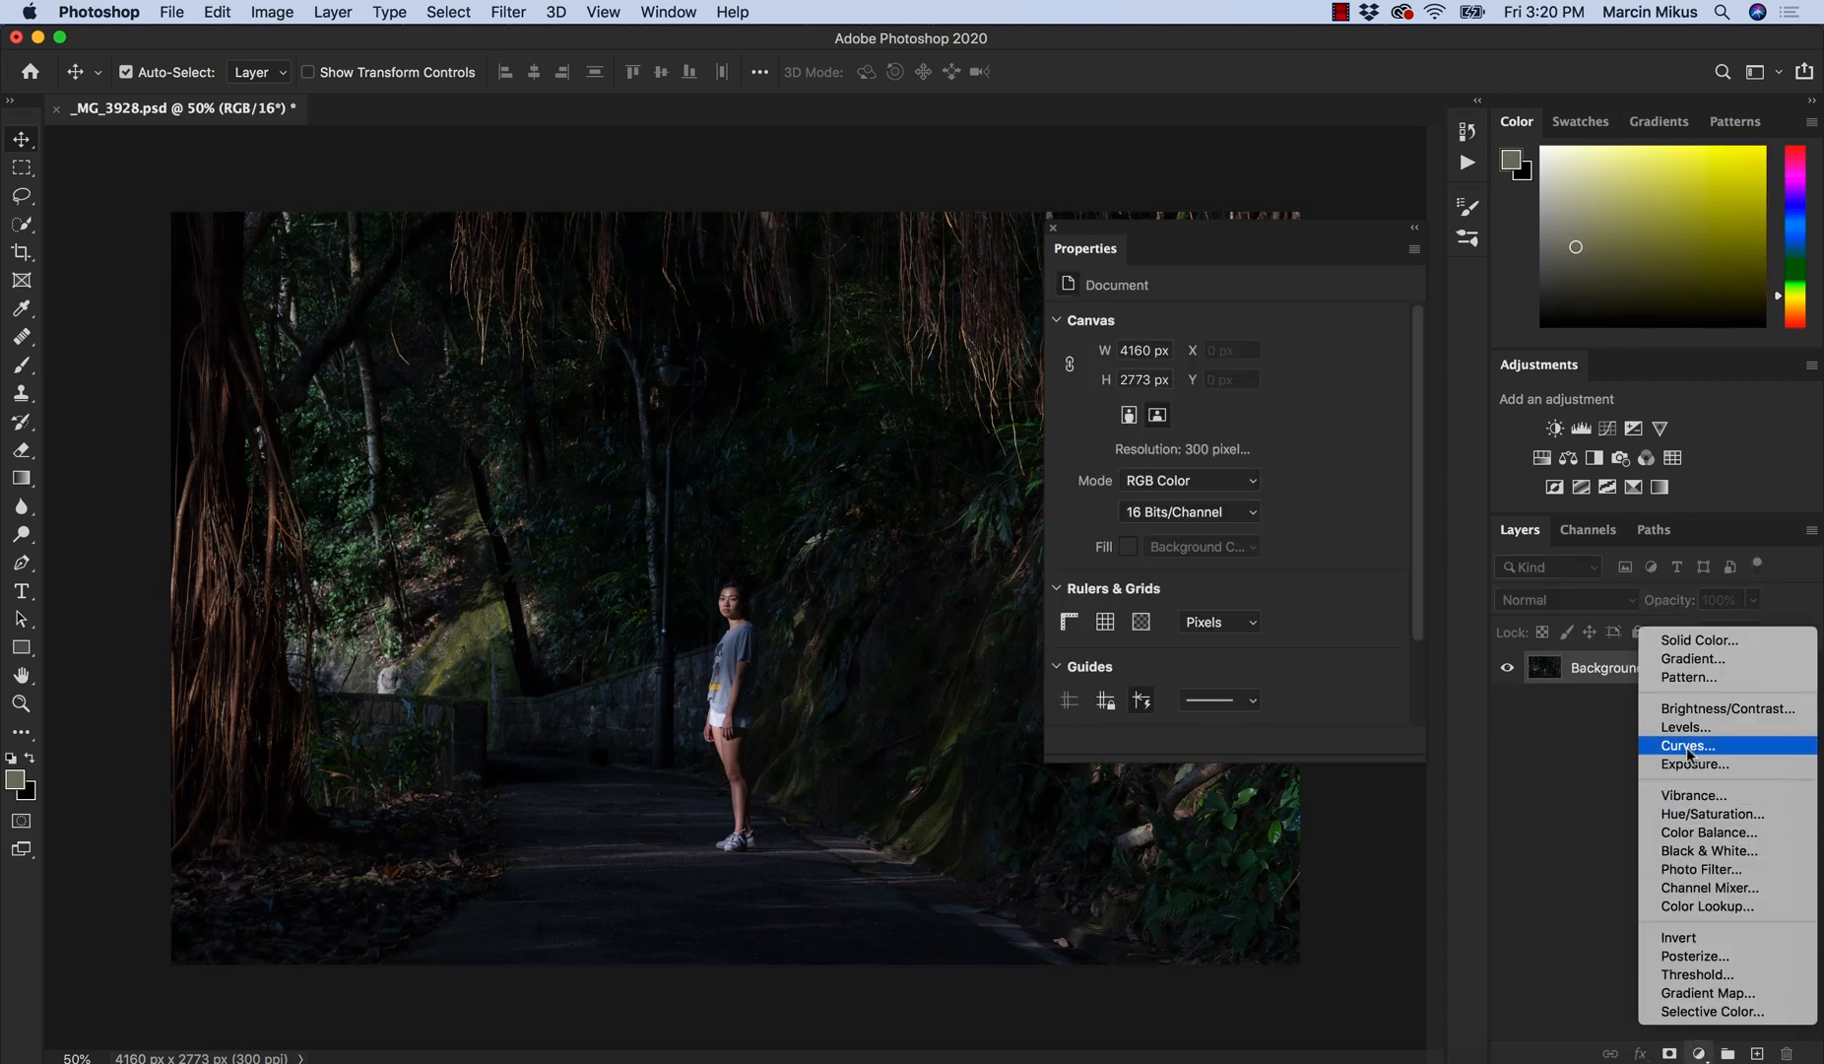
# Add a Curves adjustment with the black point lifted to output 21, then close Properties.
pyautogui.click(1686, 745)
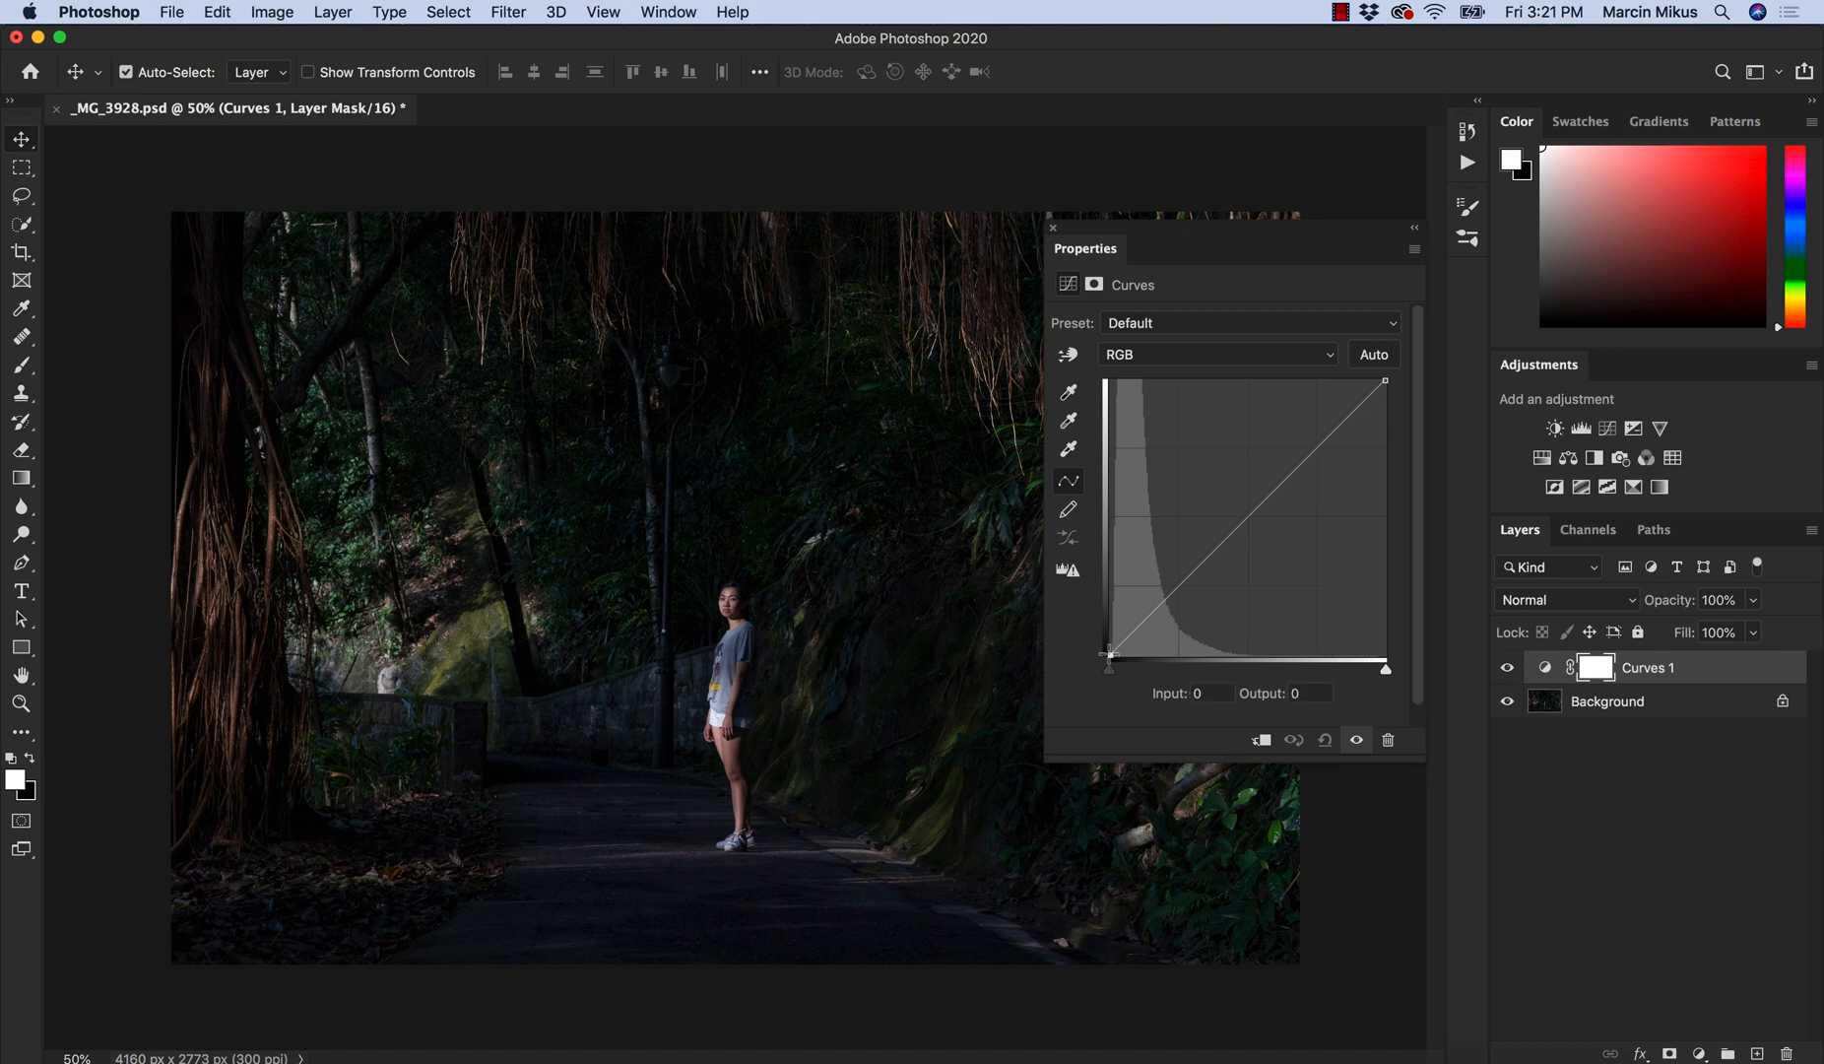
pyautogui.moveTo(1107, 651); pyautogui.dragTo(1107, 632)
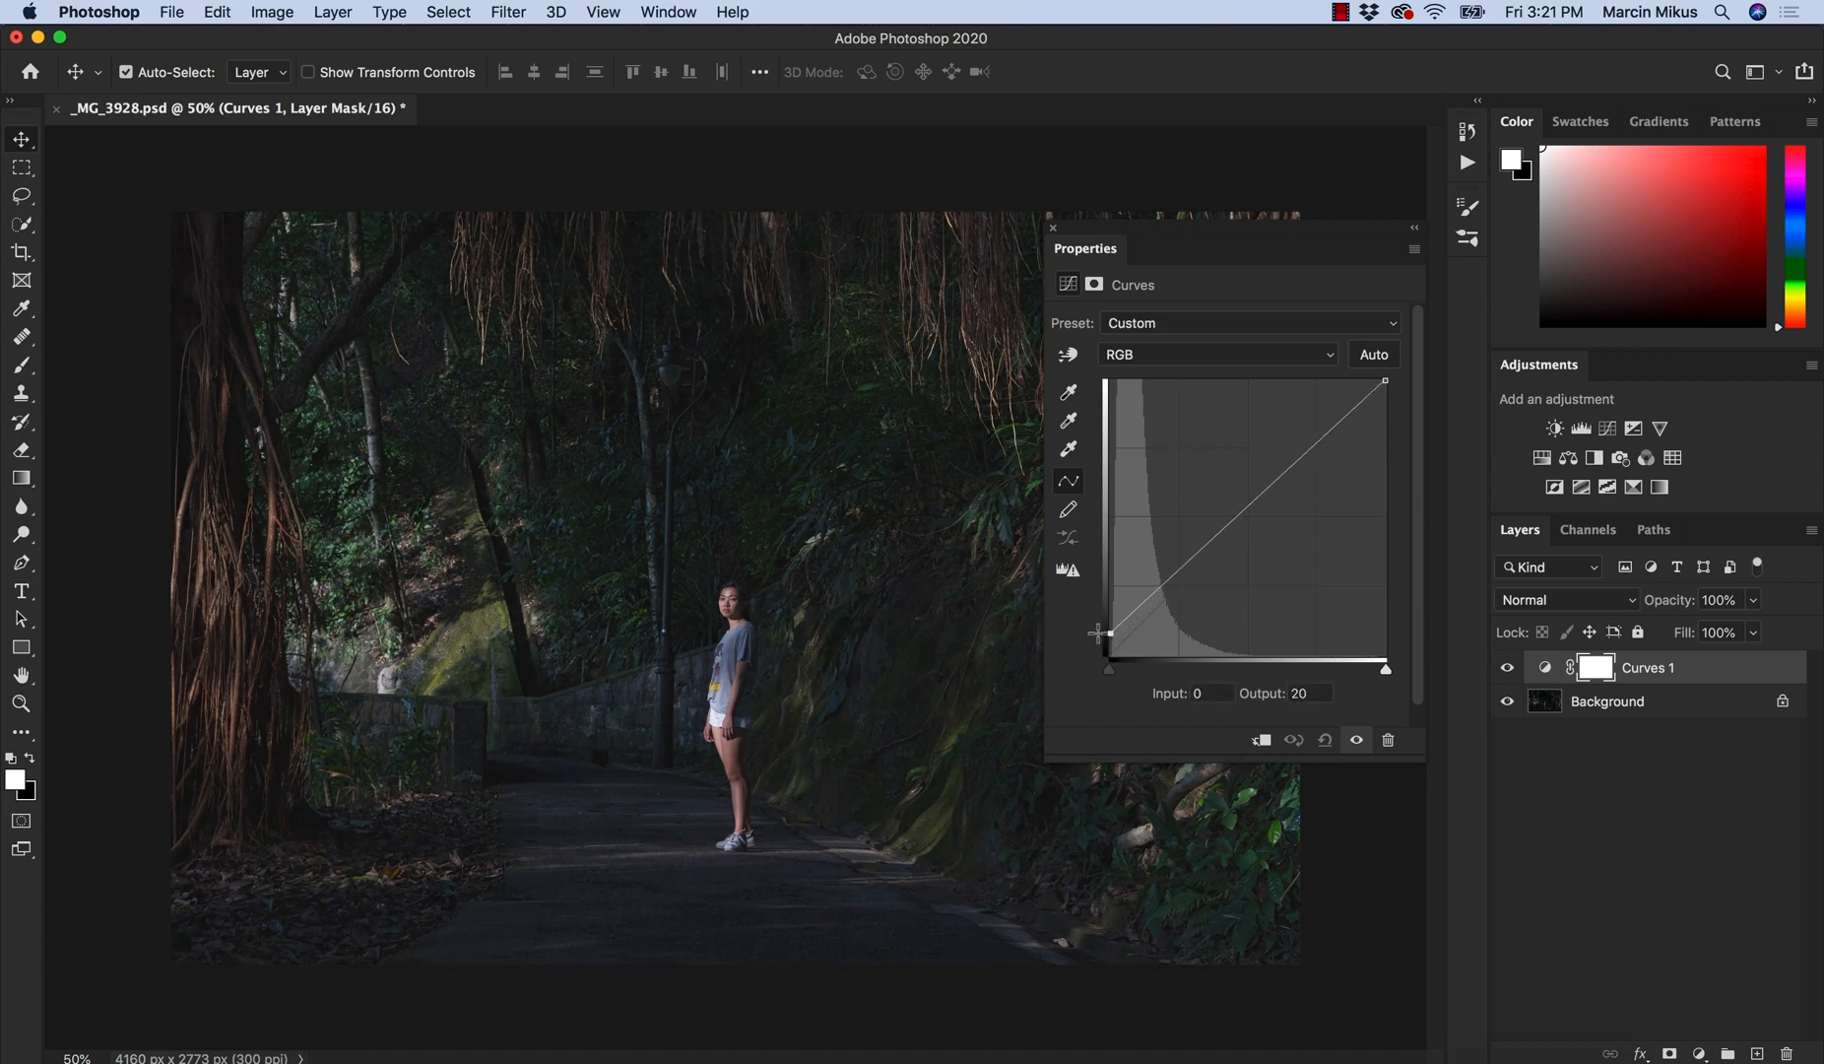
pyautogui.moveTo(1107, 633); pyautogui.dragTo(1107, 626)
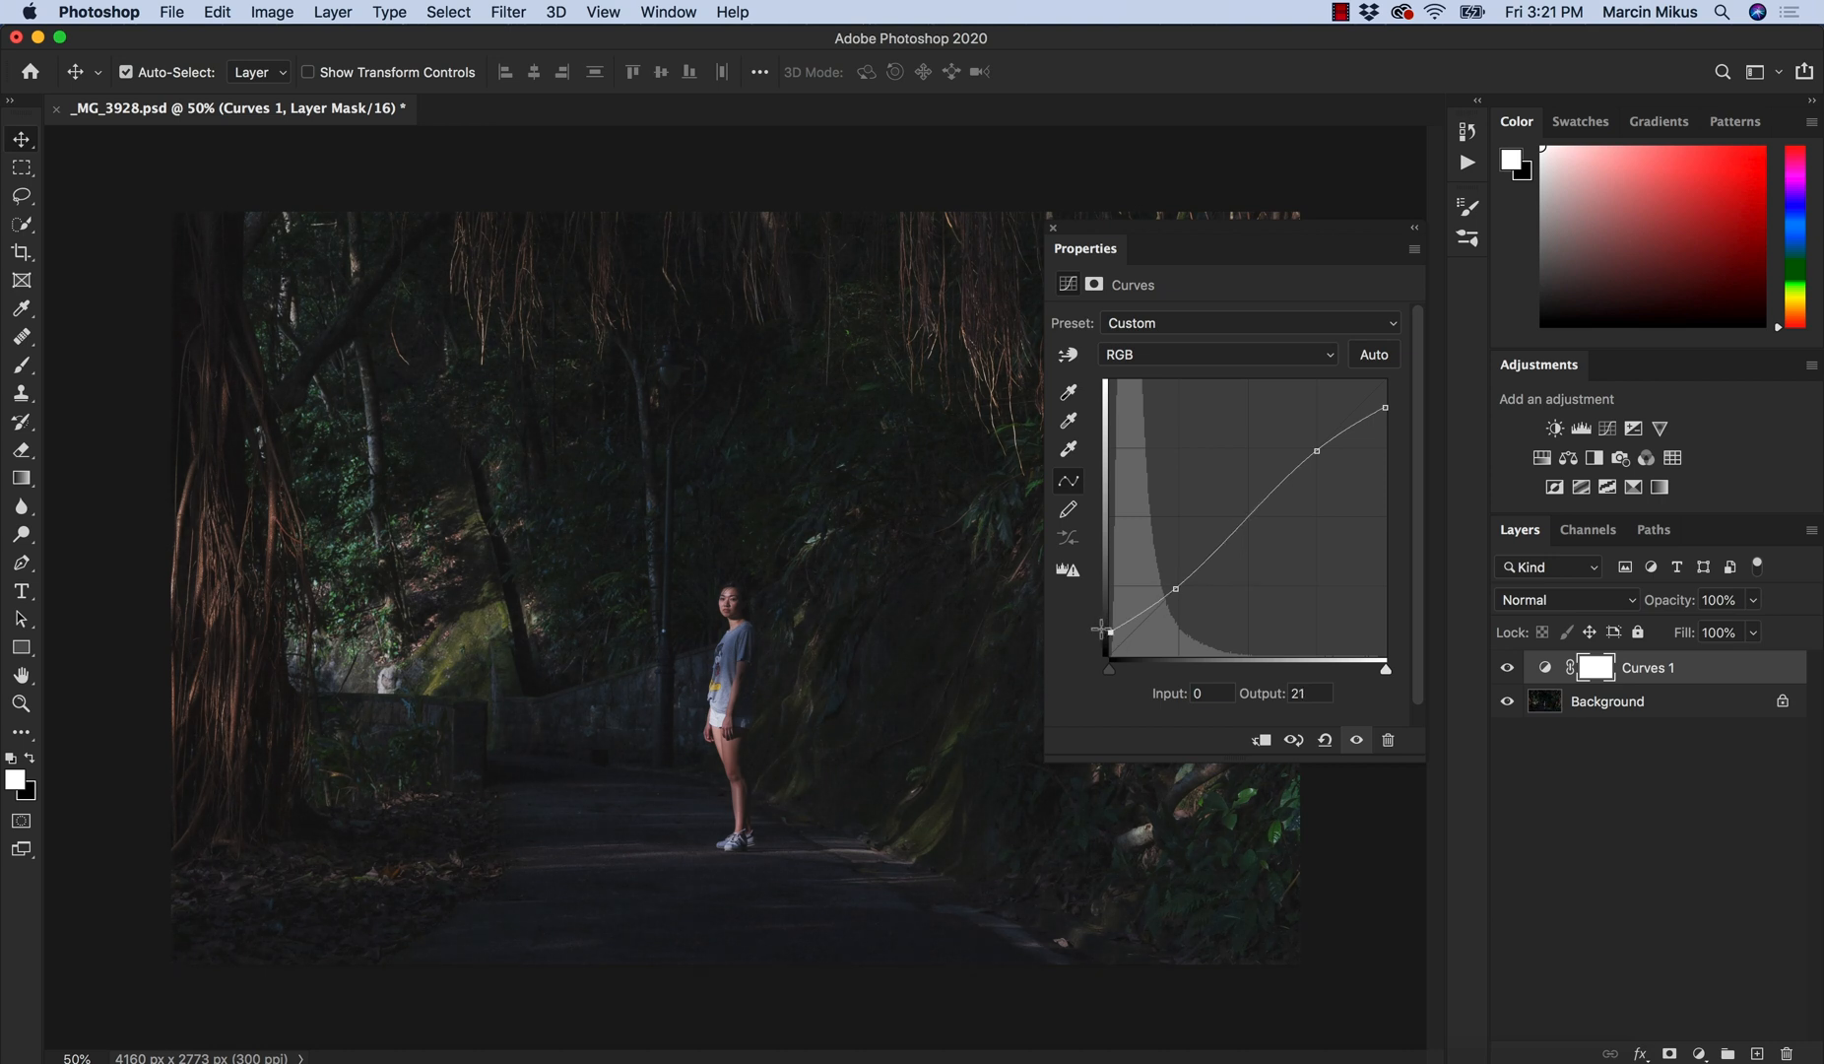
pyautogui.moveTo(1180, 679)
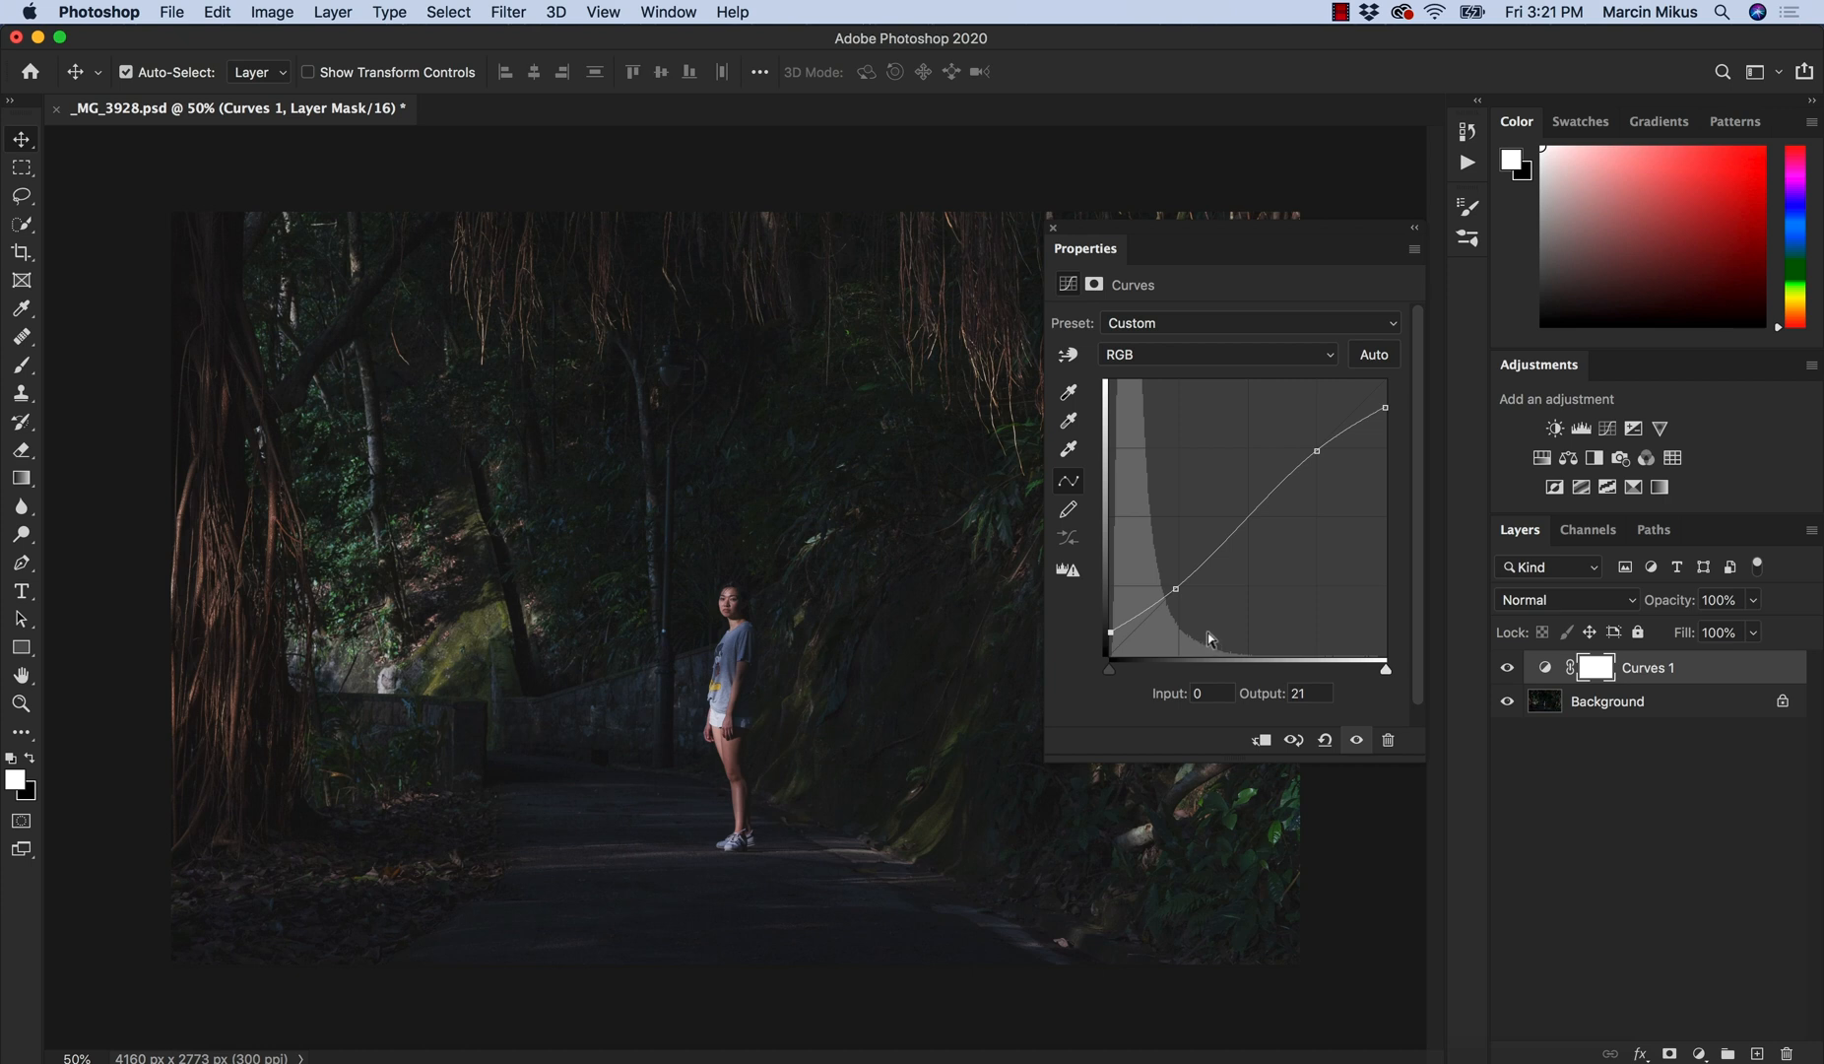
pyautogui.moveTo(1187, 627)
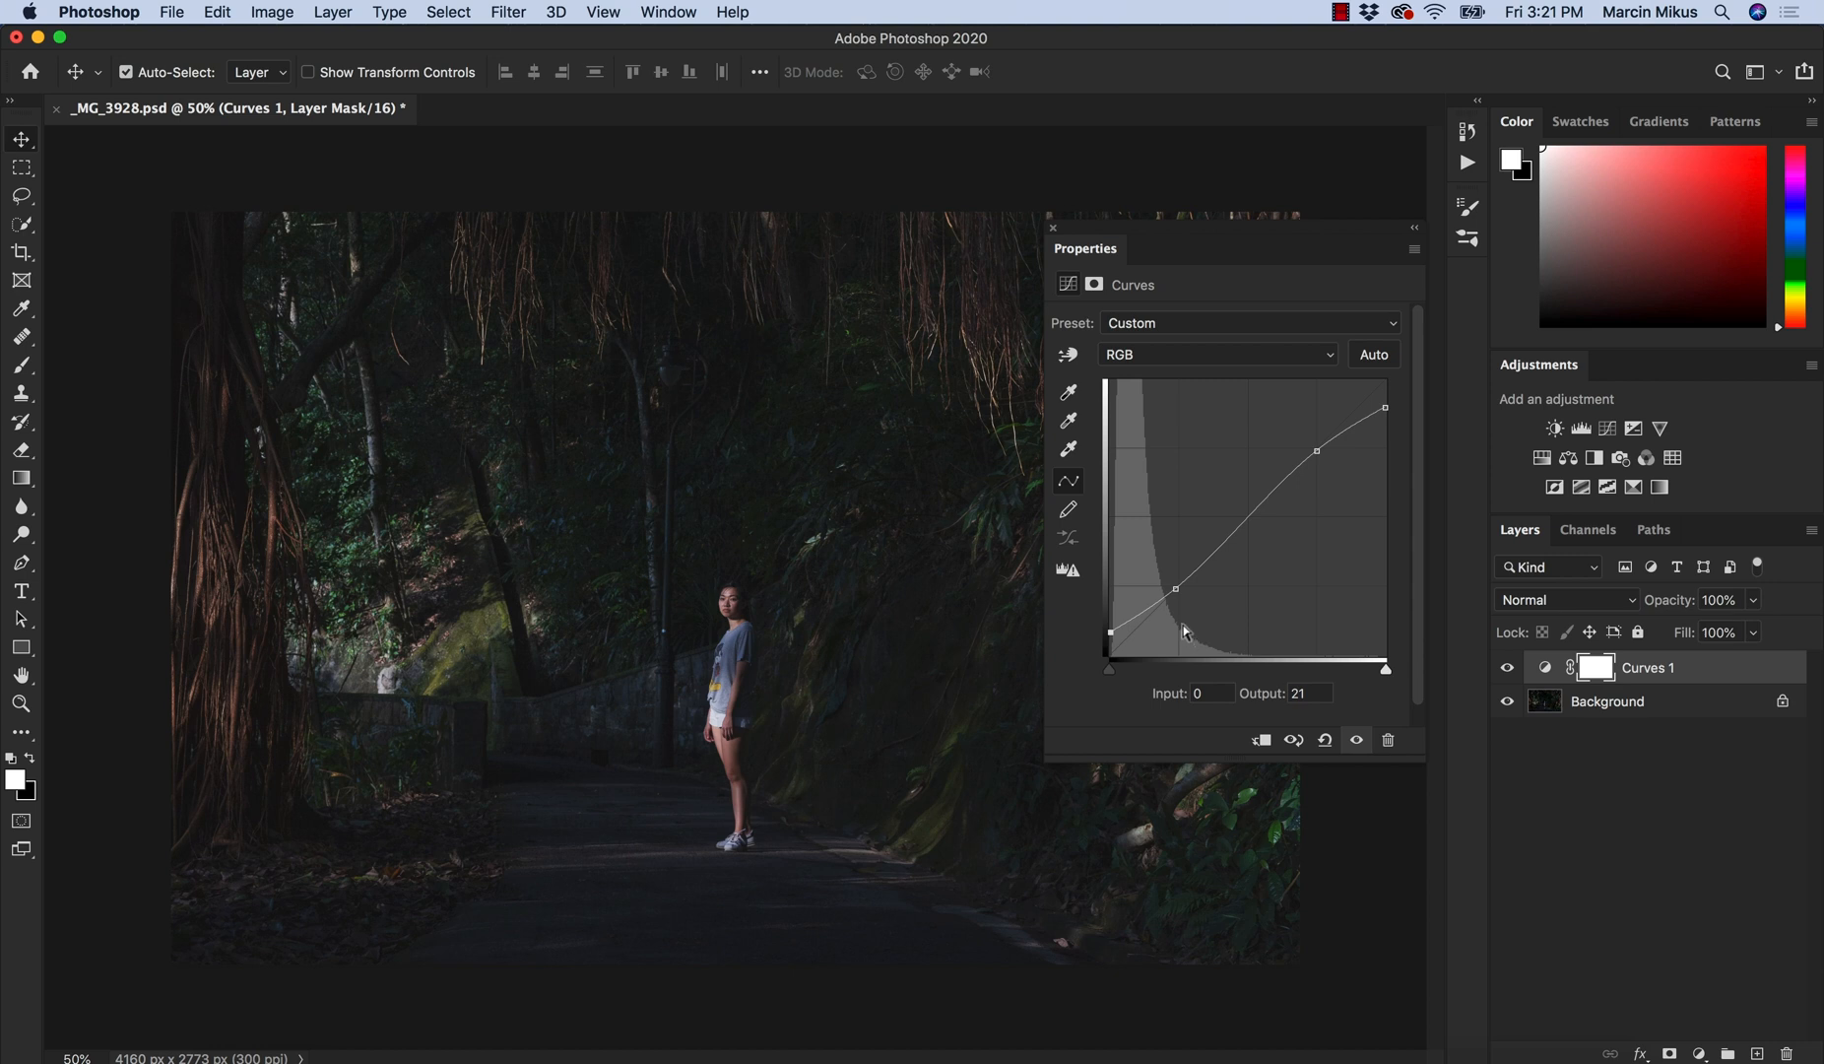
pyautogui.moveTo(1192, 635)
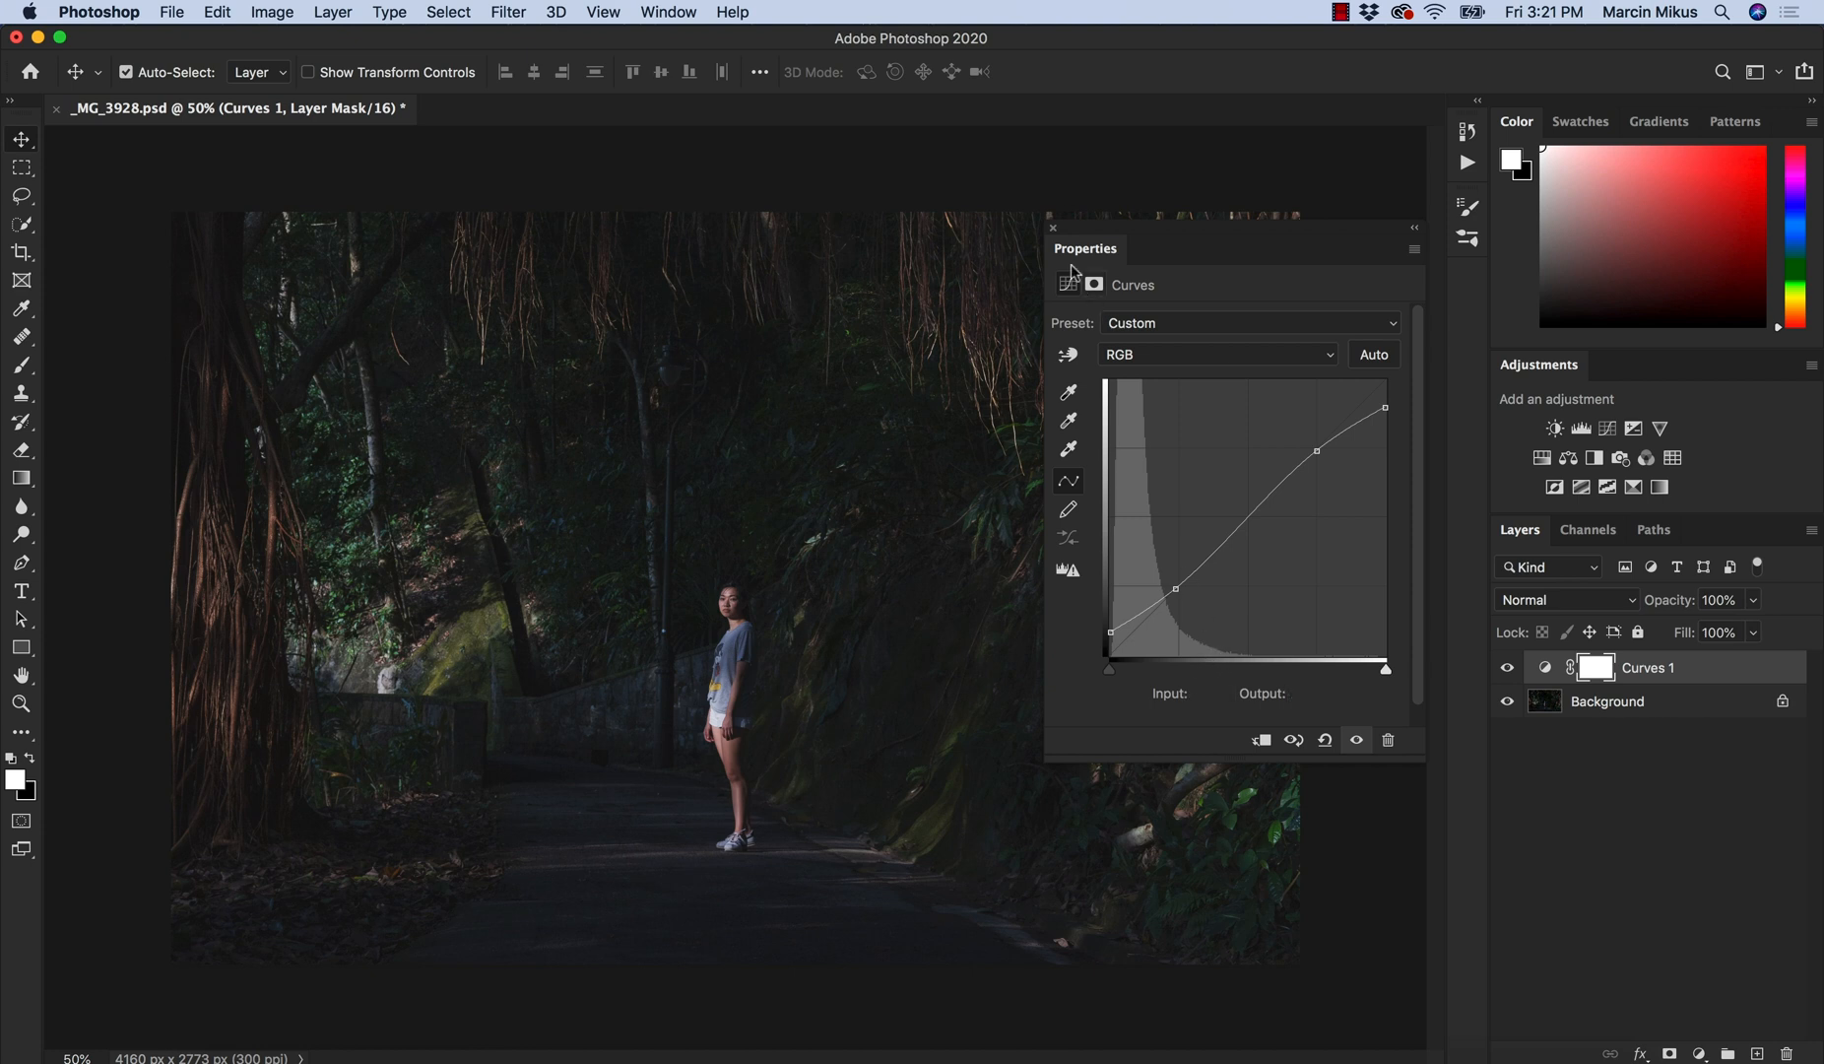
pyautogui.click(1050, 229)
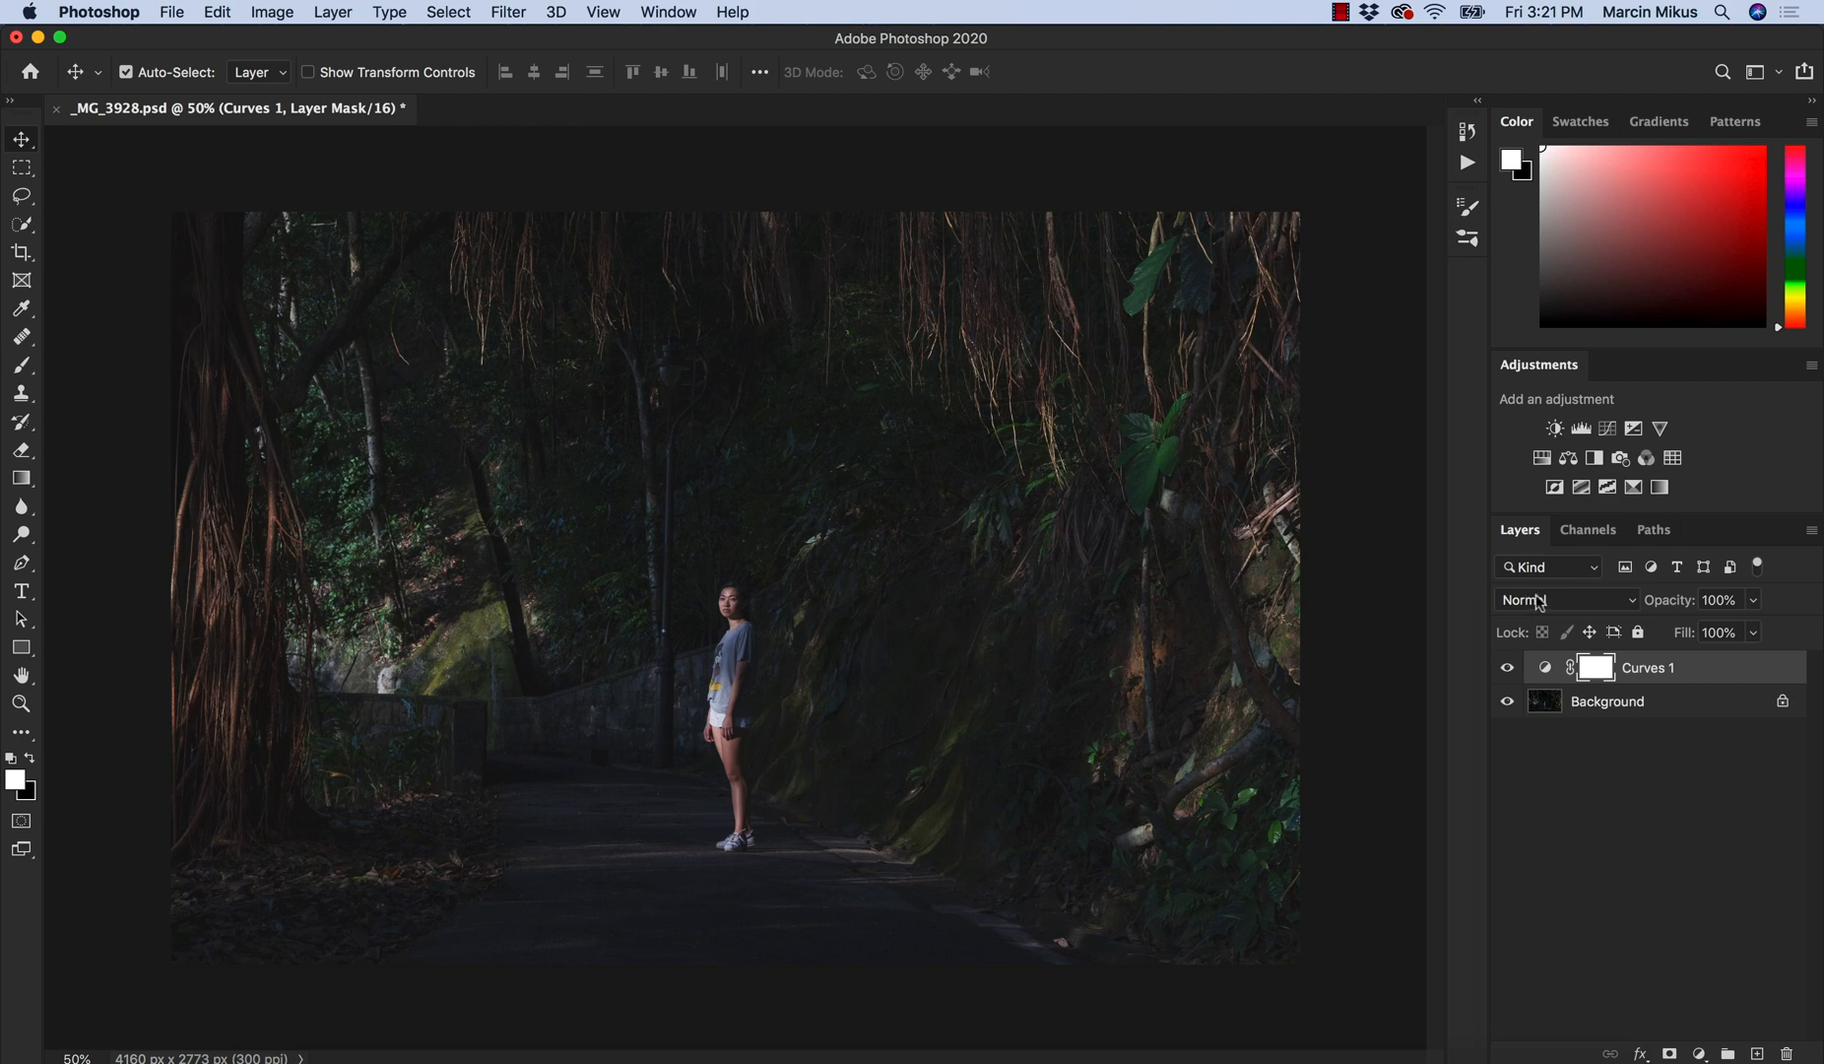
# Remove the Curves 1 layer and add an Exposure adjustment layer at defaults.
pyautogui.click(1564, 598)
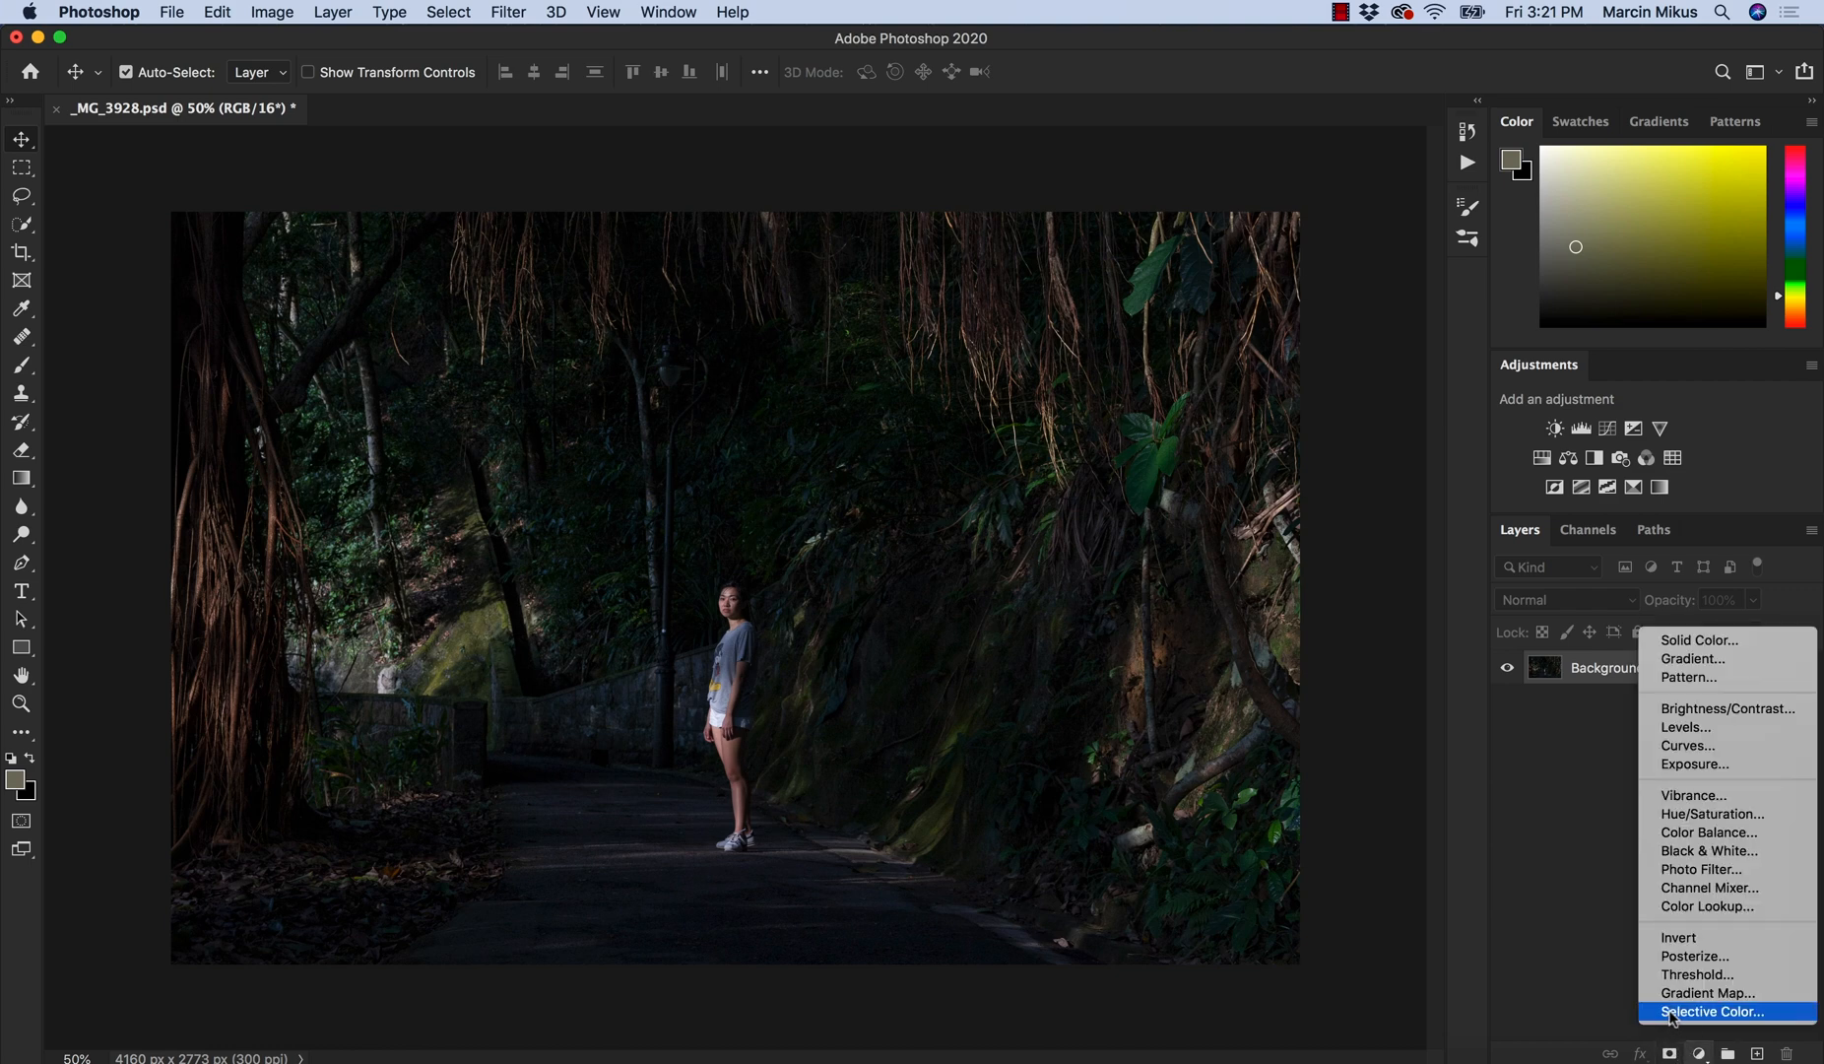
pyautogui.moveTo(1670, 1015)
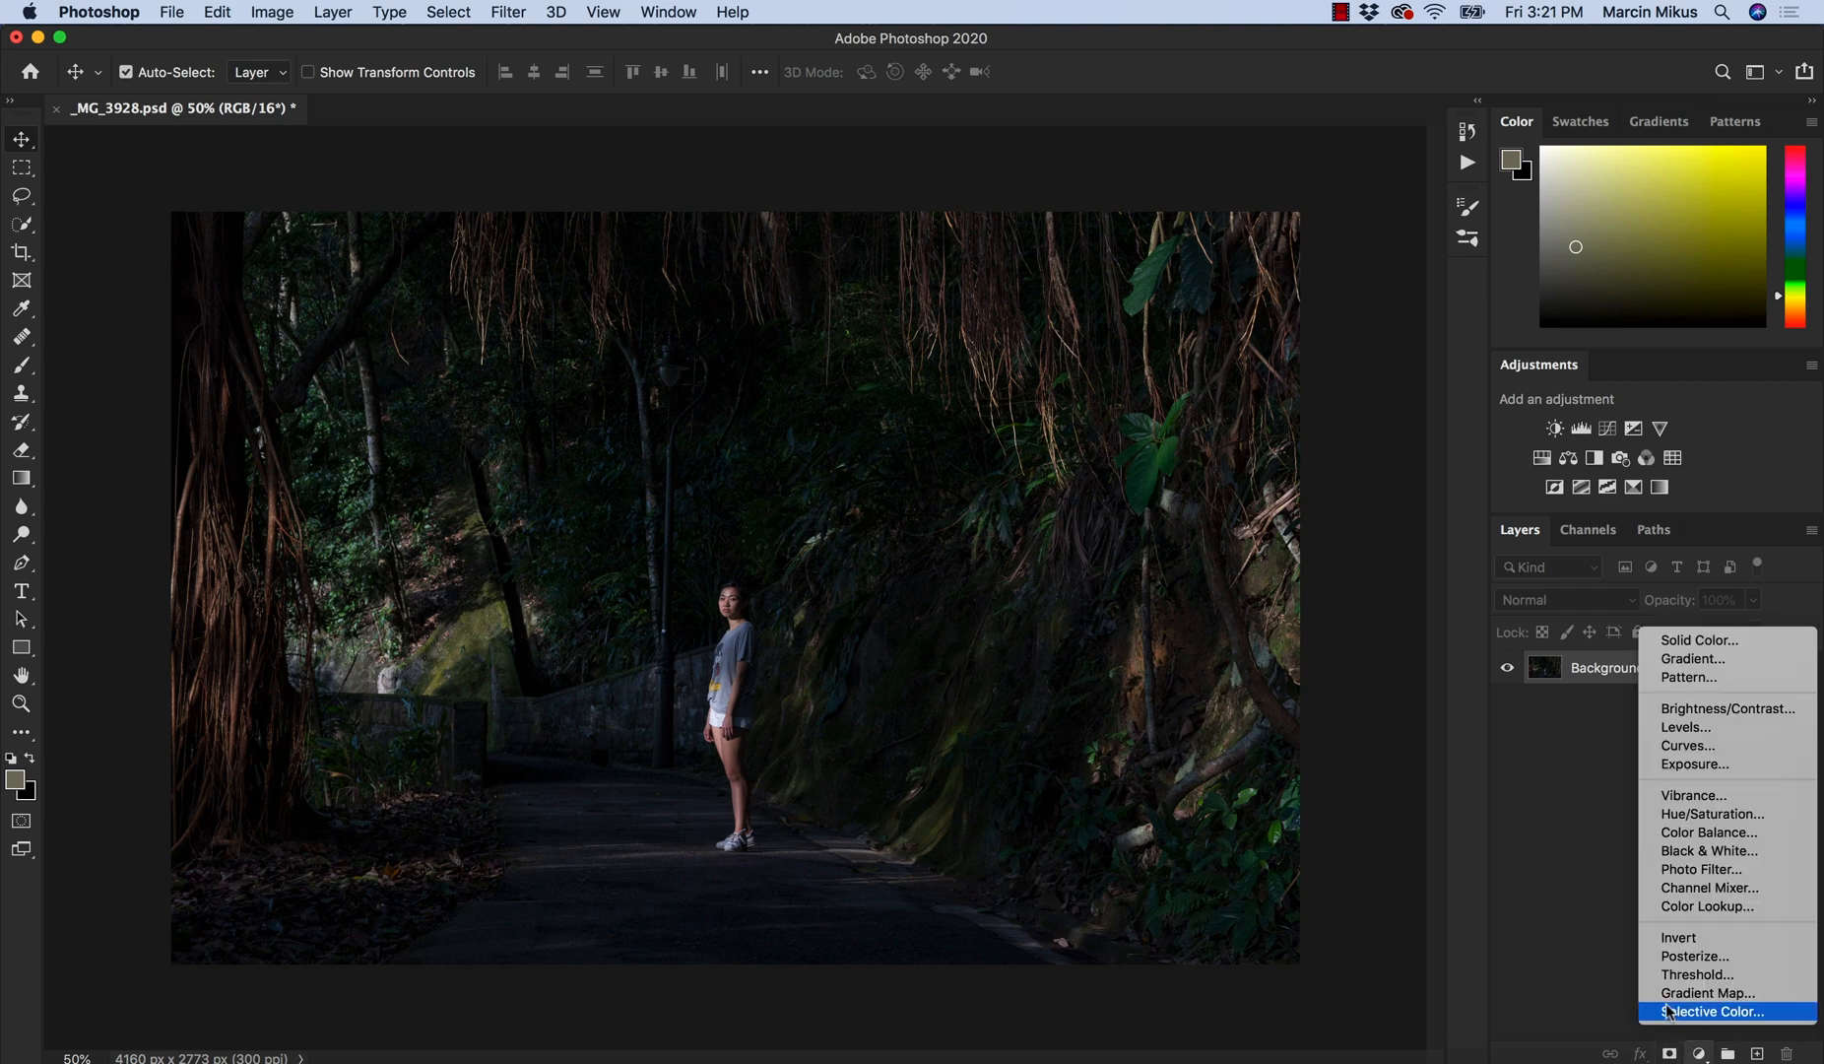
pyautogui.moveTo(1690, 765)
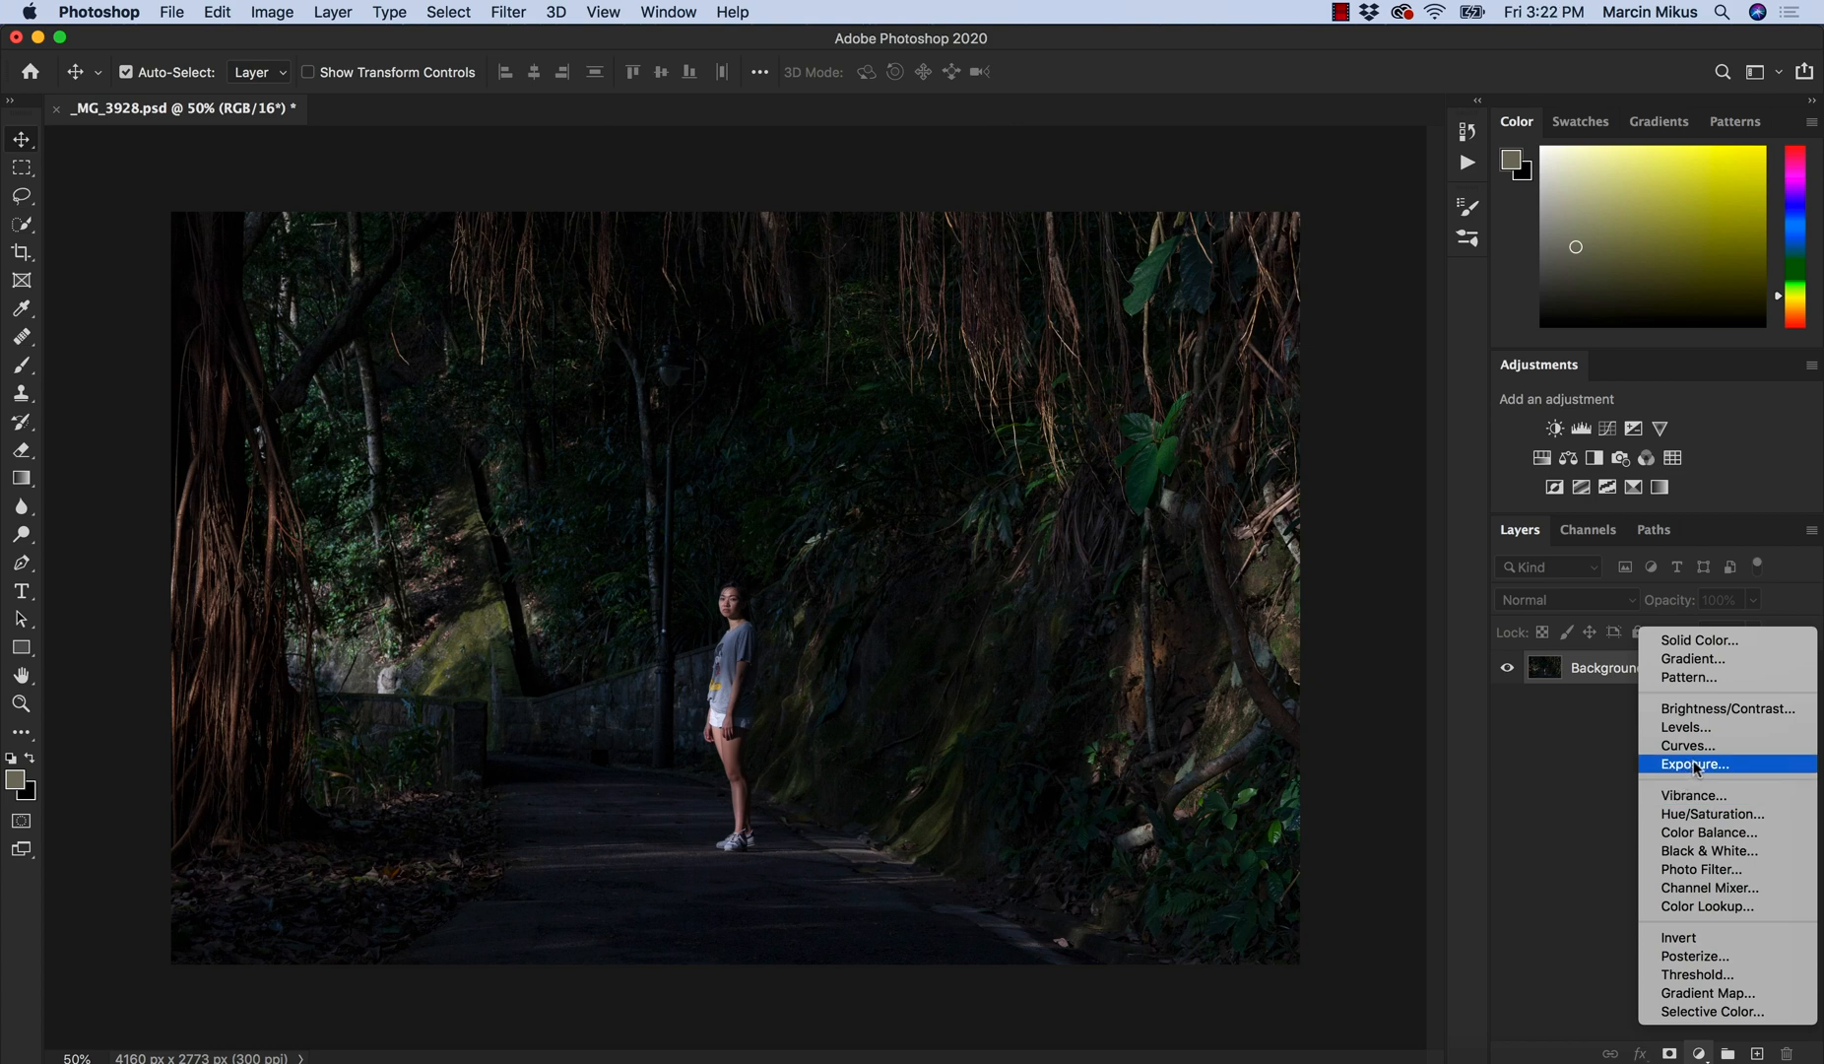
pyautogui.click(1693, 764)
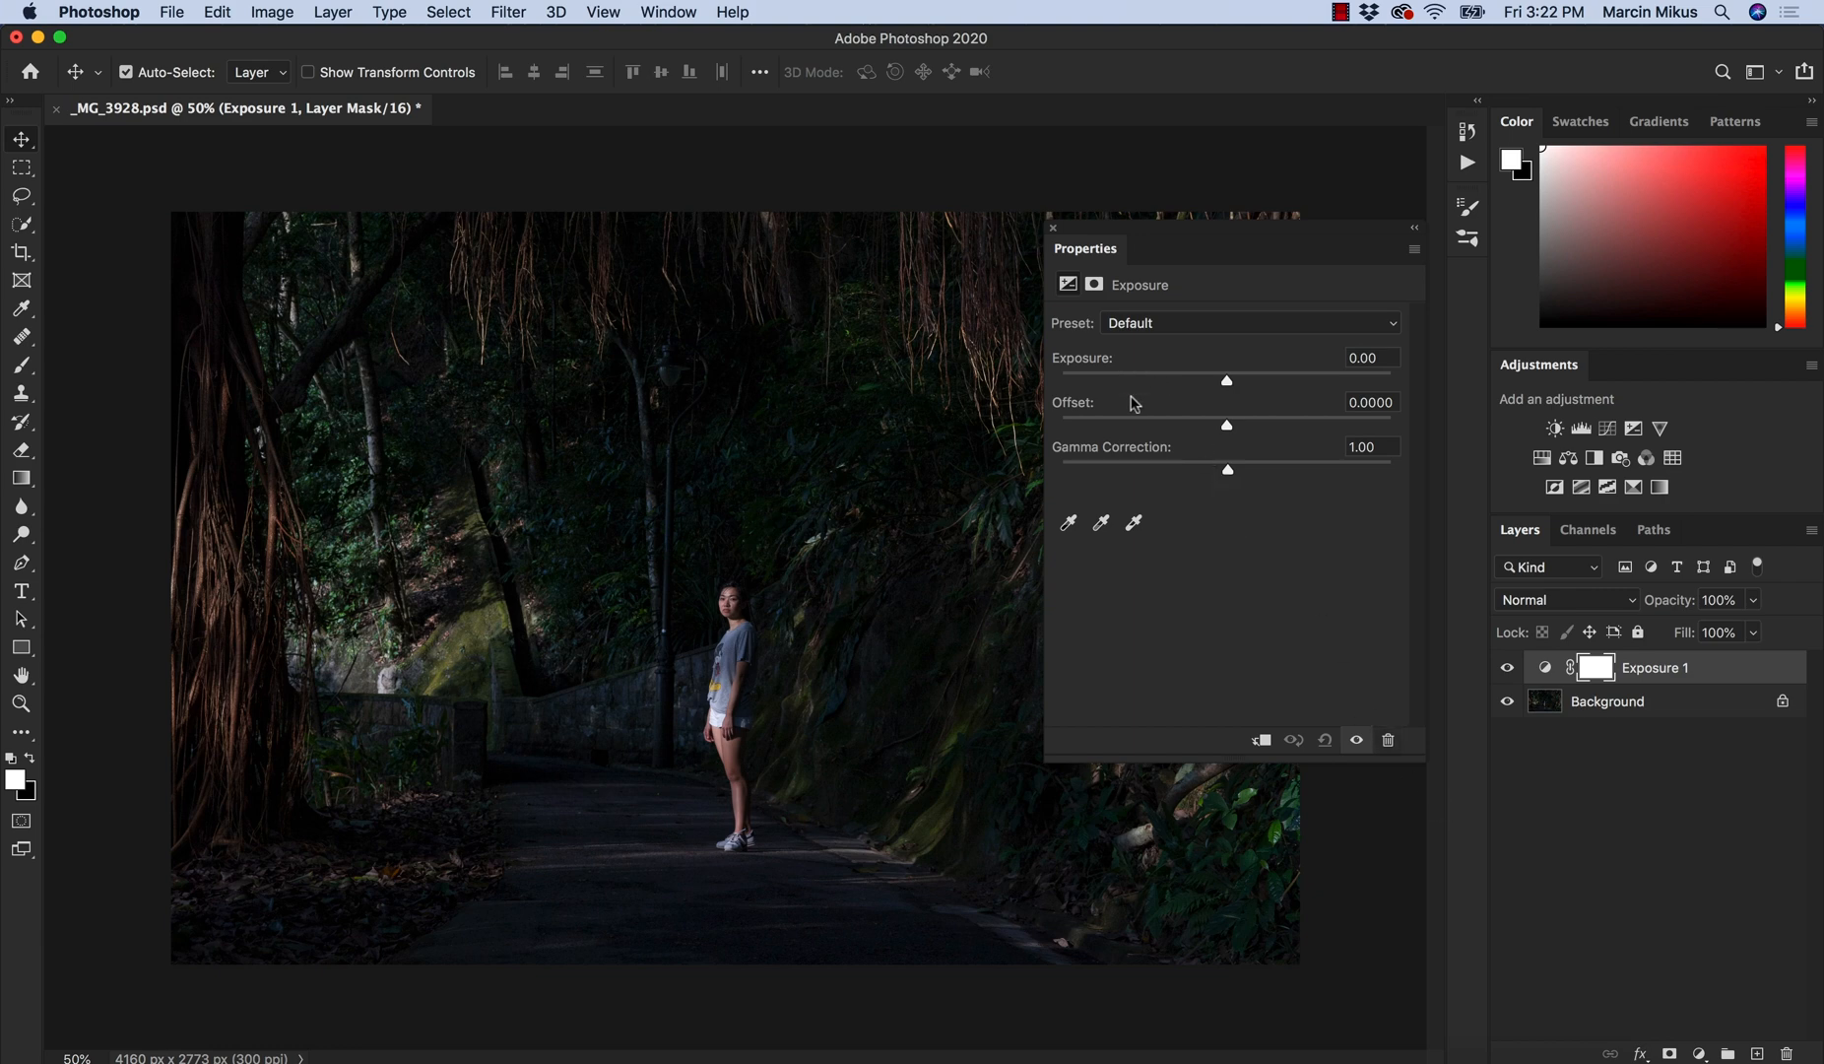
pyautogui.moveTo(1233, 386)
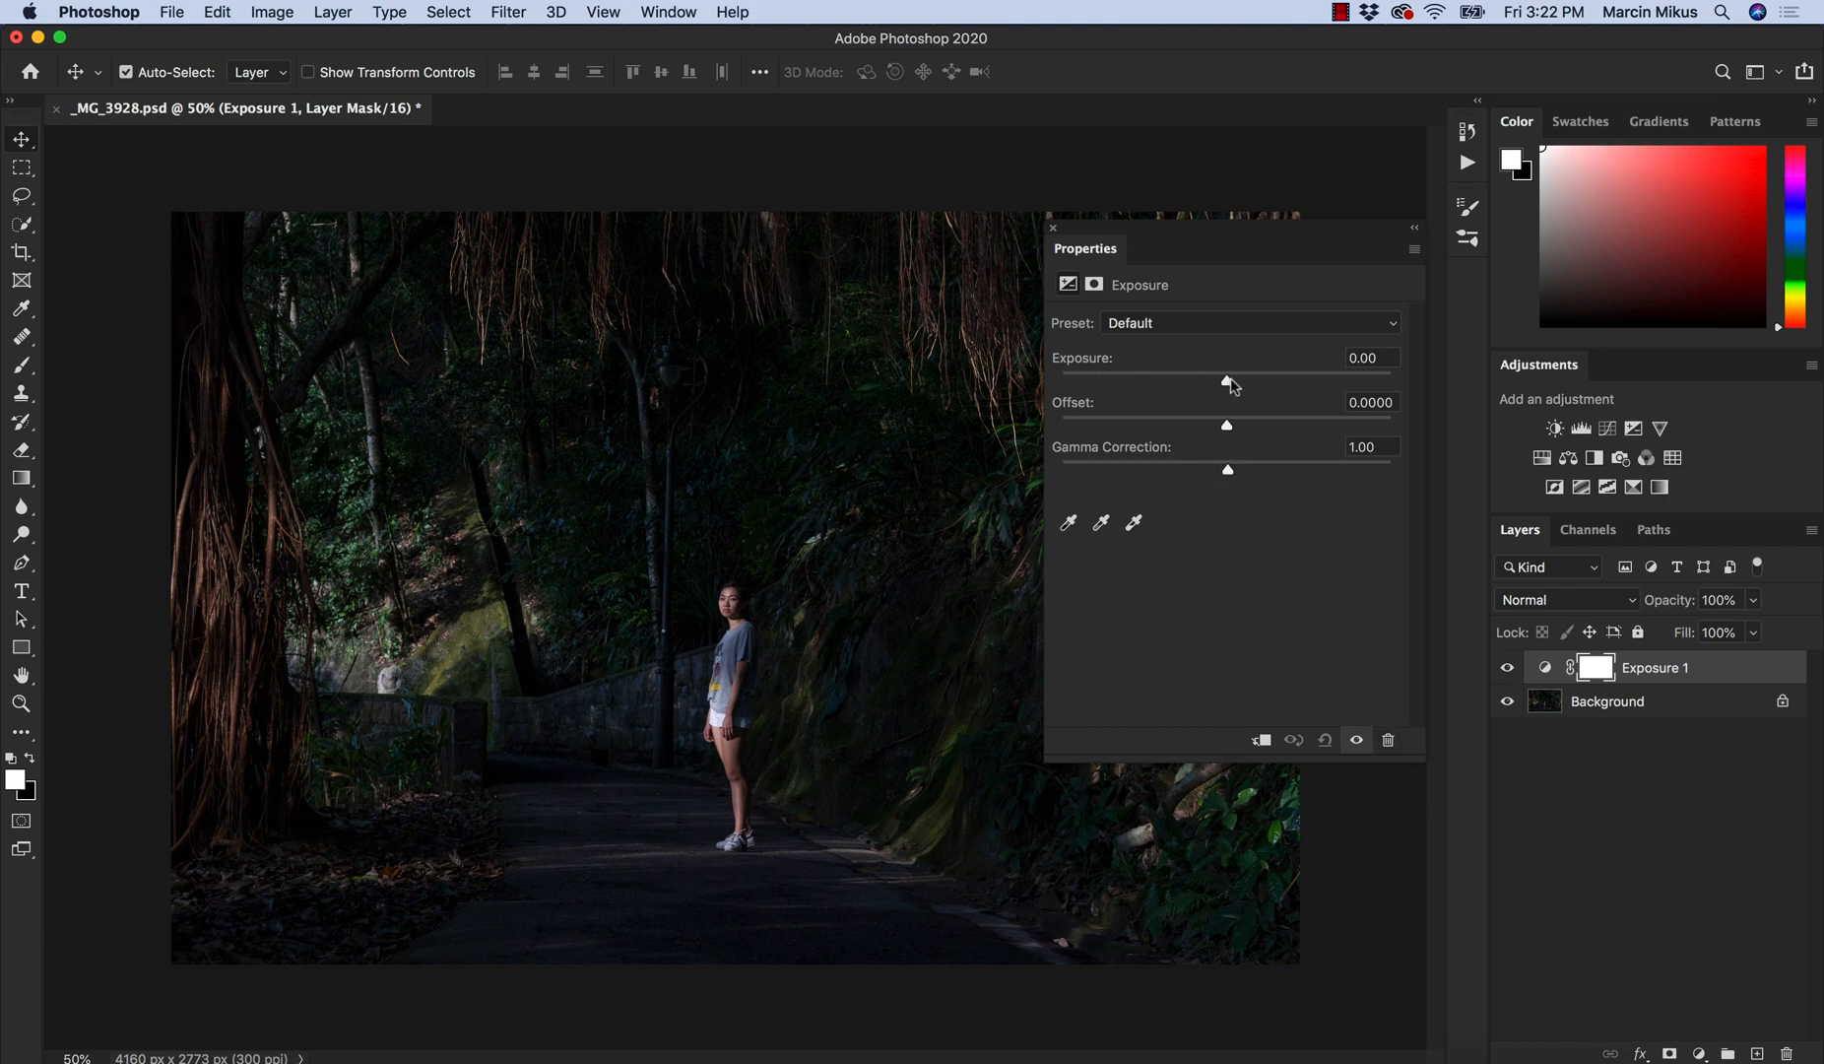
# Keep exposure near 0 and start lifting the offset to wash out the shadows.
pyautogui.moveTo(1225, 380); pyautogui.dragTo(1237, 380)
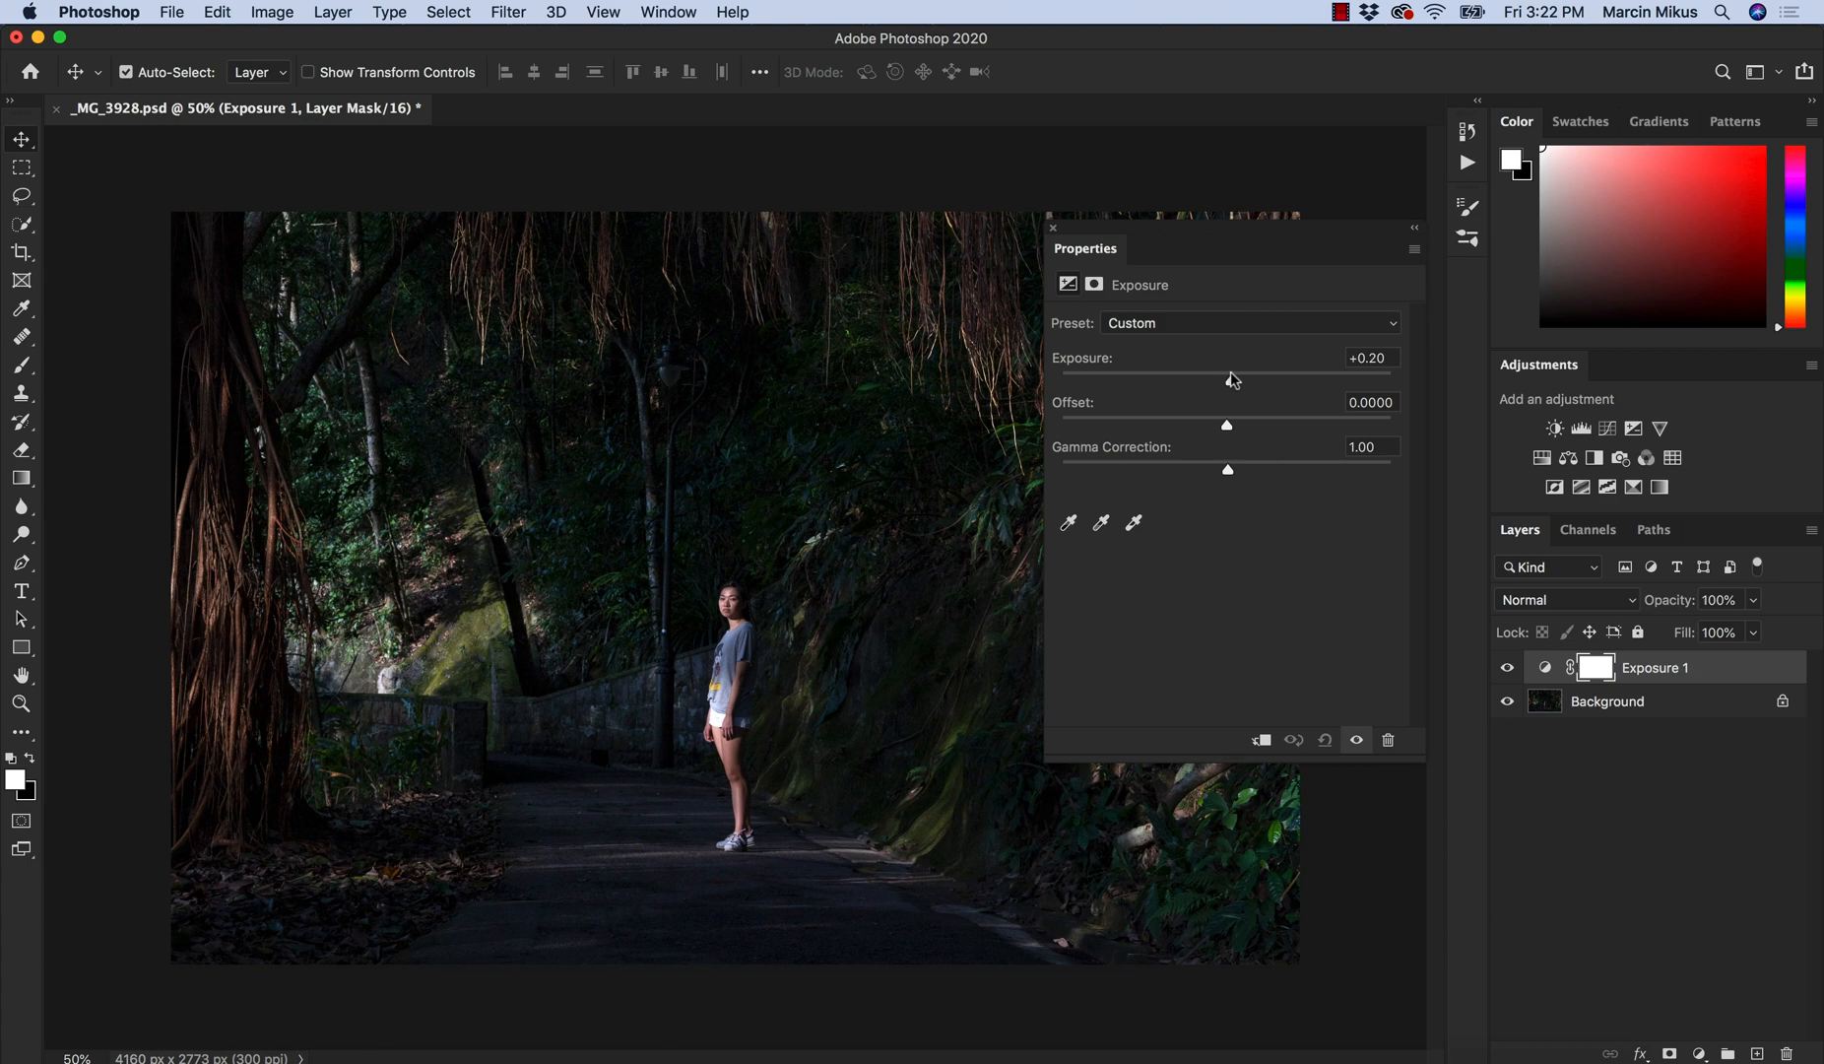
pyautogui.moveTo(1230, 380); pyautogui.dragTo(1237, 380)
pyautogui.write('0')
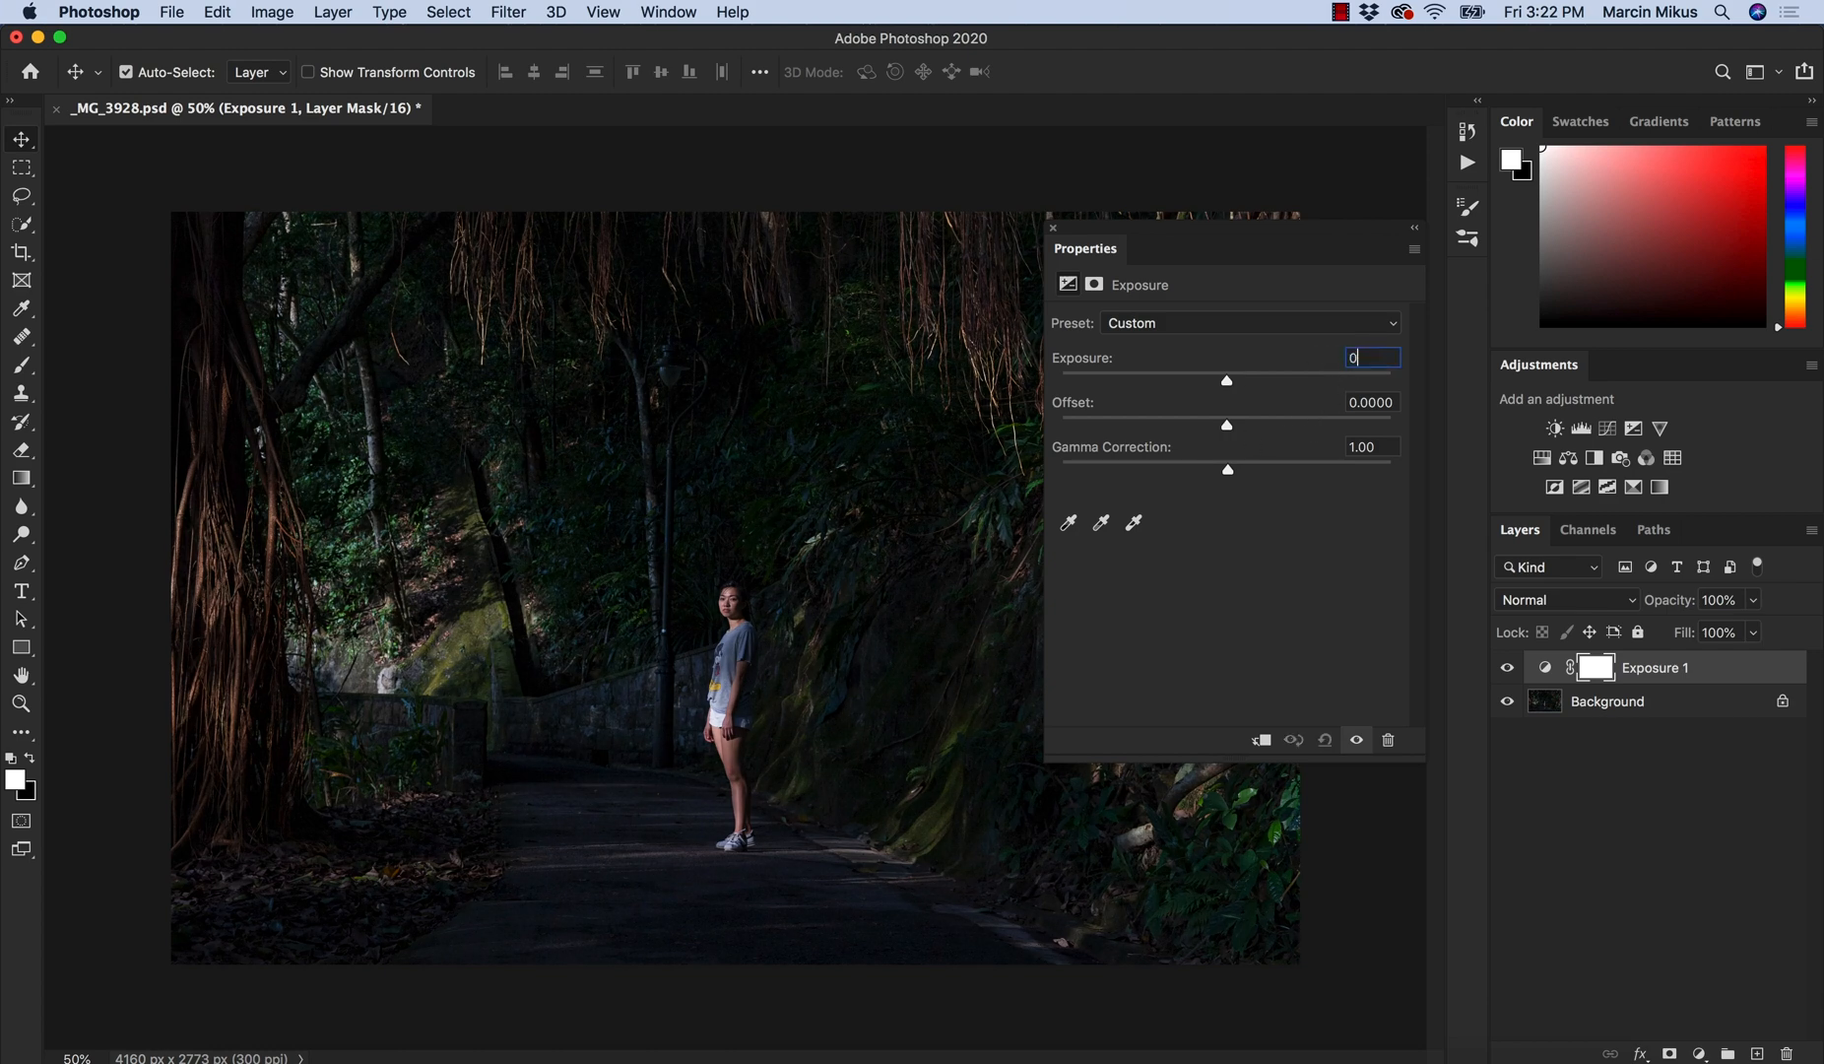
pyautogui.moveTo(1225, 424); pyautogui.dragTo(1243, 423)
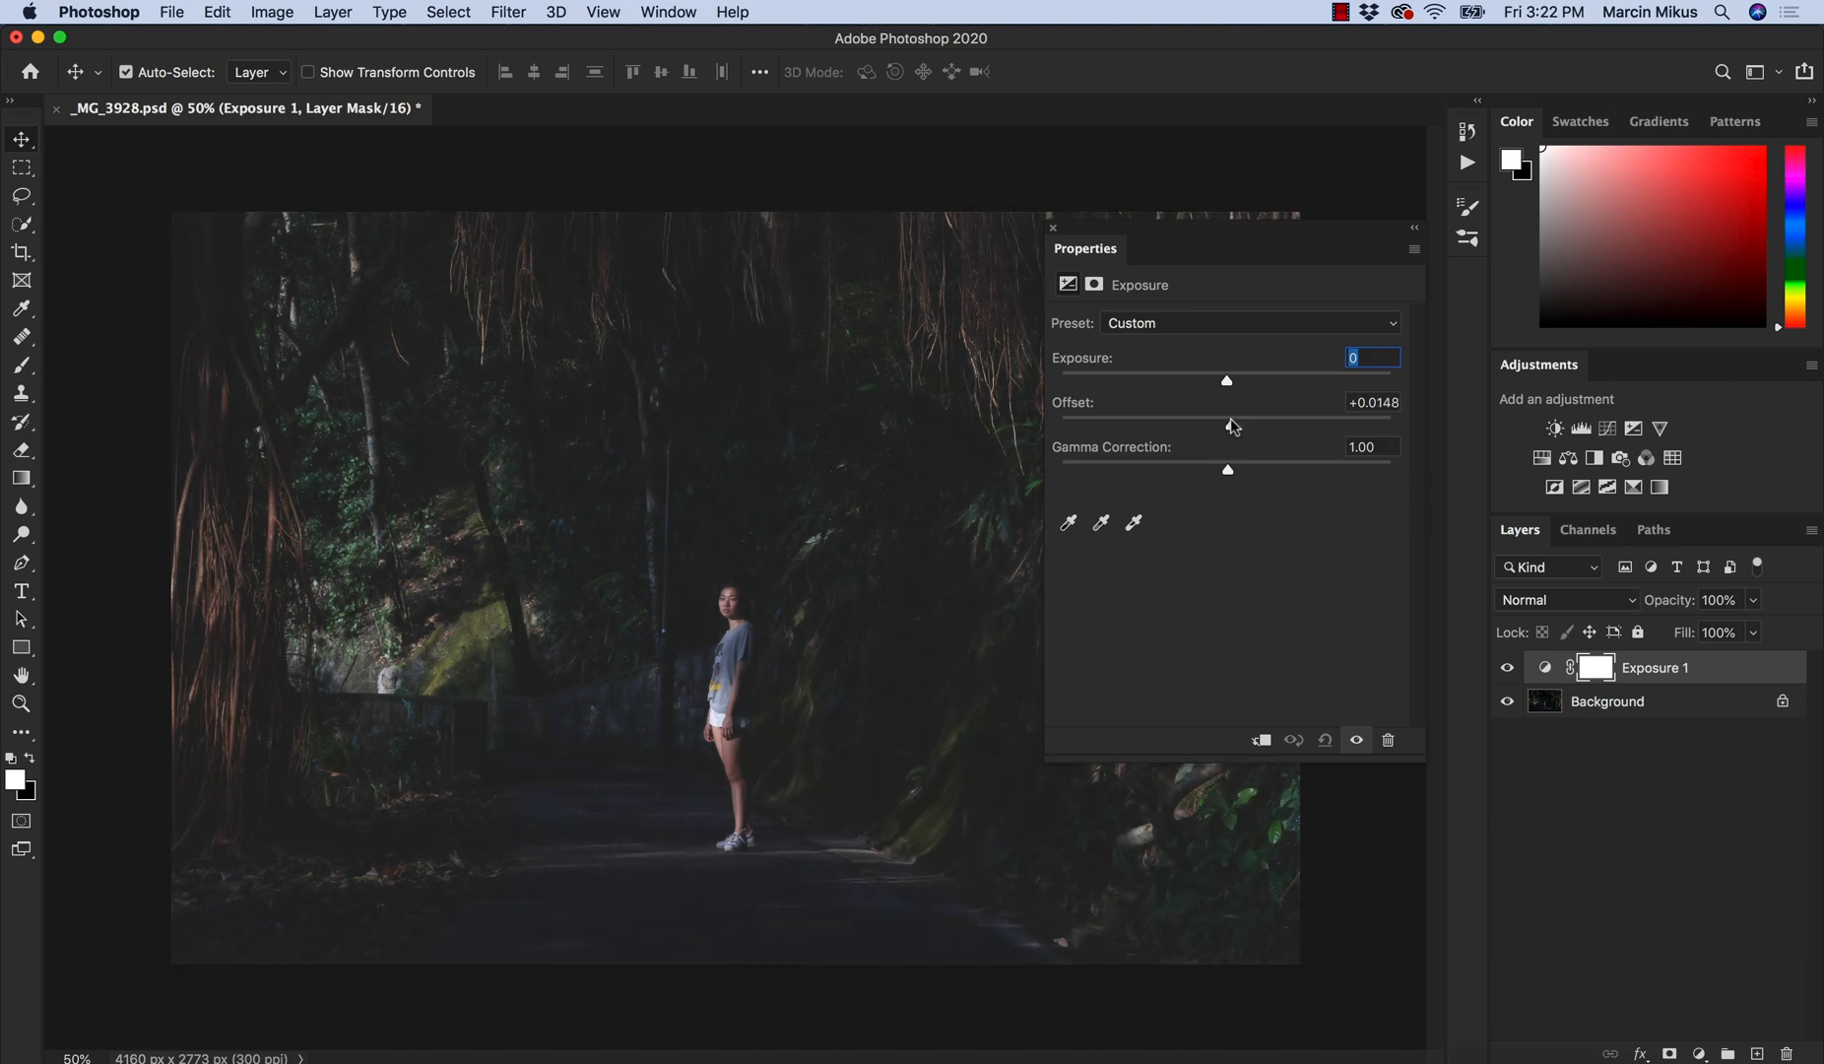
pyautogui.moveTo(1227, 425); pyautogui.dragTo(1219, 426)
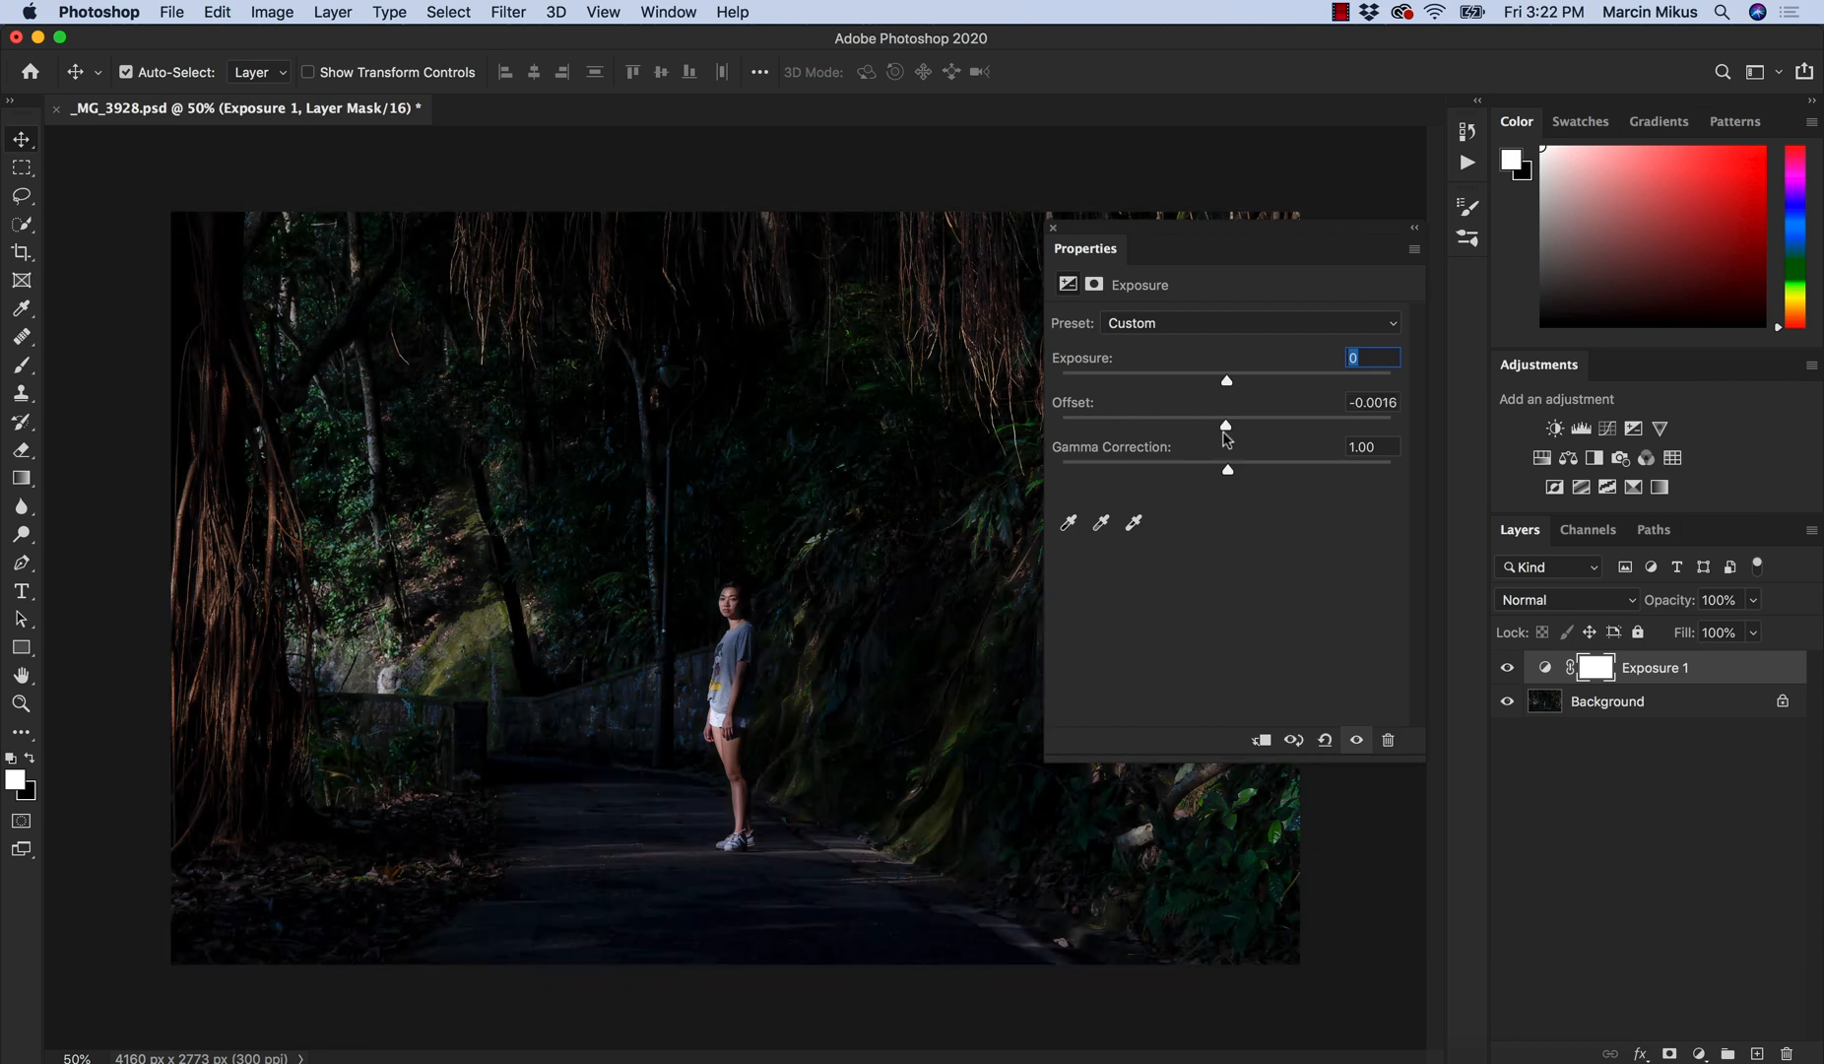
pyautogui.moveTo(1223, 421); pyautogui.dragTo(1237, 422)
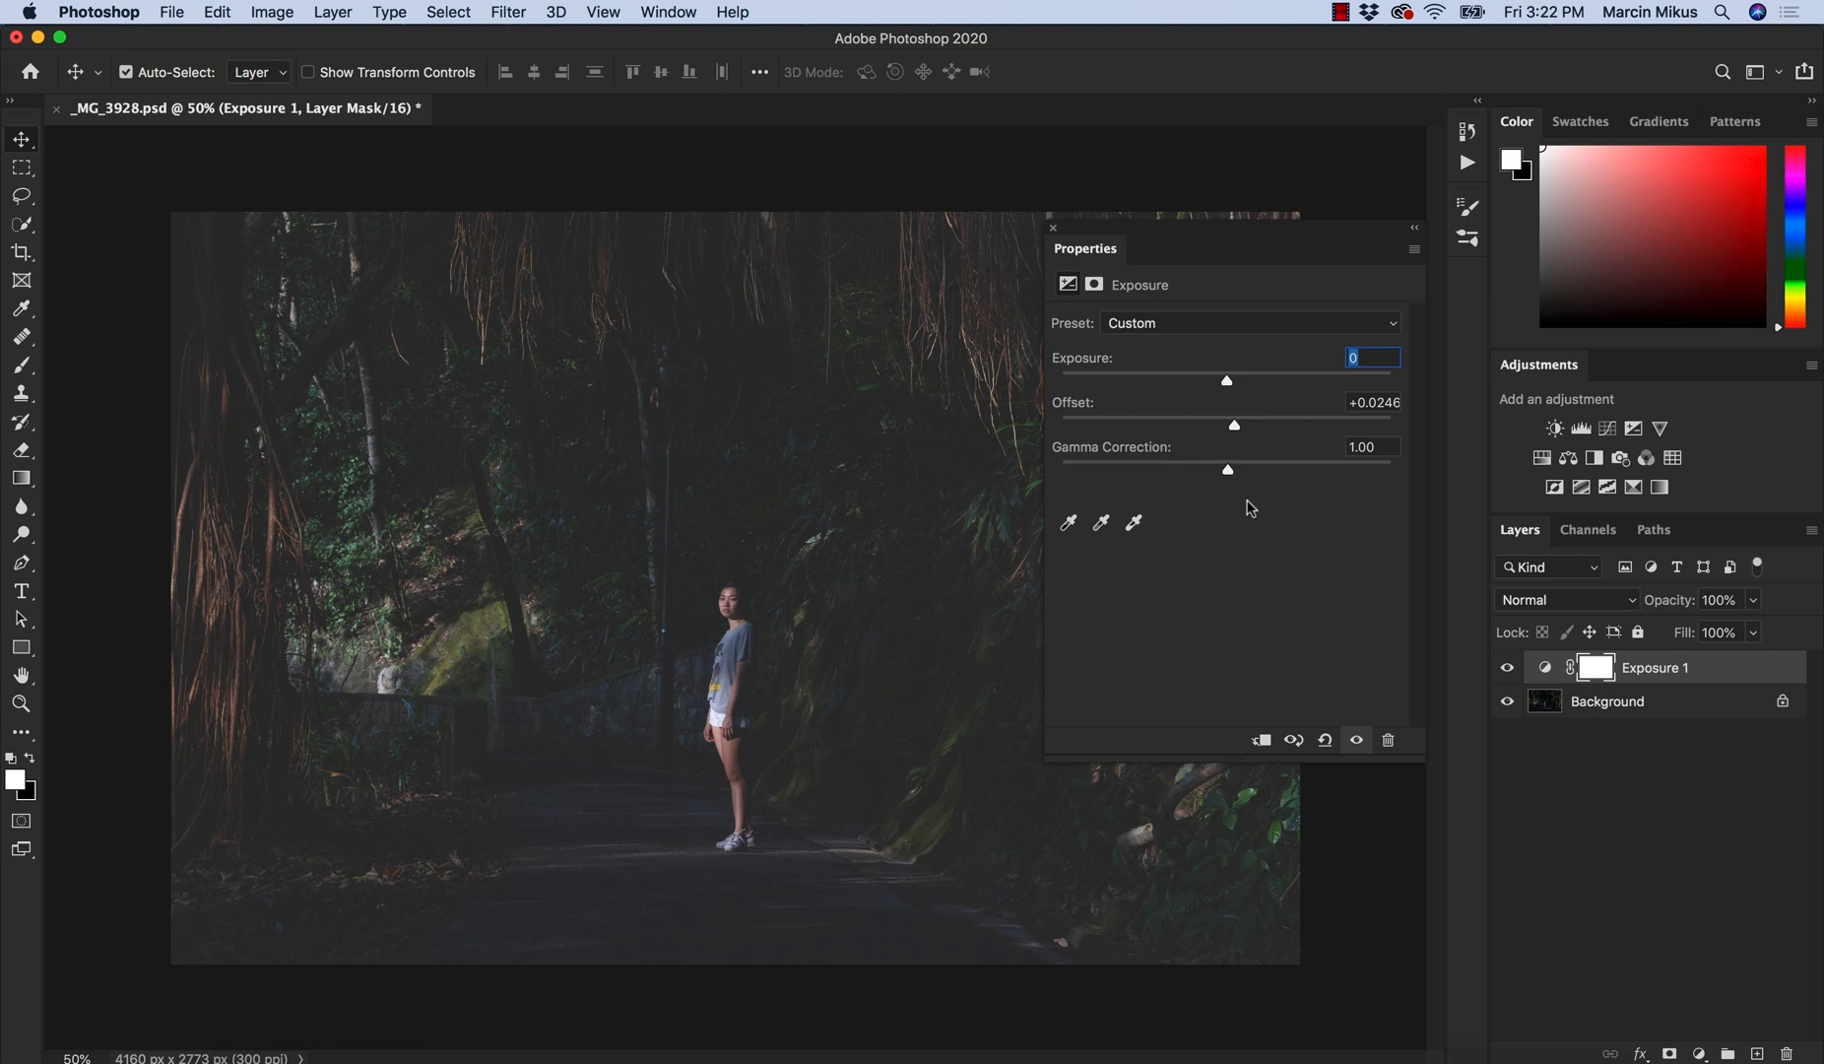
pyautogui.moveTo(1355, 400)
pyautogui.write('0')
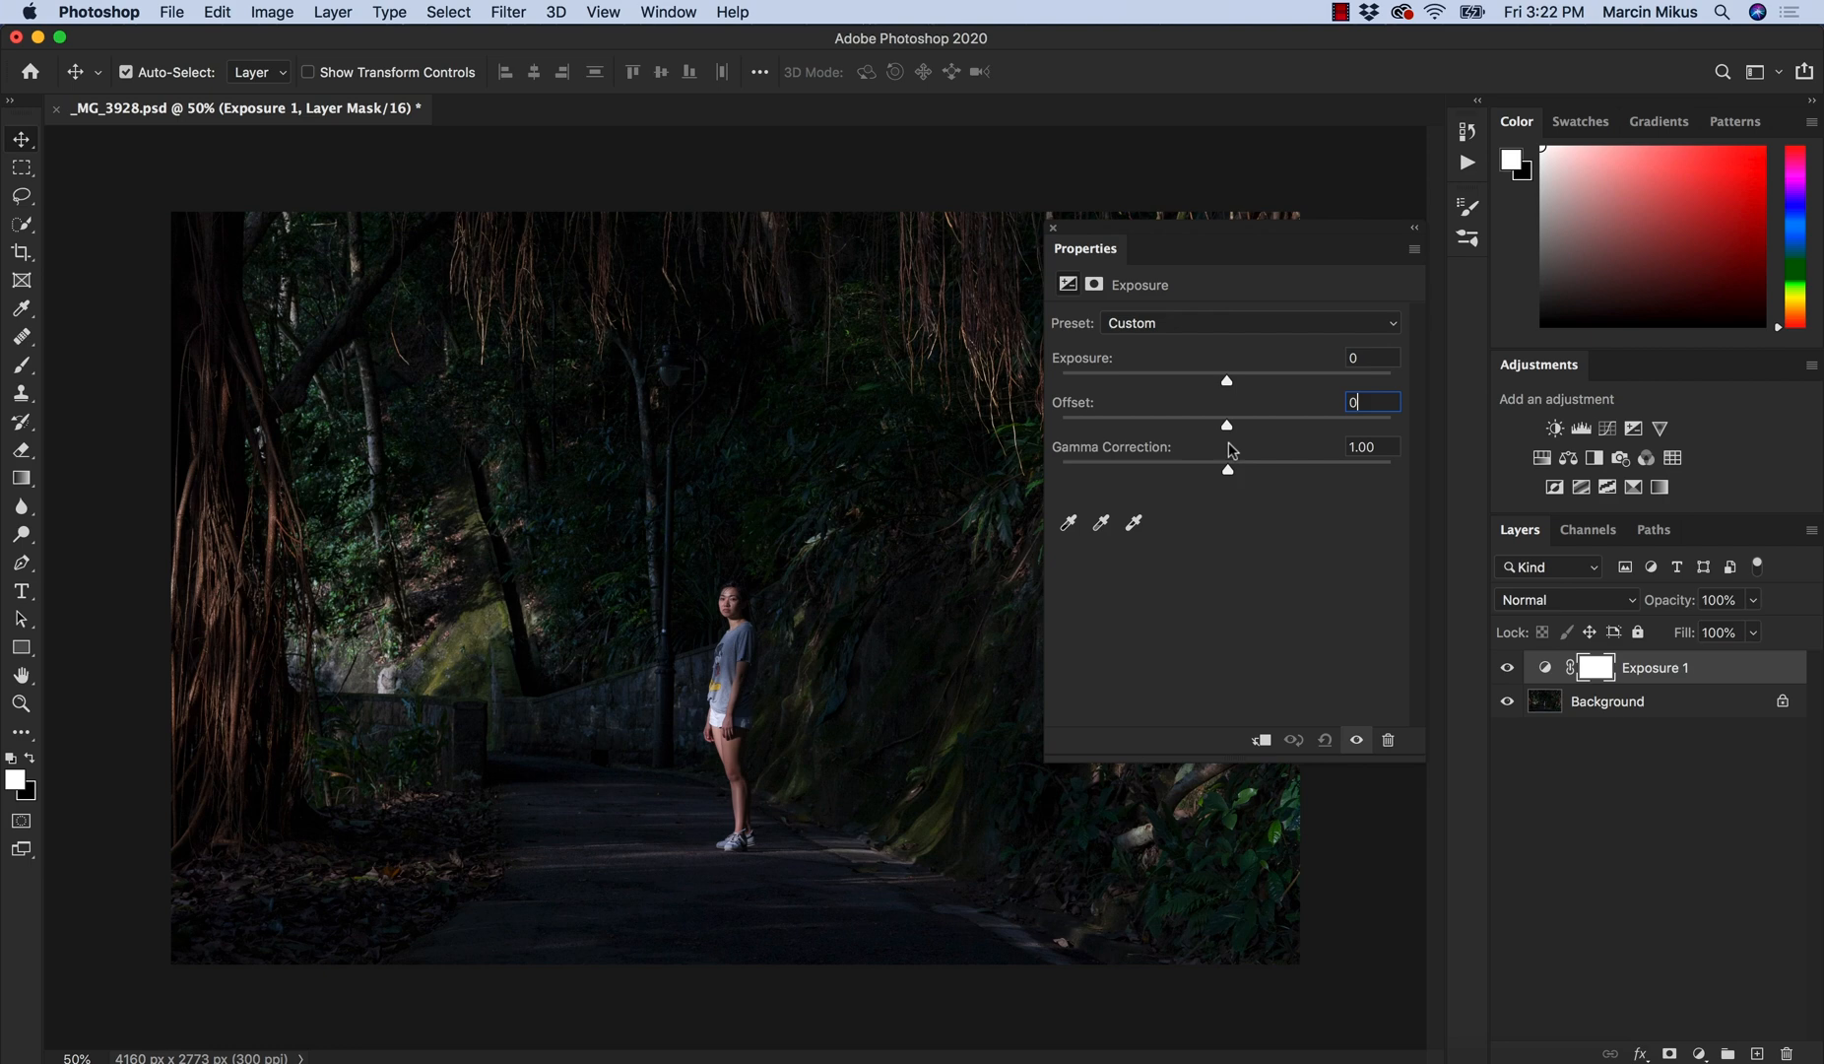
# Settle the offset at +0.018 and lower gamma correction to 0.91.
pyautogui.moveTo(1225, 424); pyautogui.dragTo(1231, 423)
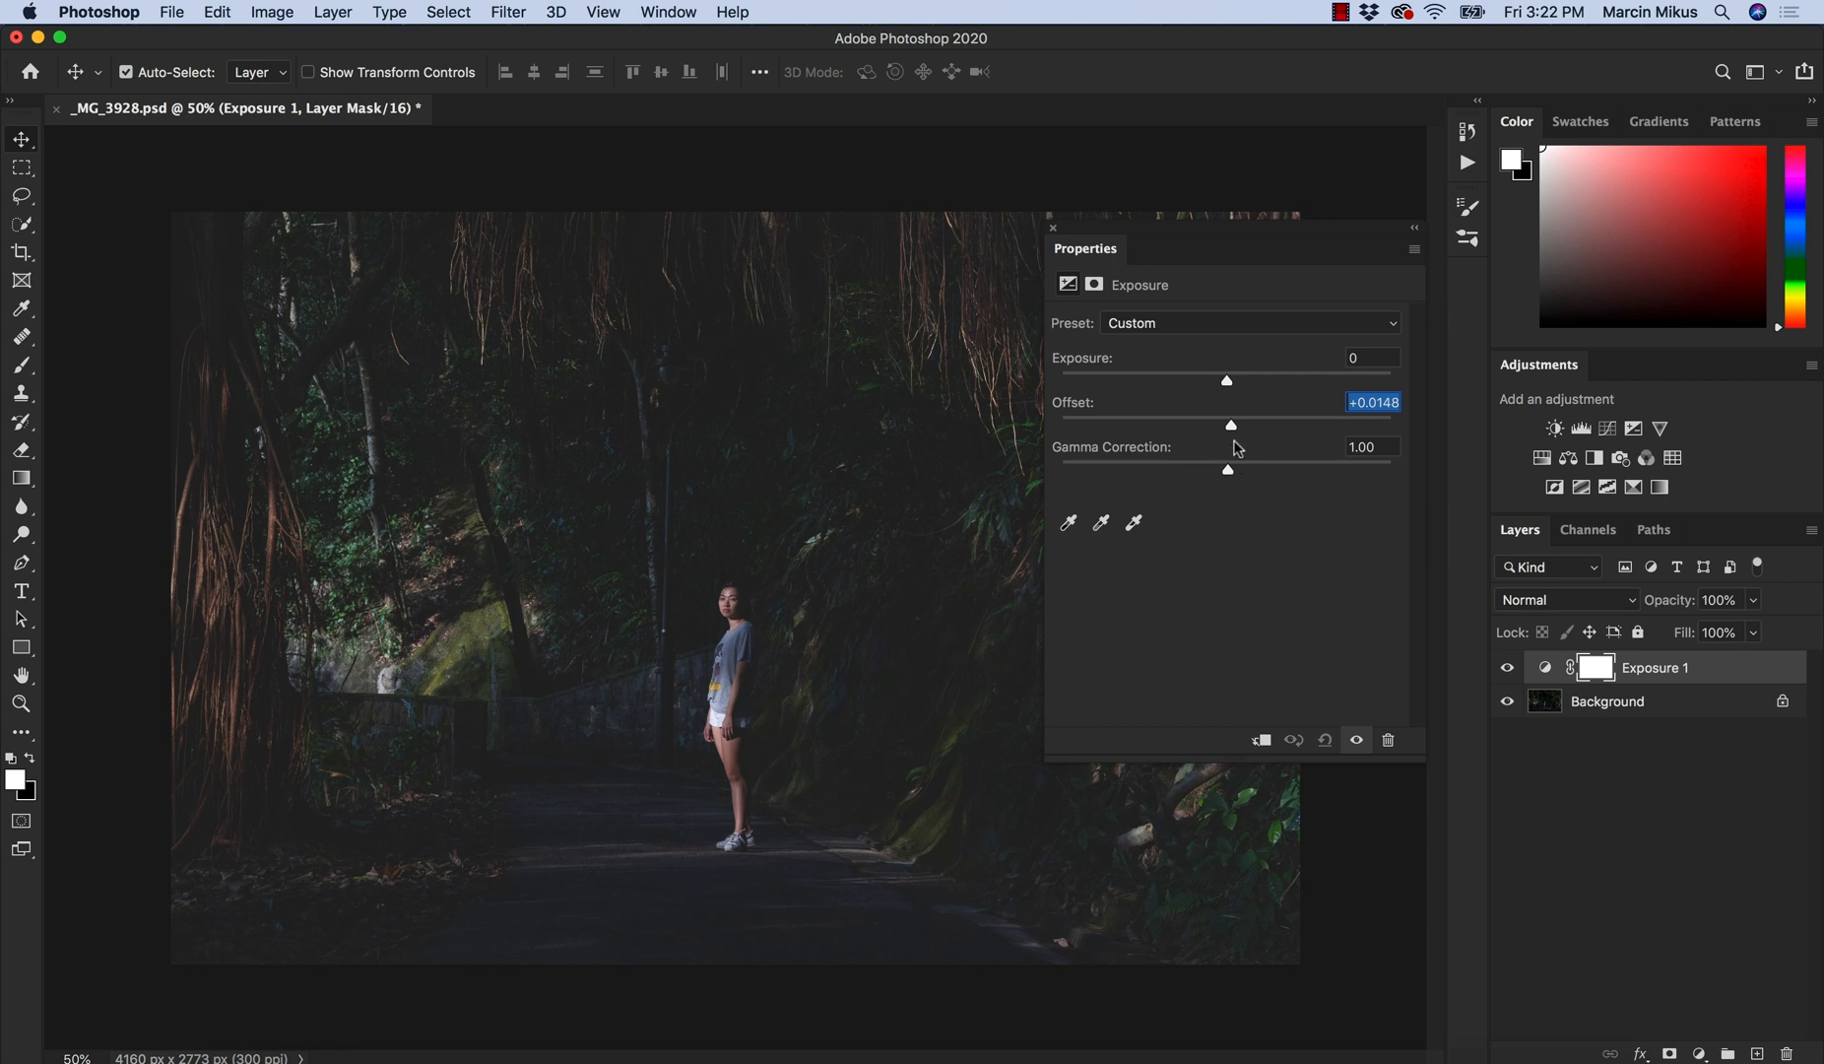
pyautogui.moveTo(1229, 426); pyautogui.dragTo(1235, 449)
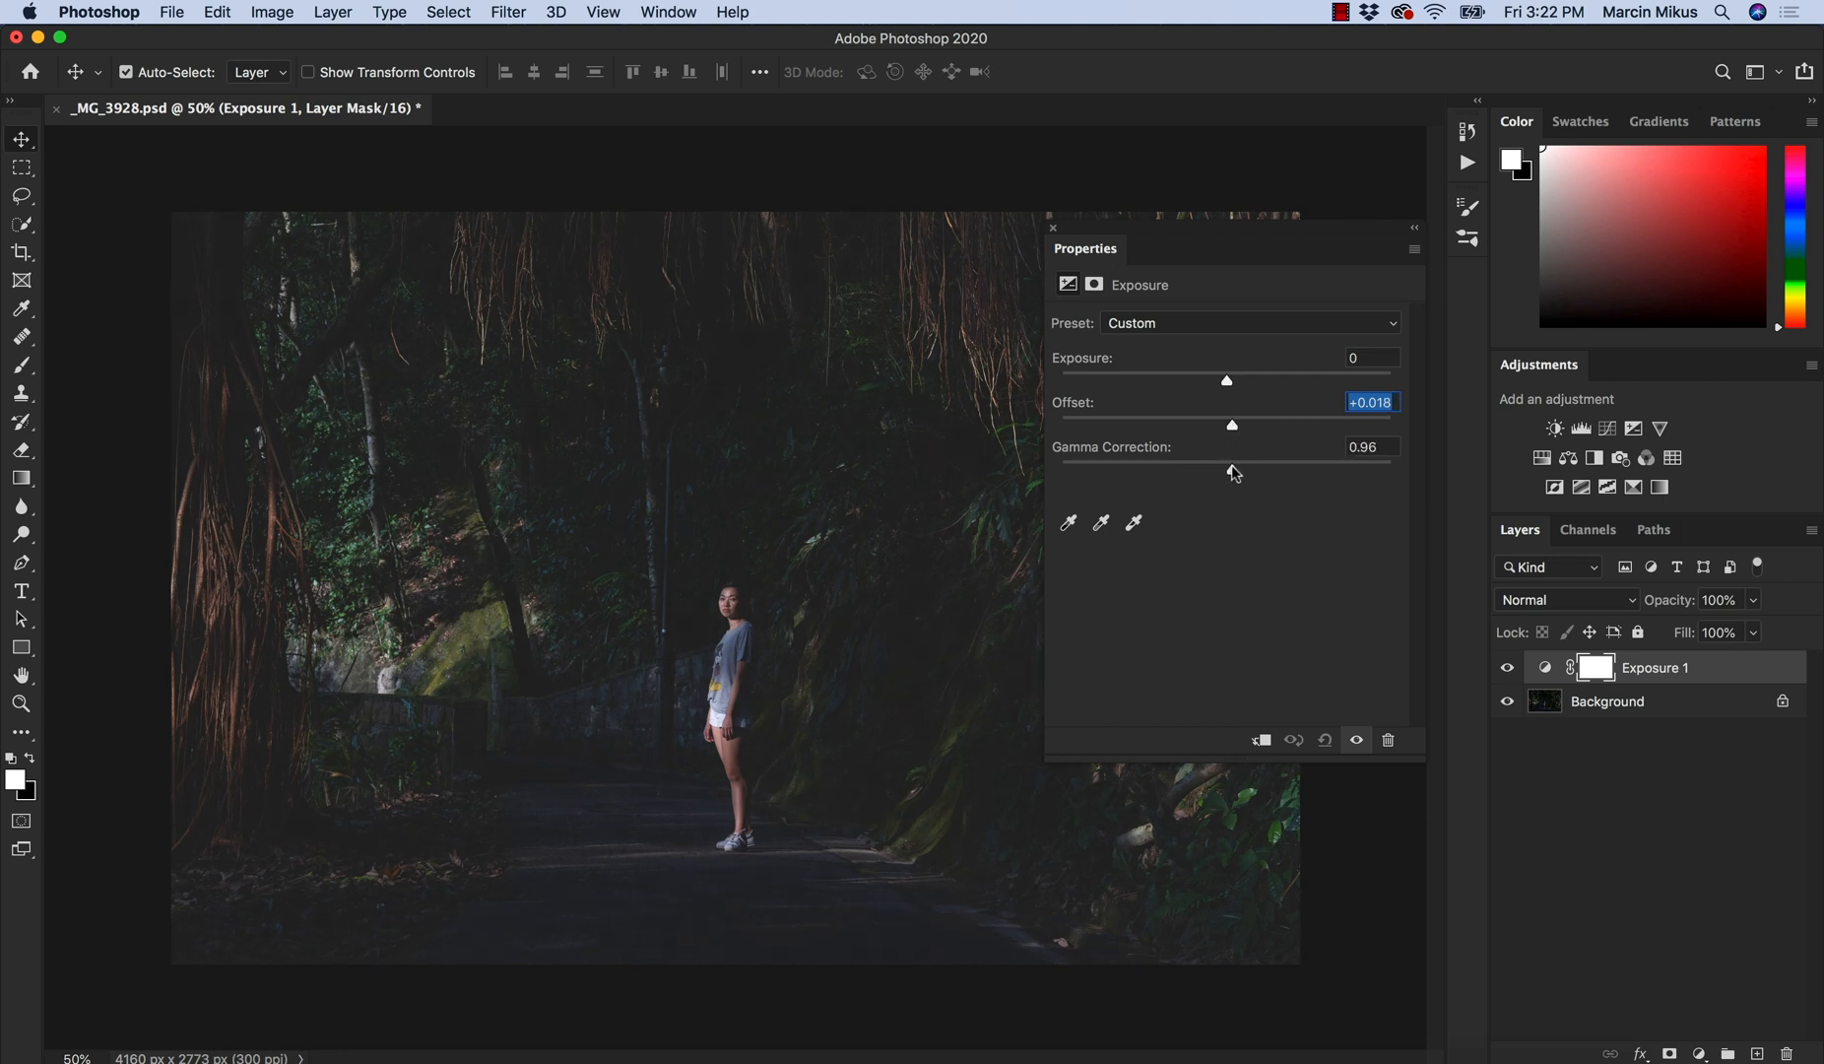
pyautogui.moveTo(1234, 471); pyautogui.dragTo(1231, 471)
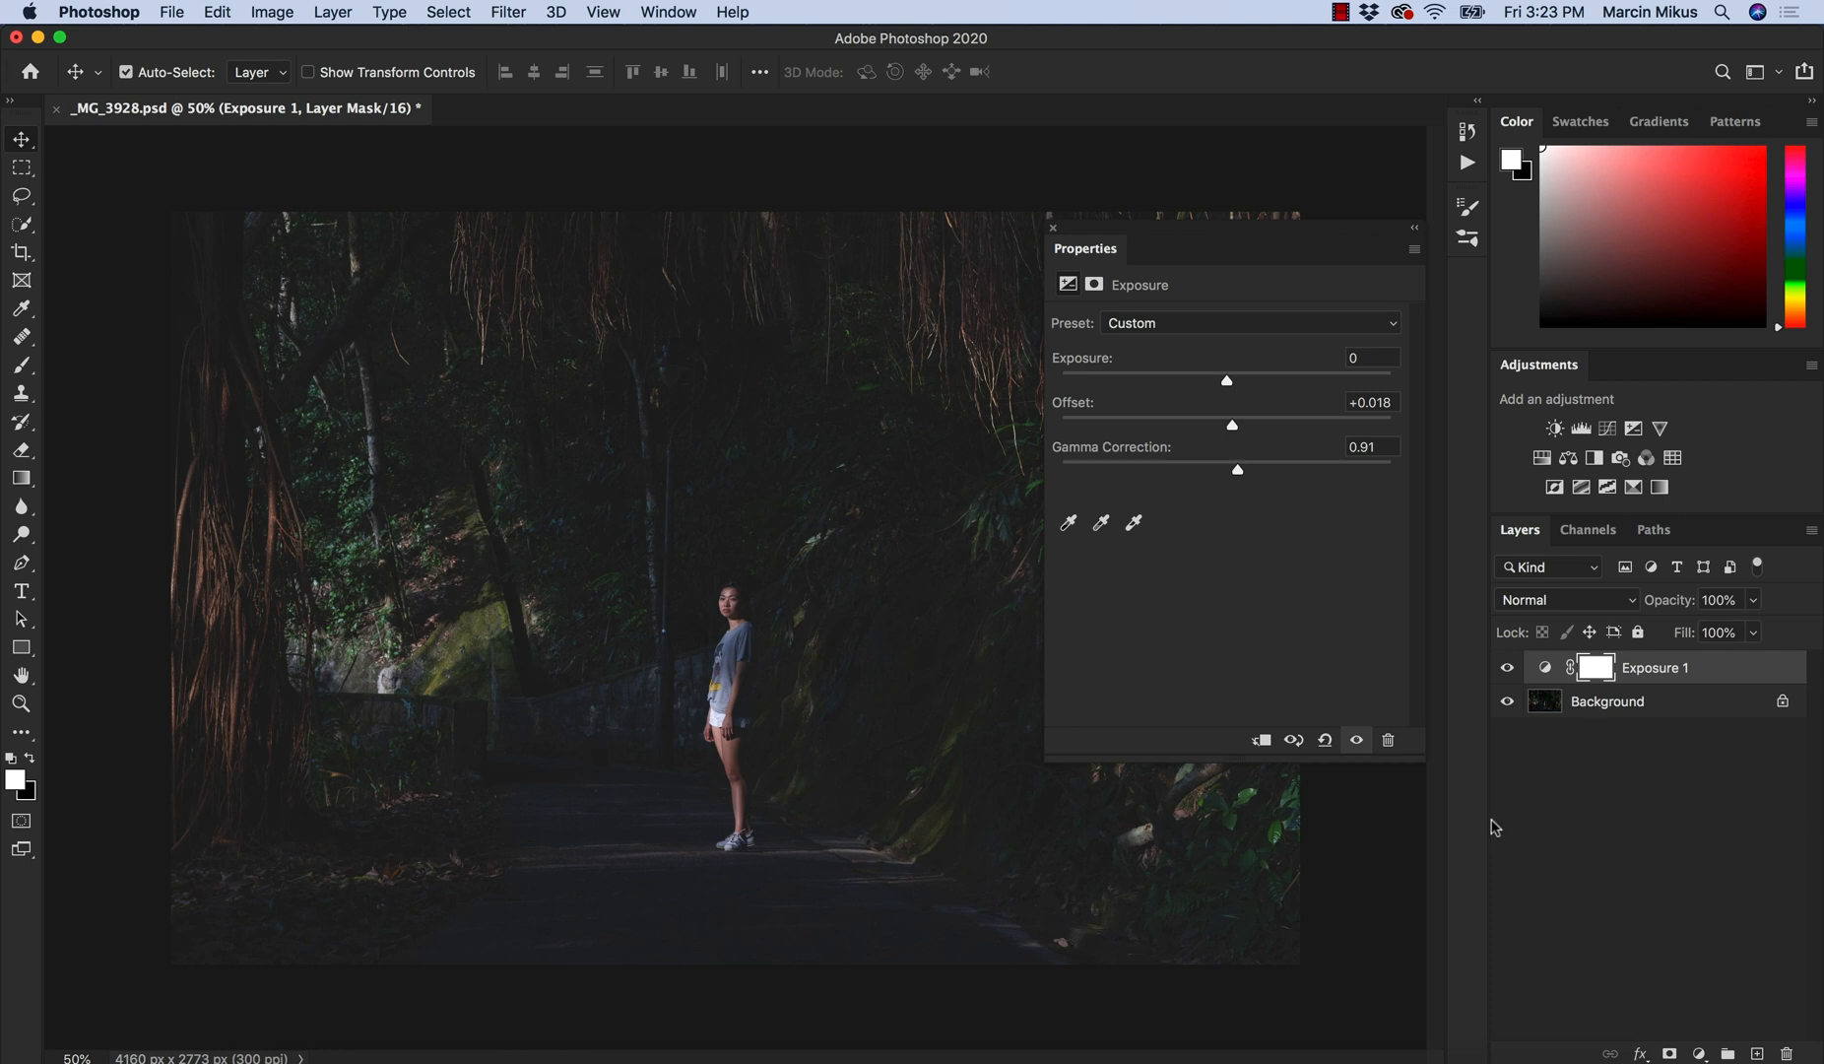
pyautogui.moveTo(1518, 613)
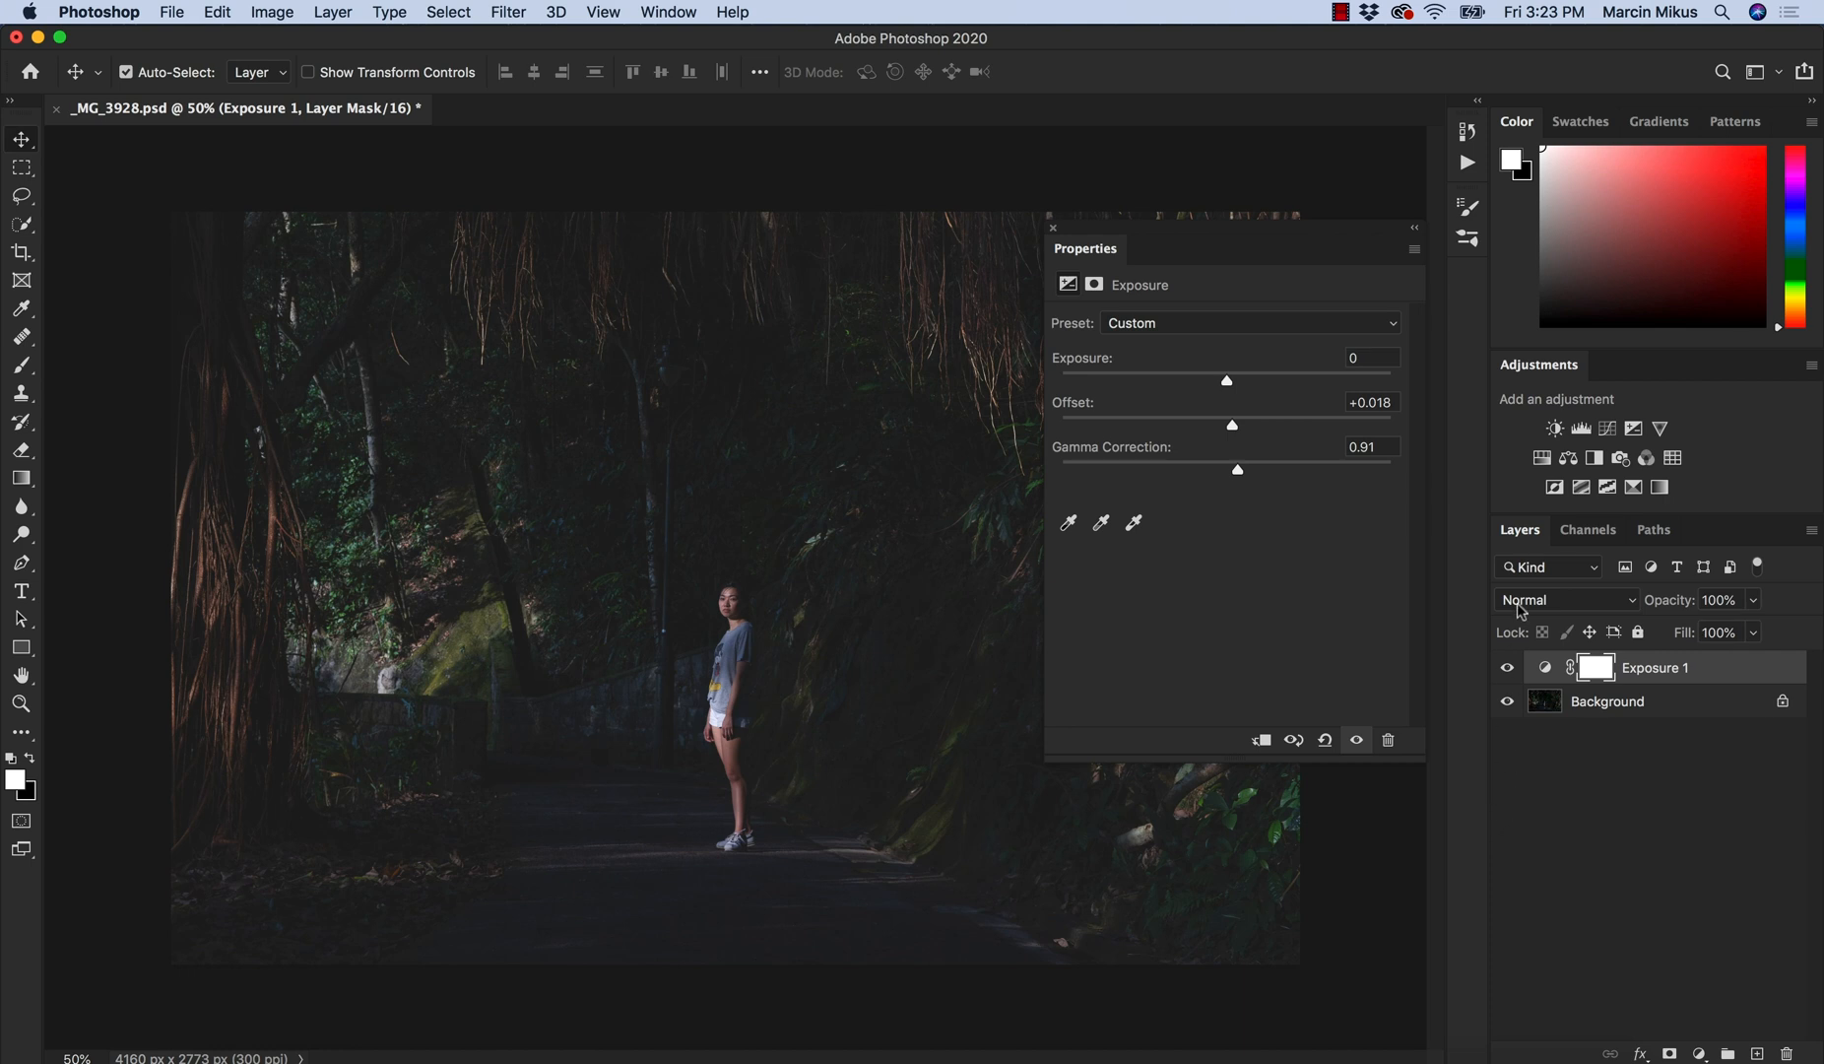
# Set the Exposure layer's blend mode to Luminosity so only brightness is faded.
pyautogui.click(1564, 599)
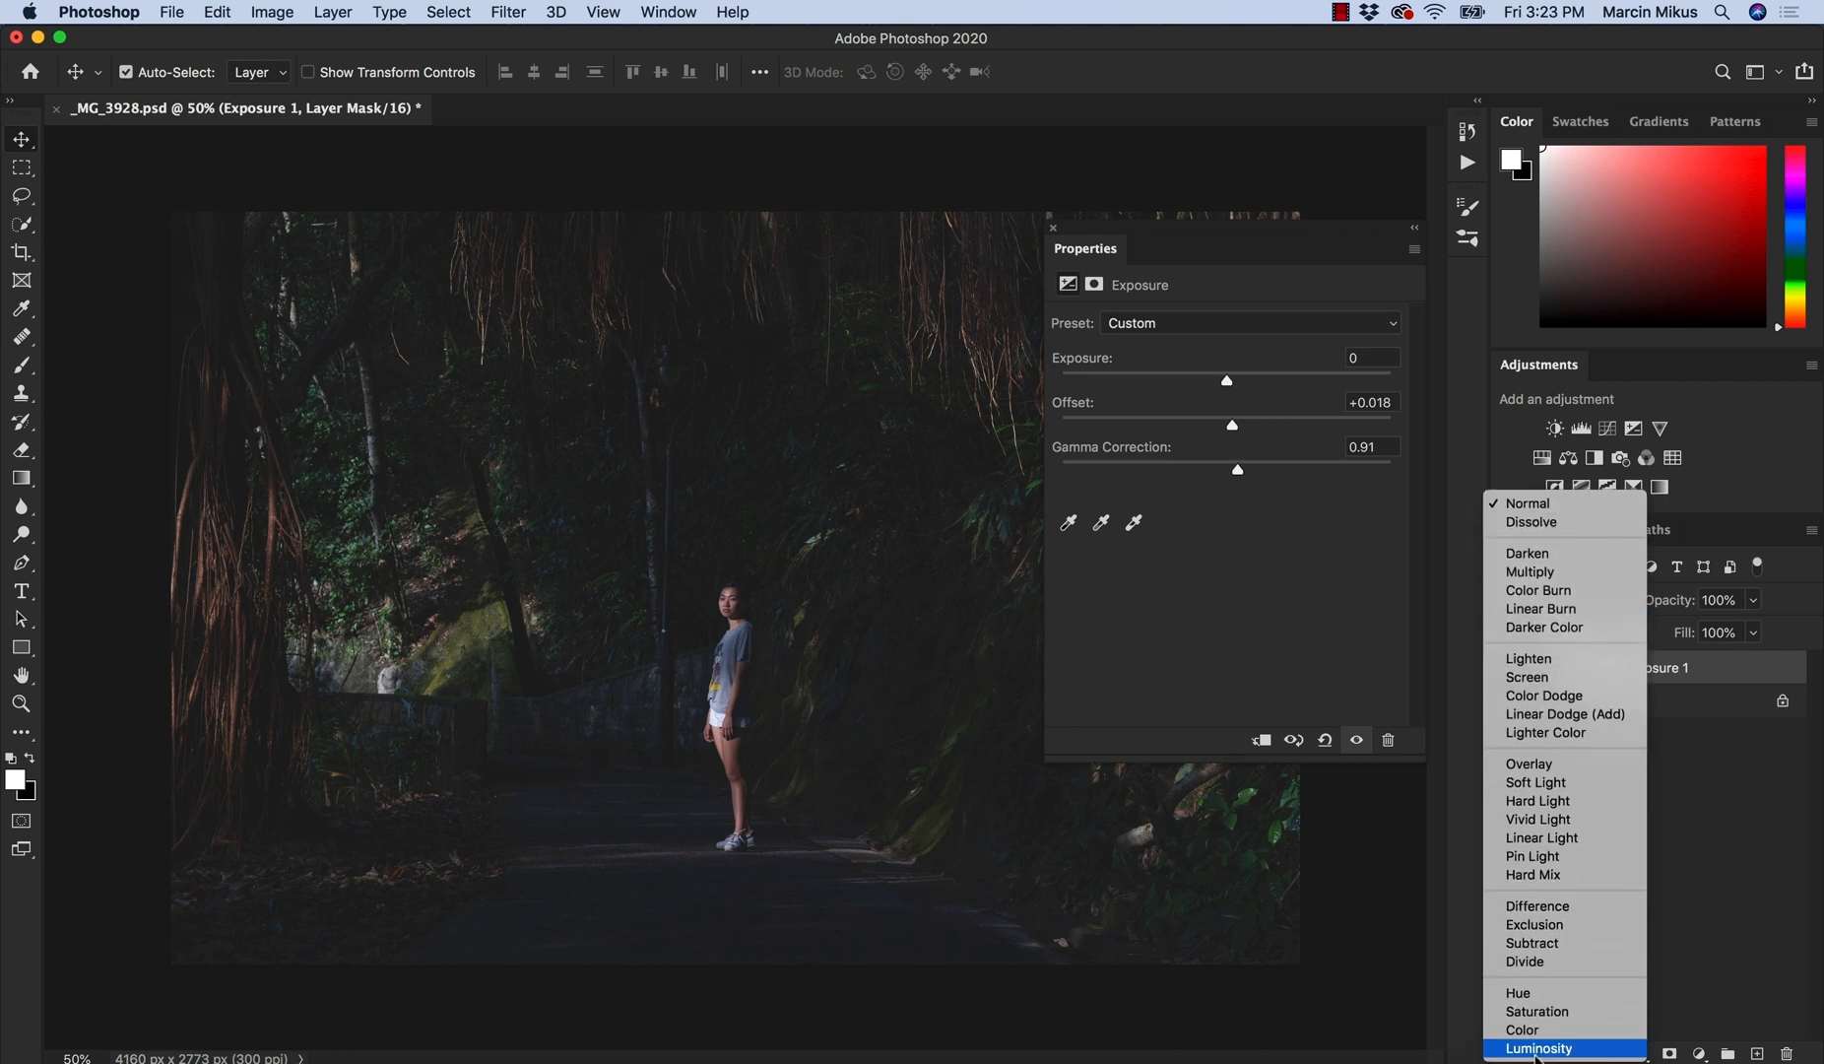
pyautogui.click(1538, 1048)
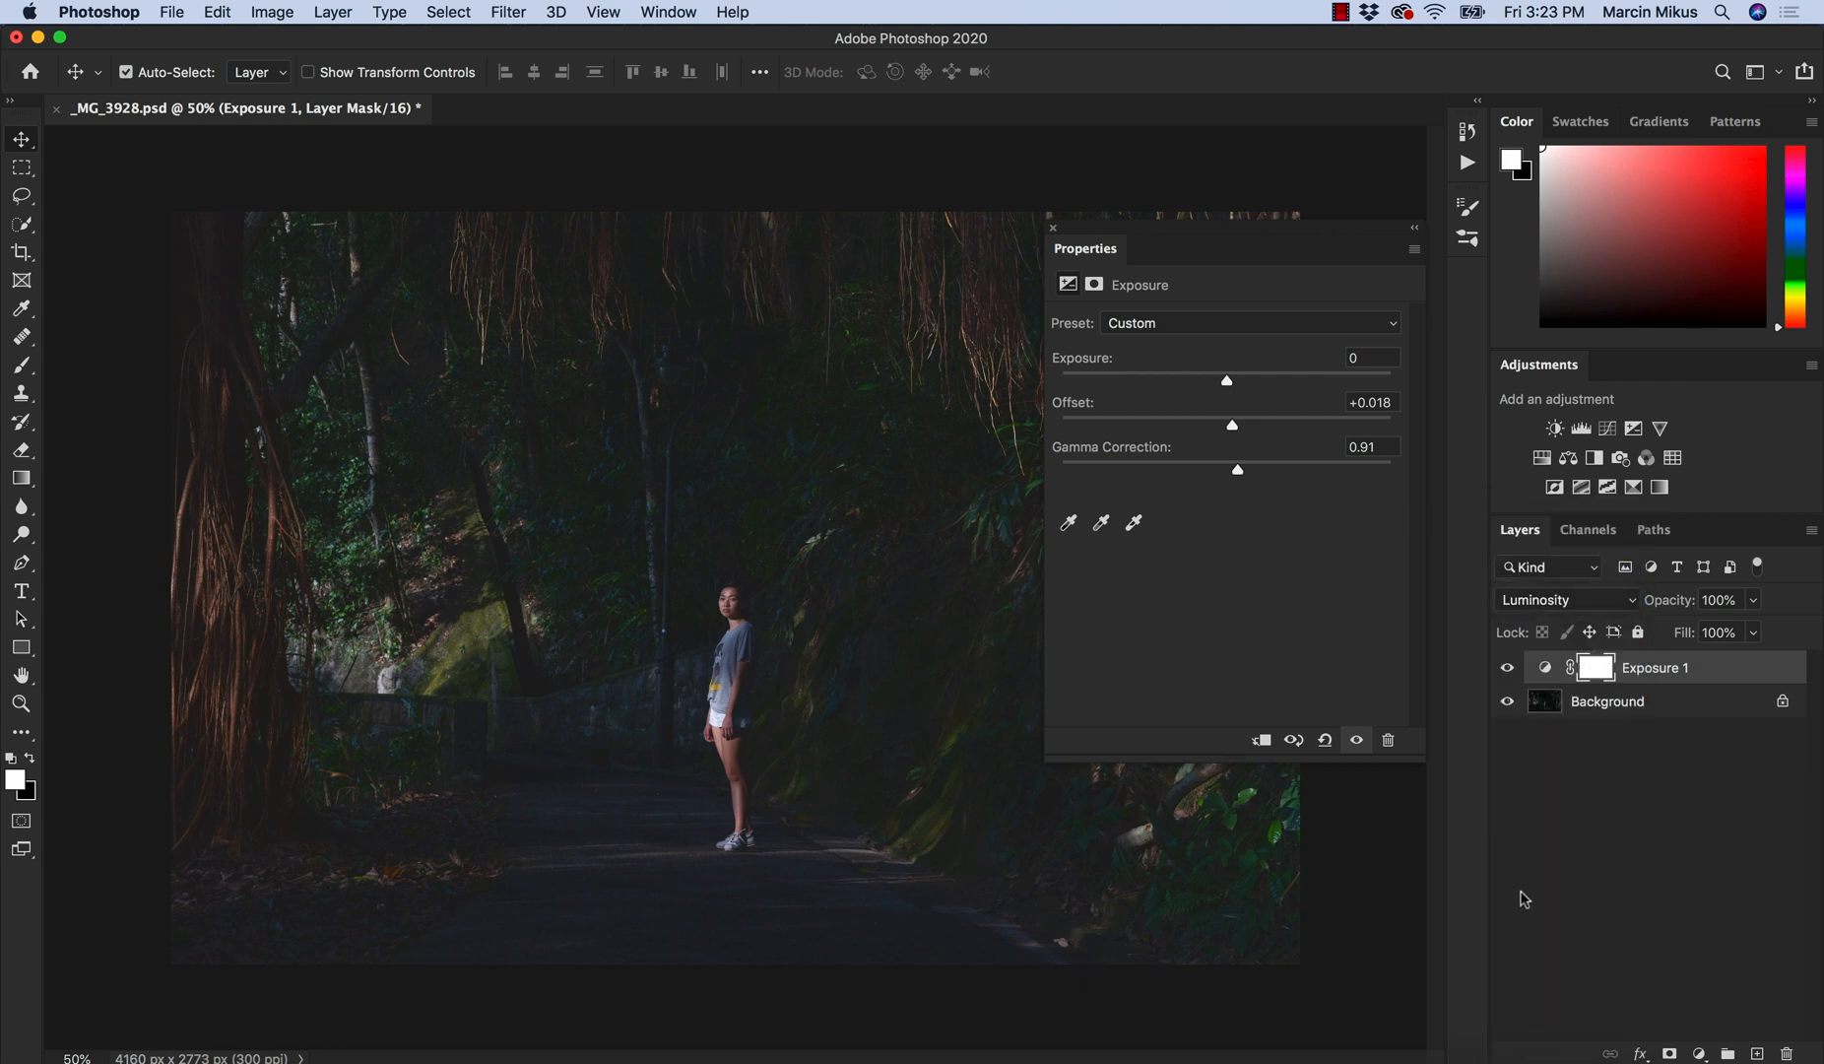
pyautogui.moveTo(1493, 723)
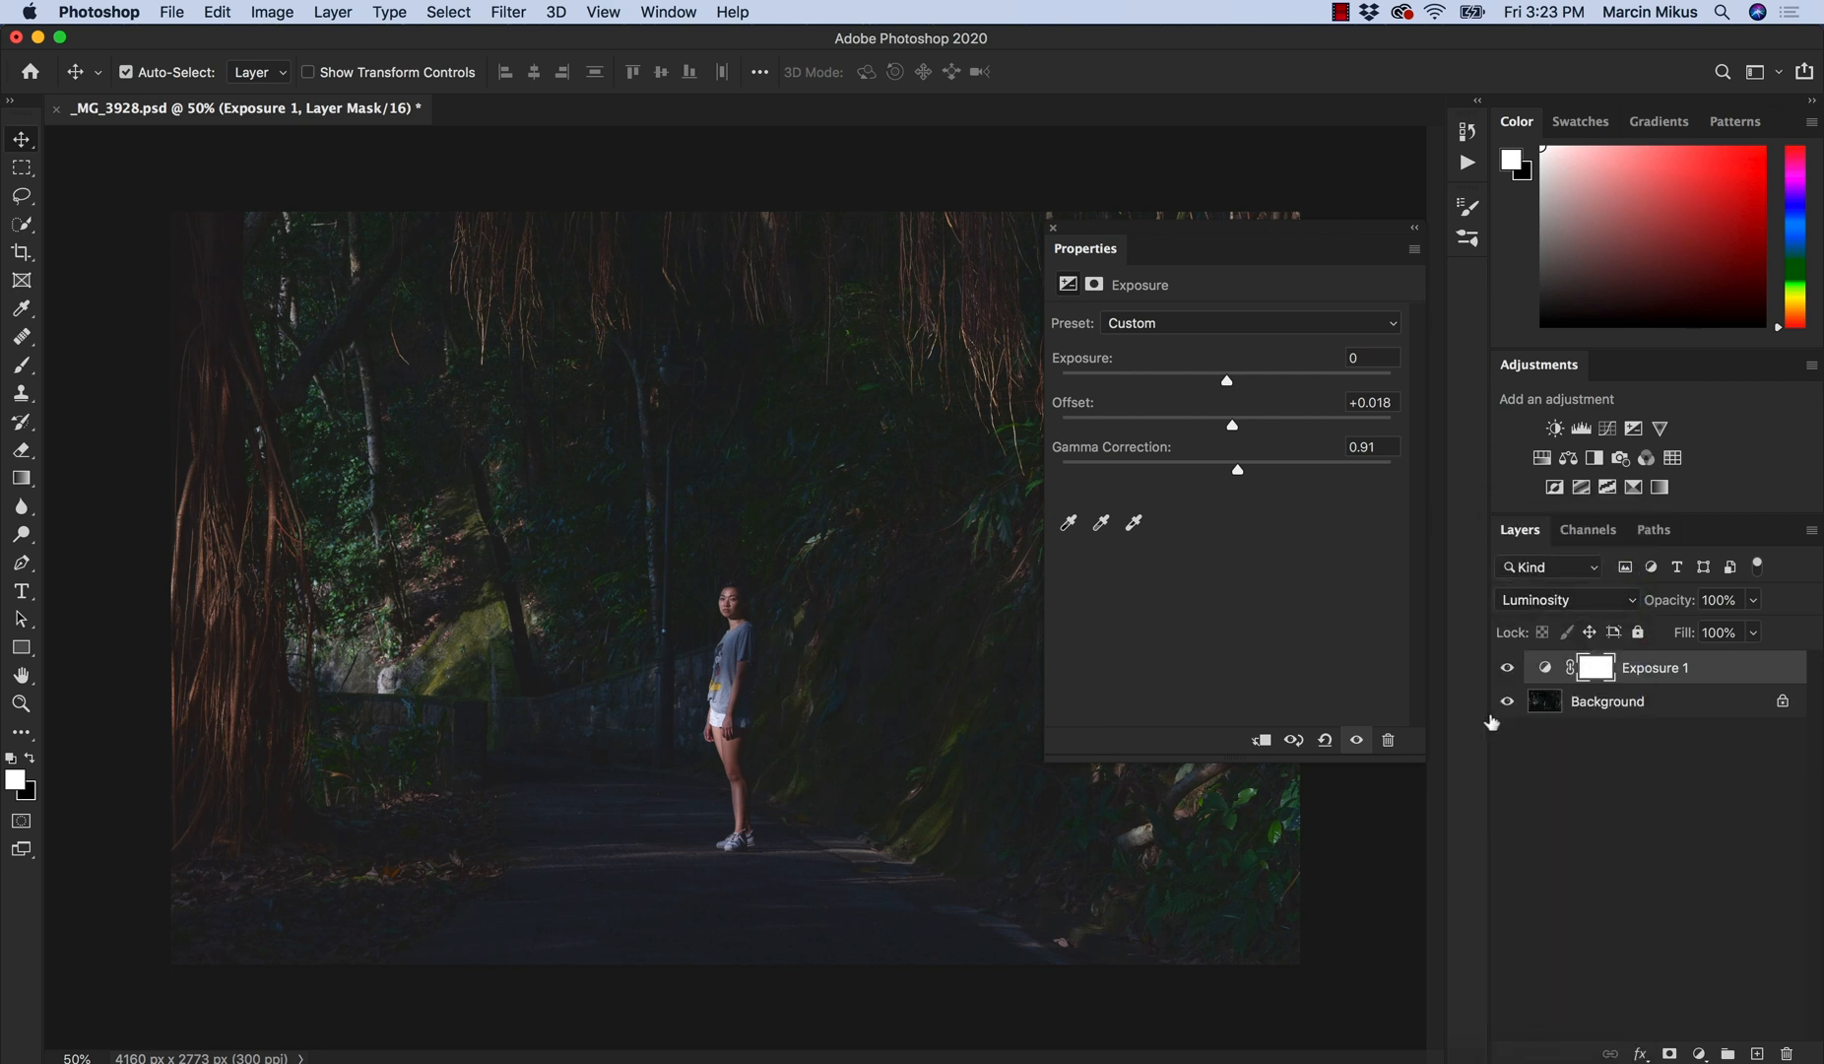
pyautogui.click(1563, 599)
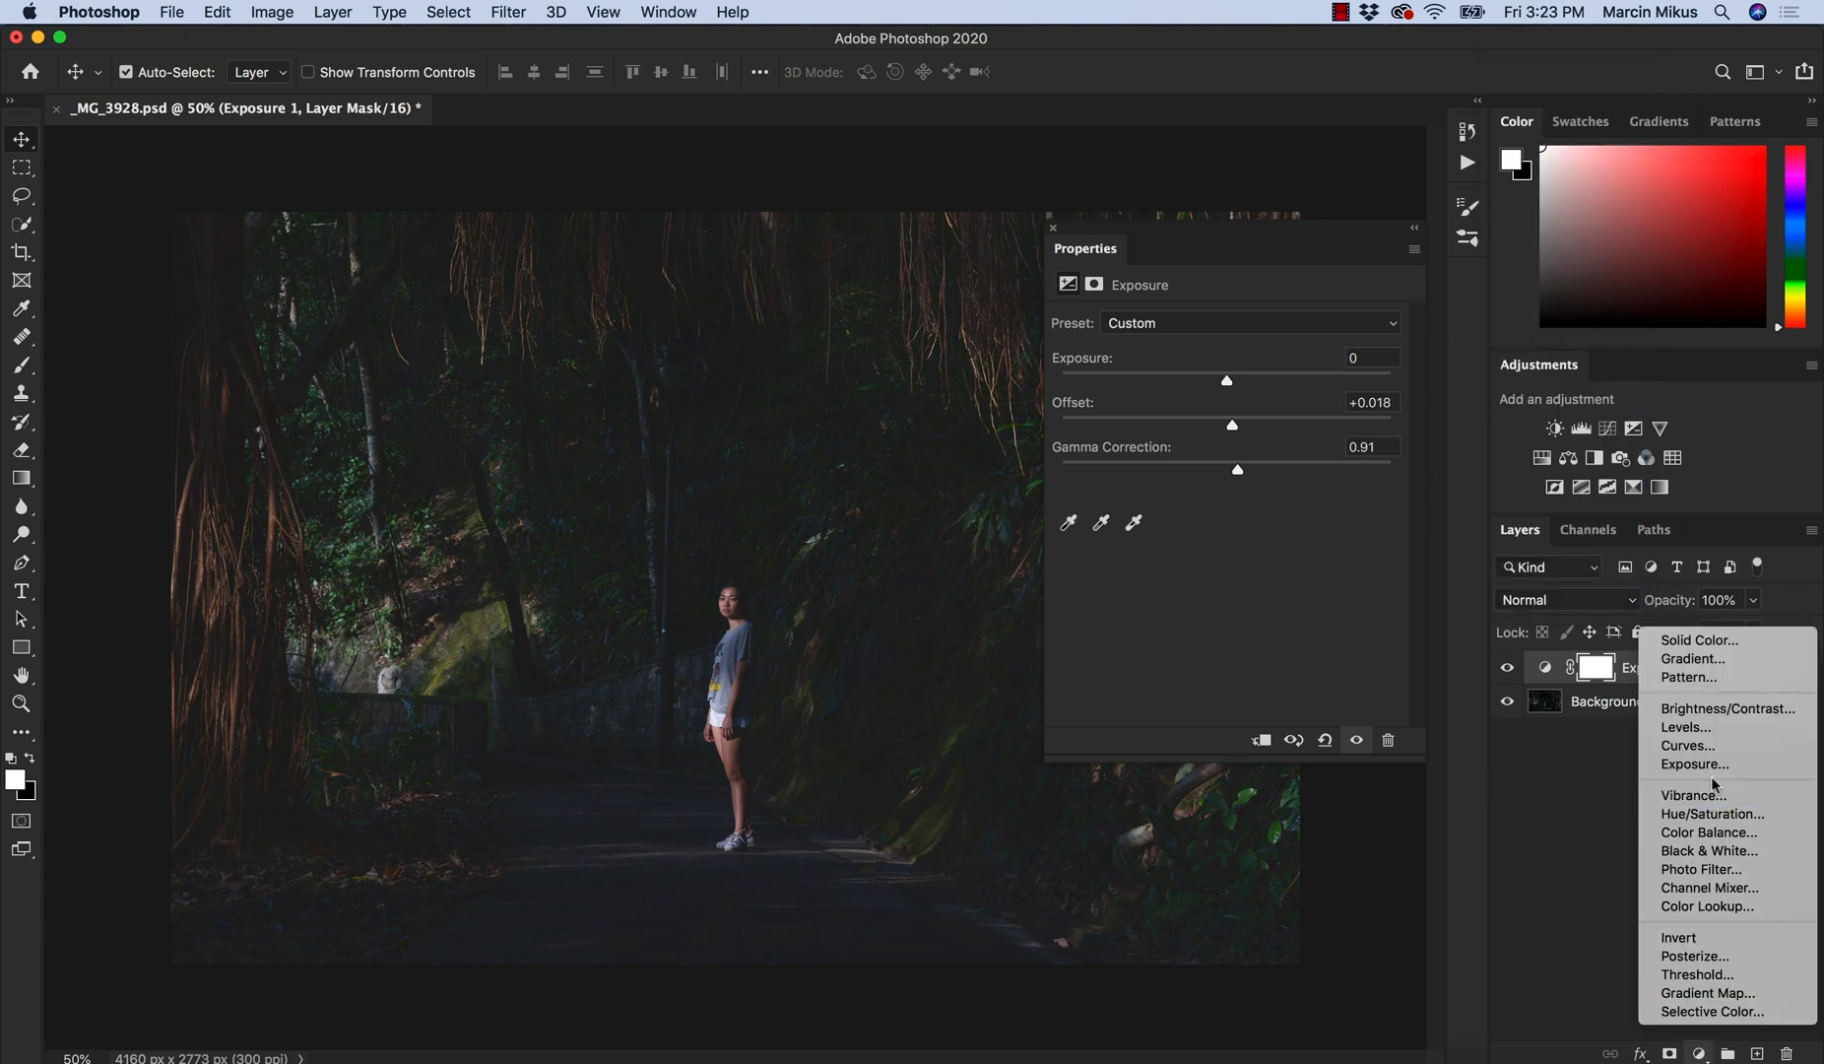
# Add a Brightness/Contrast layer with contrast 17 and brightness 15, then dismiss its properties.
pyautogui.click(1729, 708)
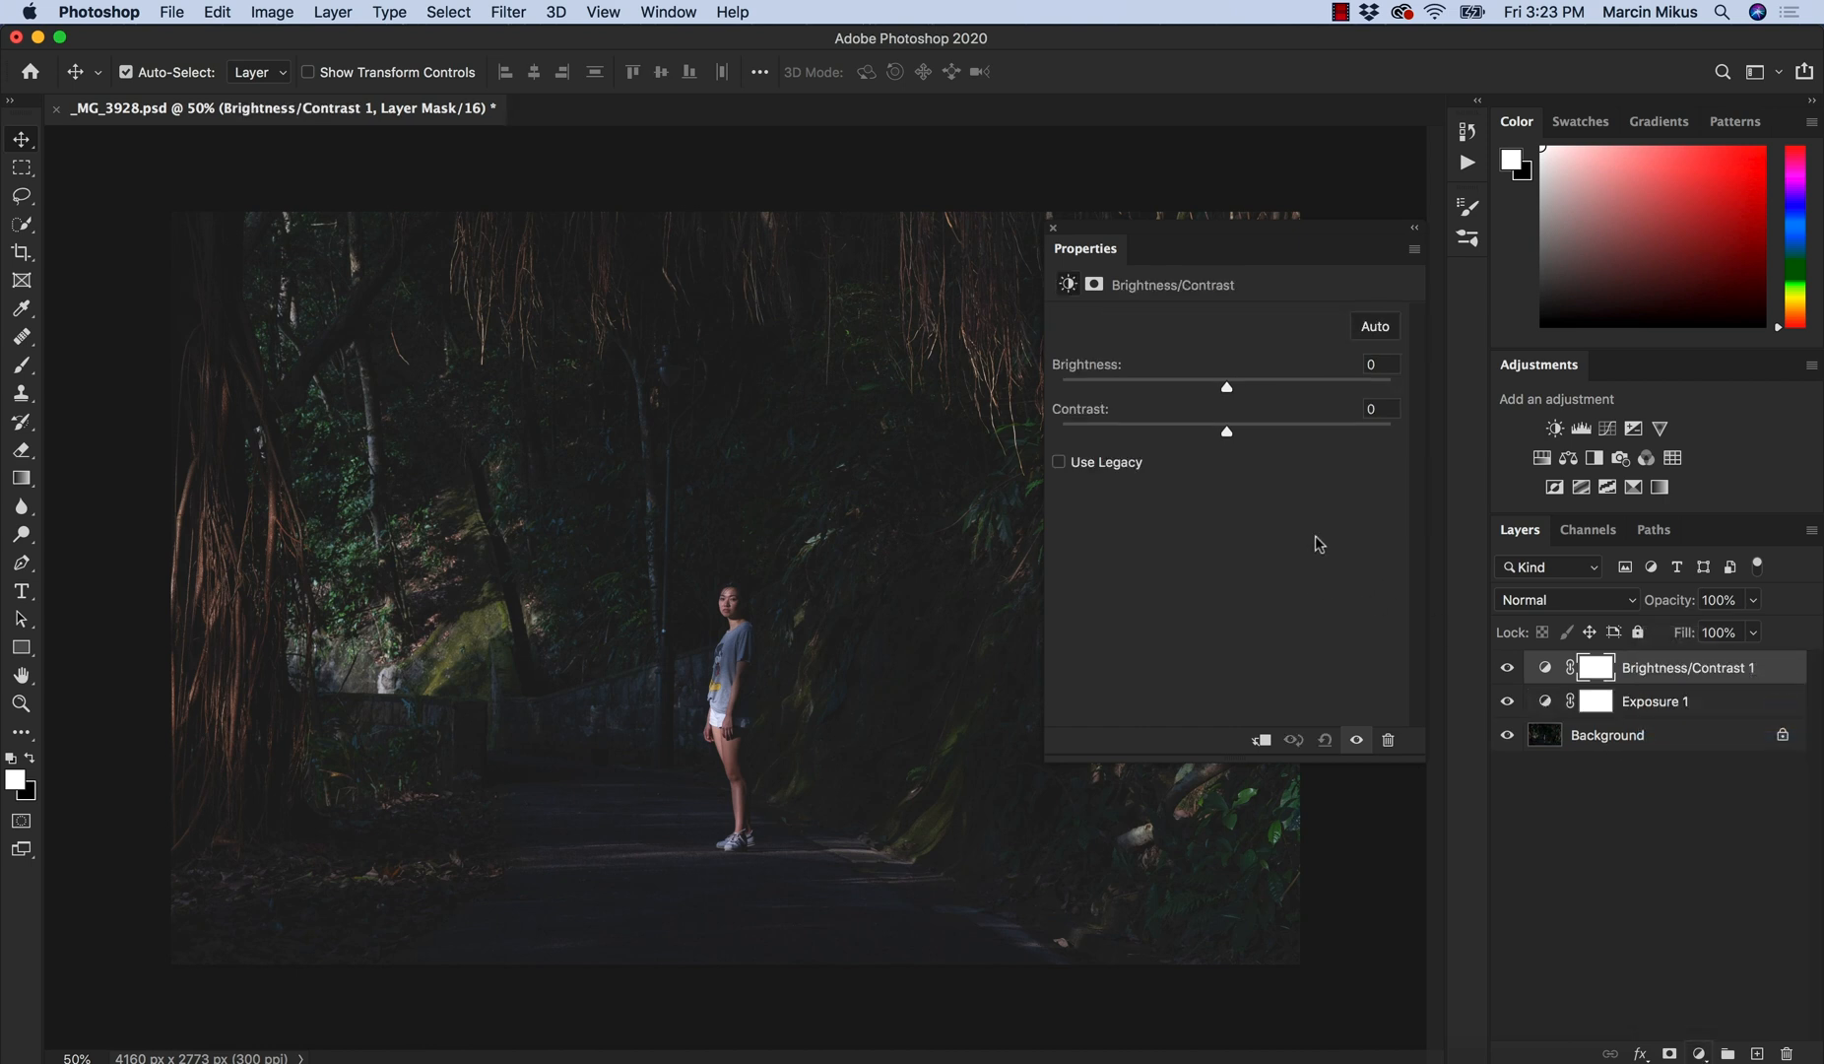
pyautogui.moveTo(1225, 431); pyautogui.dragTo(1255, 431)
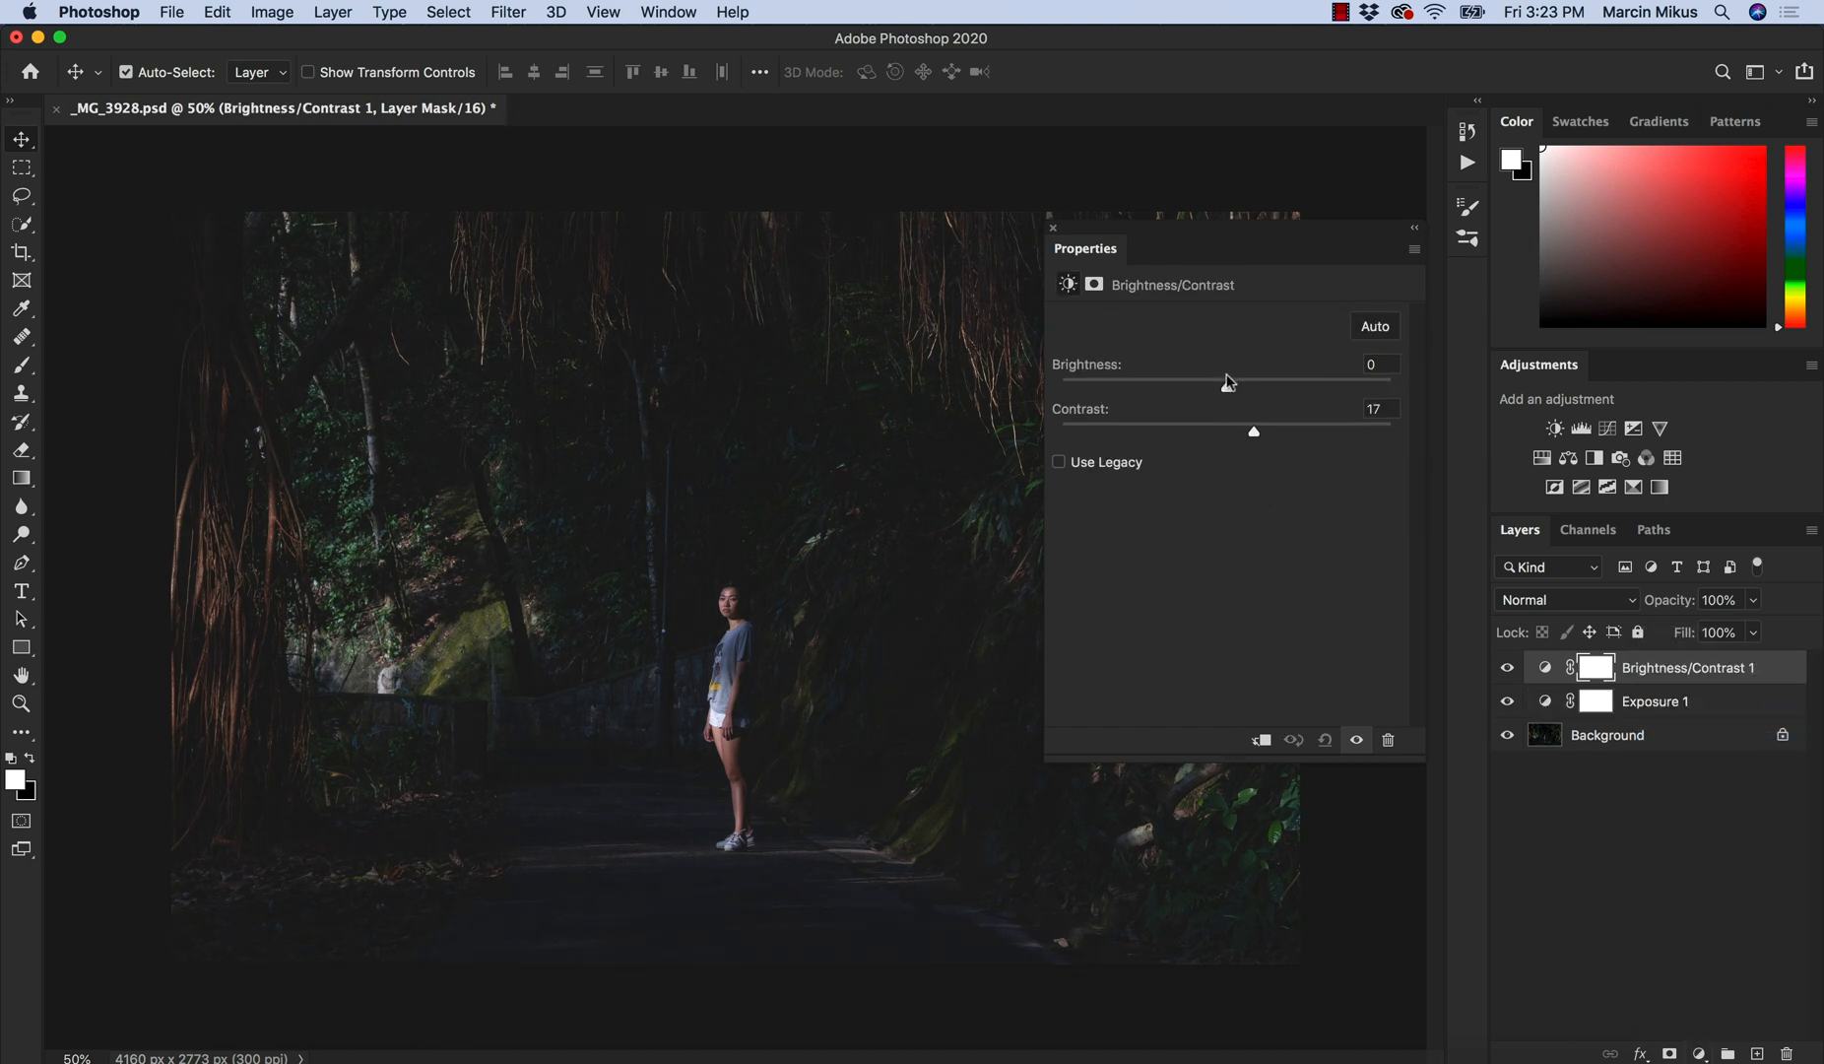
pyautogui.moveTo(1177, 380); pyautogui.dragTo(1241, 380)
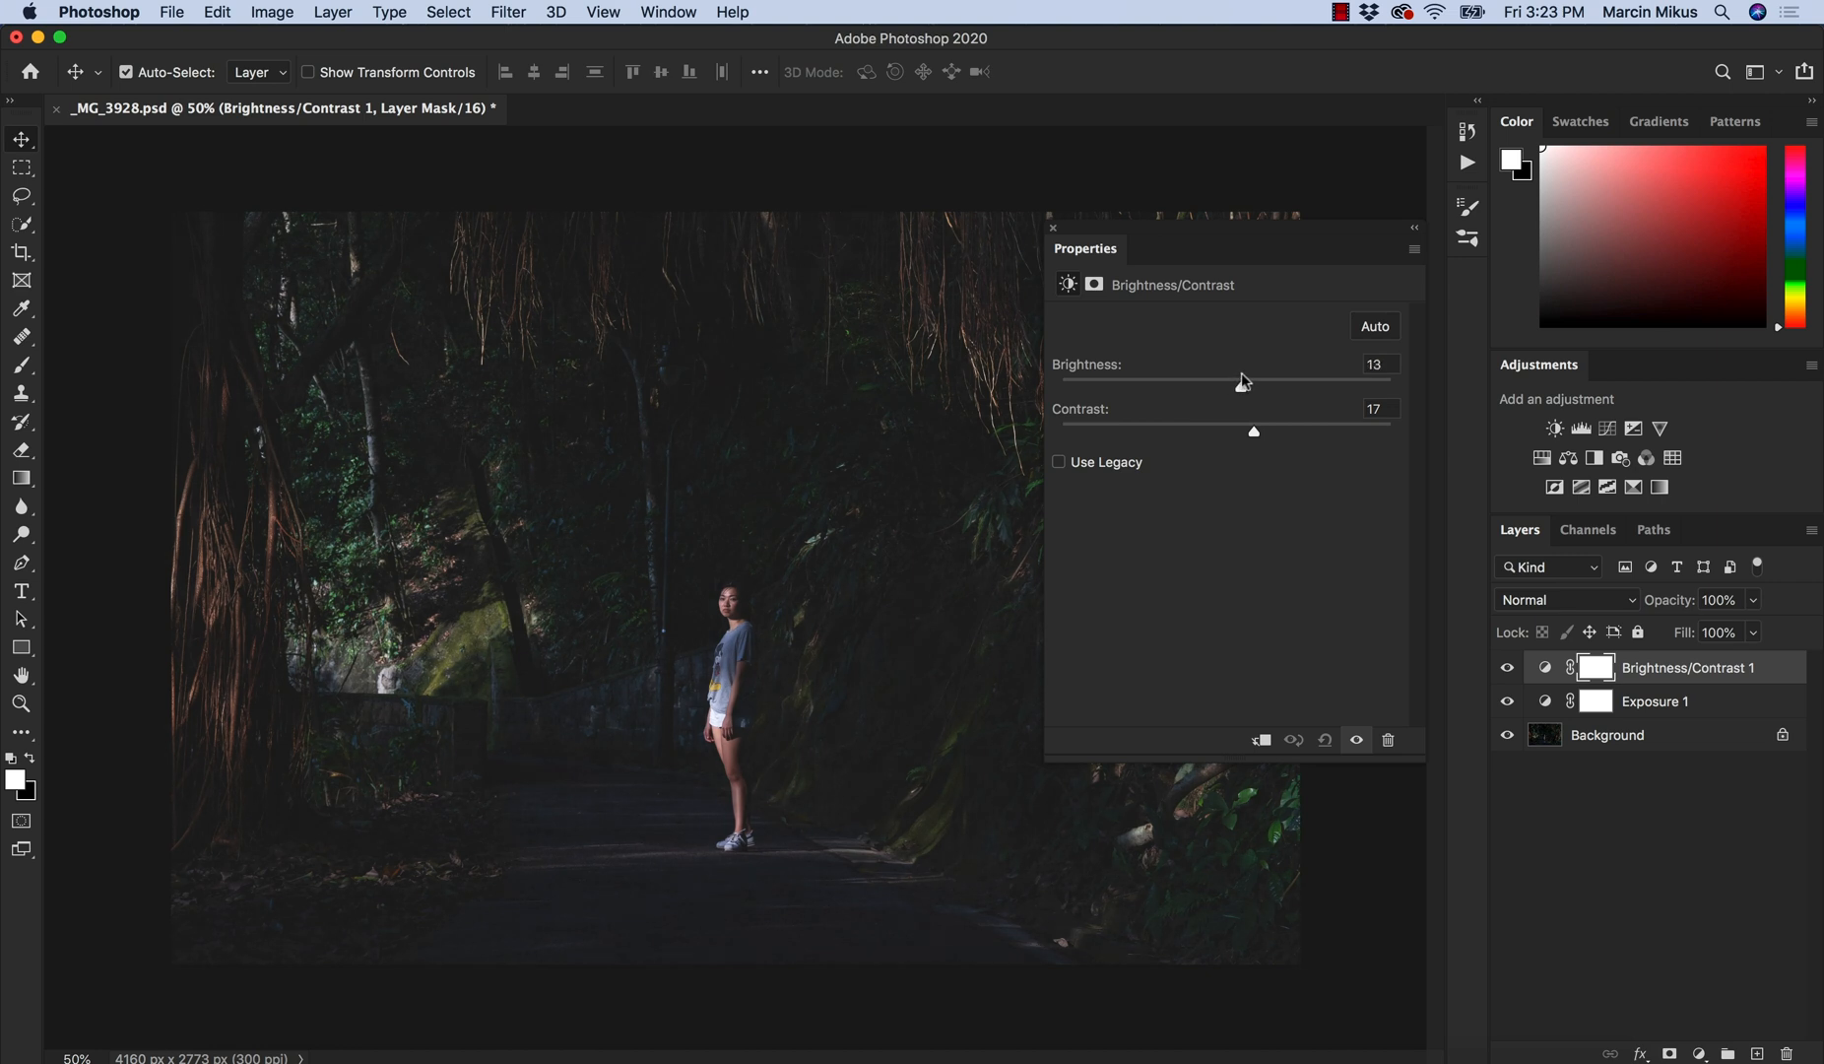
pyautogui.moveTo(1233, 382); pyautogui.dragTo(1242, 386)
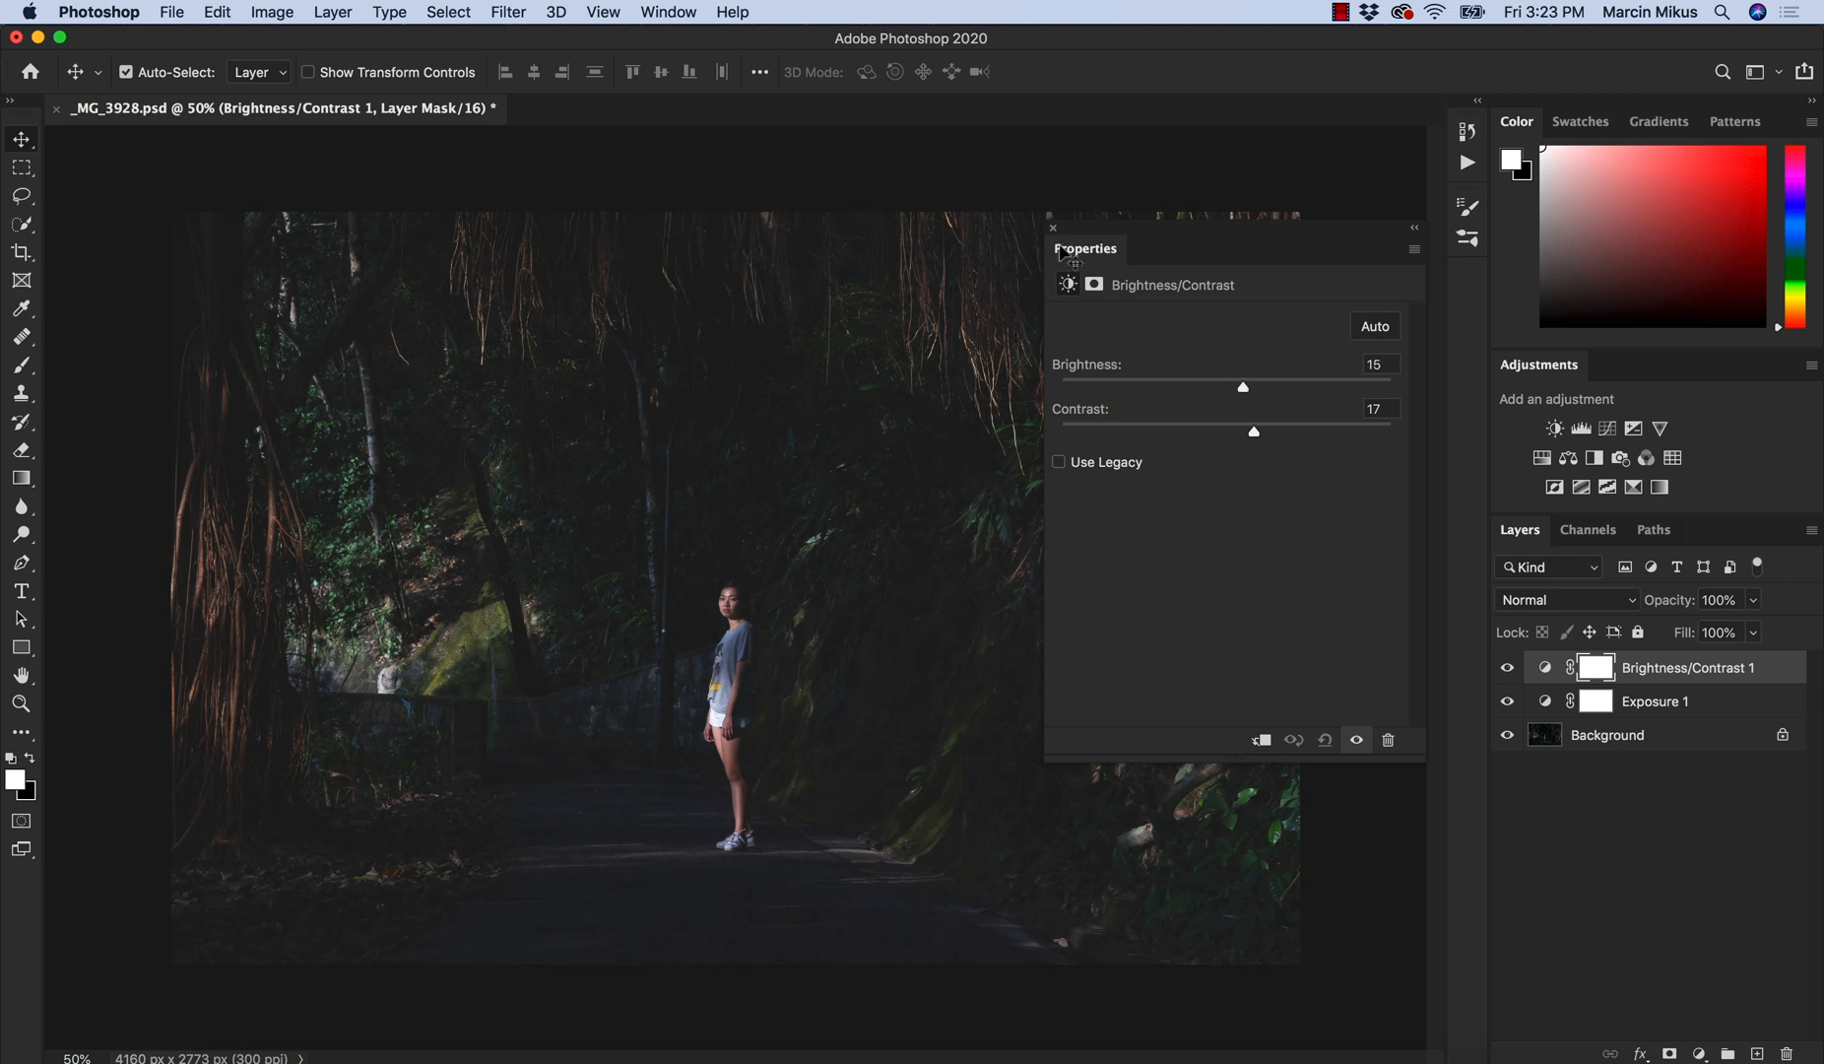
pyautogui.click(1052, 226)
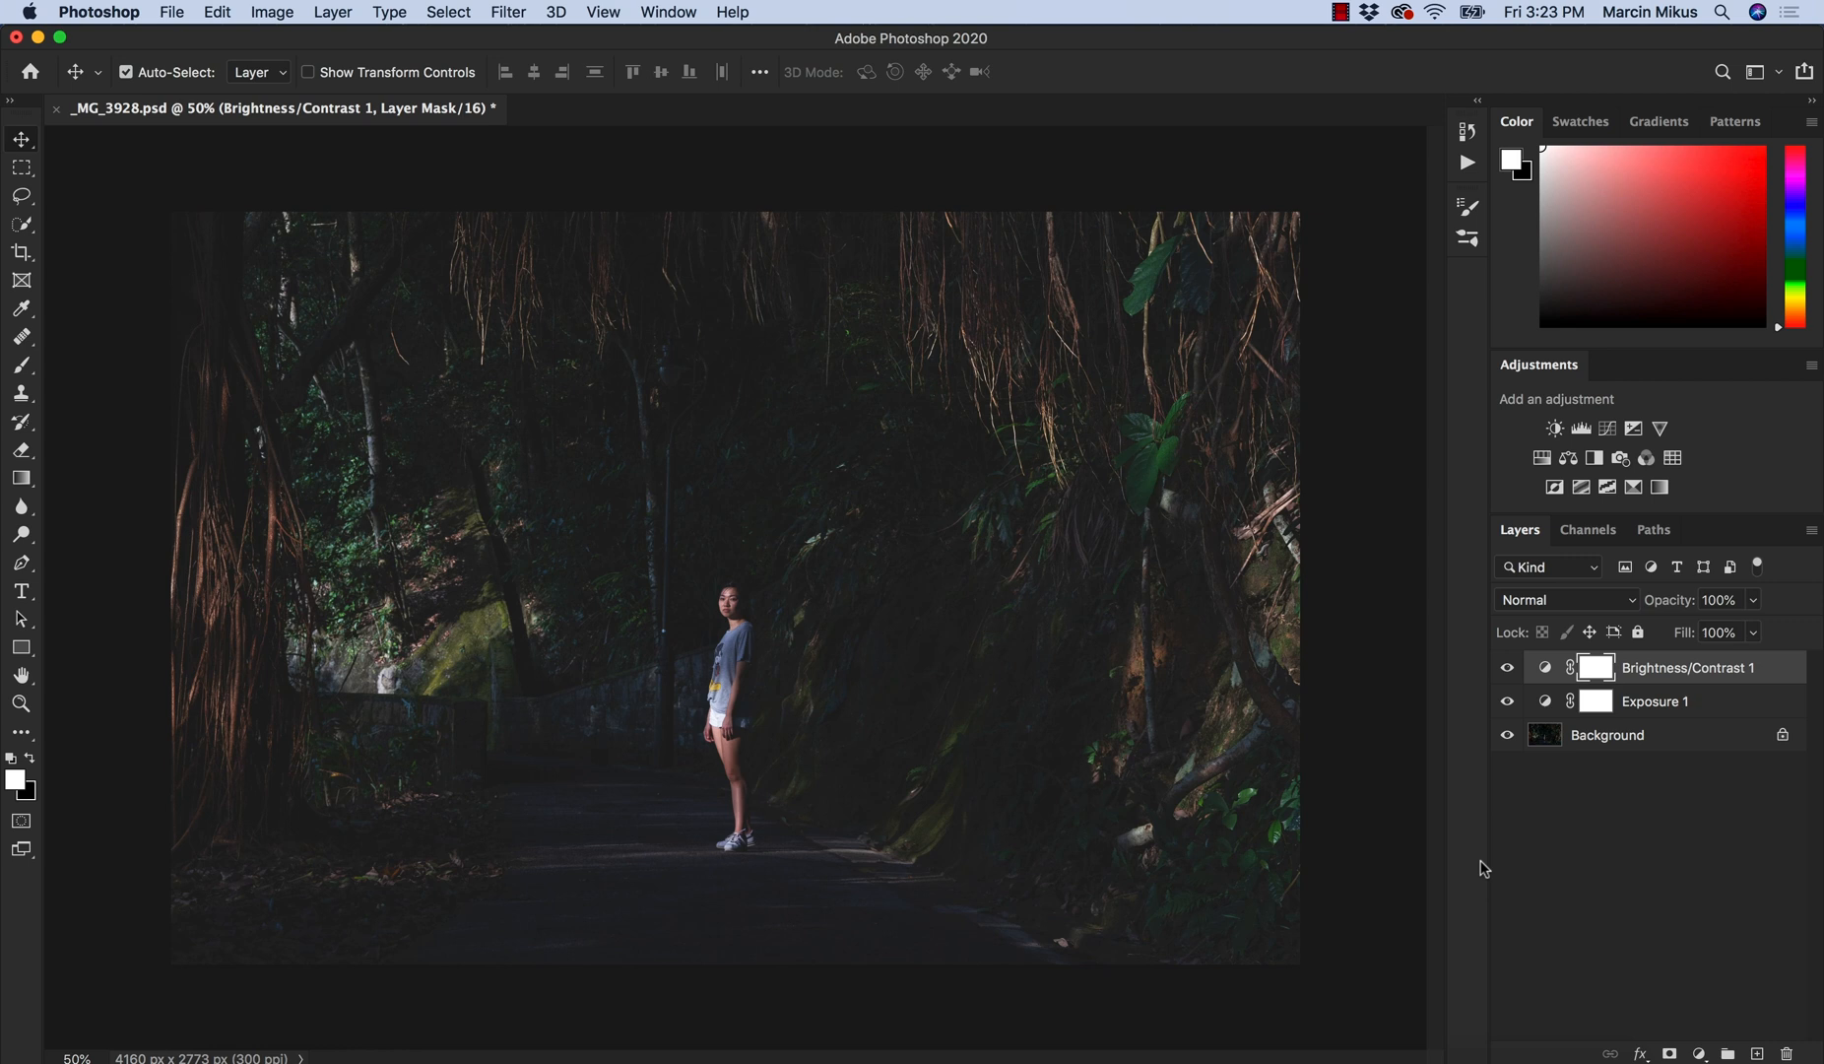